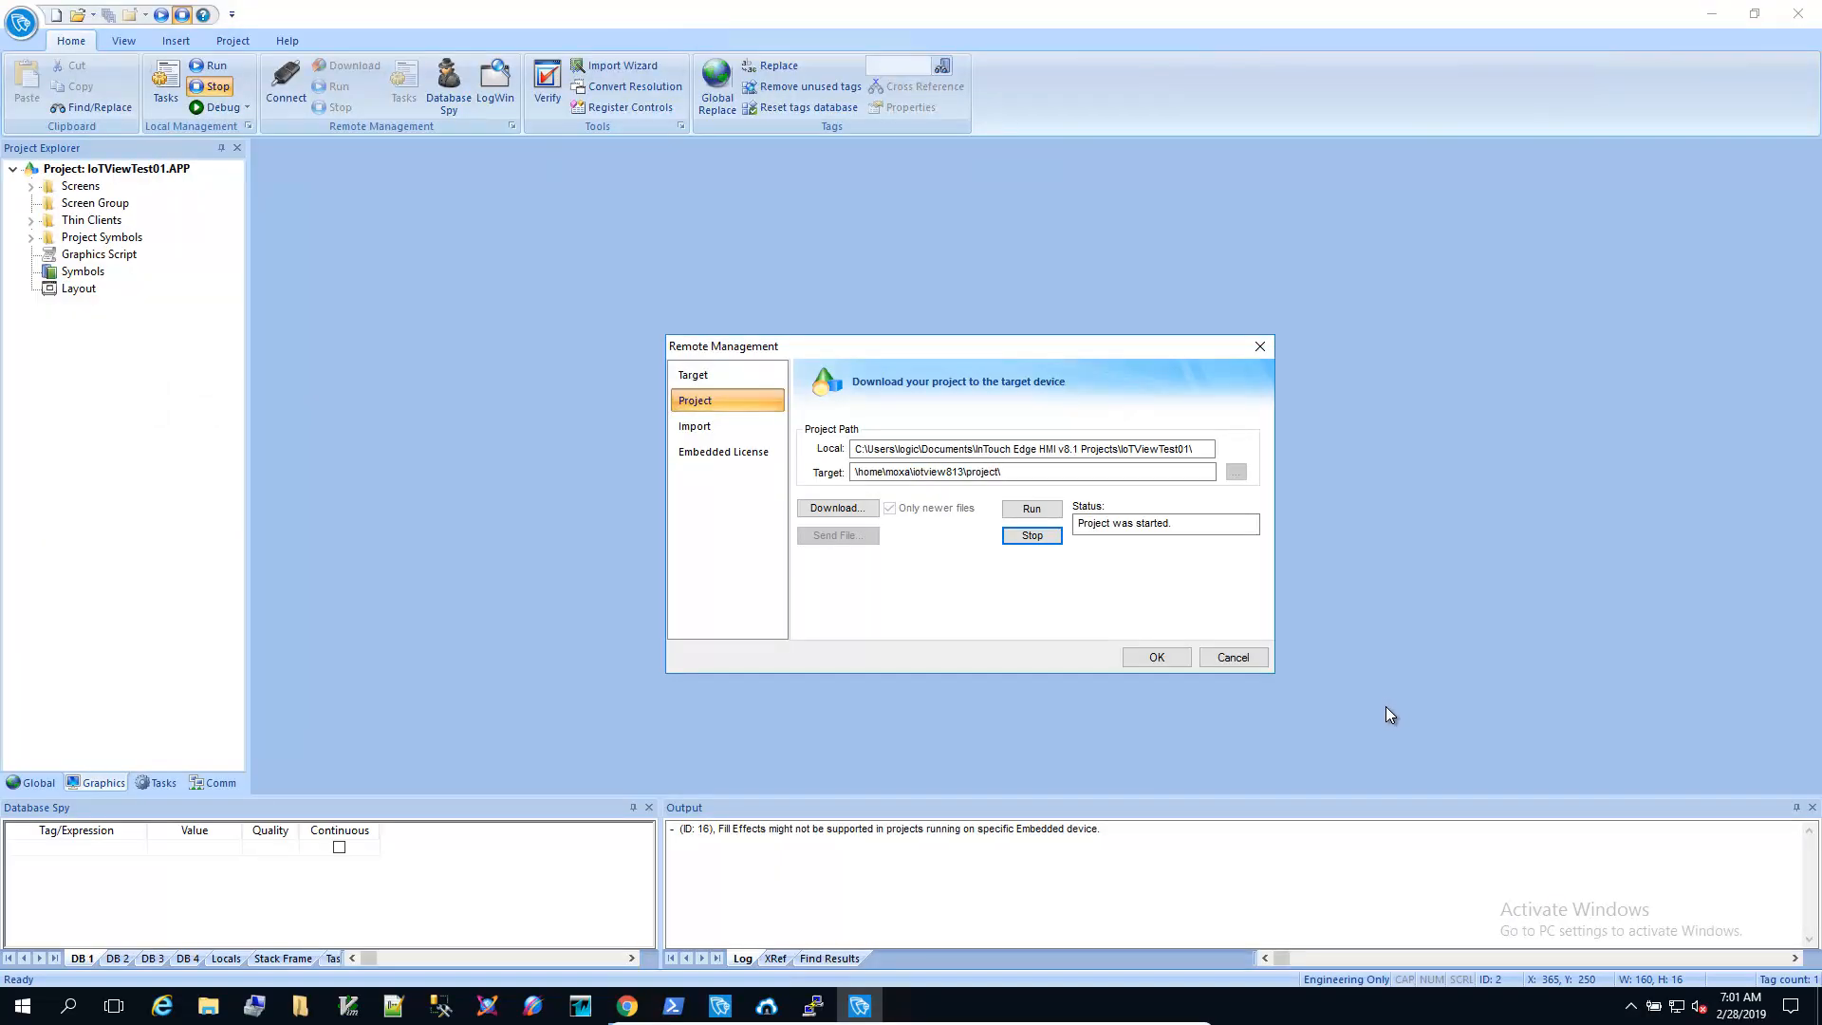
mouse_move(1181, 610)
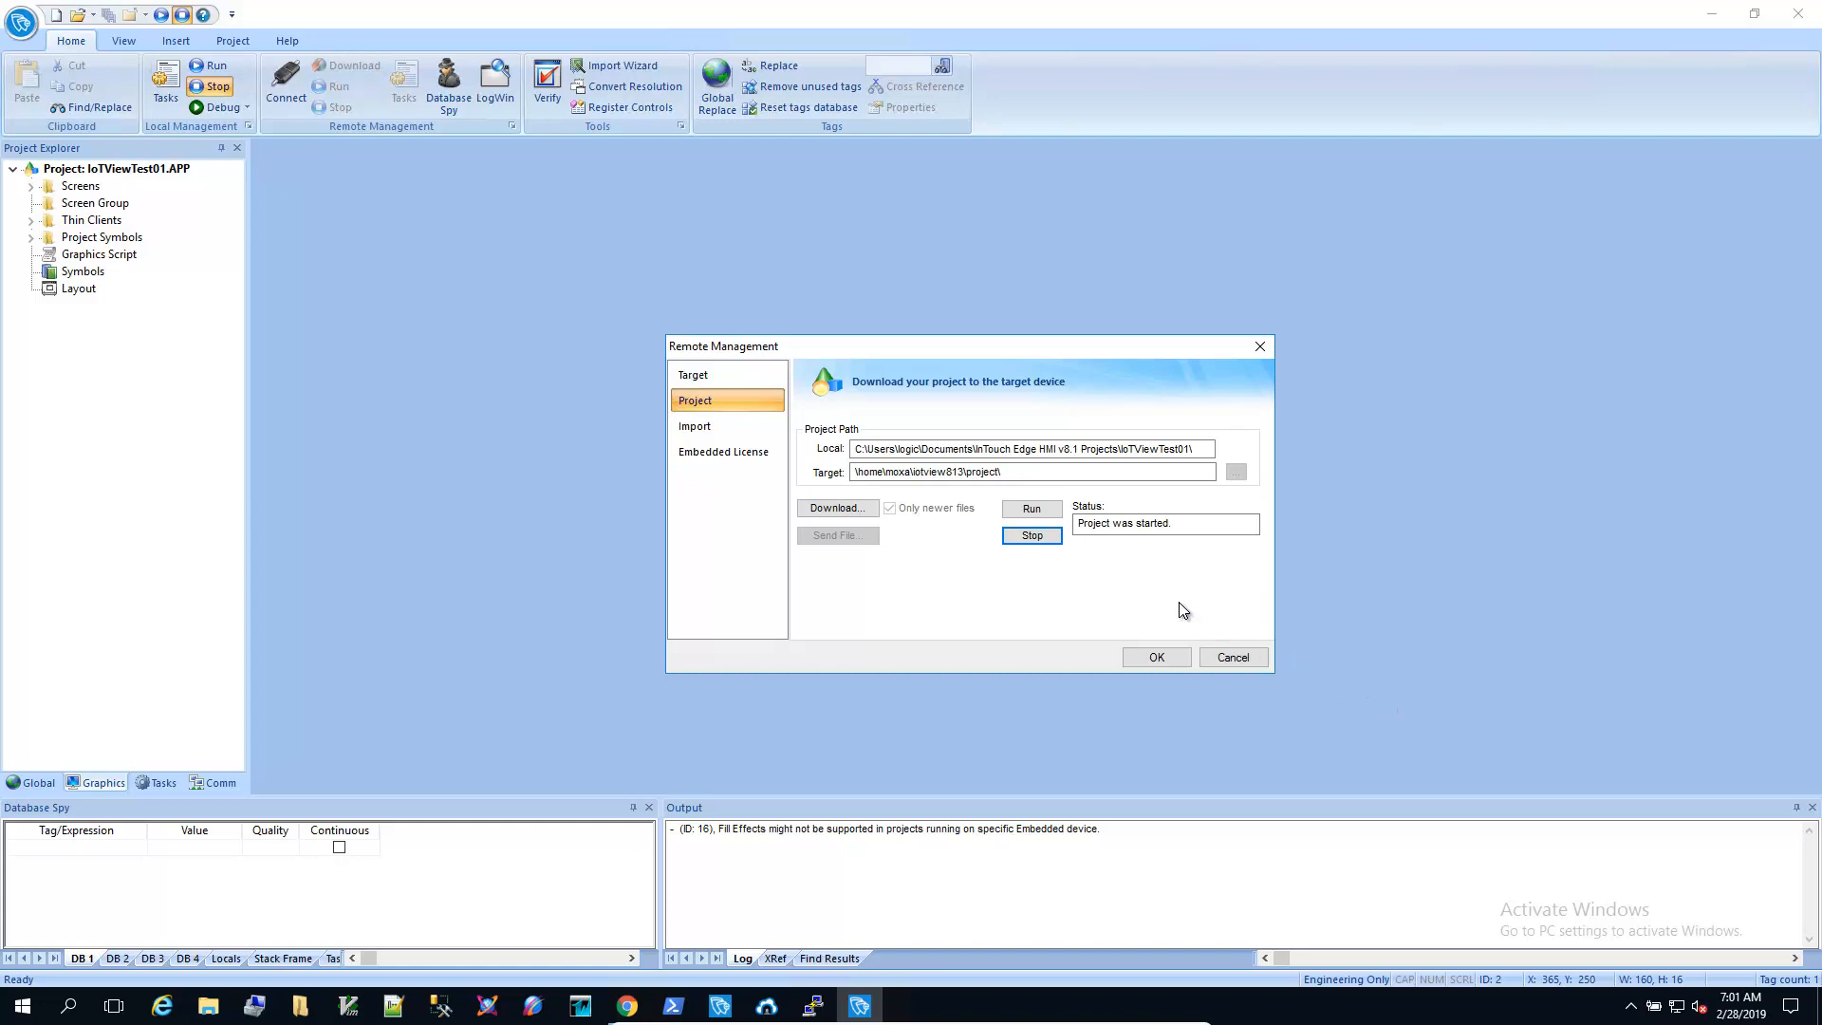
mouse_move(1147, 597)
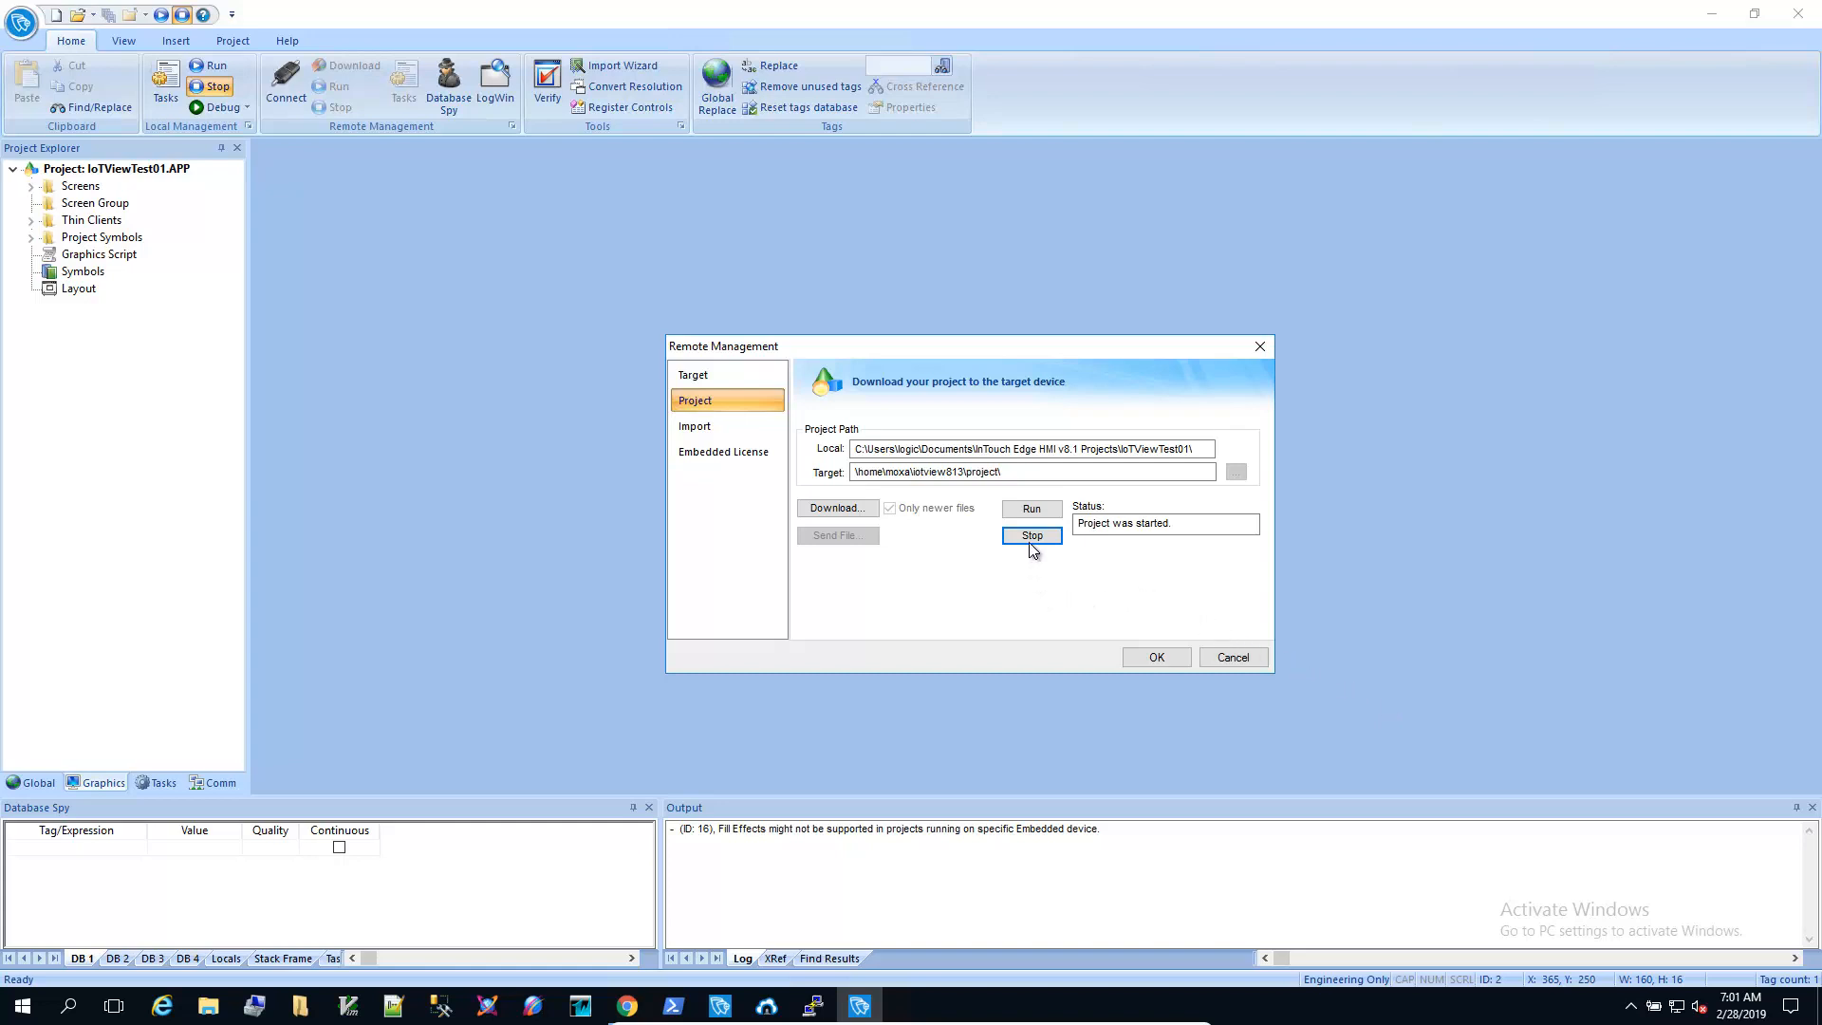
Stop the IoTView project running on the target device from Remote Management
click(1029, 535)
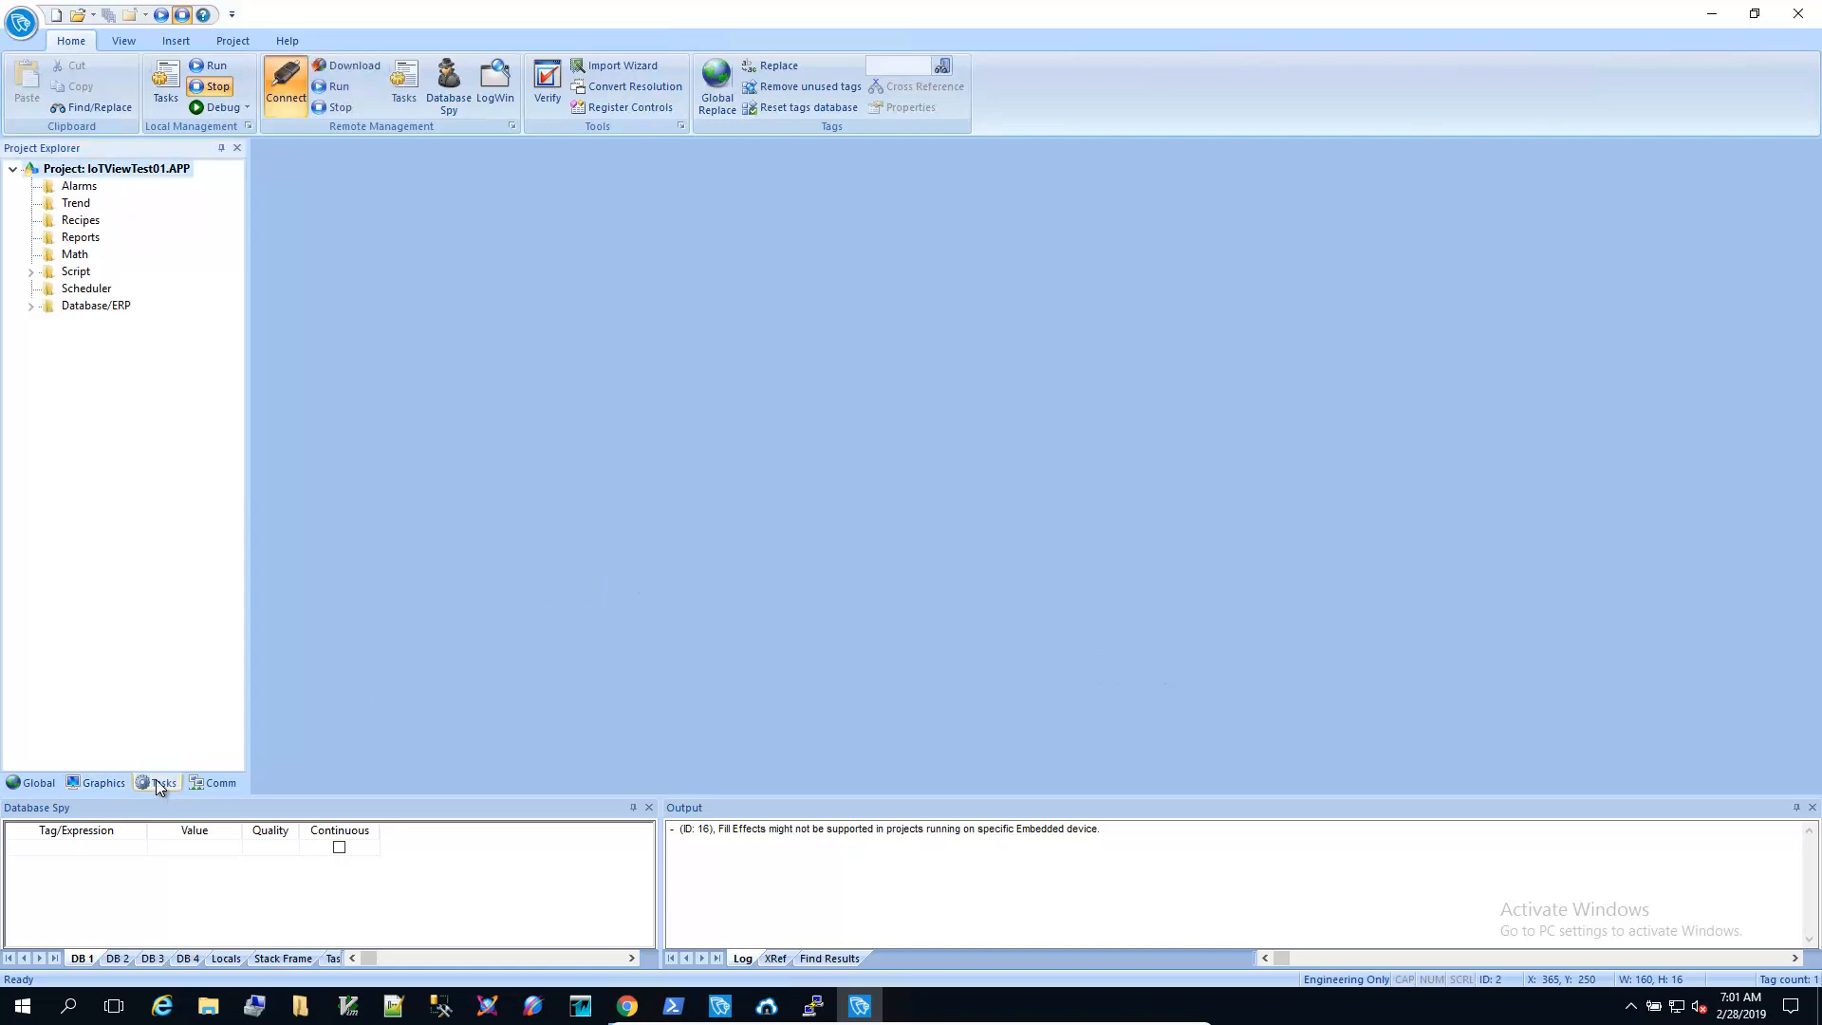
Add a trend worksheet described 'AvevaInsight' with Historian as its history format
click(76, 202)
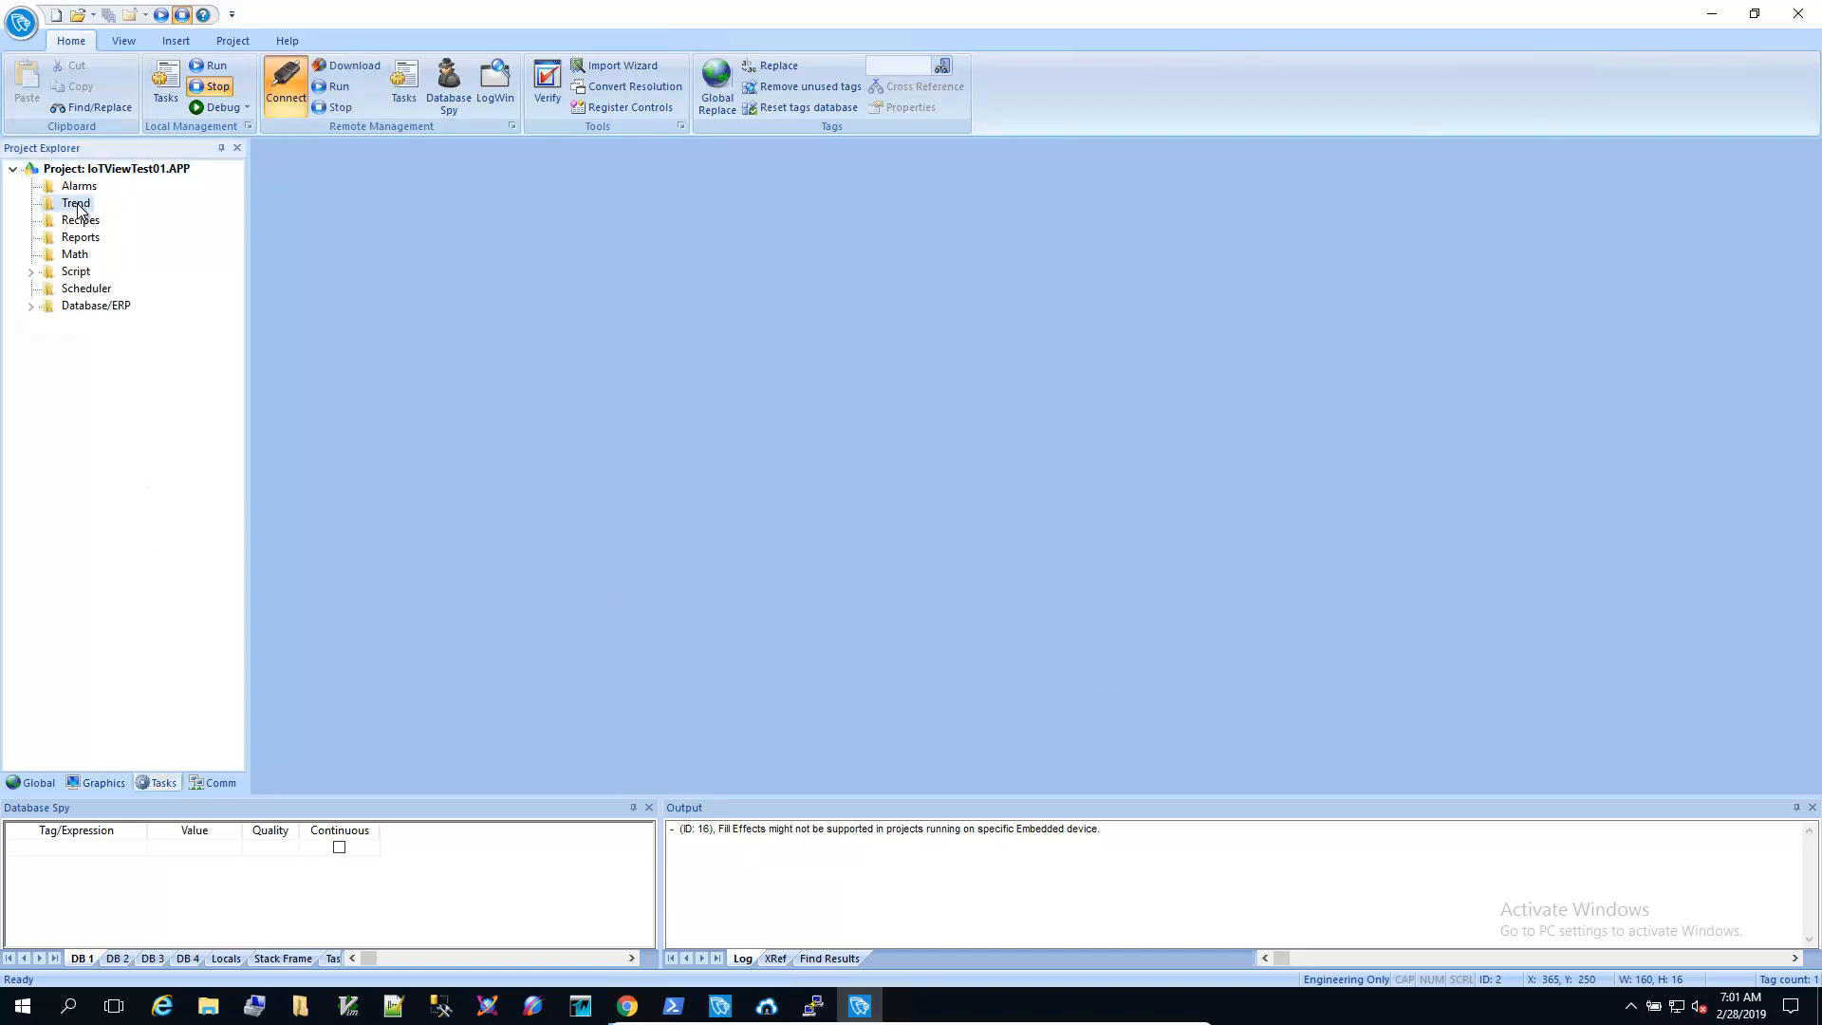
double_click(76, 202)
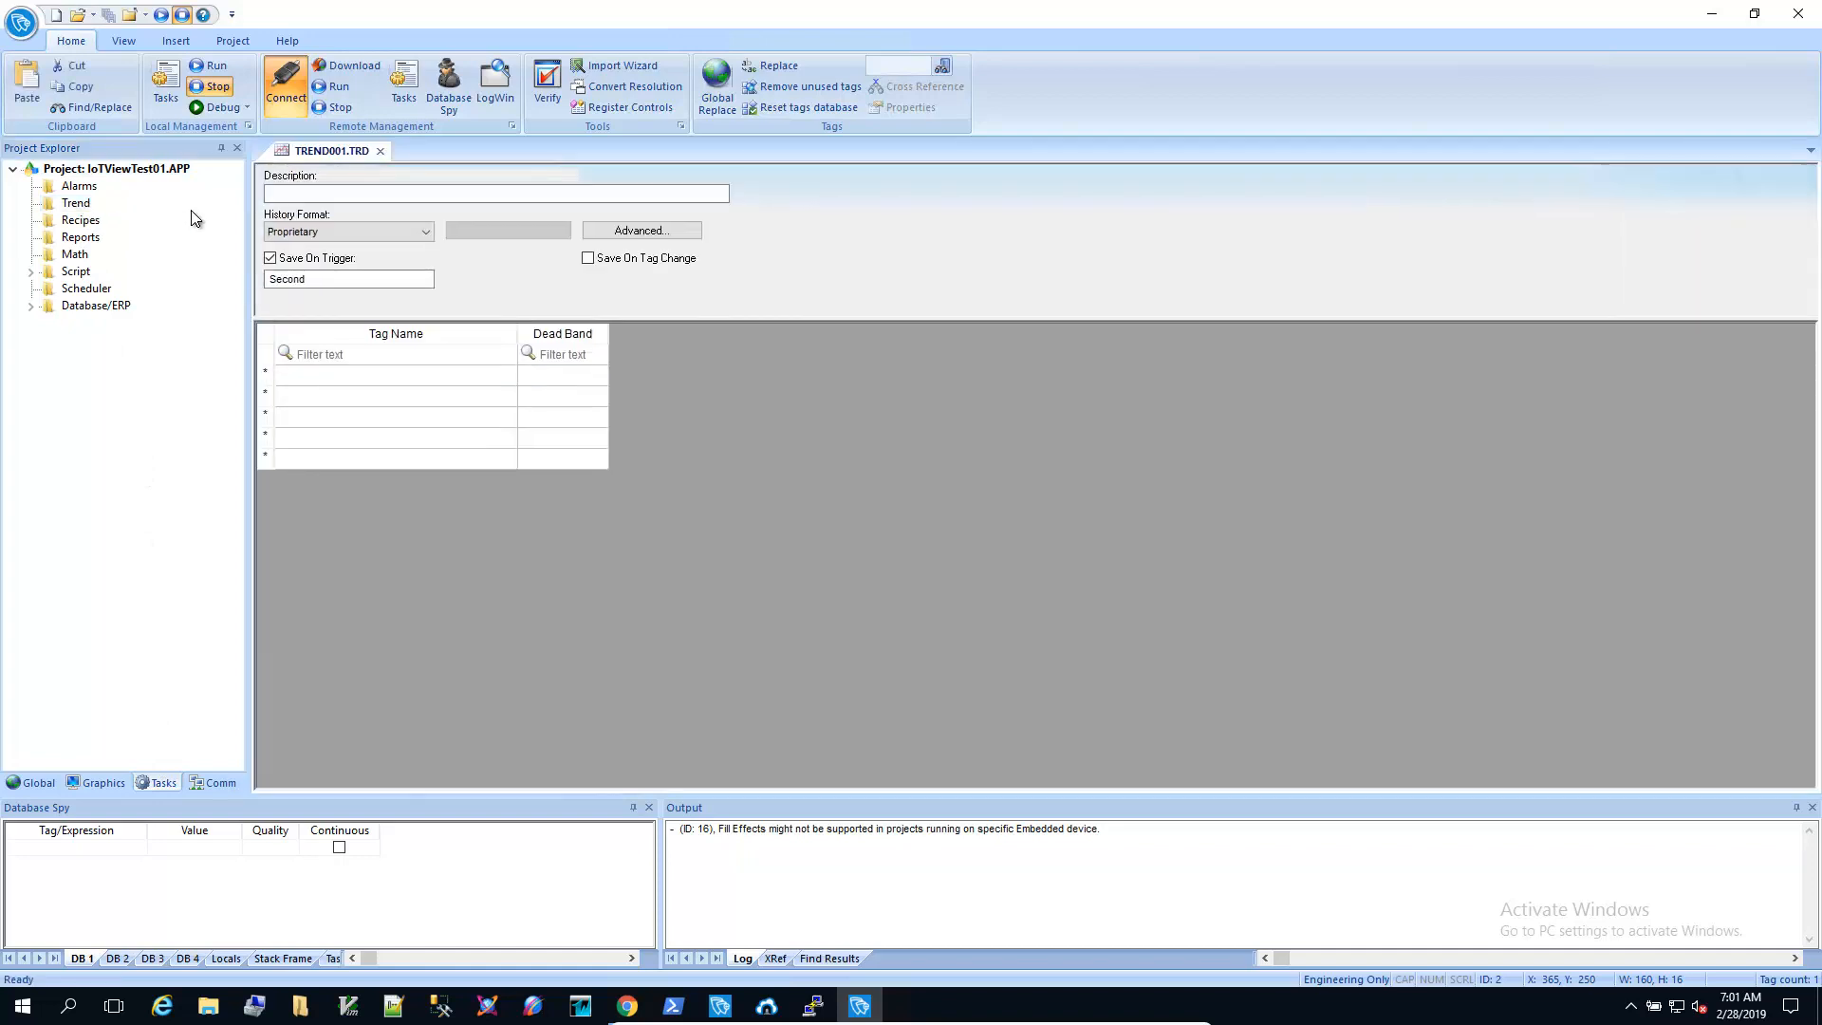
click(497, 192)
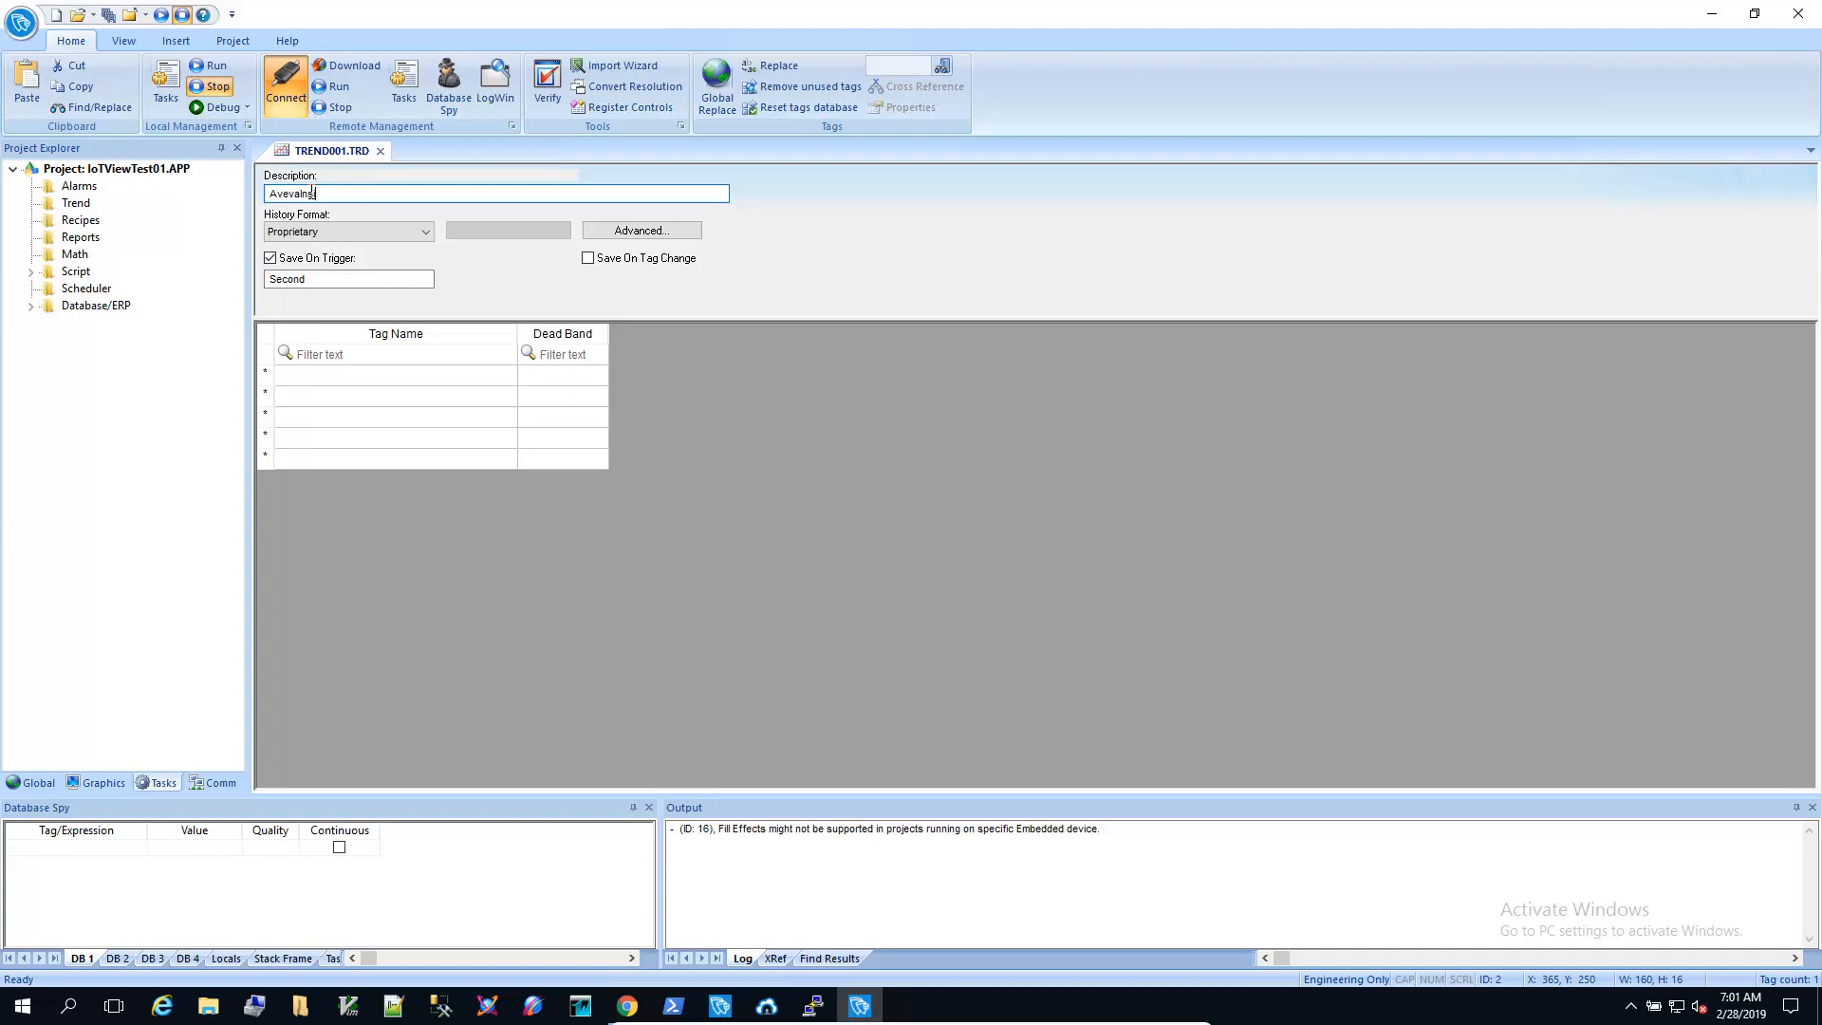
text(ight)
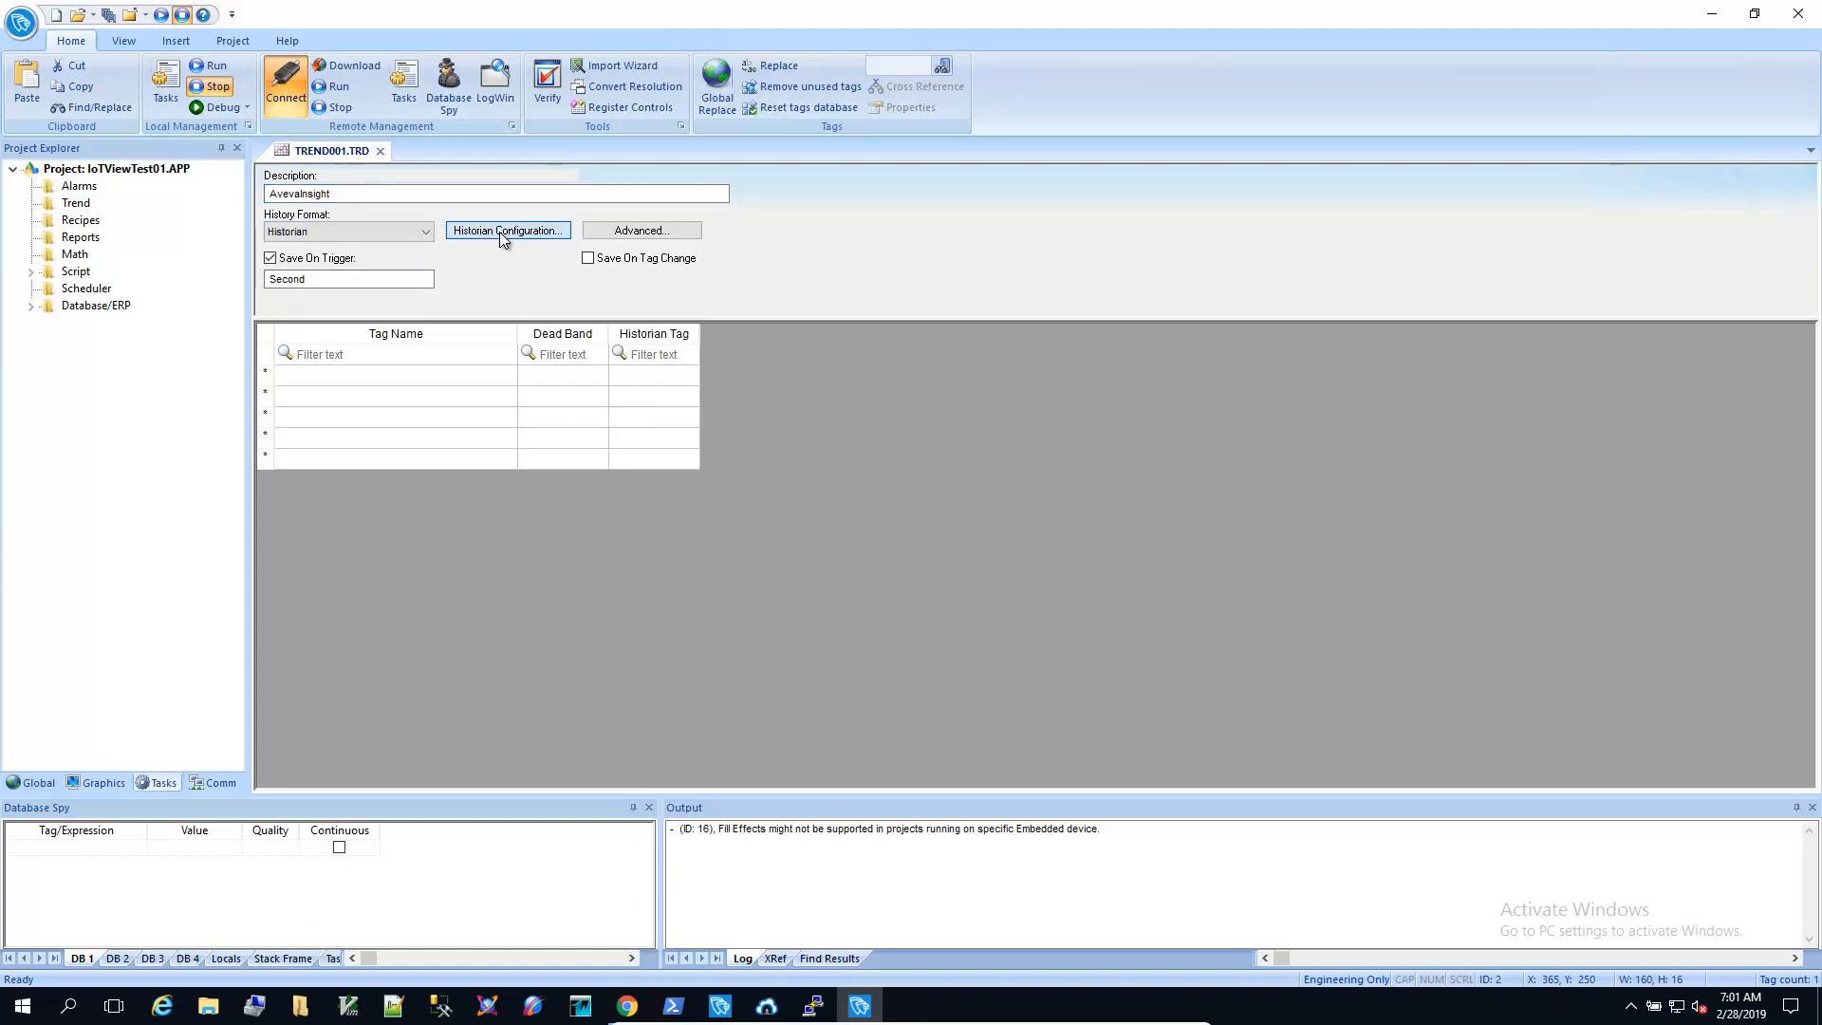
In Historian Configuration, choose the AVEVA Insight (CSV/JSON) connection type
click(506, 228)
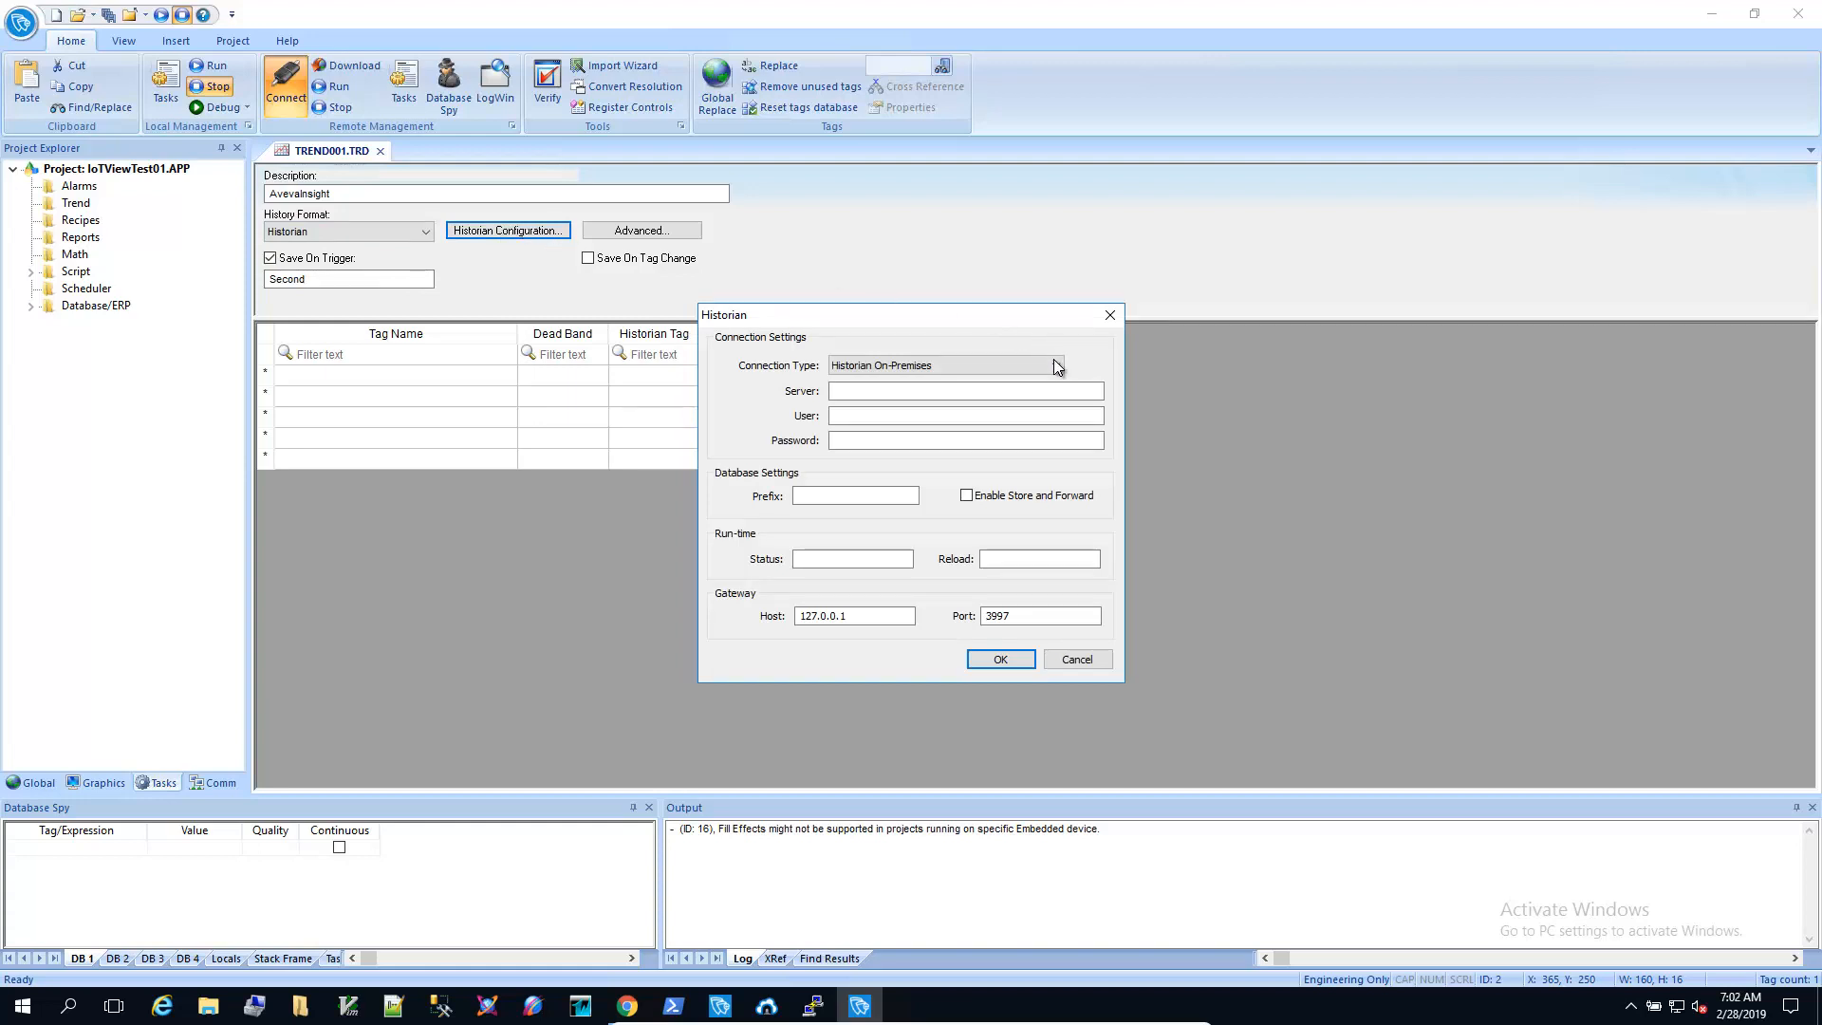
click(1054, 364)
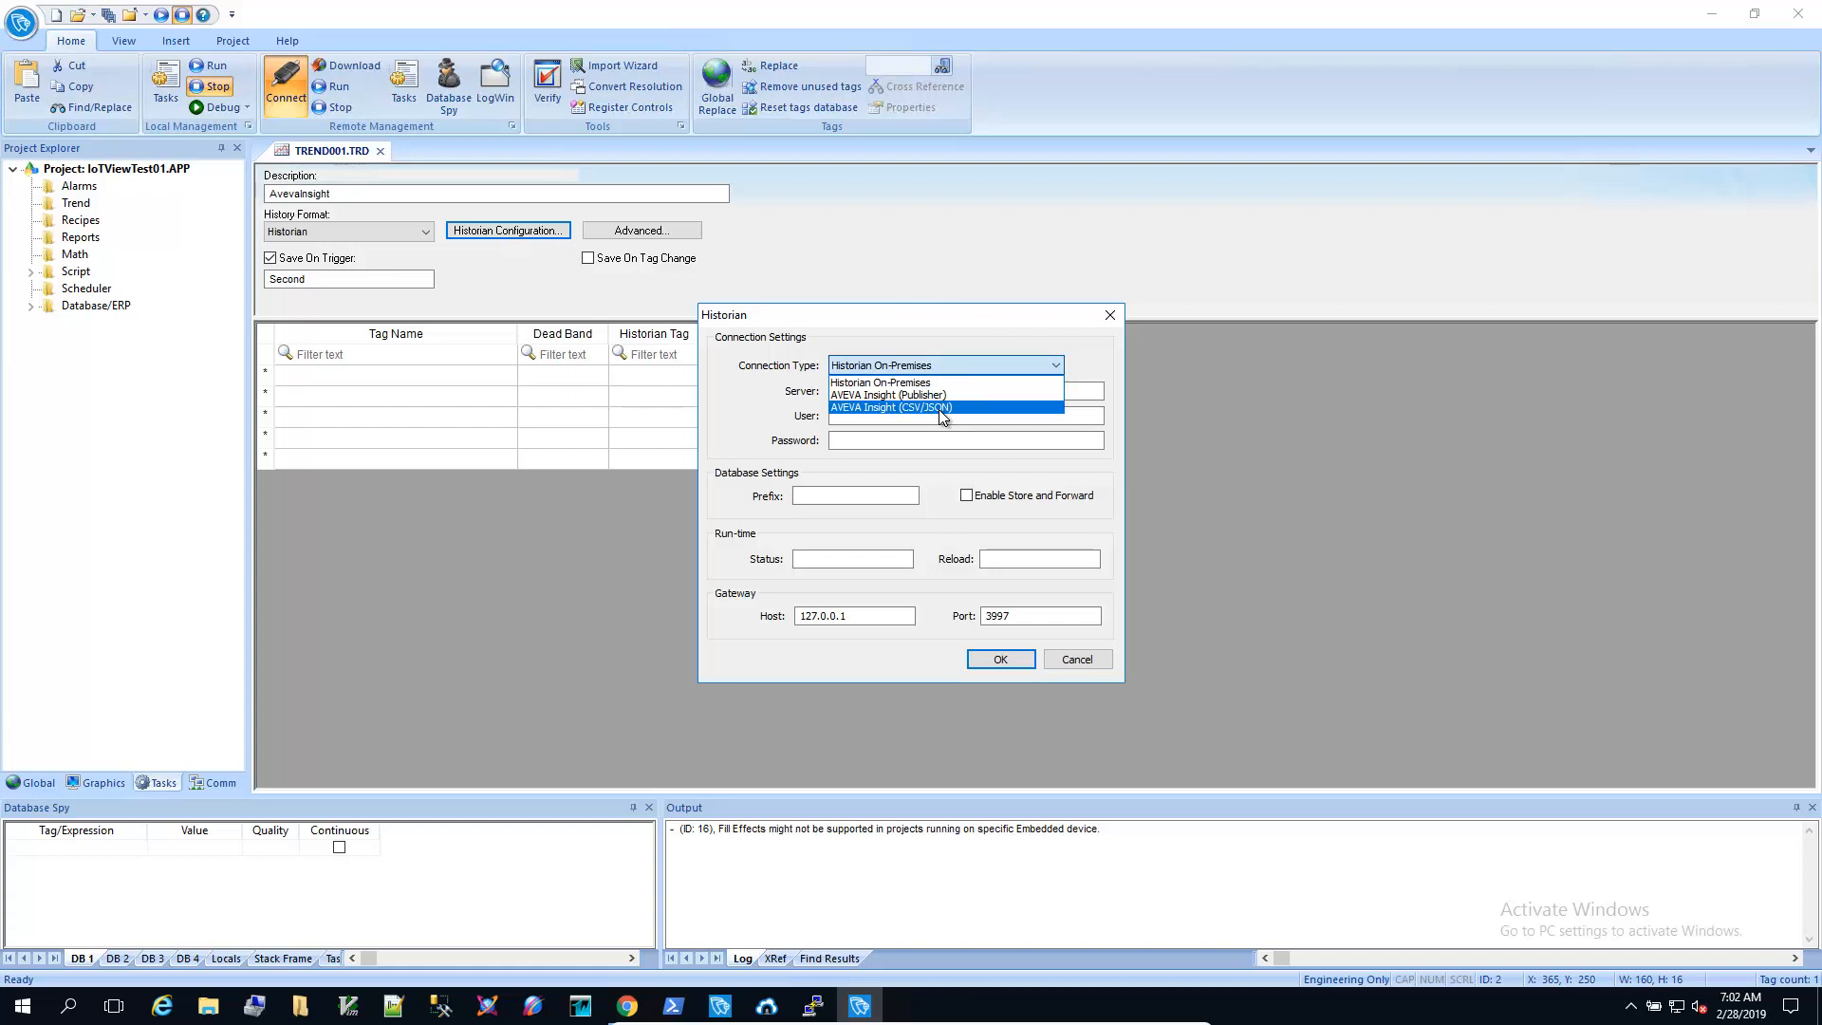
click(891, 407)
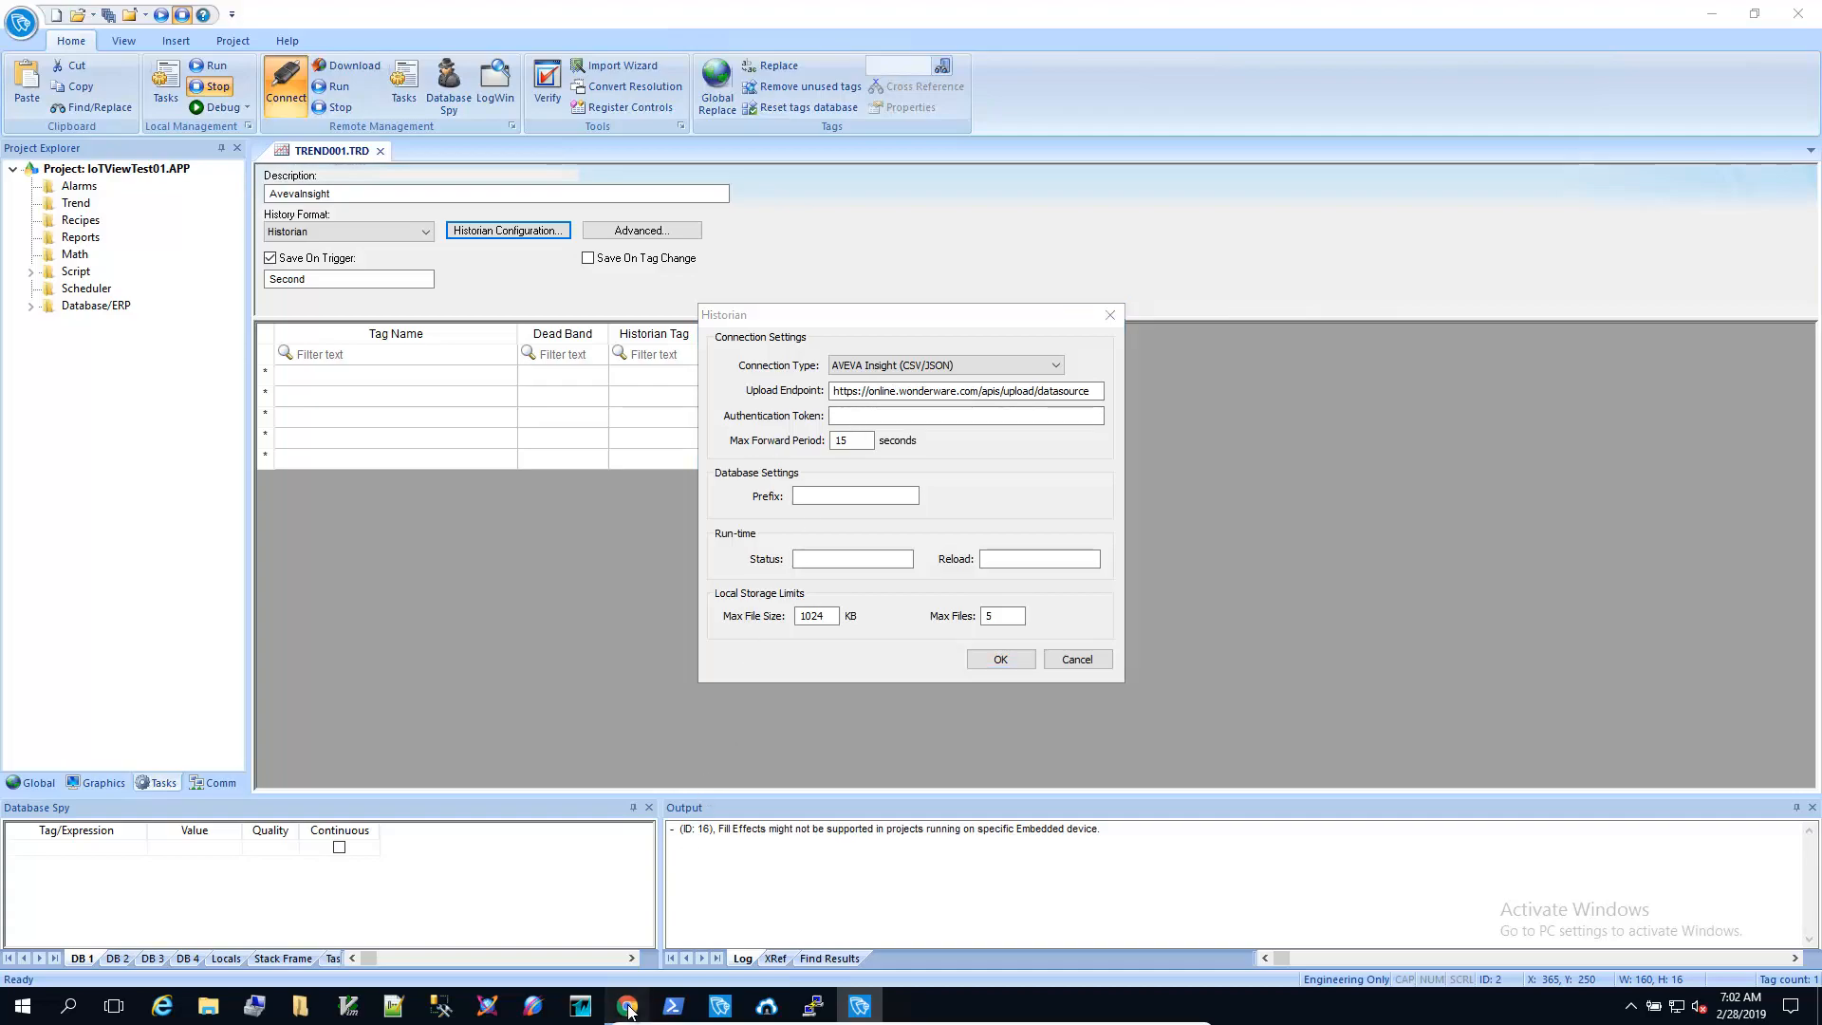
Go to the Administration Data Sources page in the AVEVA Insight browser tab
click(626, 1005)
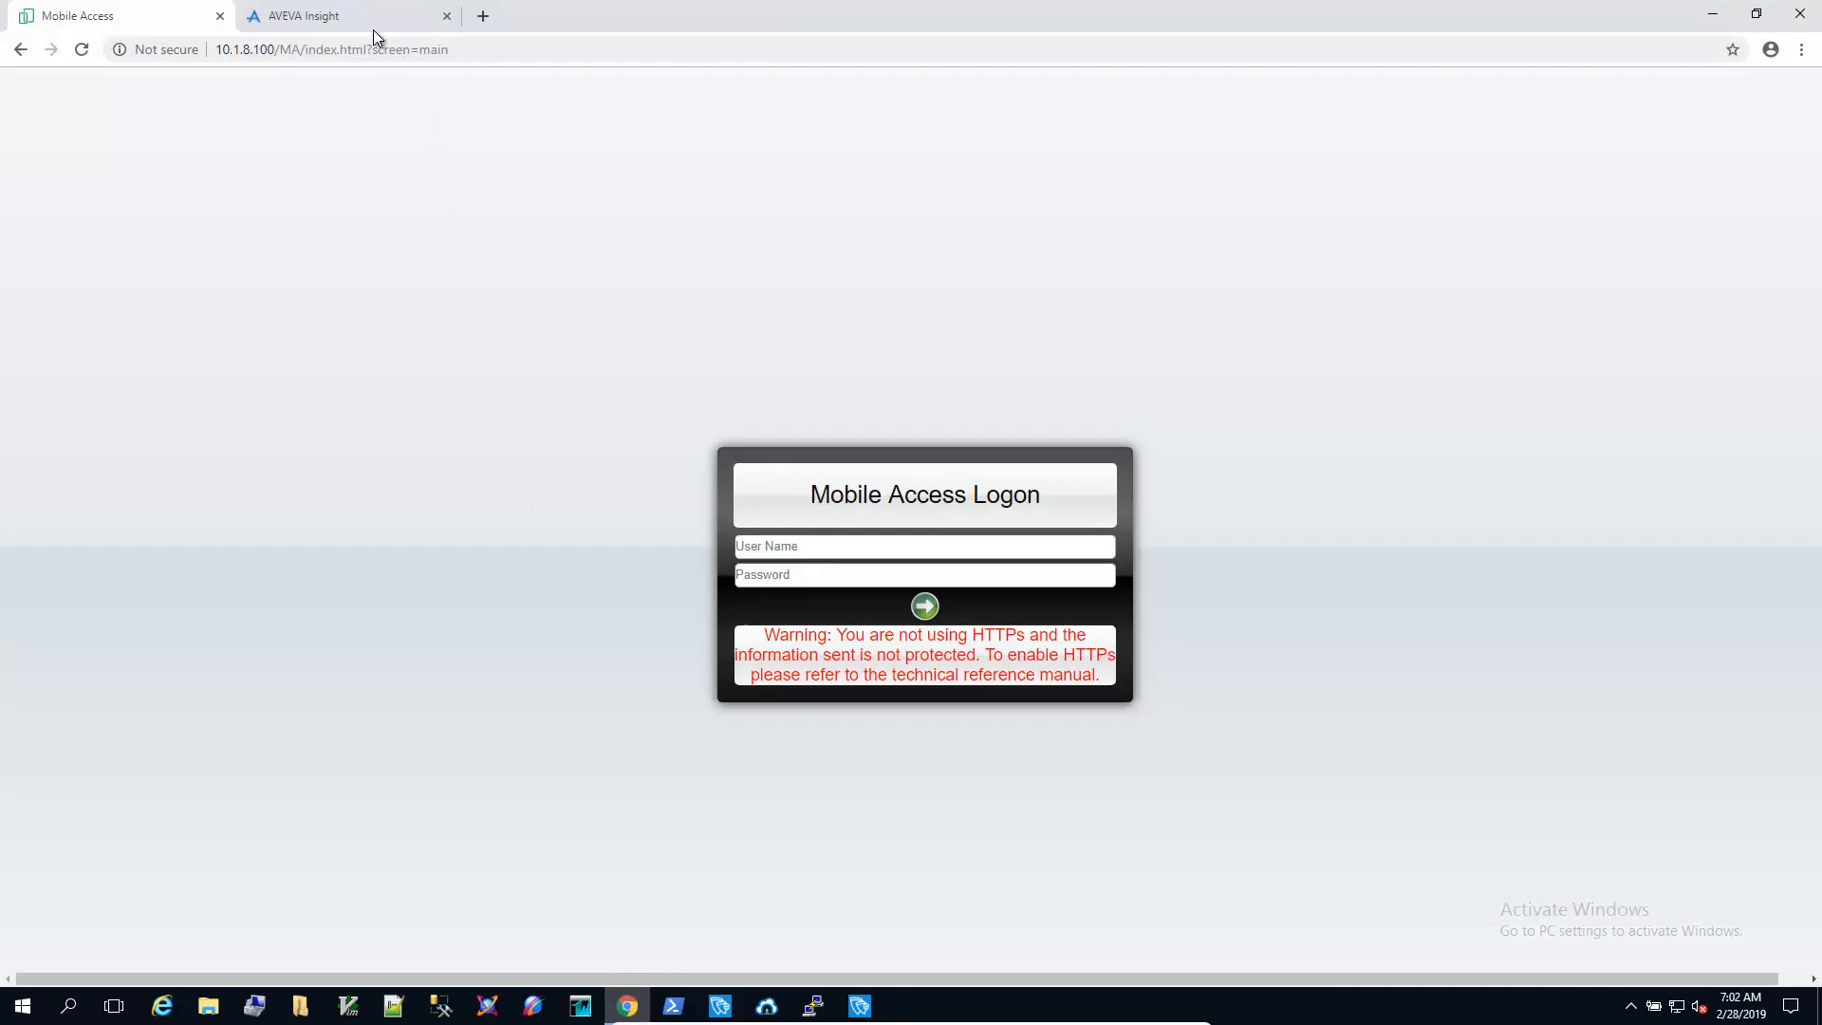
click(305, 15)
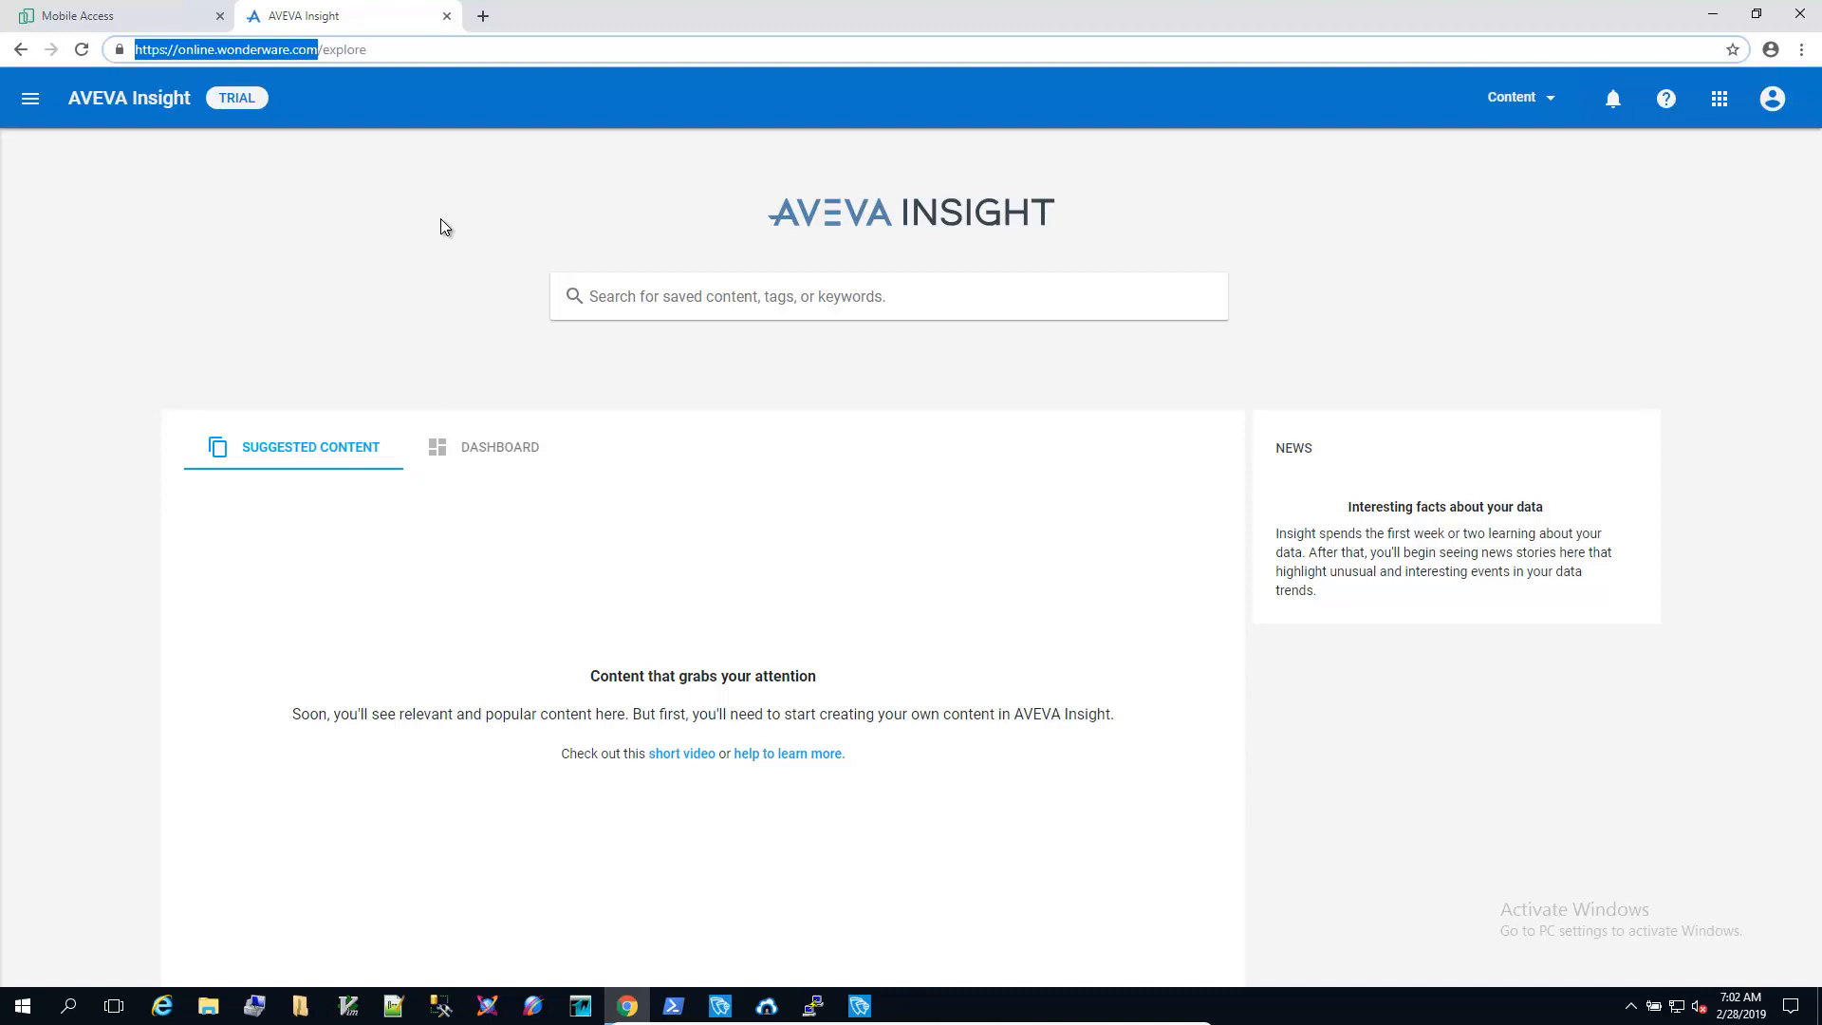
mouse_move(446, 294)
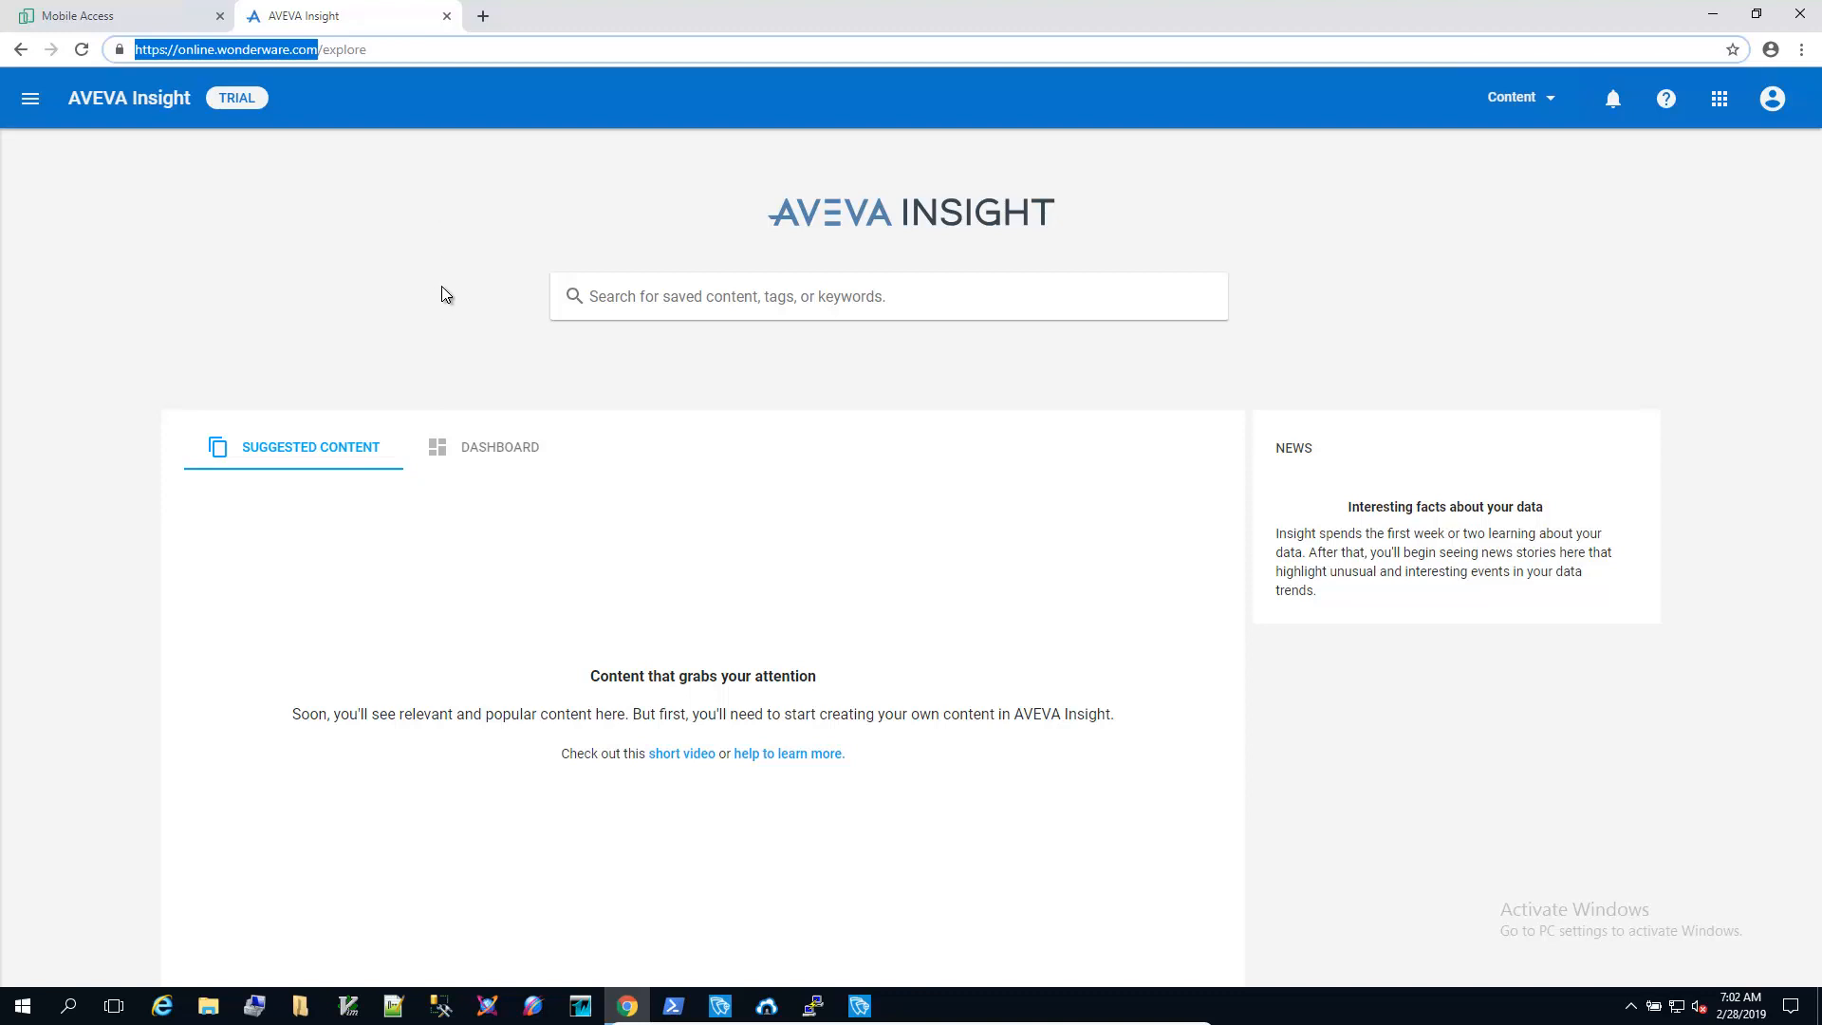
mouse_move(715, 524)
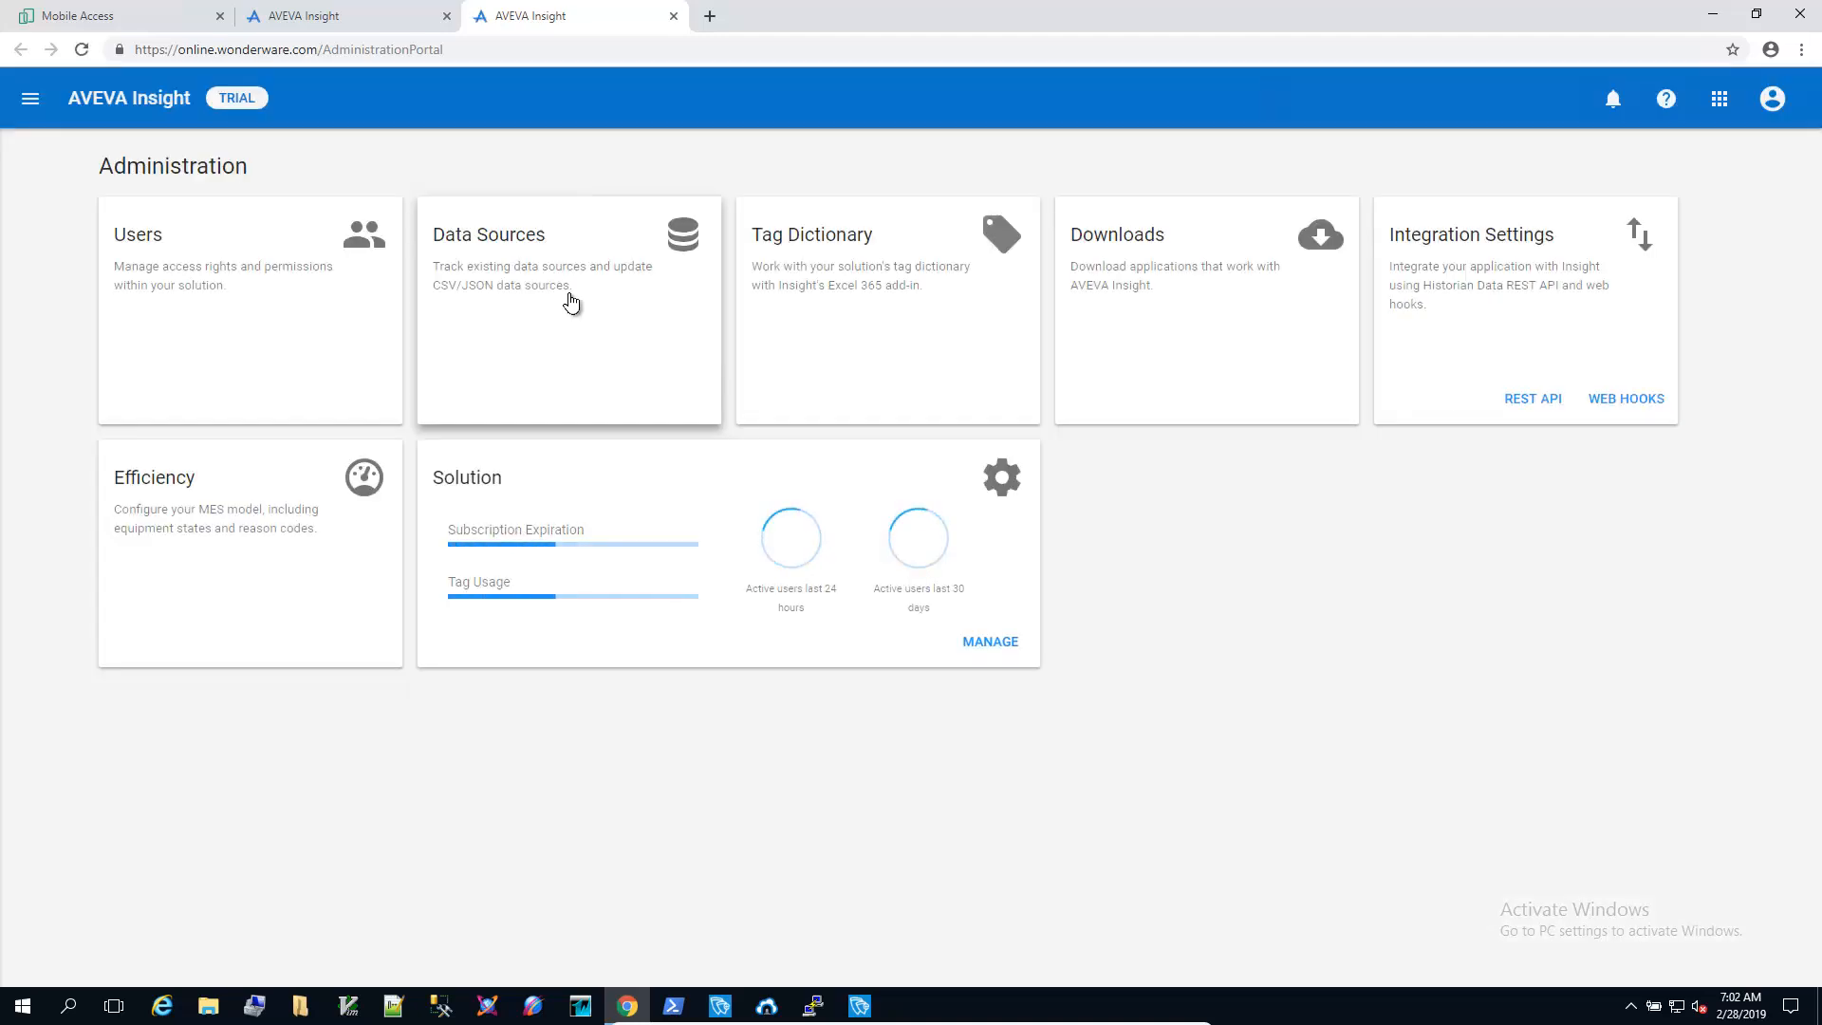
click(568, 255)
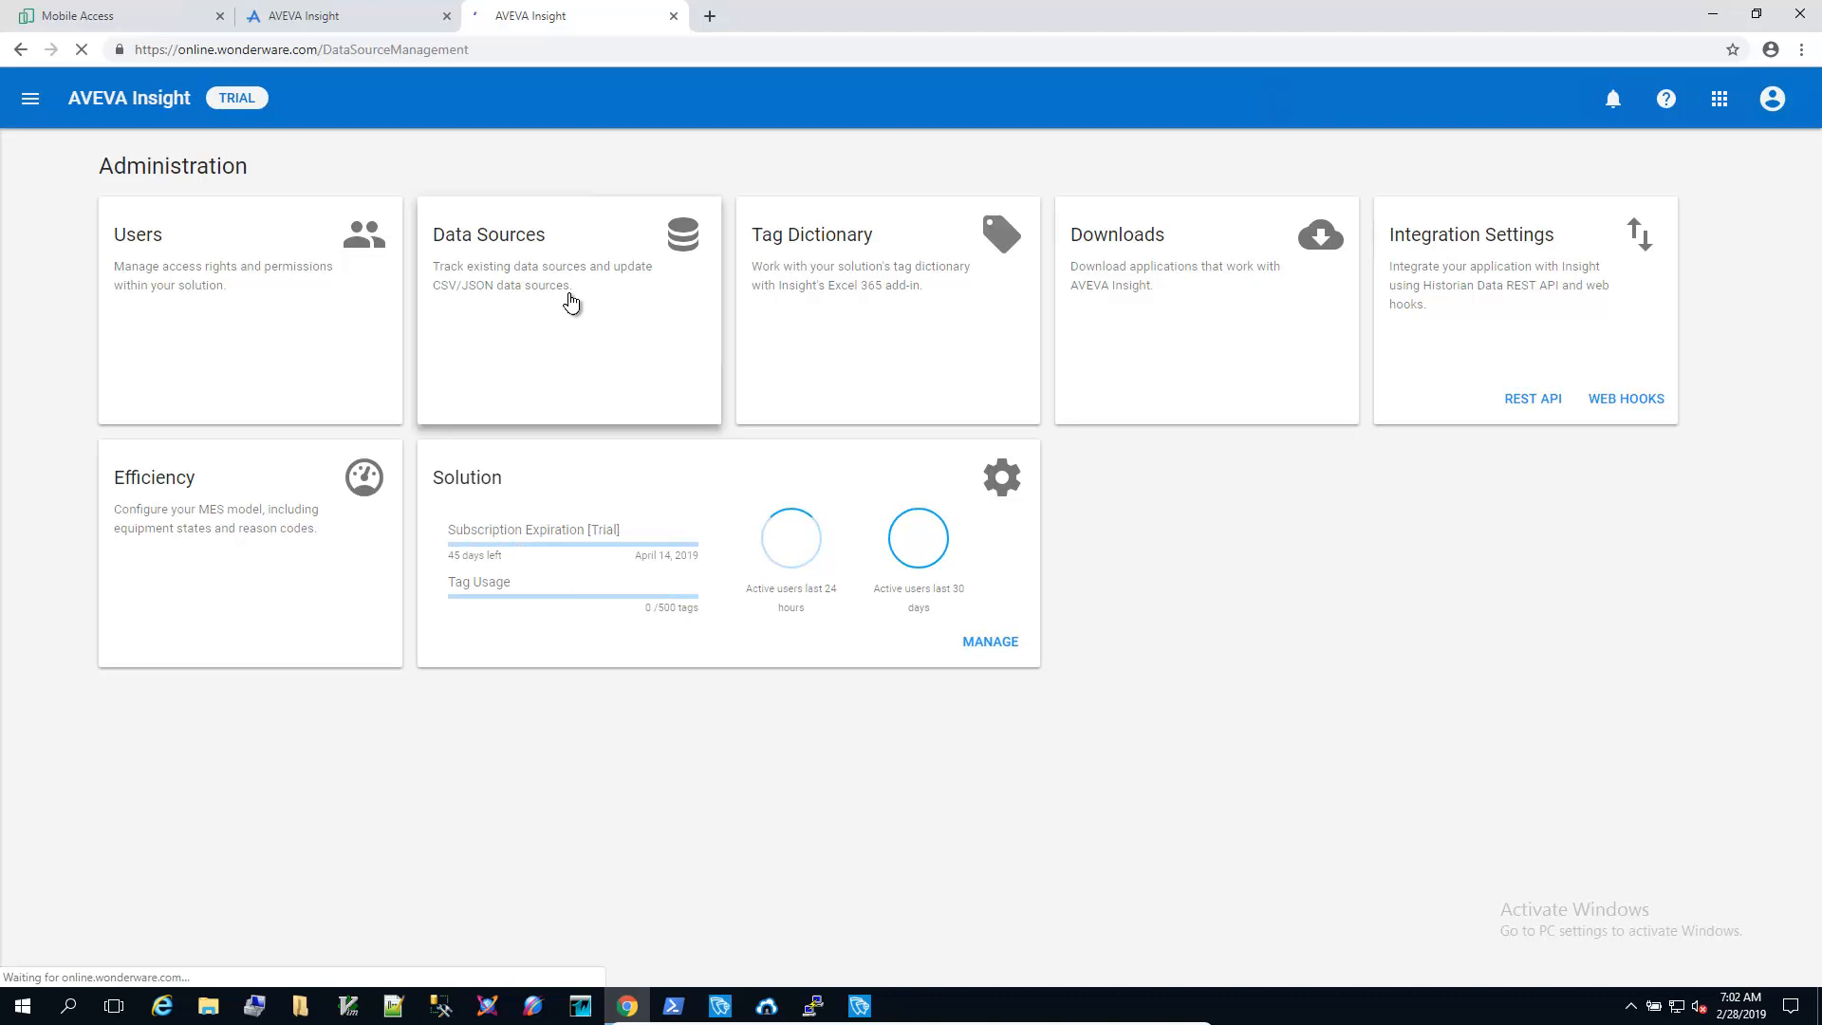
click(569, 311)
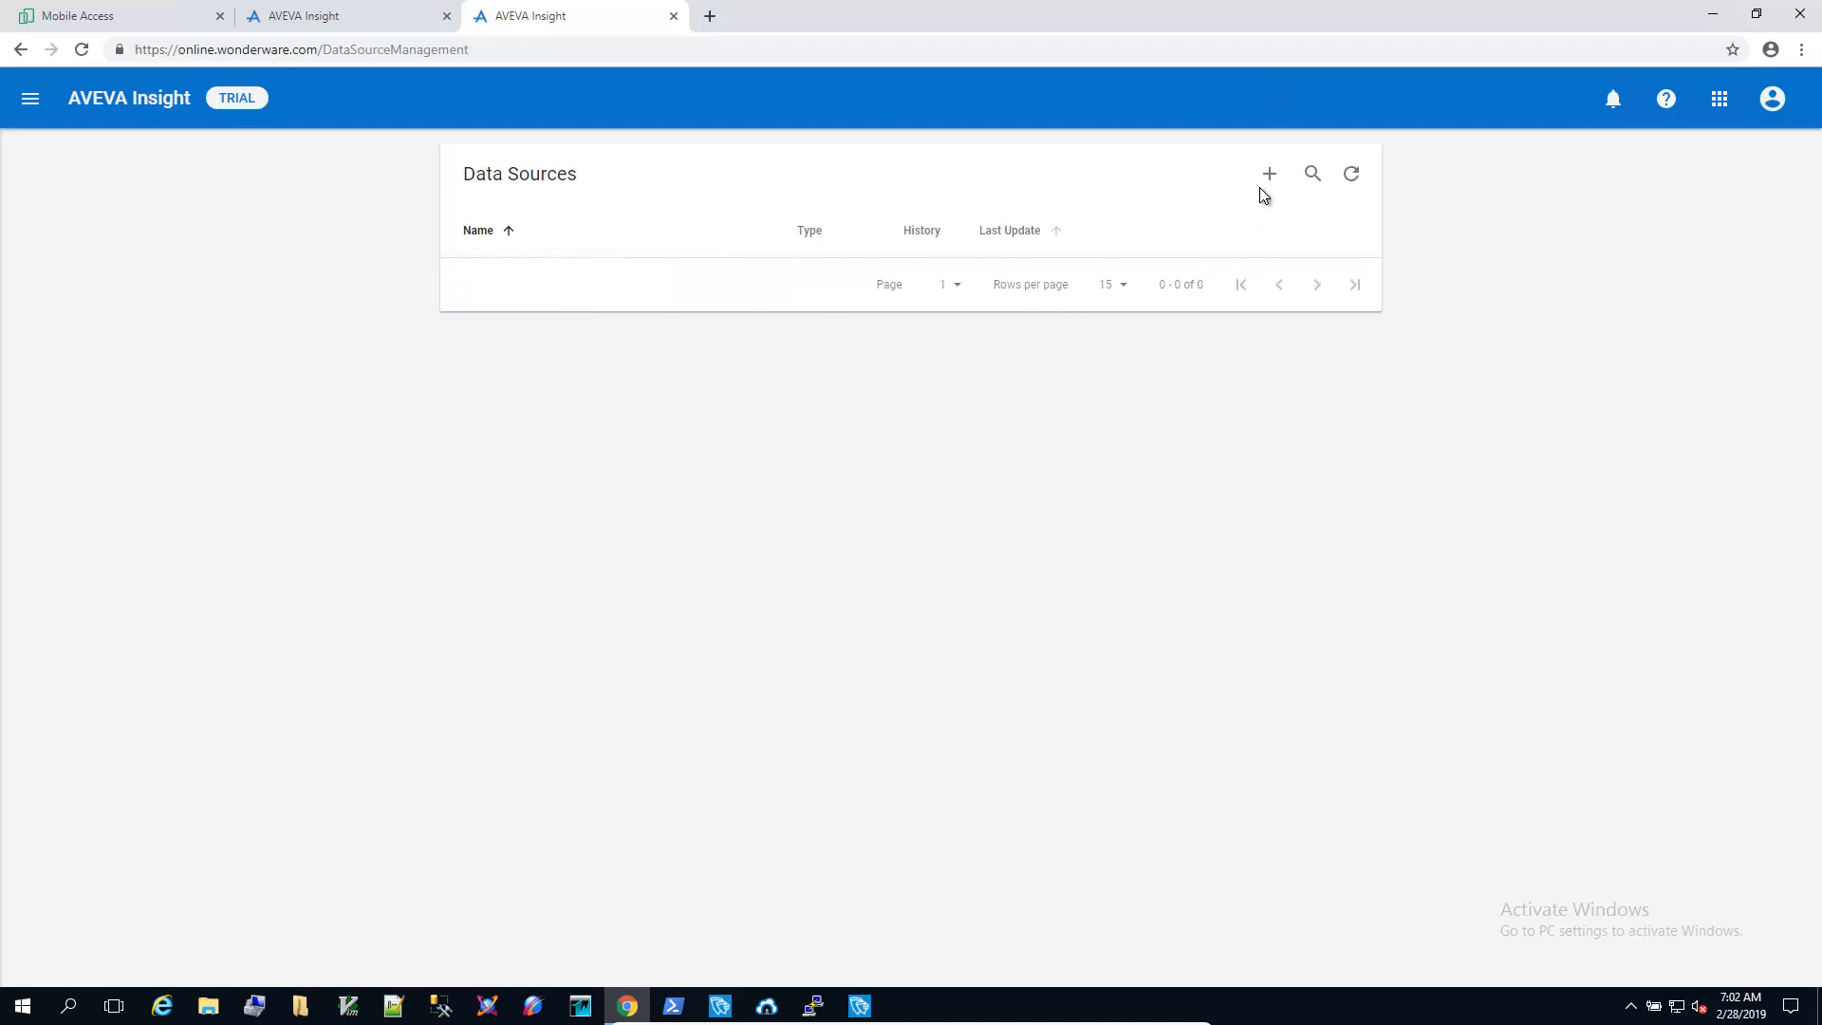
Add a CSV/JSON data source named uc3300 and copy its upload token
click(1268, 173)
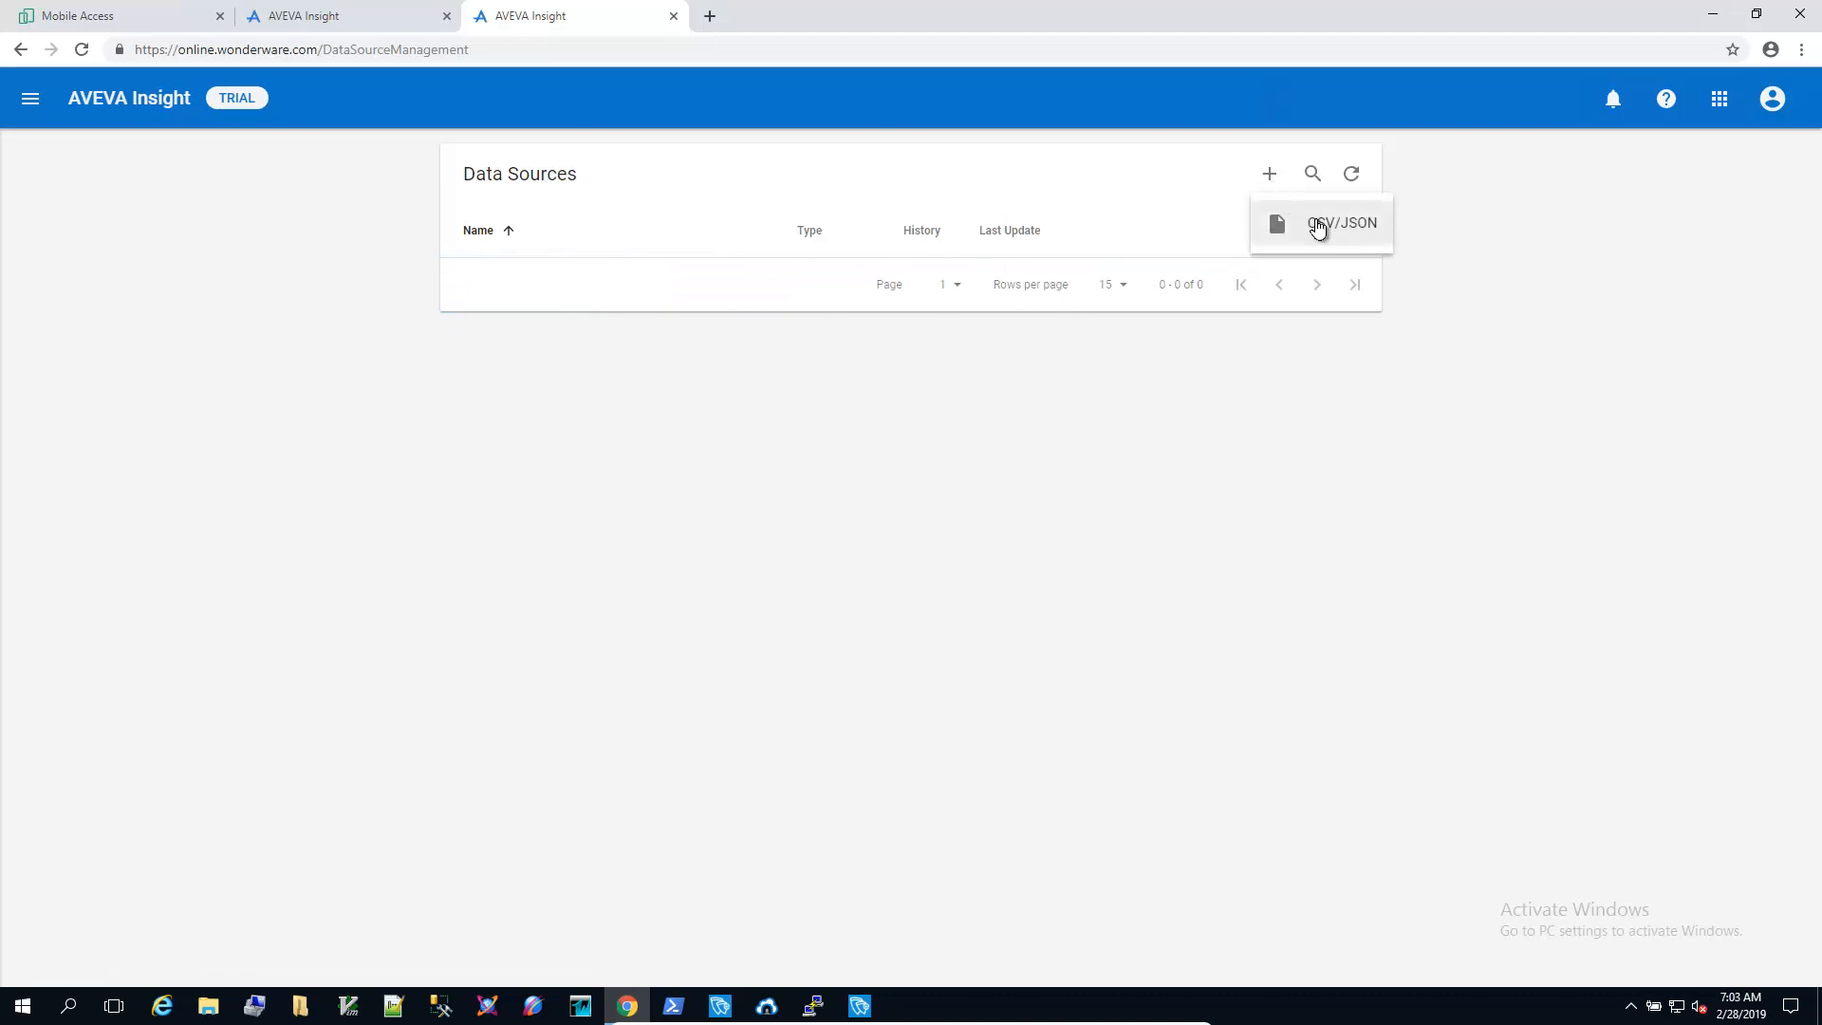
click(1342, 223)
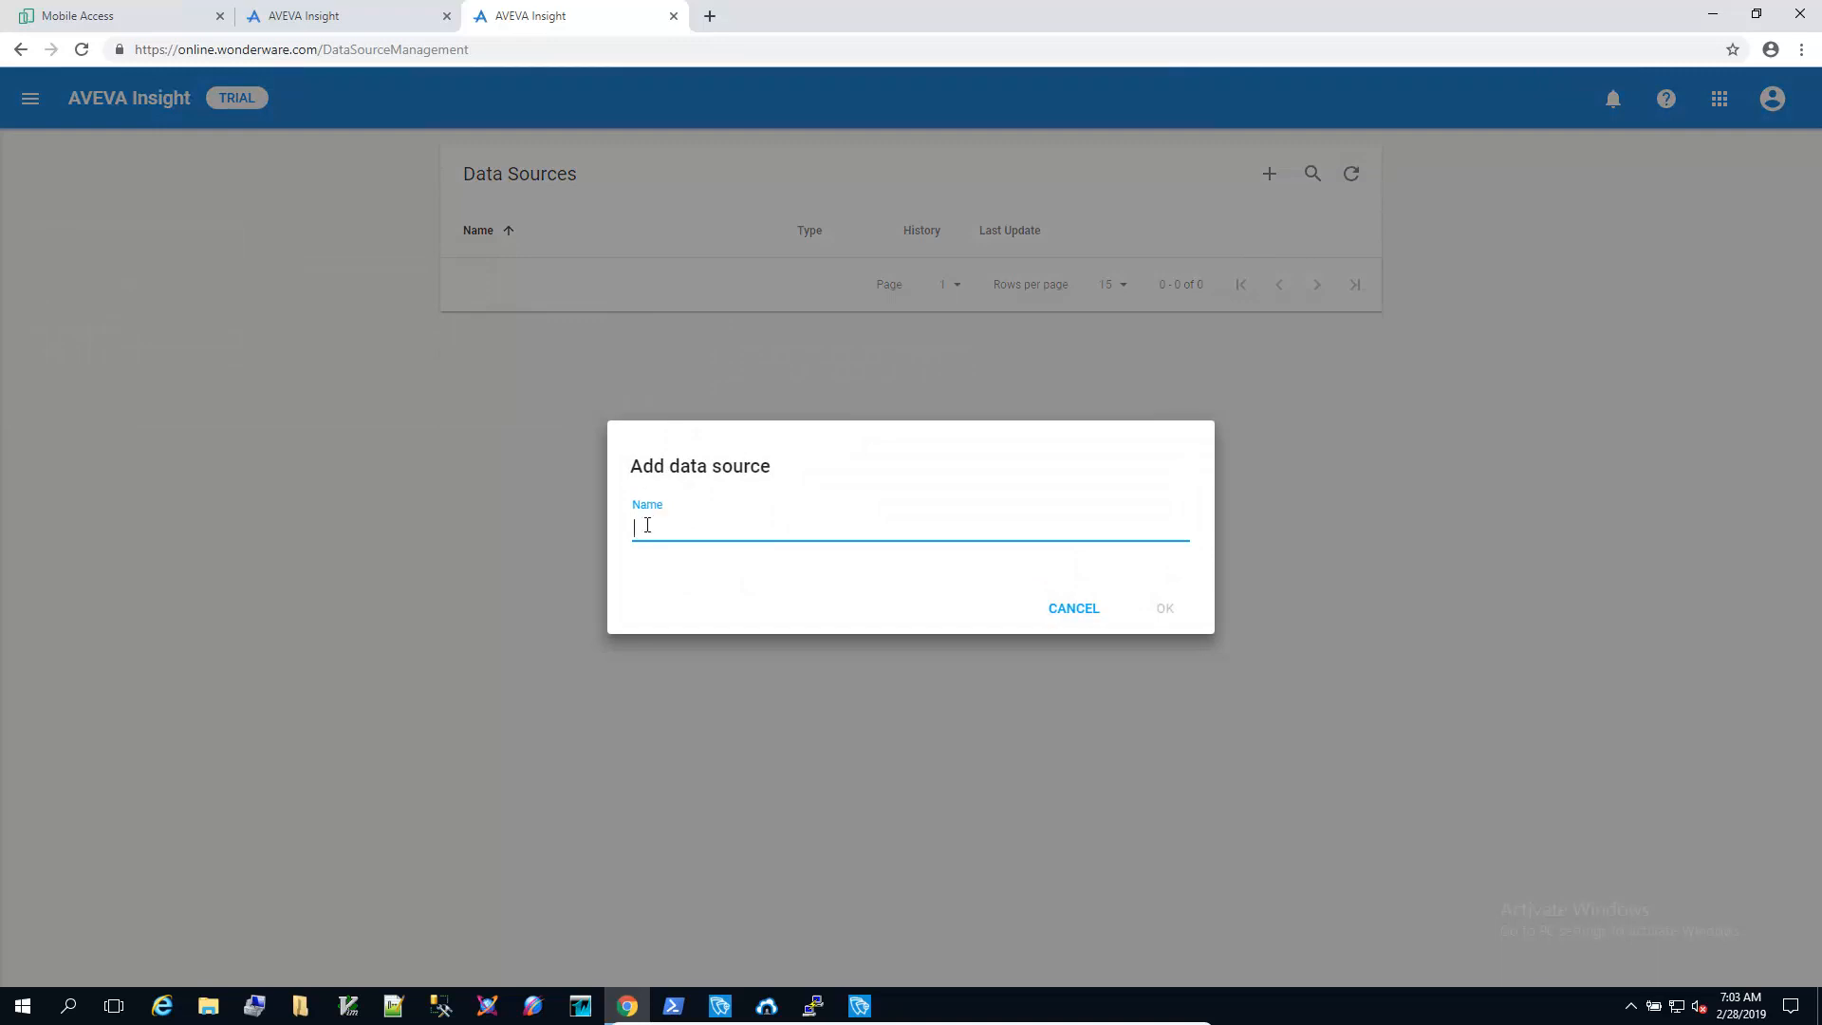
text(uc3300)
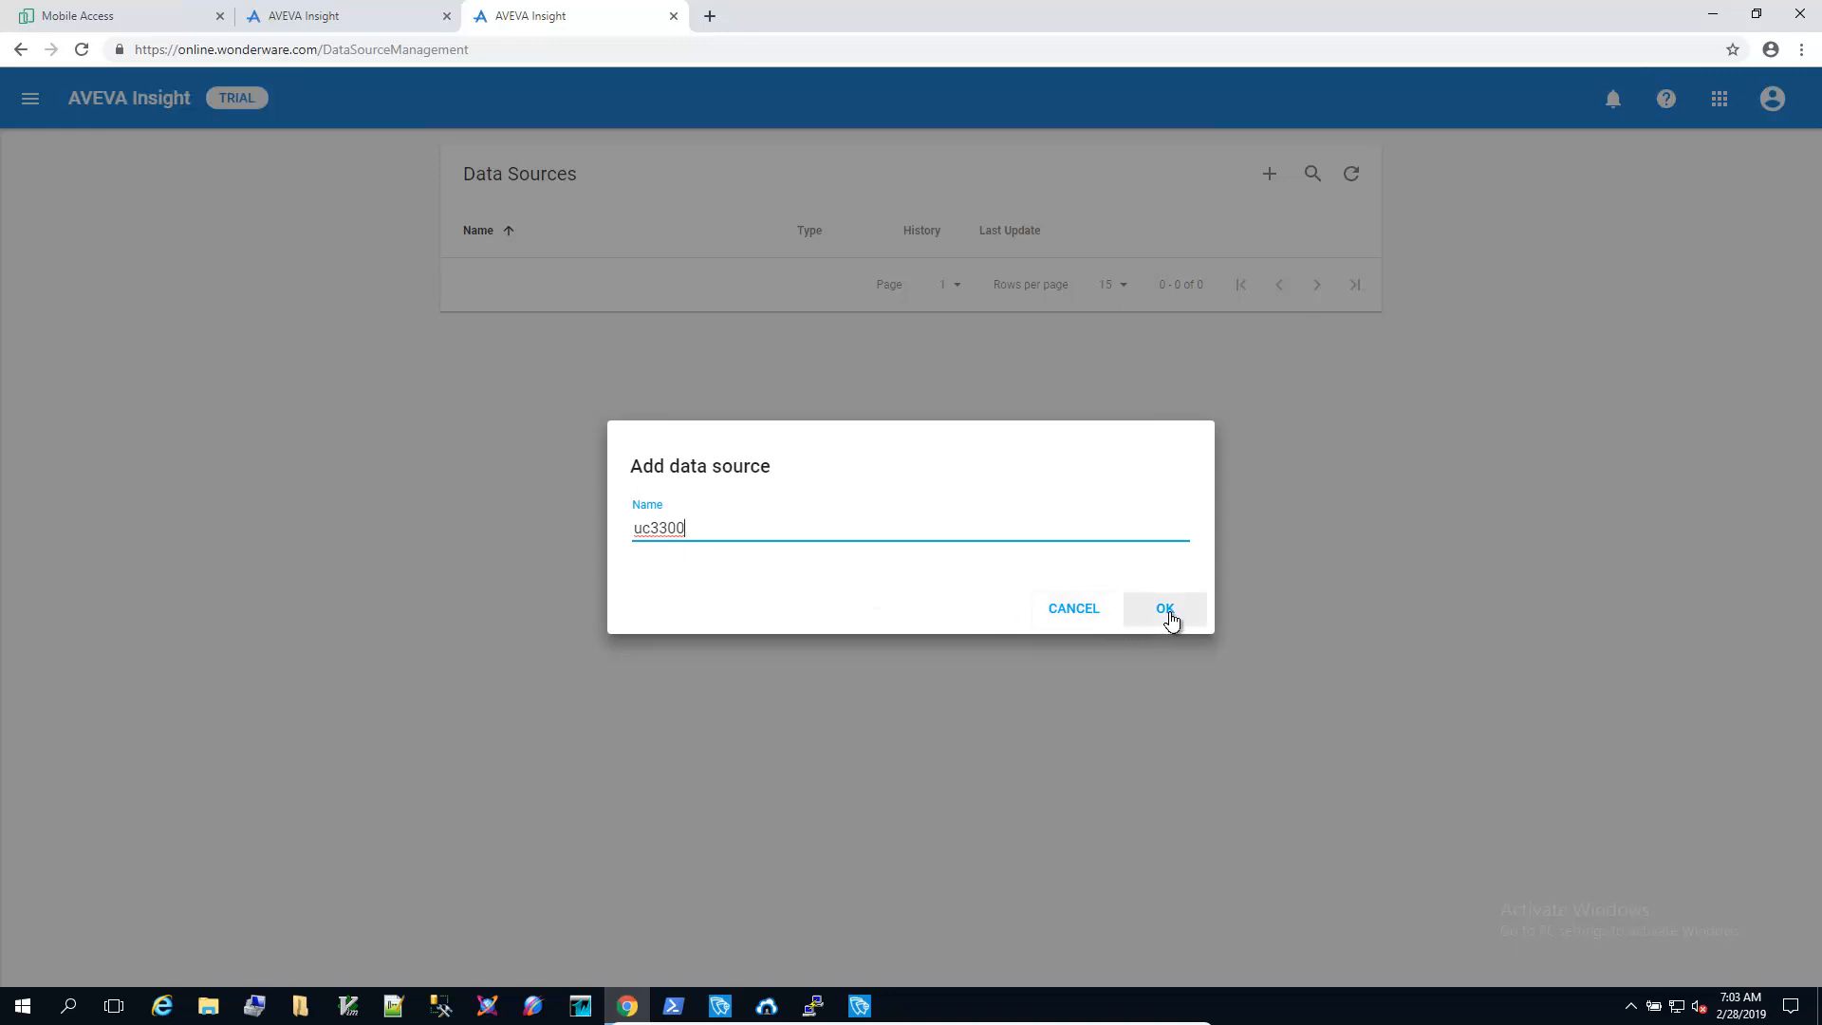
click(1165, 607)
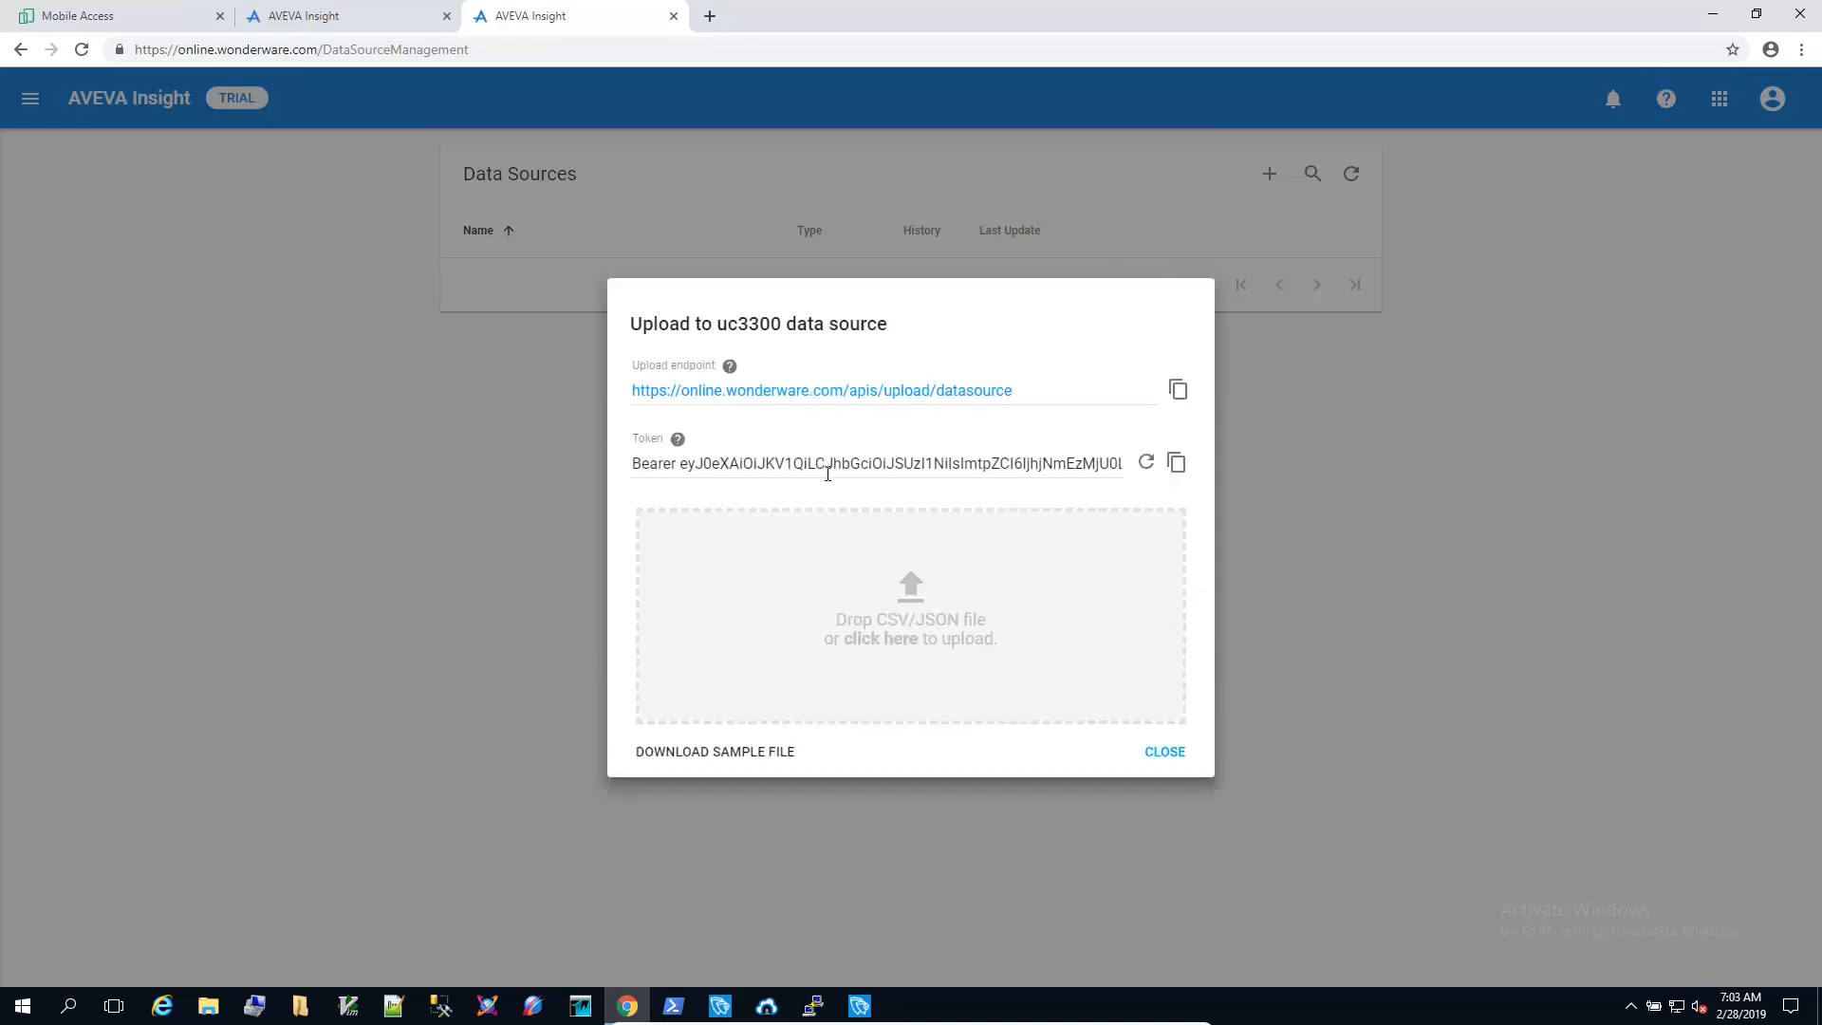
mouse_move(1176, 461)
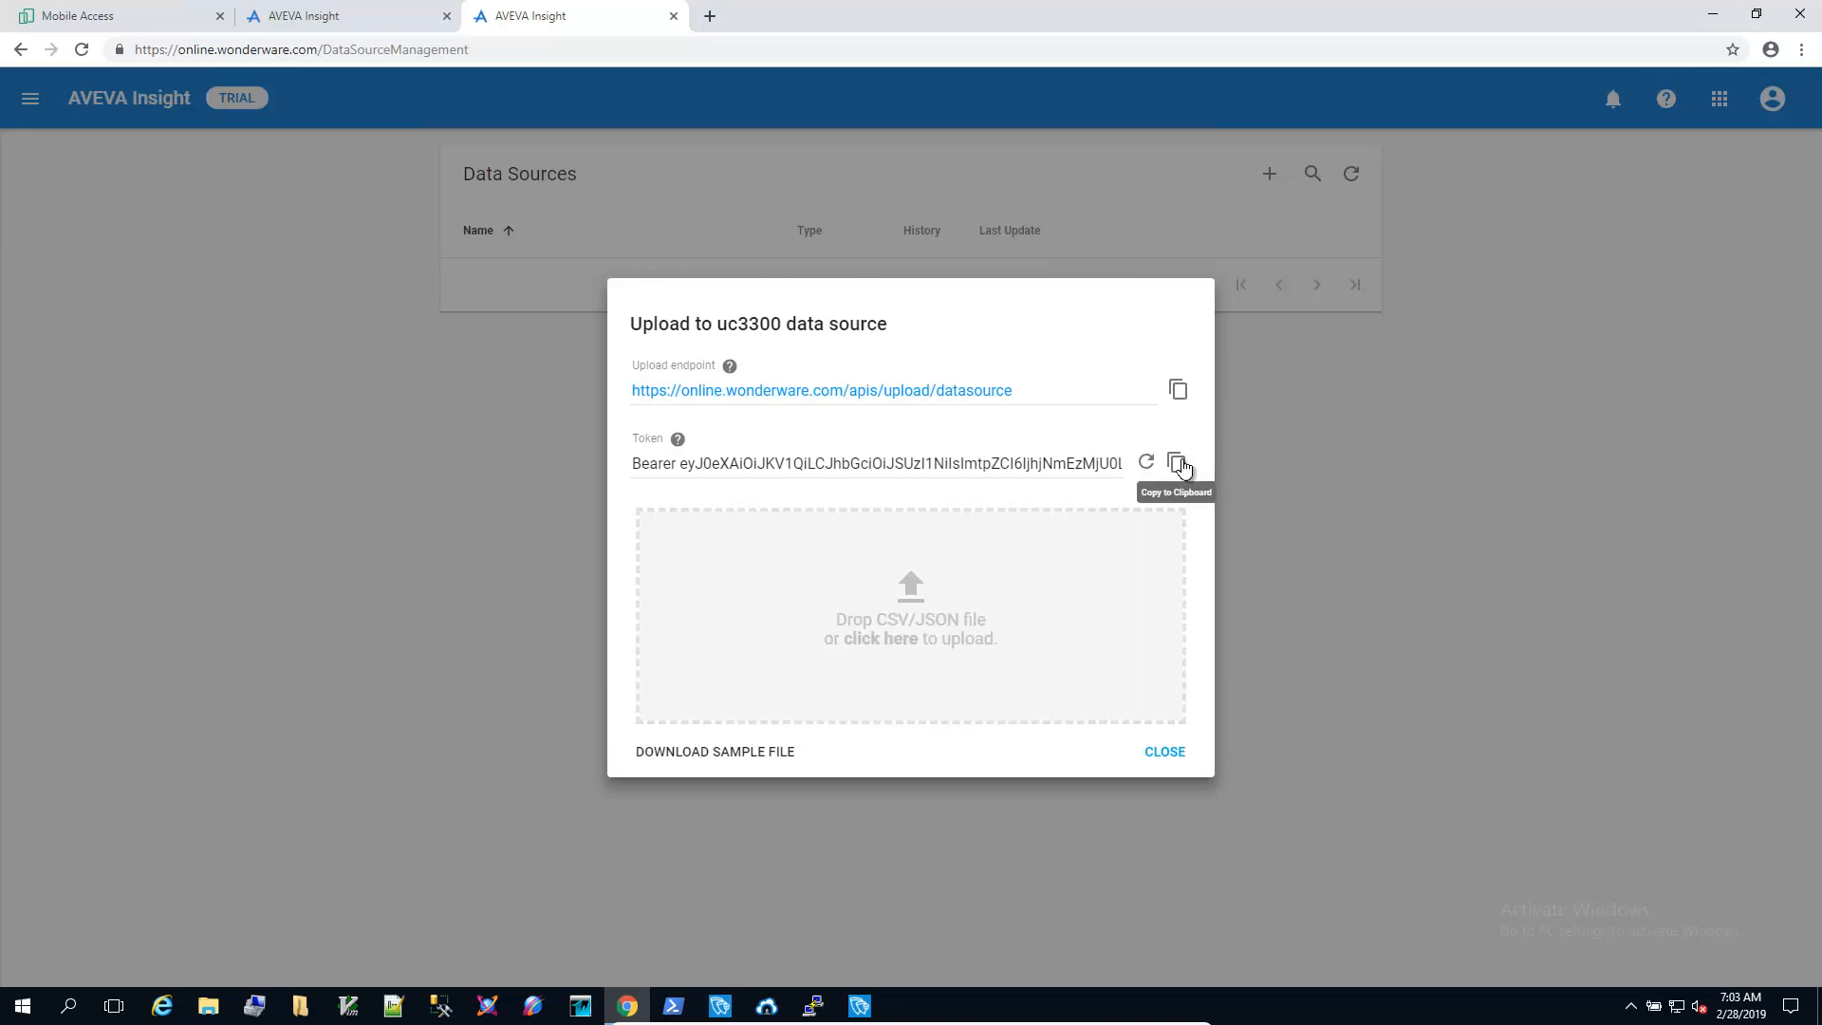
click(1147, 461)
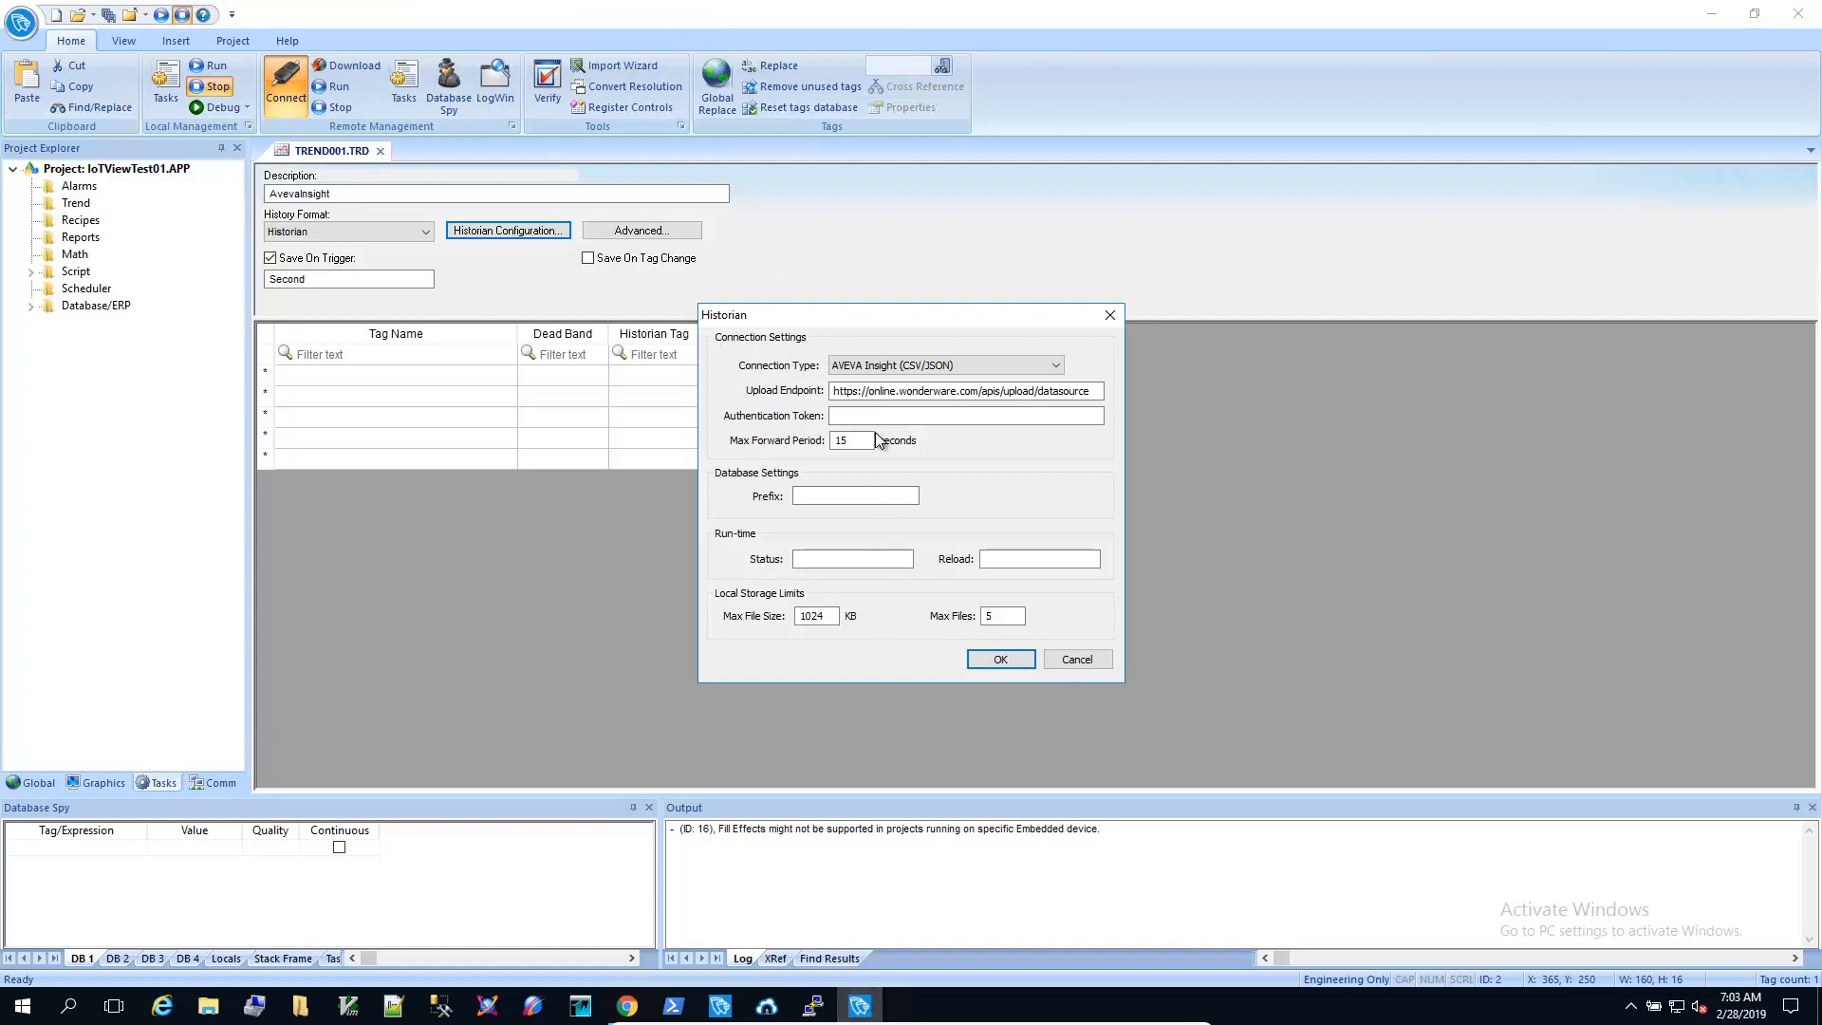
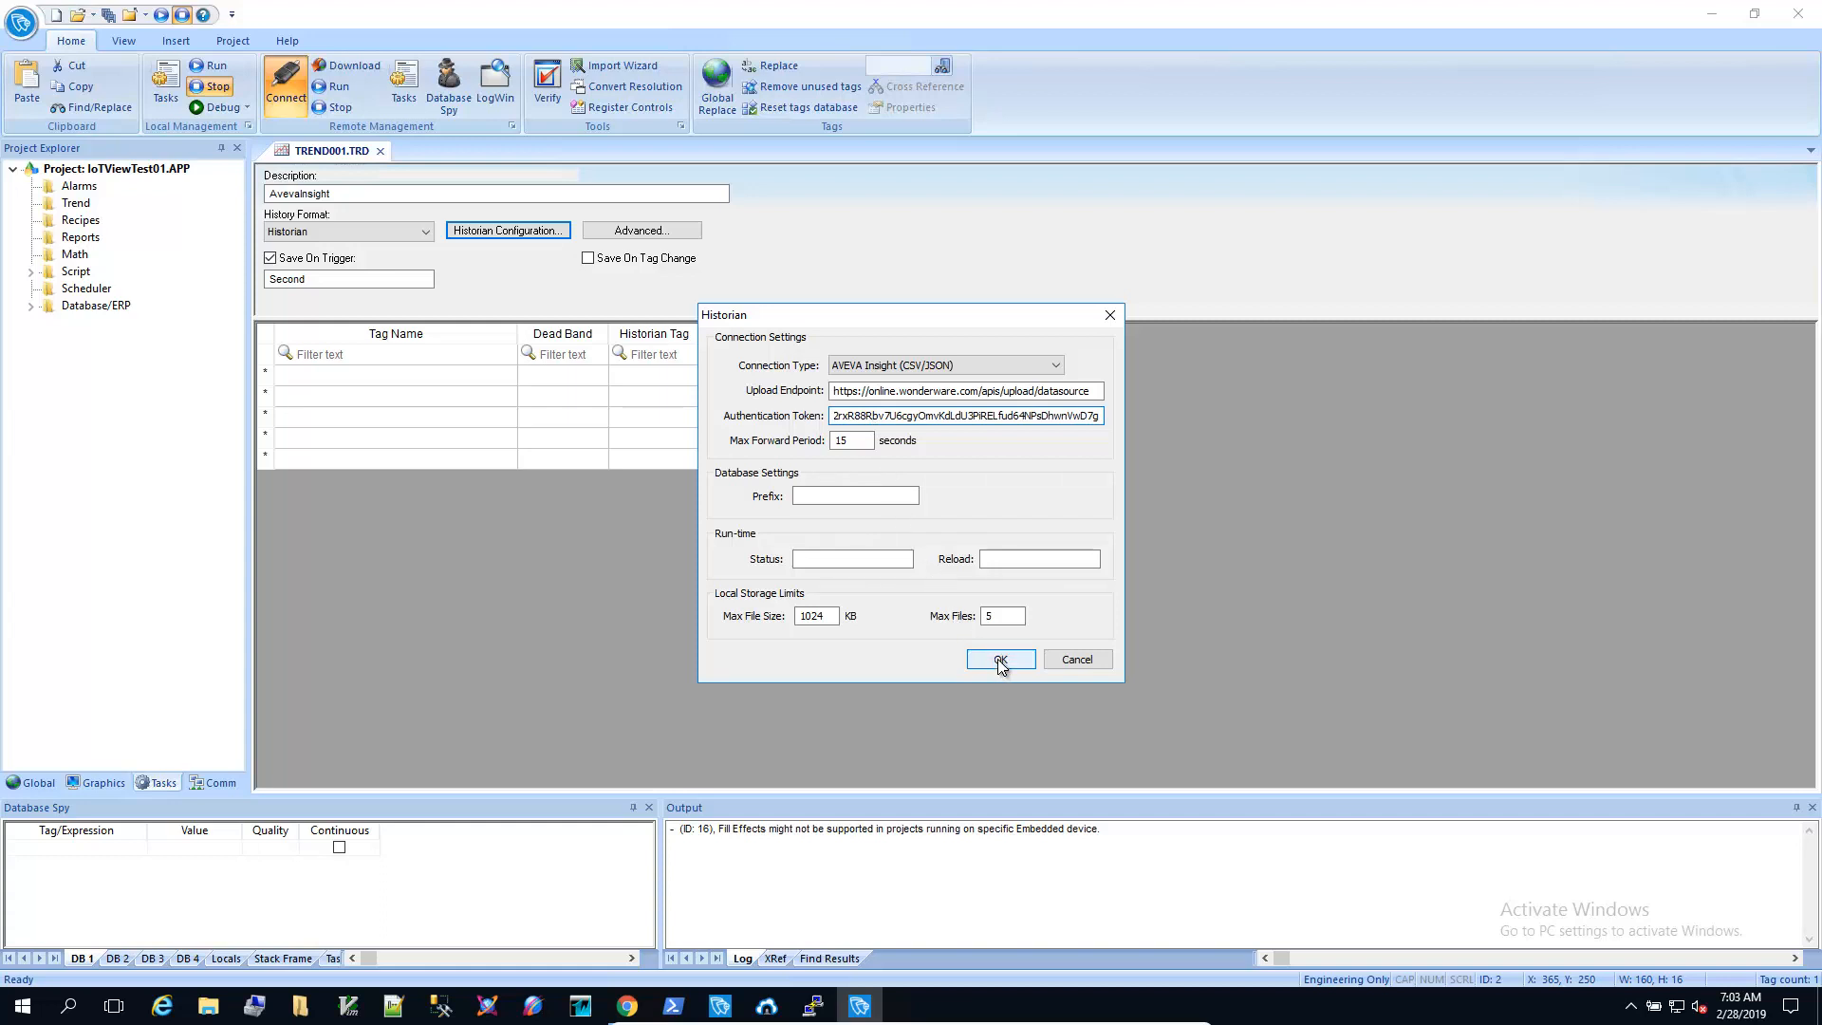
Paste the copied token into Authentication Token and confirm the Historian settings
click(998, 658)
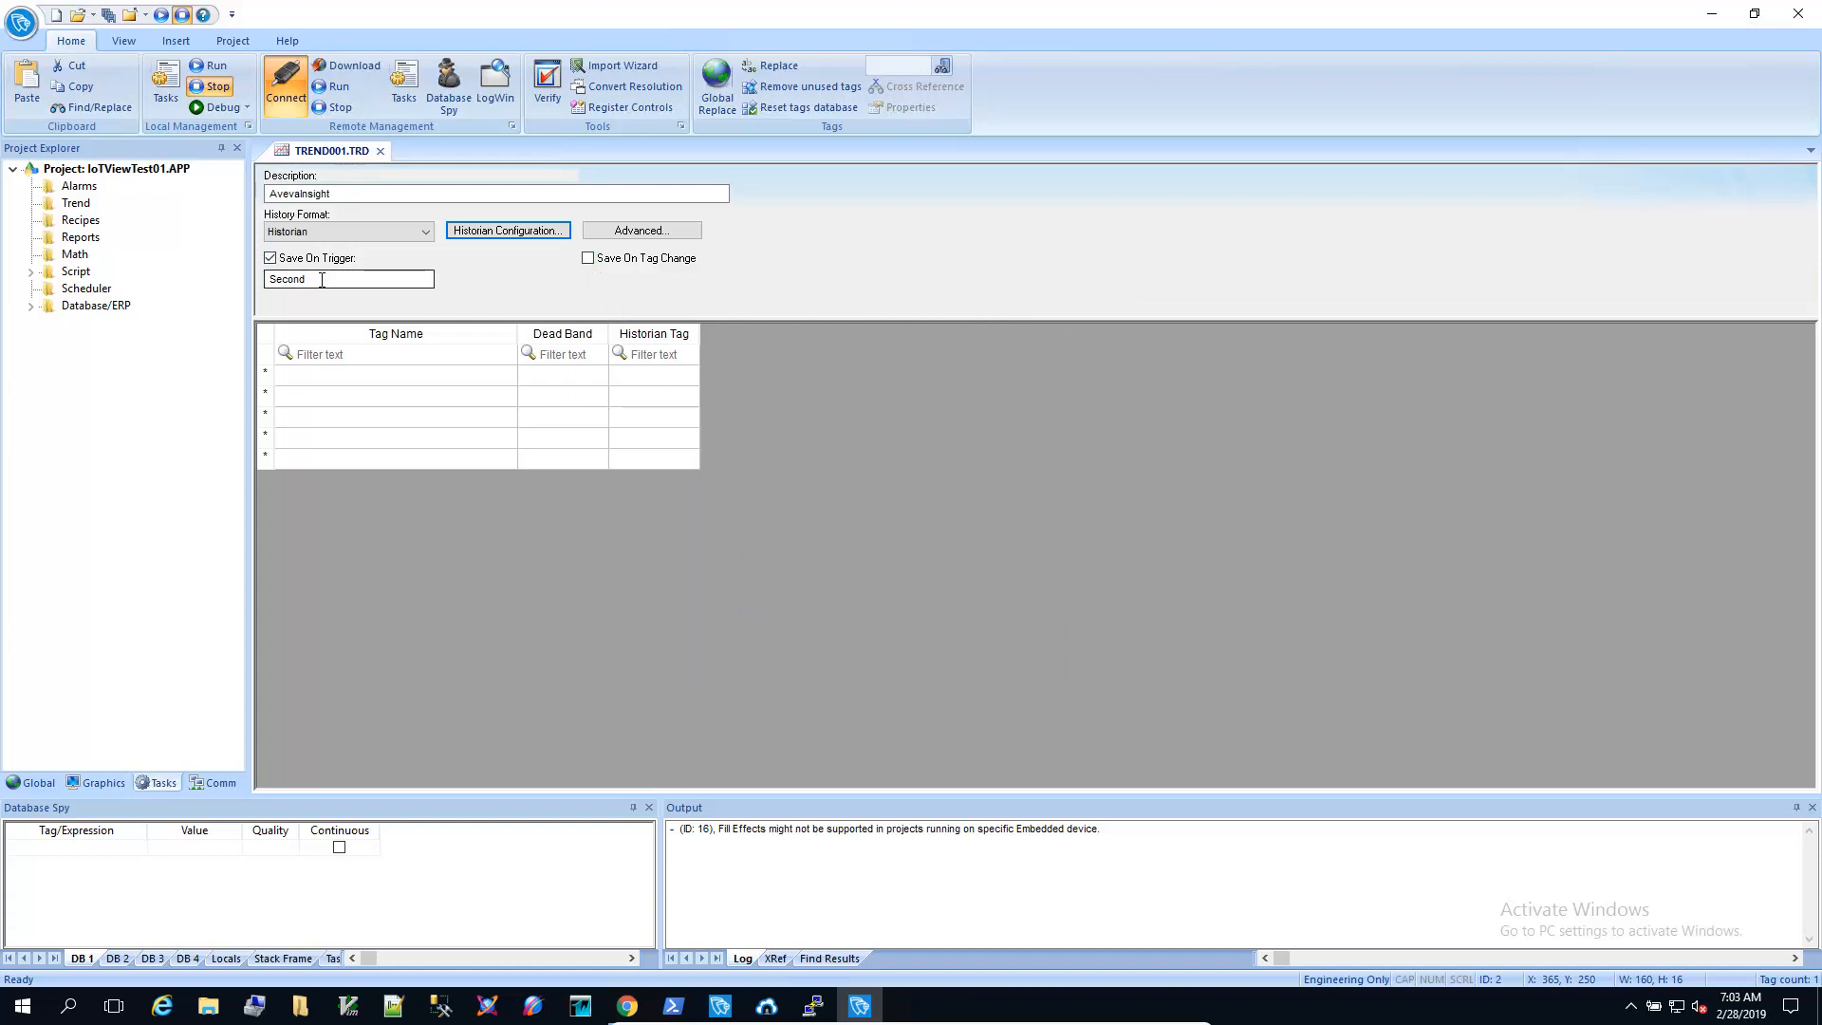
Log TankLevel on tag change and save the trend under the suggested sheet number
click(587, 258)
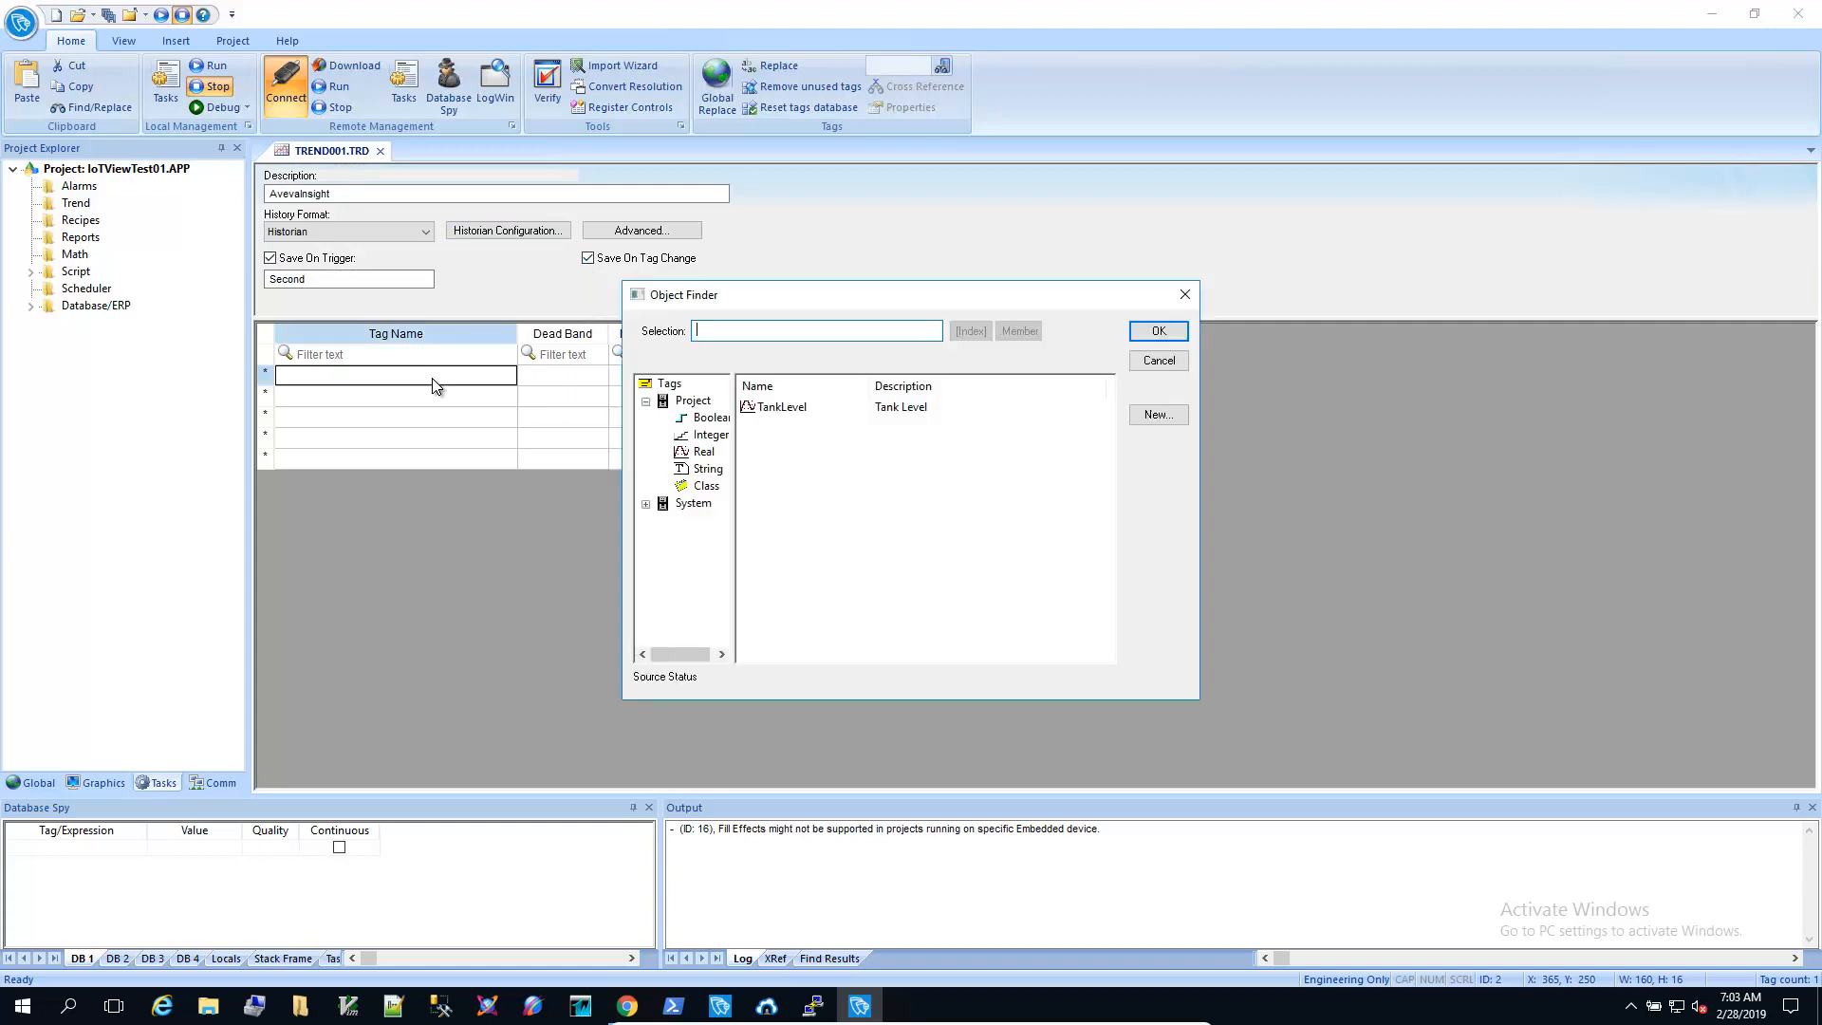
click(1155, 331)
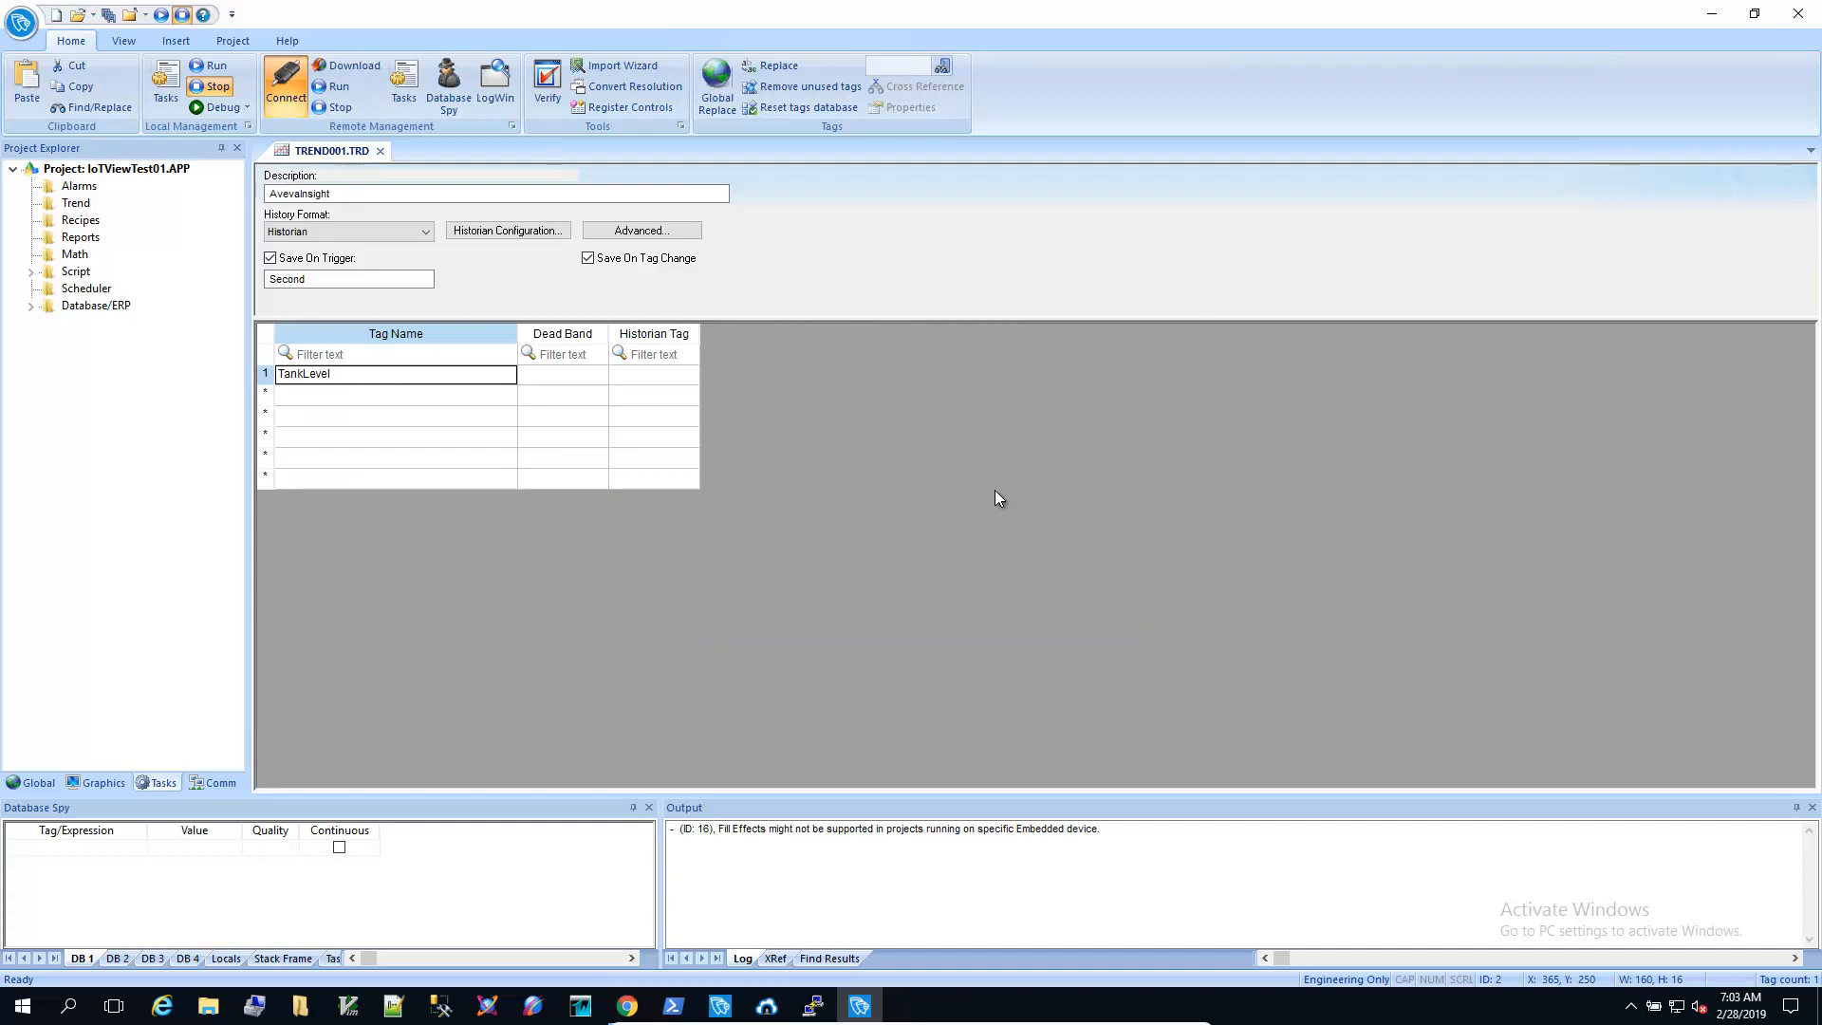
mouse_move(109, 14)
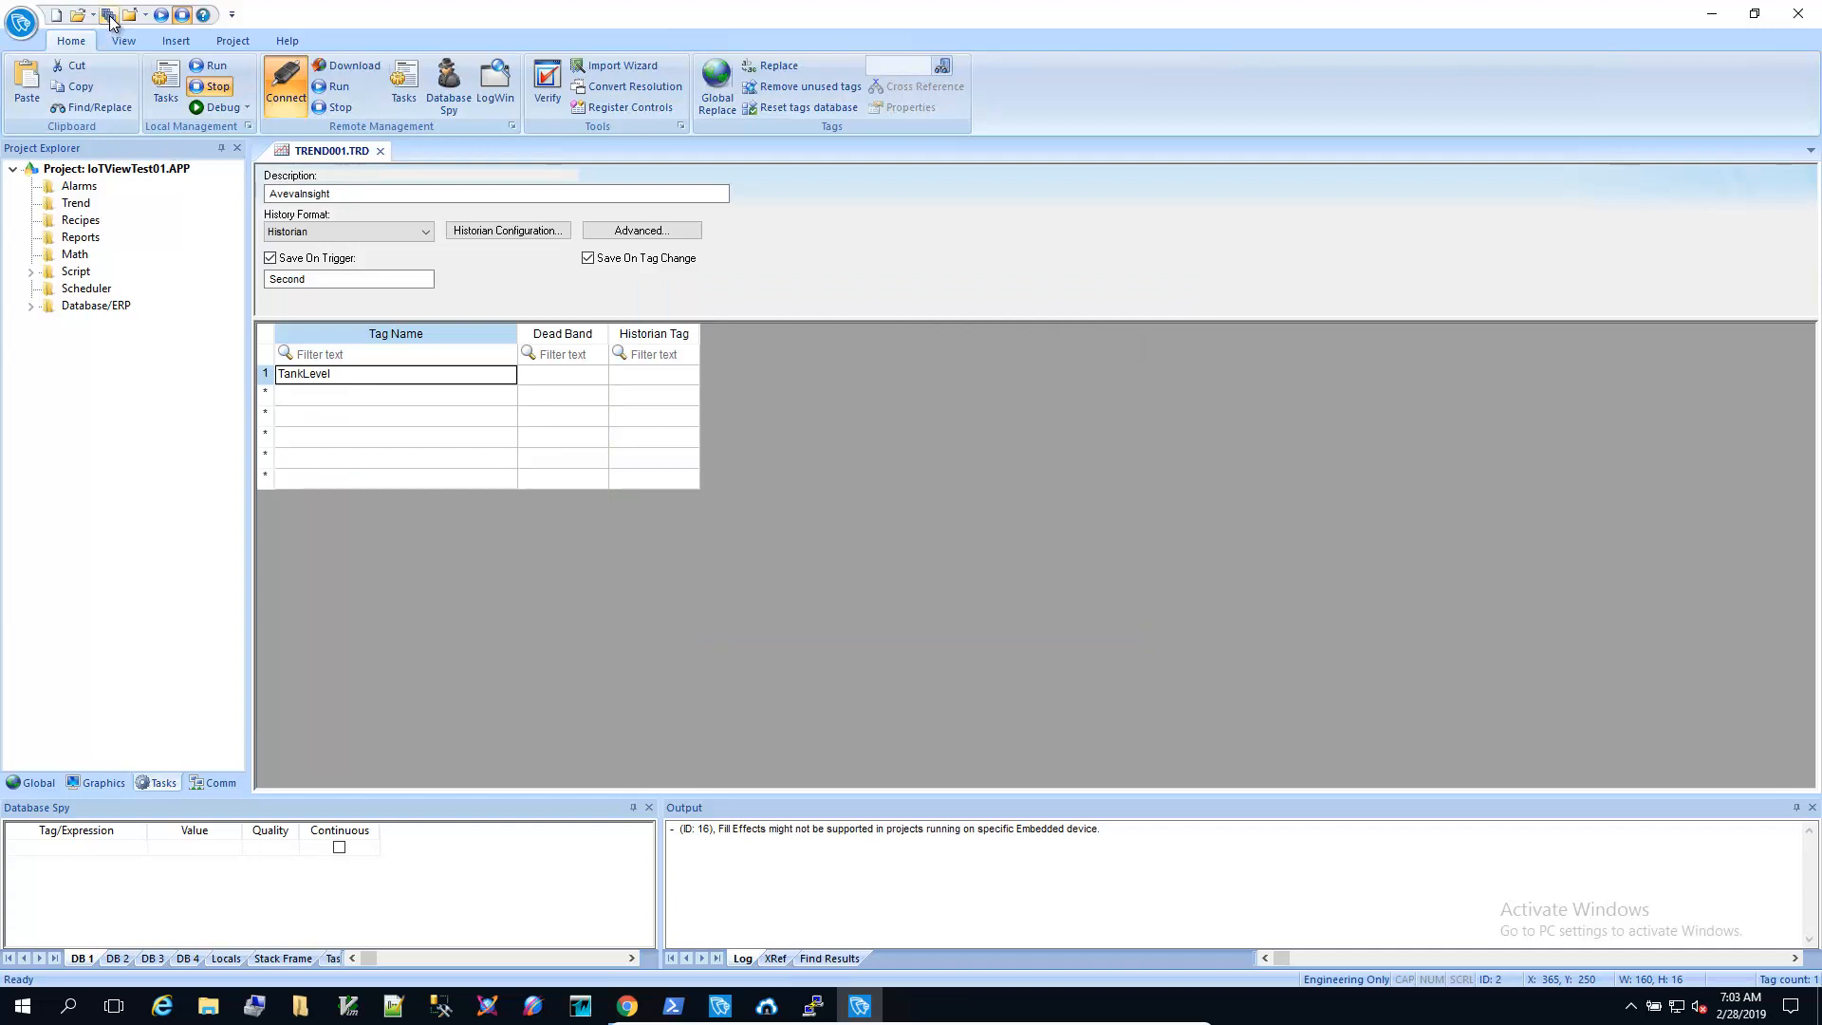
click(108, 14)
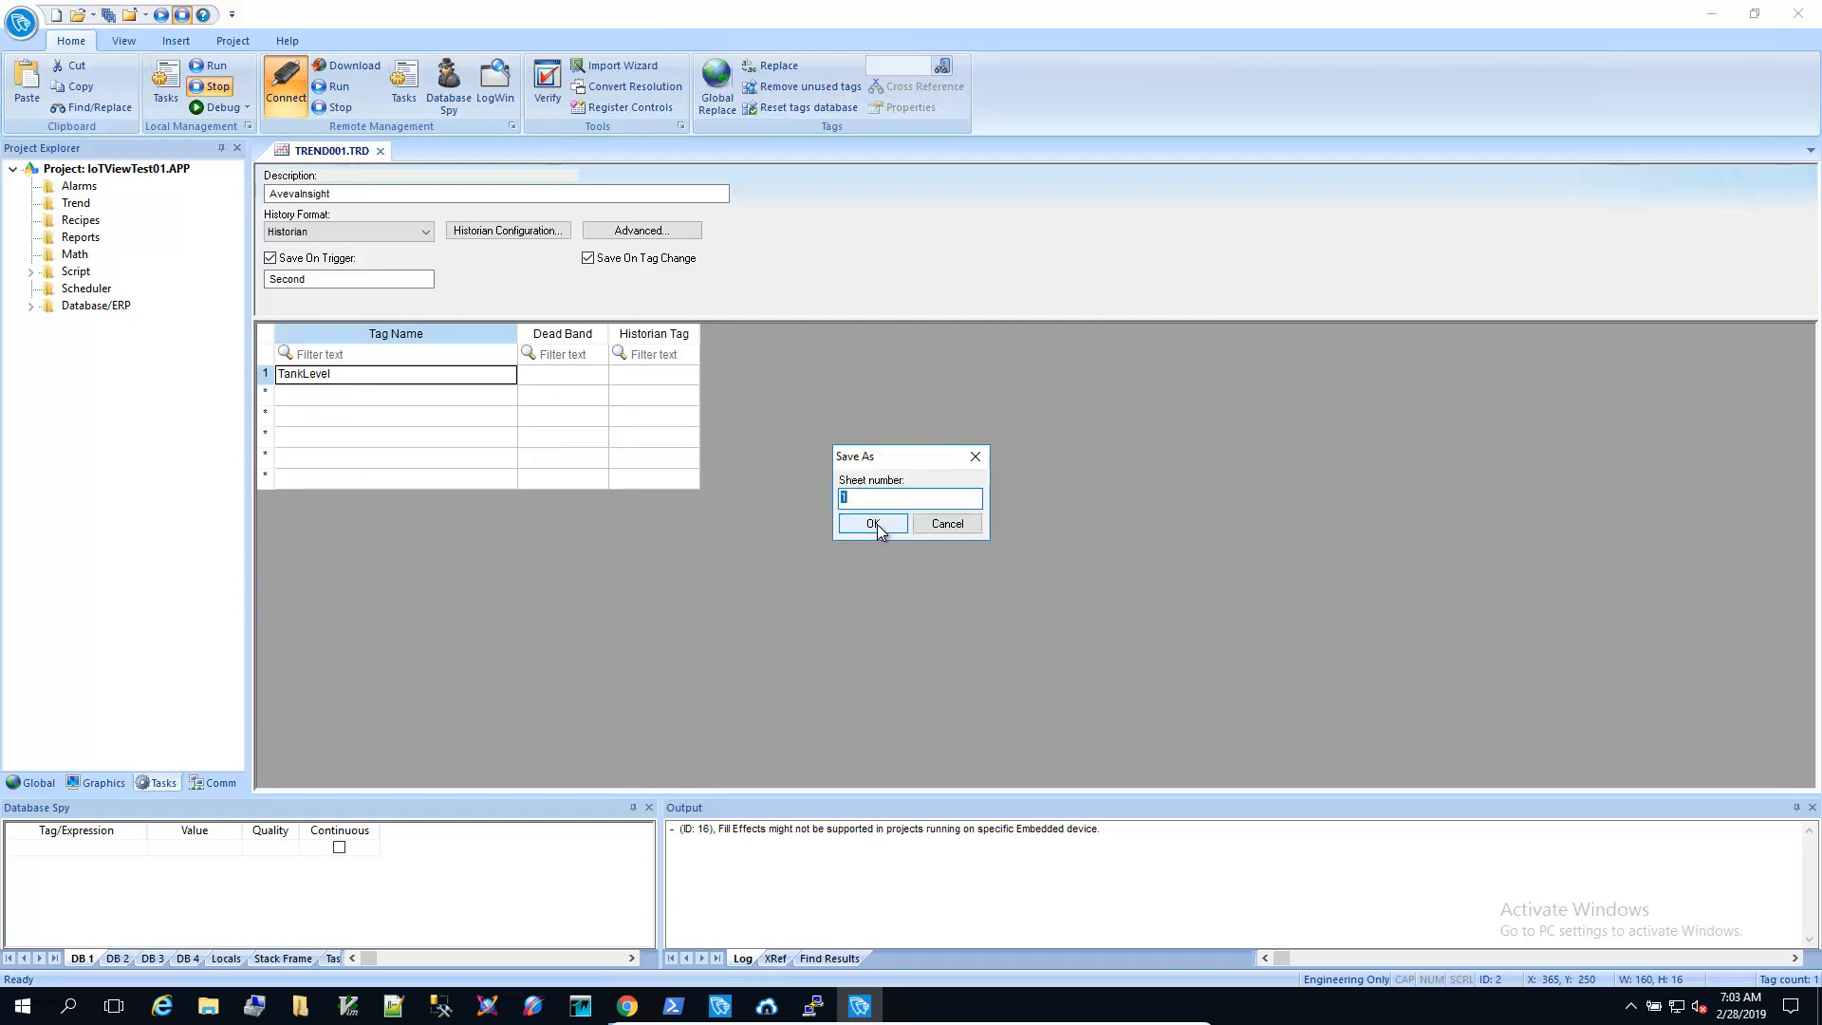
click(871, 523)
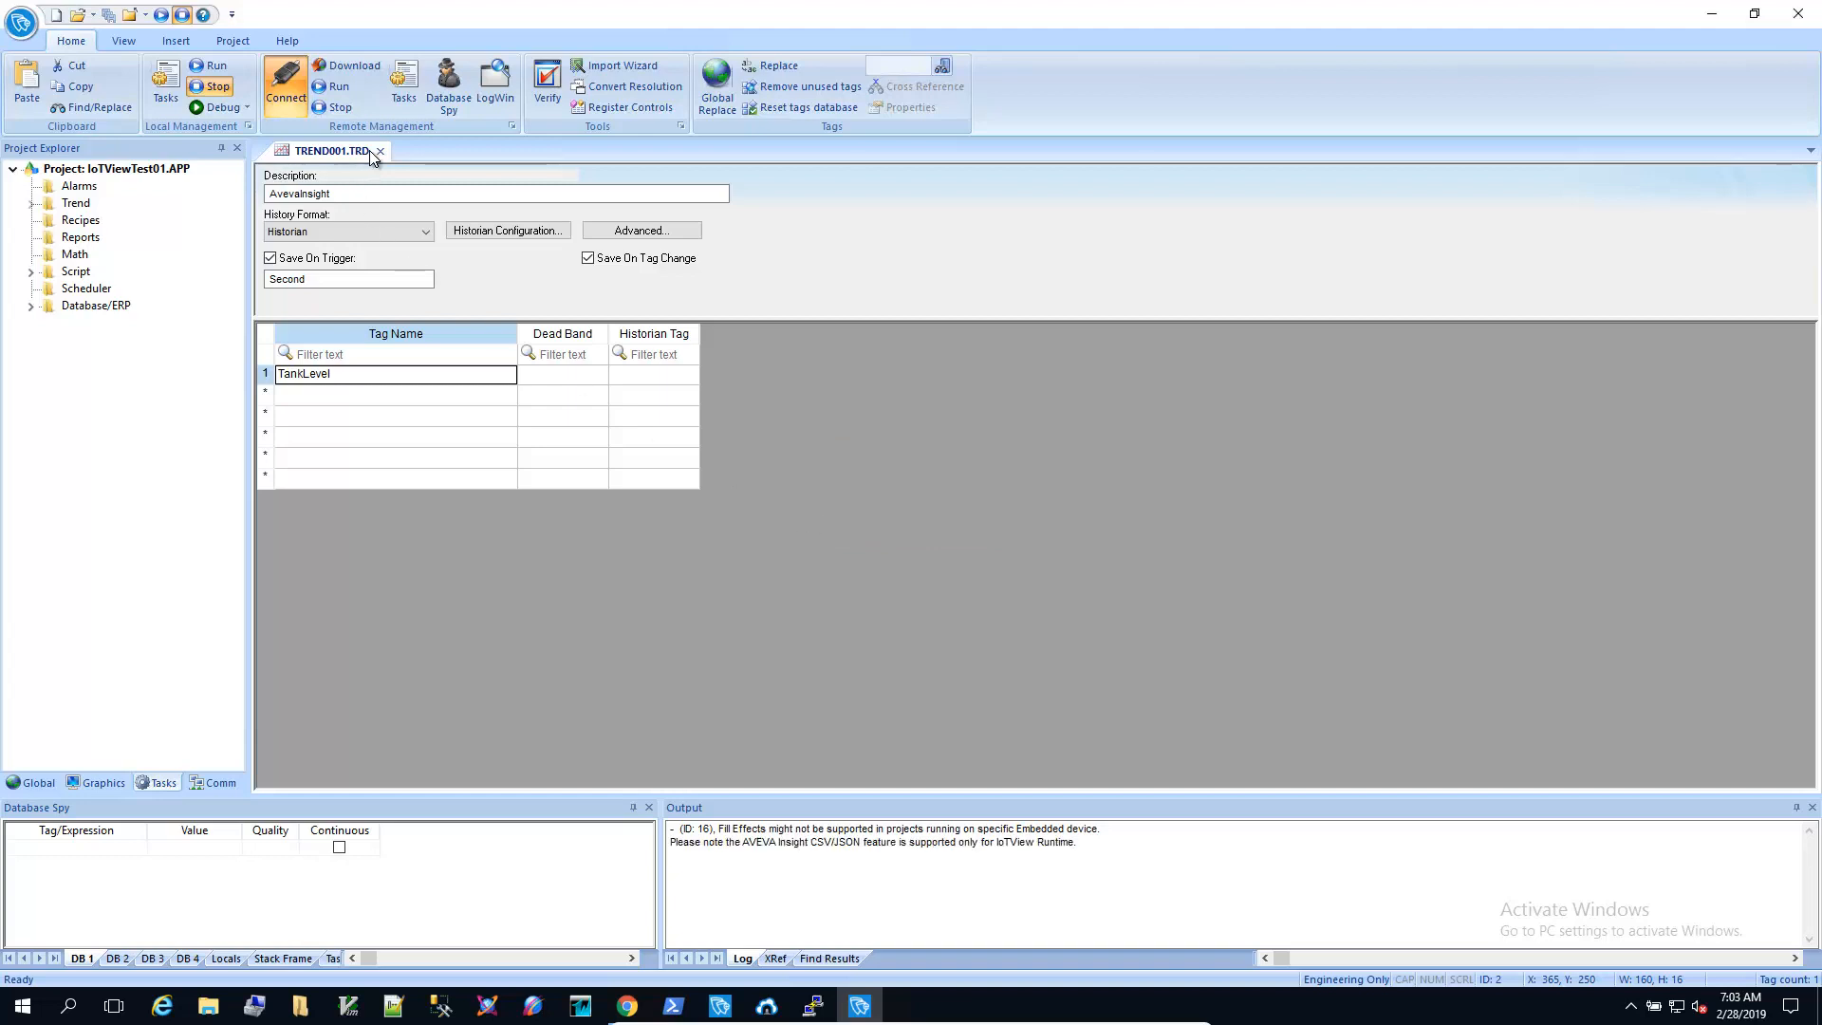
Connect to the device, download and run the project, then close Remote Management
click(285, 85)
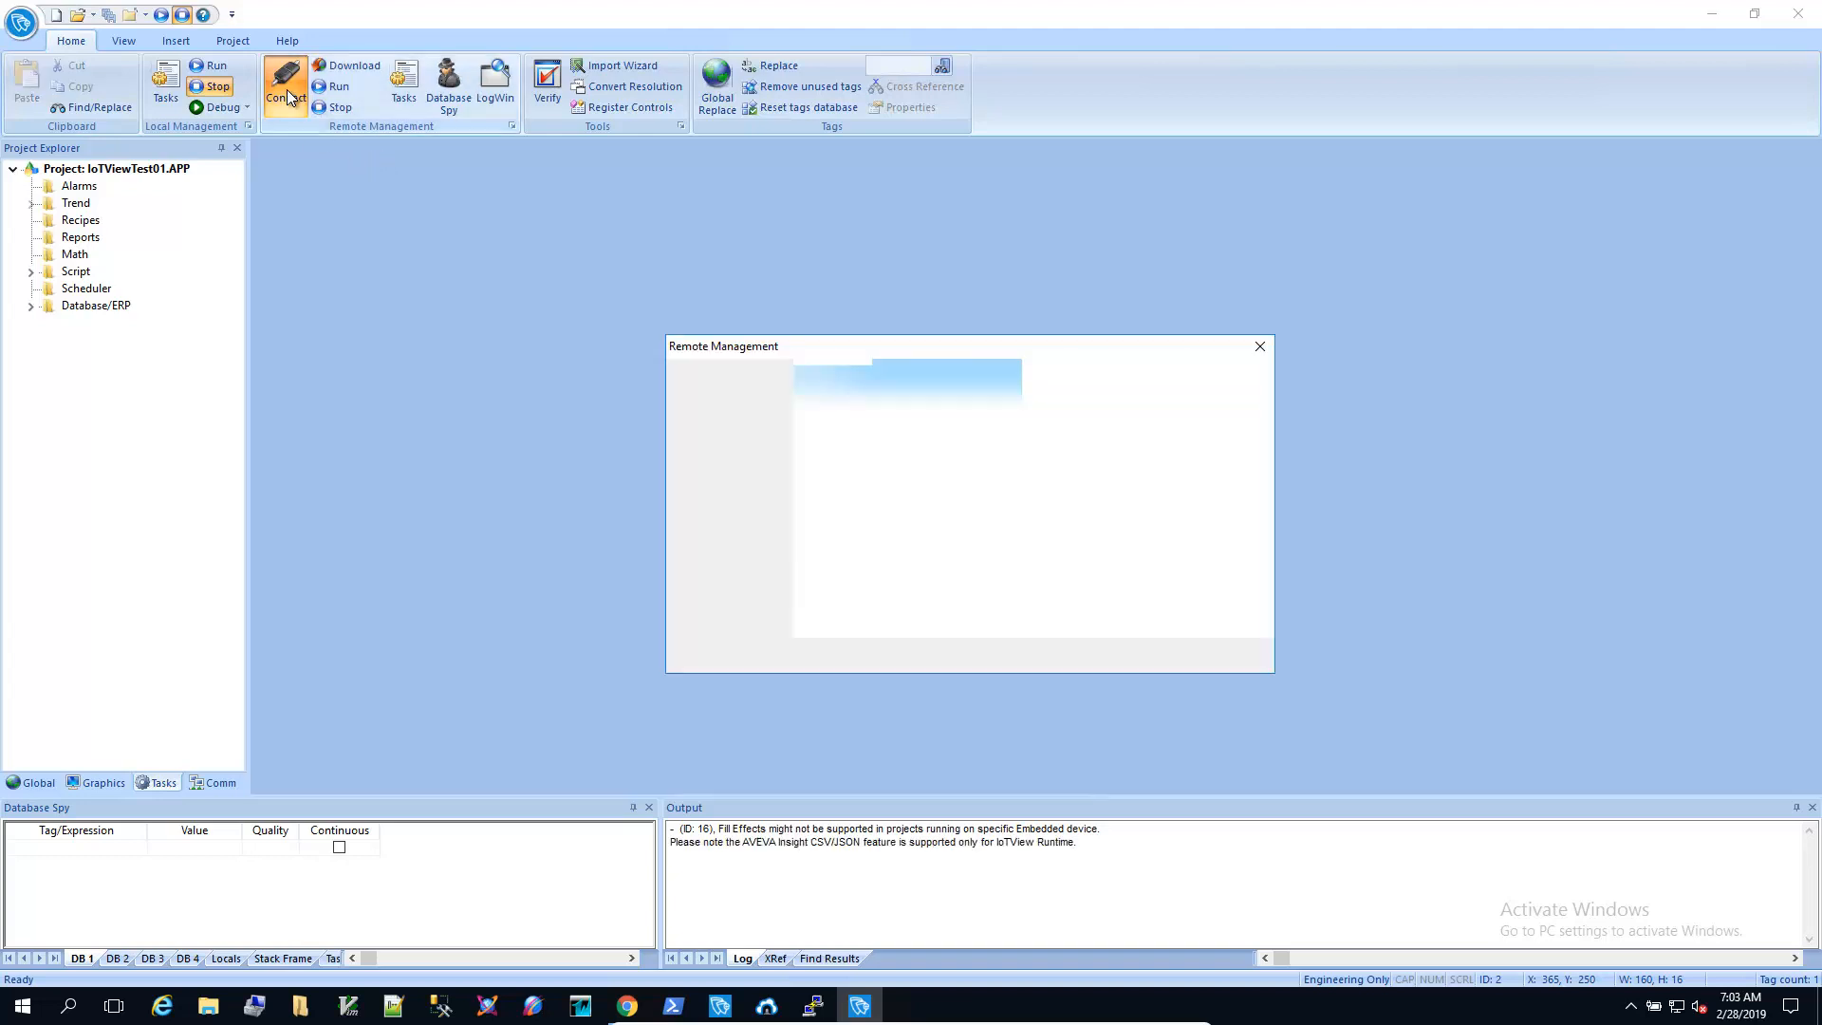
click(283, 86)
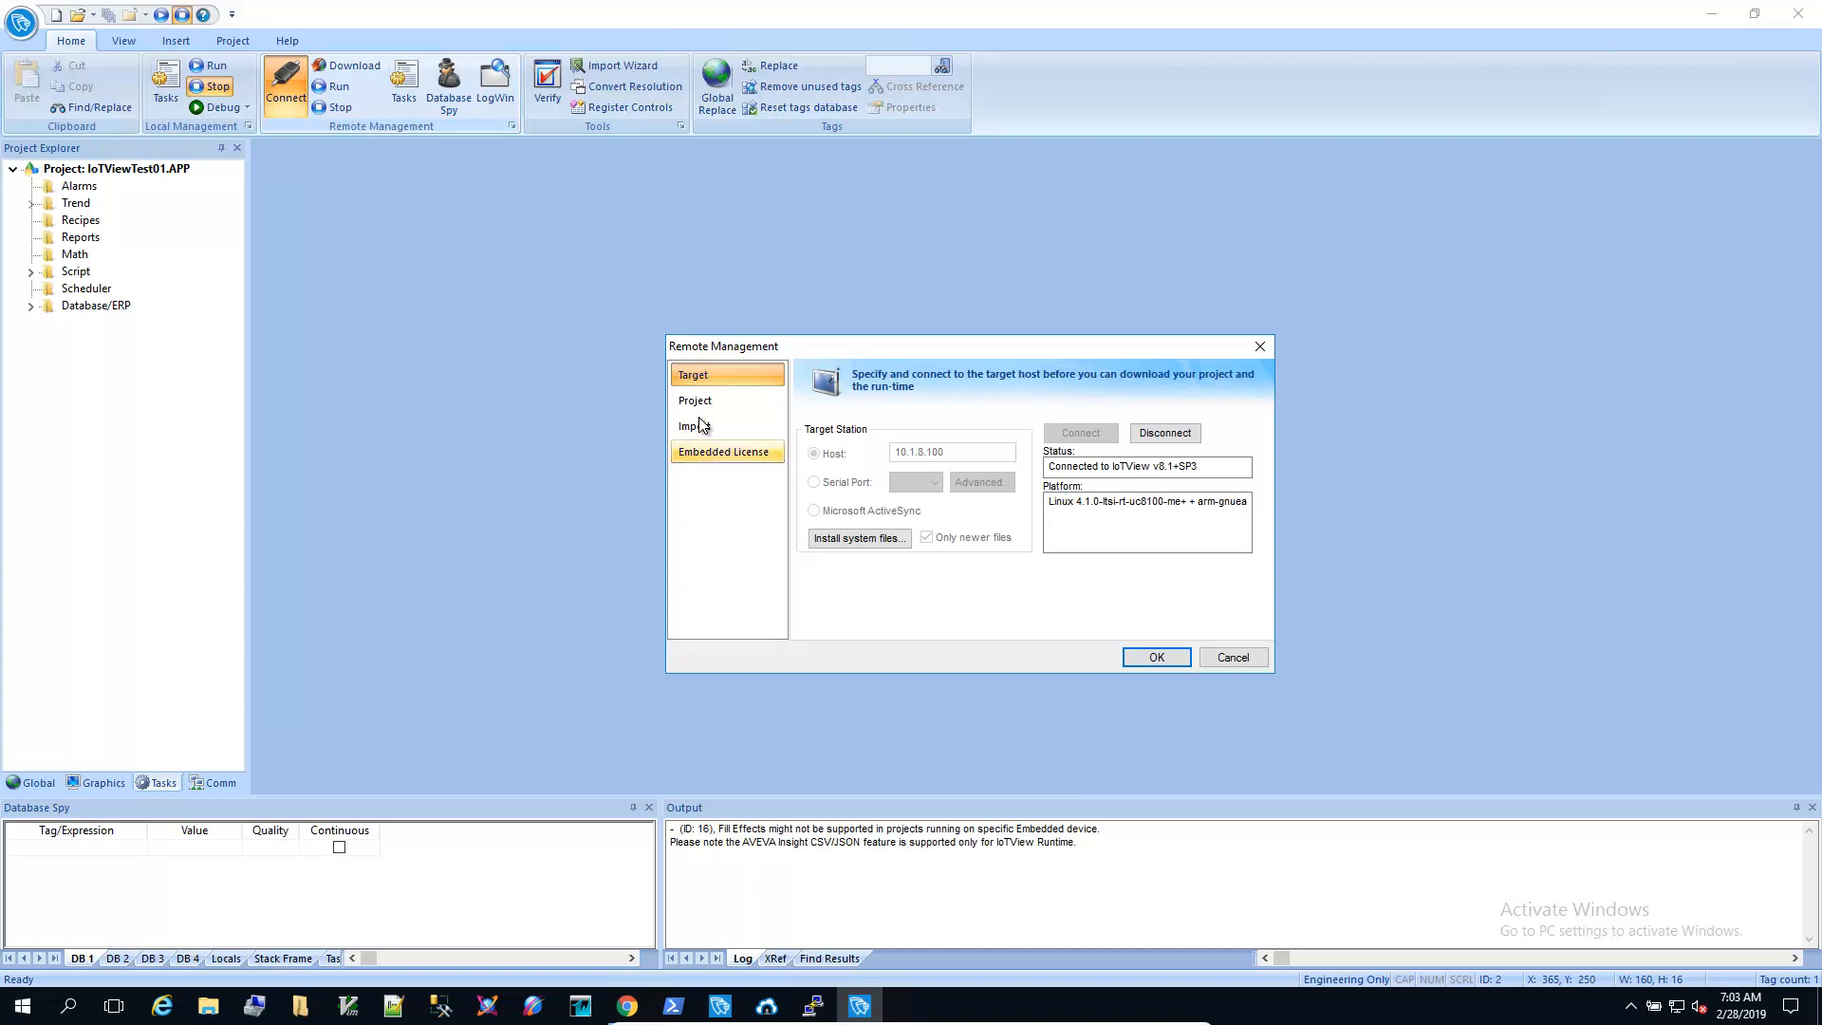
click(695, 399)
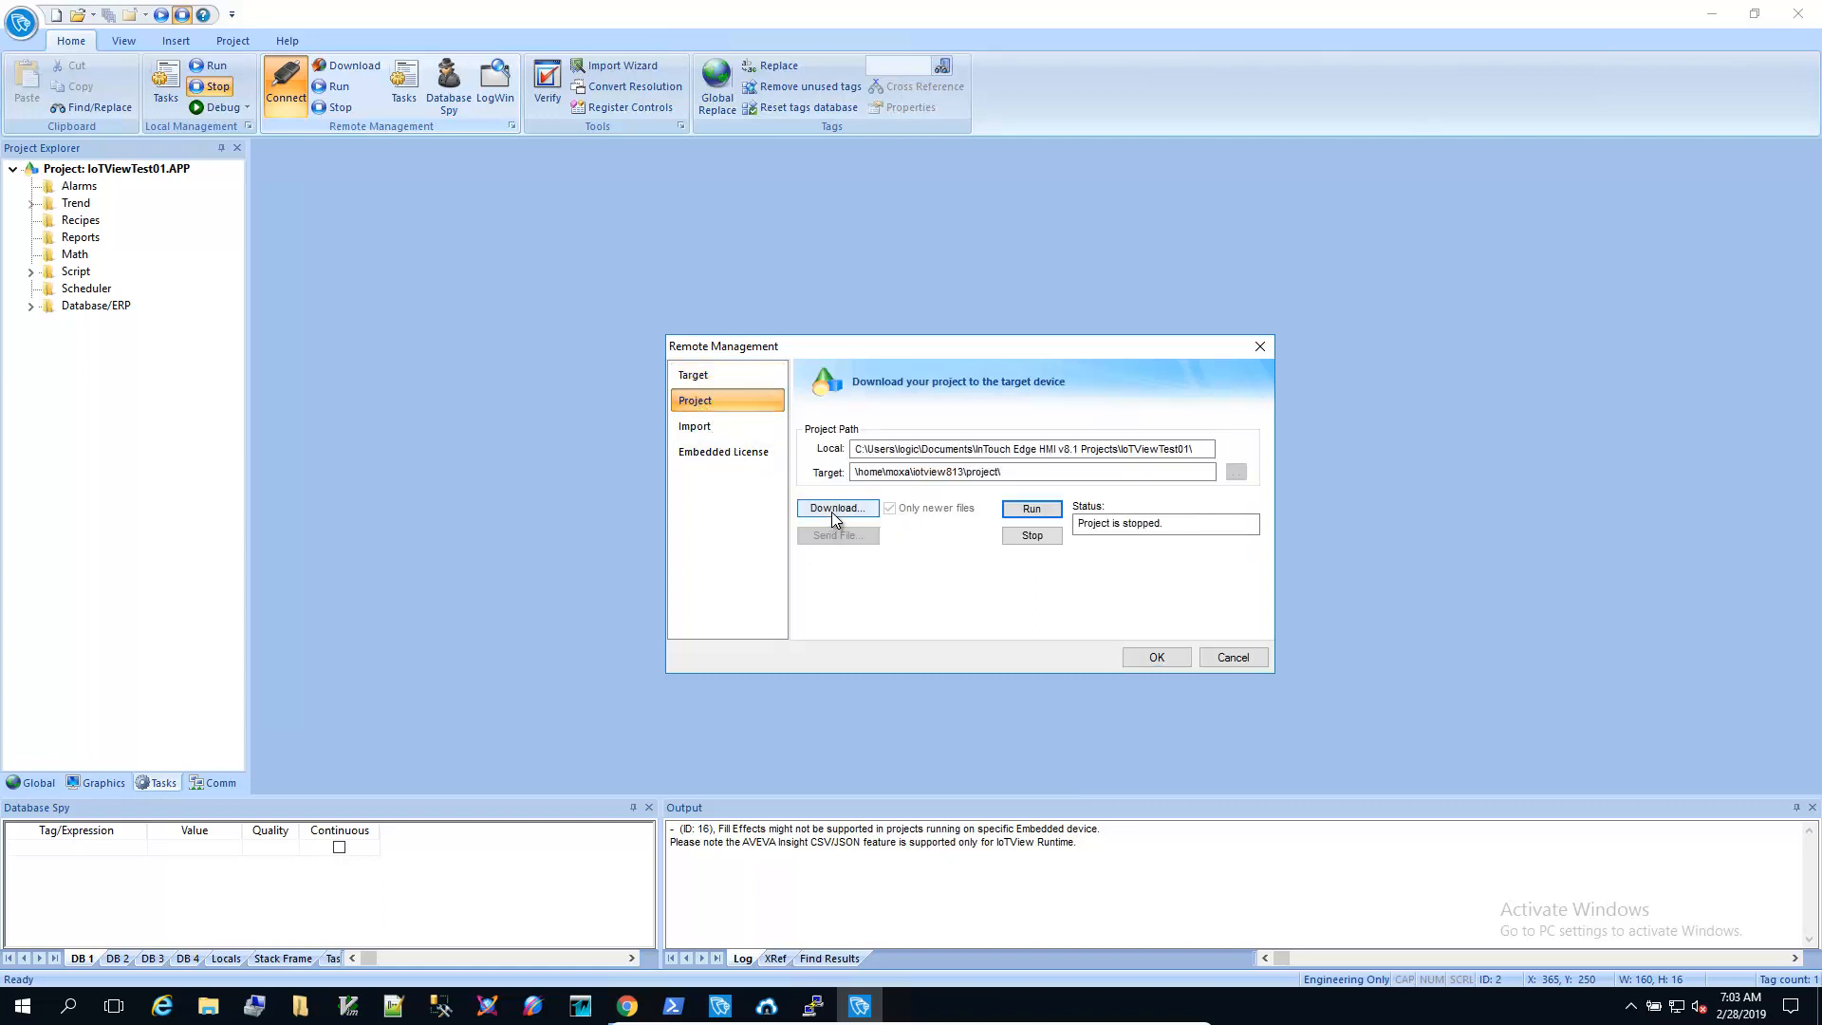
click(835, 508)
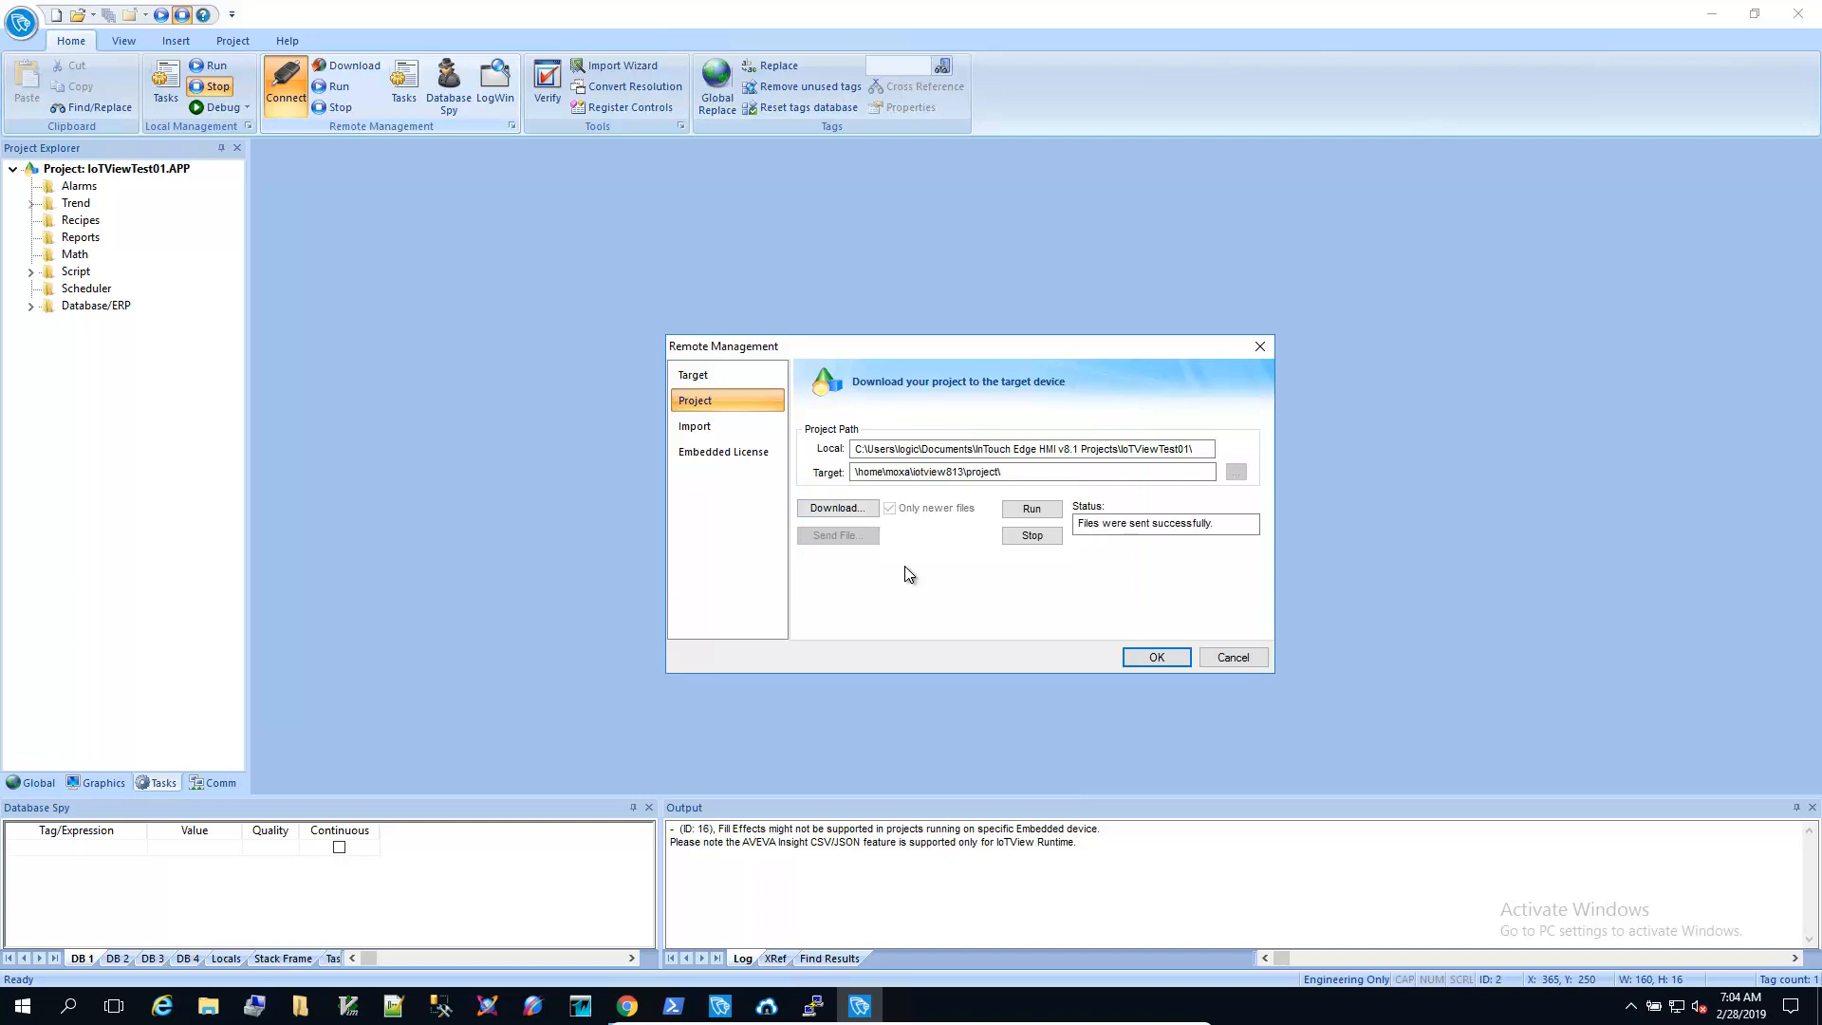
mouse_move(1038, 539)
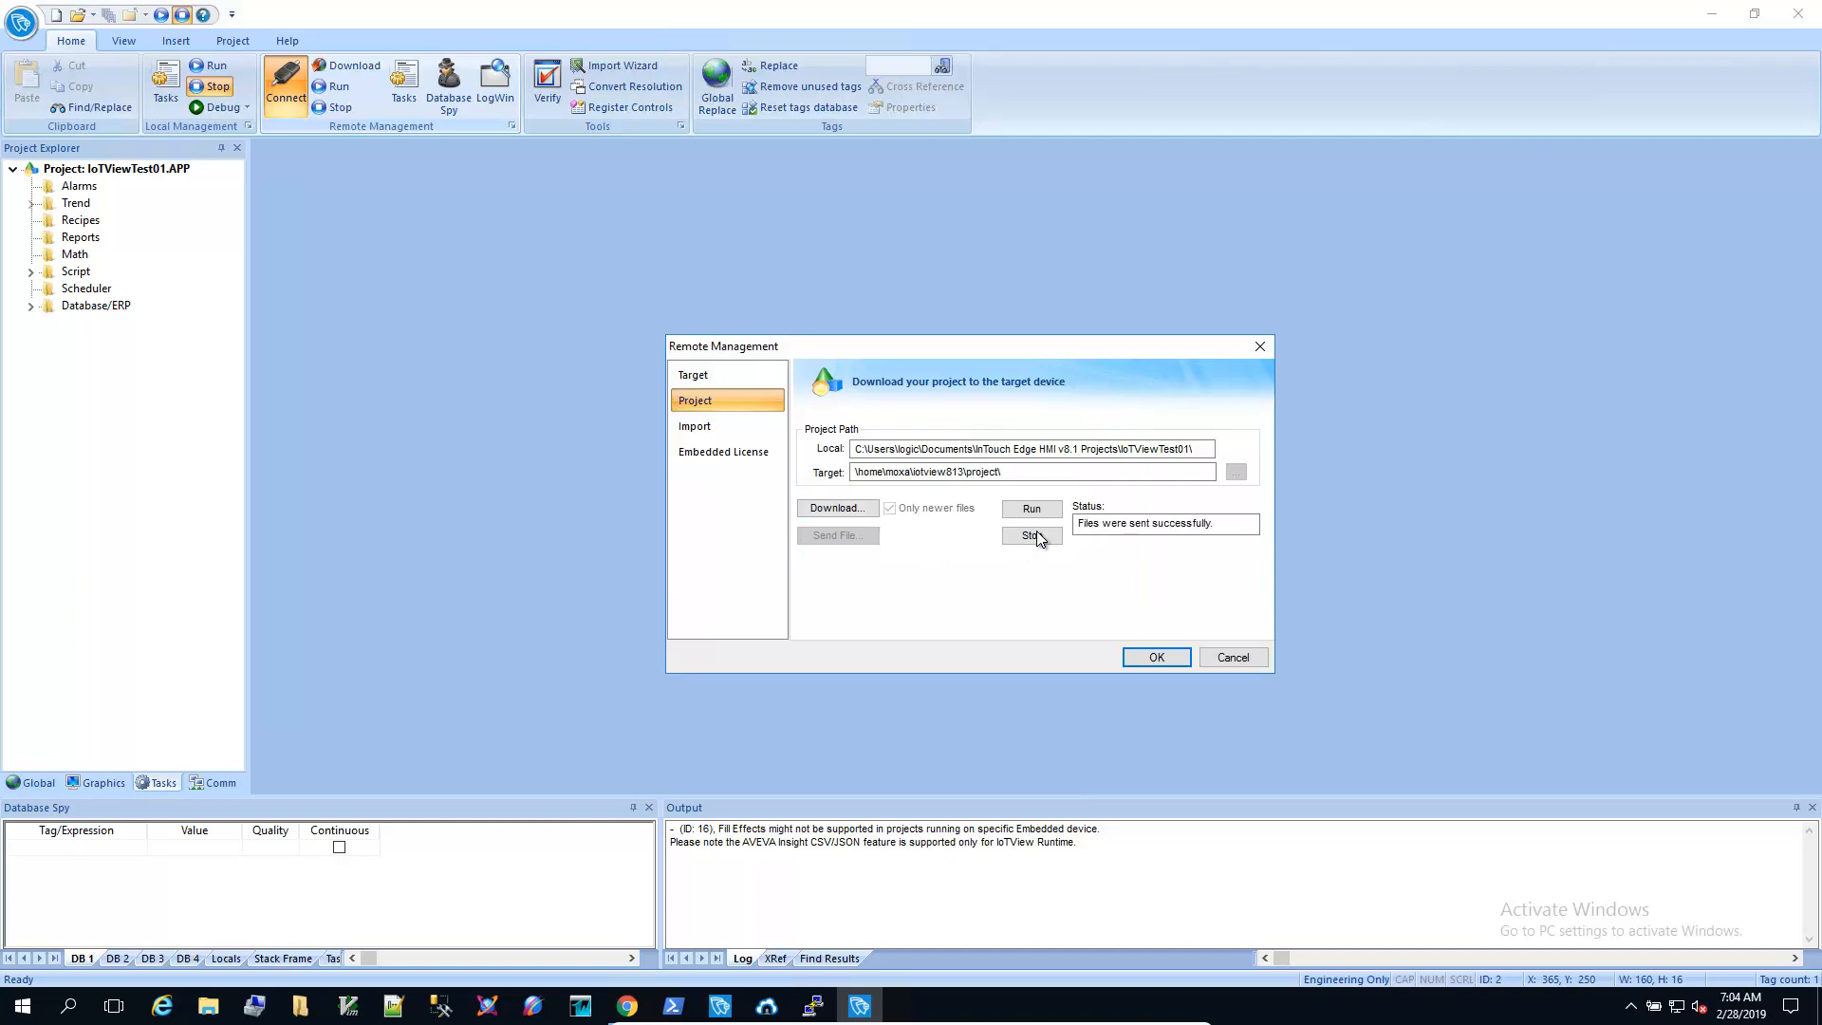
click(1029, 508)
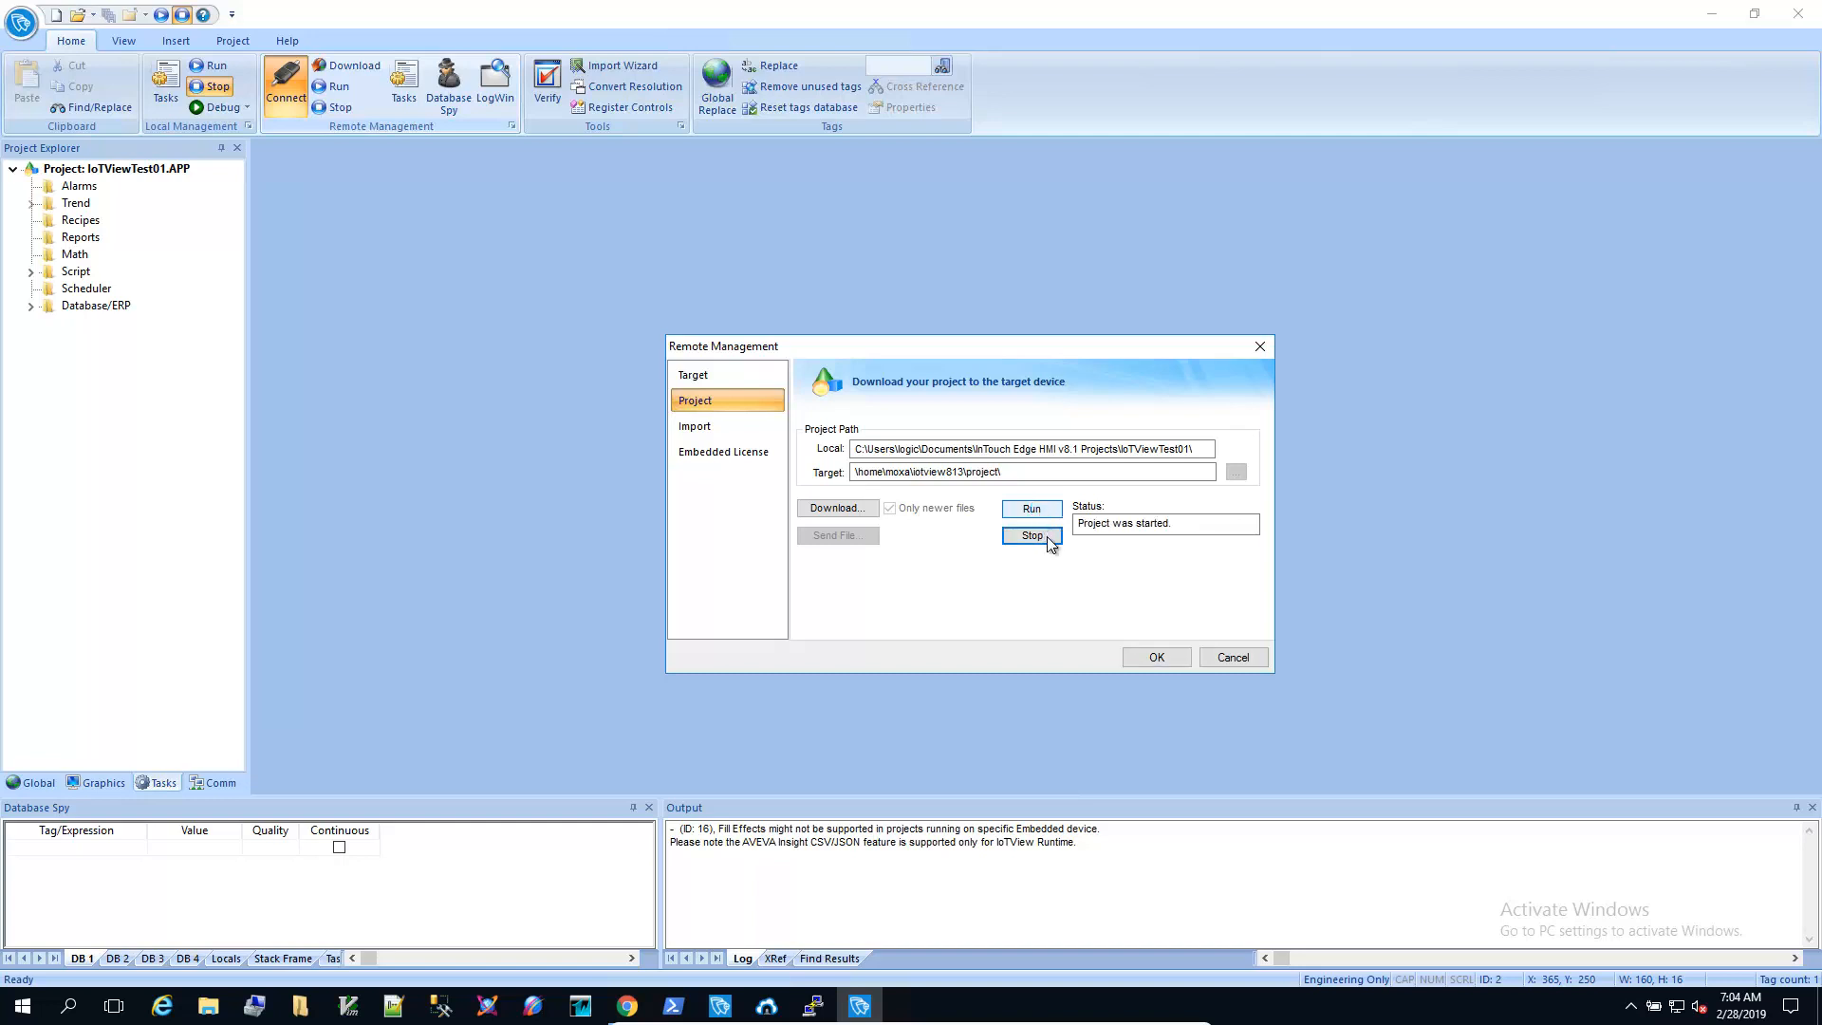
click(1154, 657)
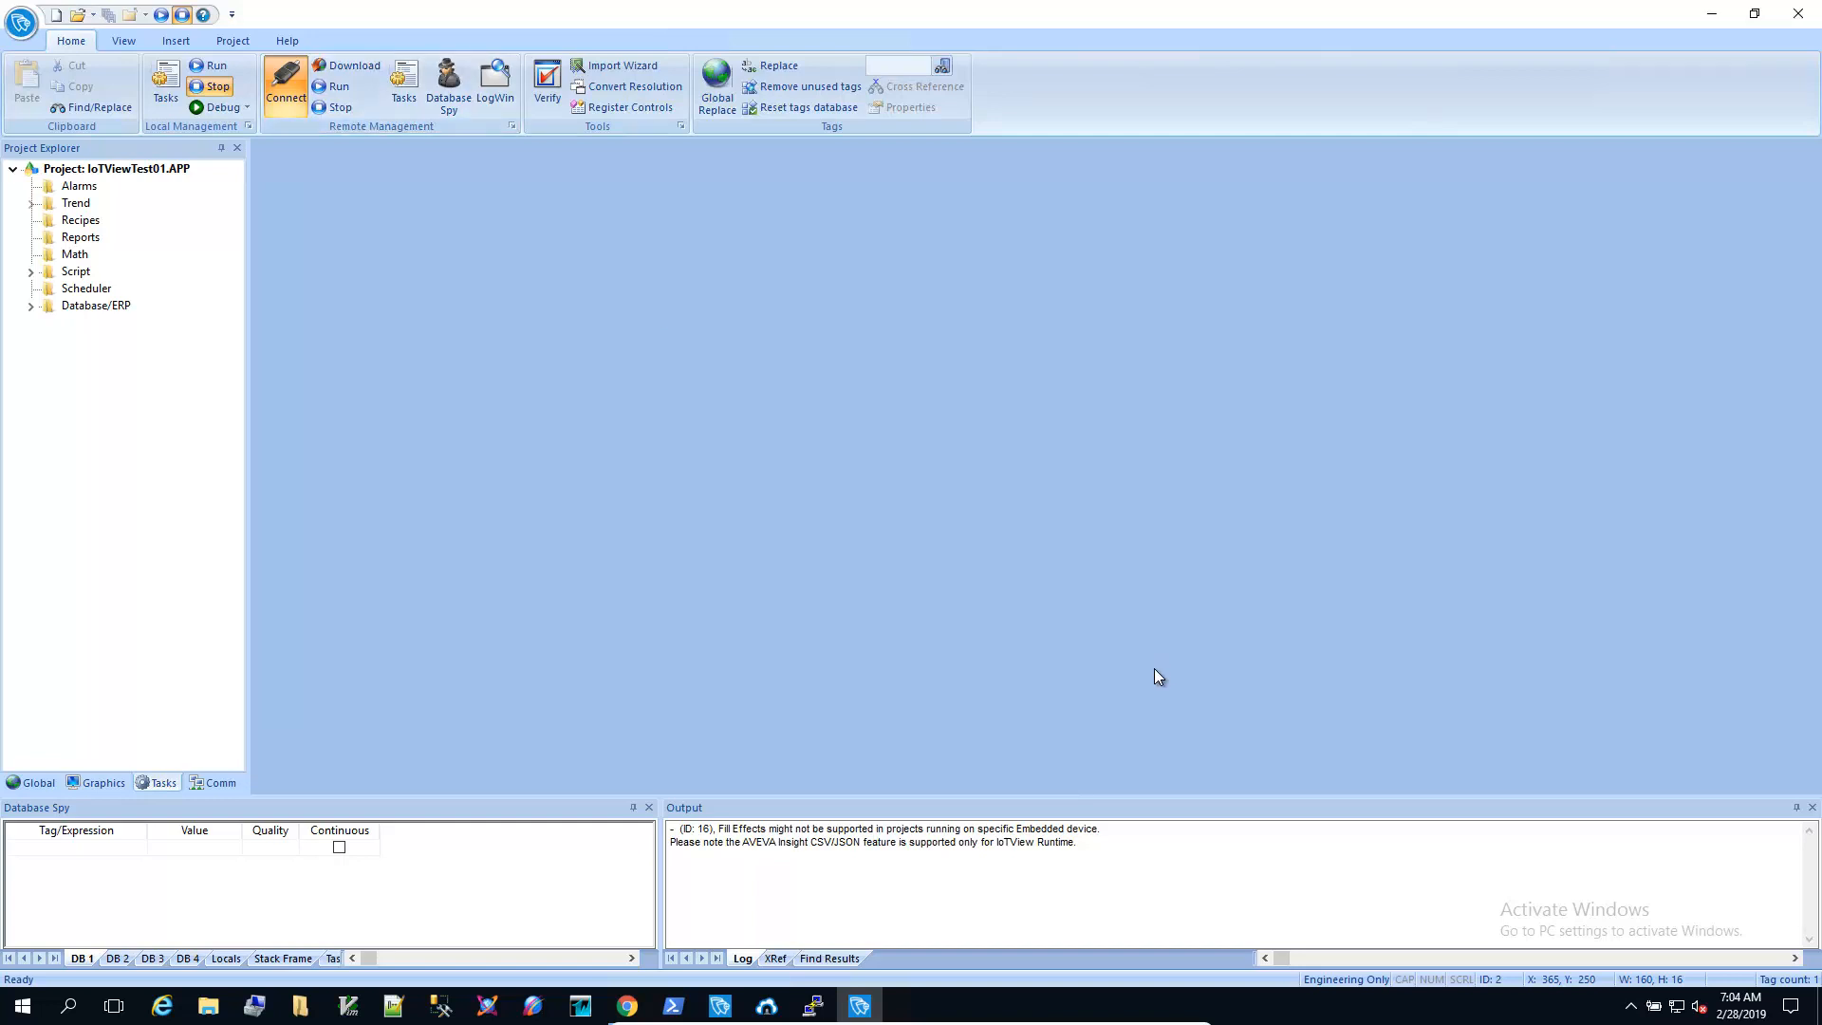
Log on to Mobile Access and drag the tank level slider up from 0 %
click(626, 1004)
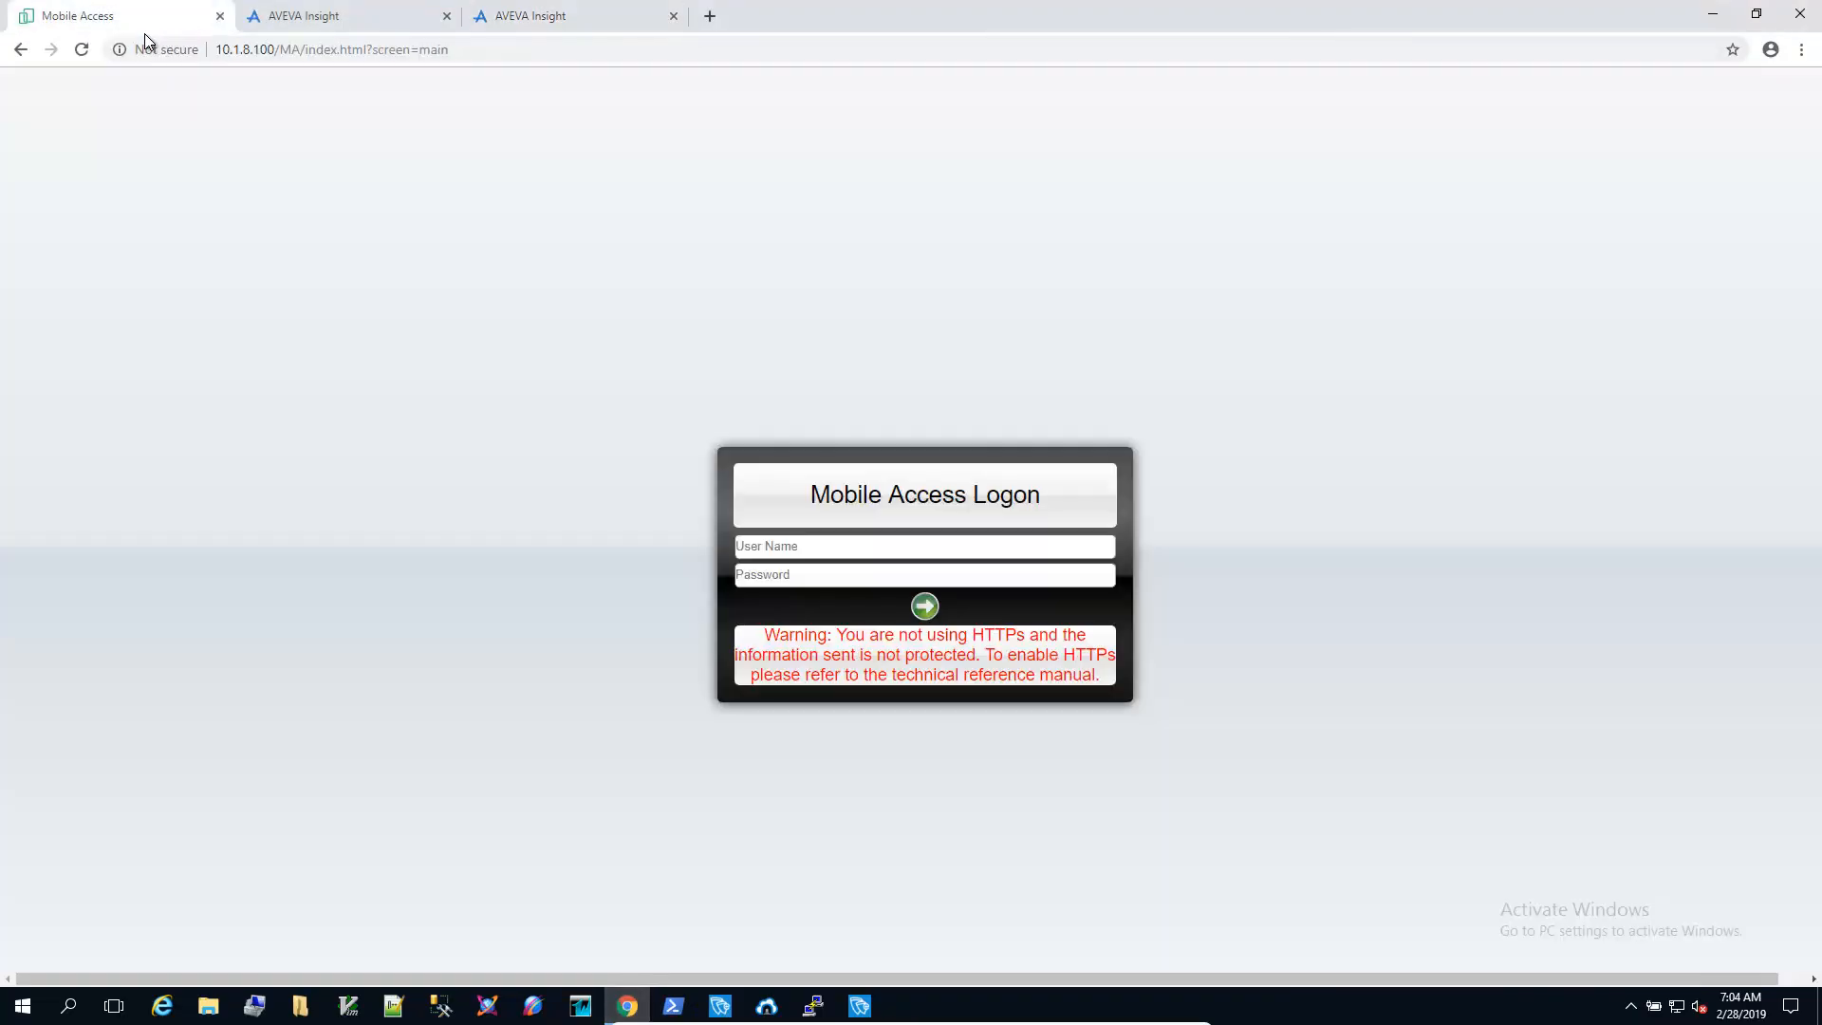
click(79, 49)
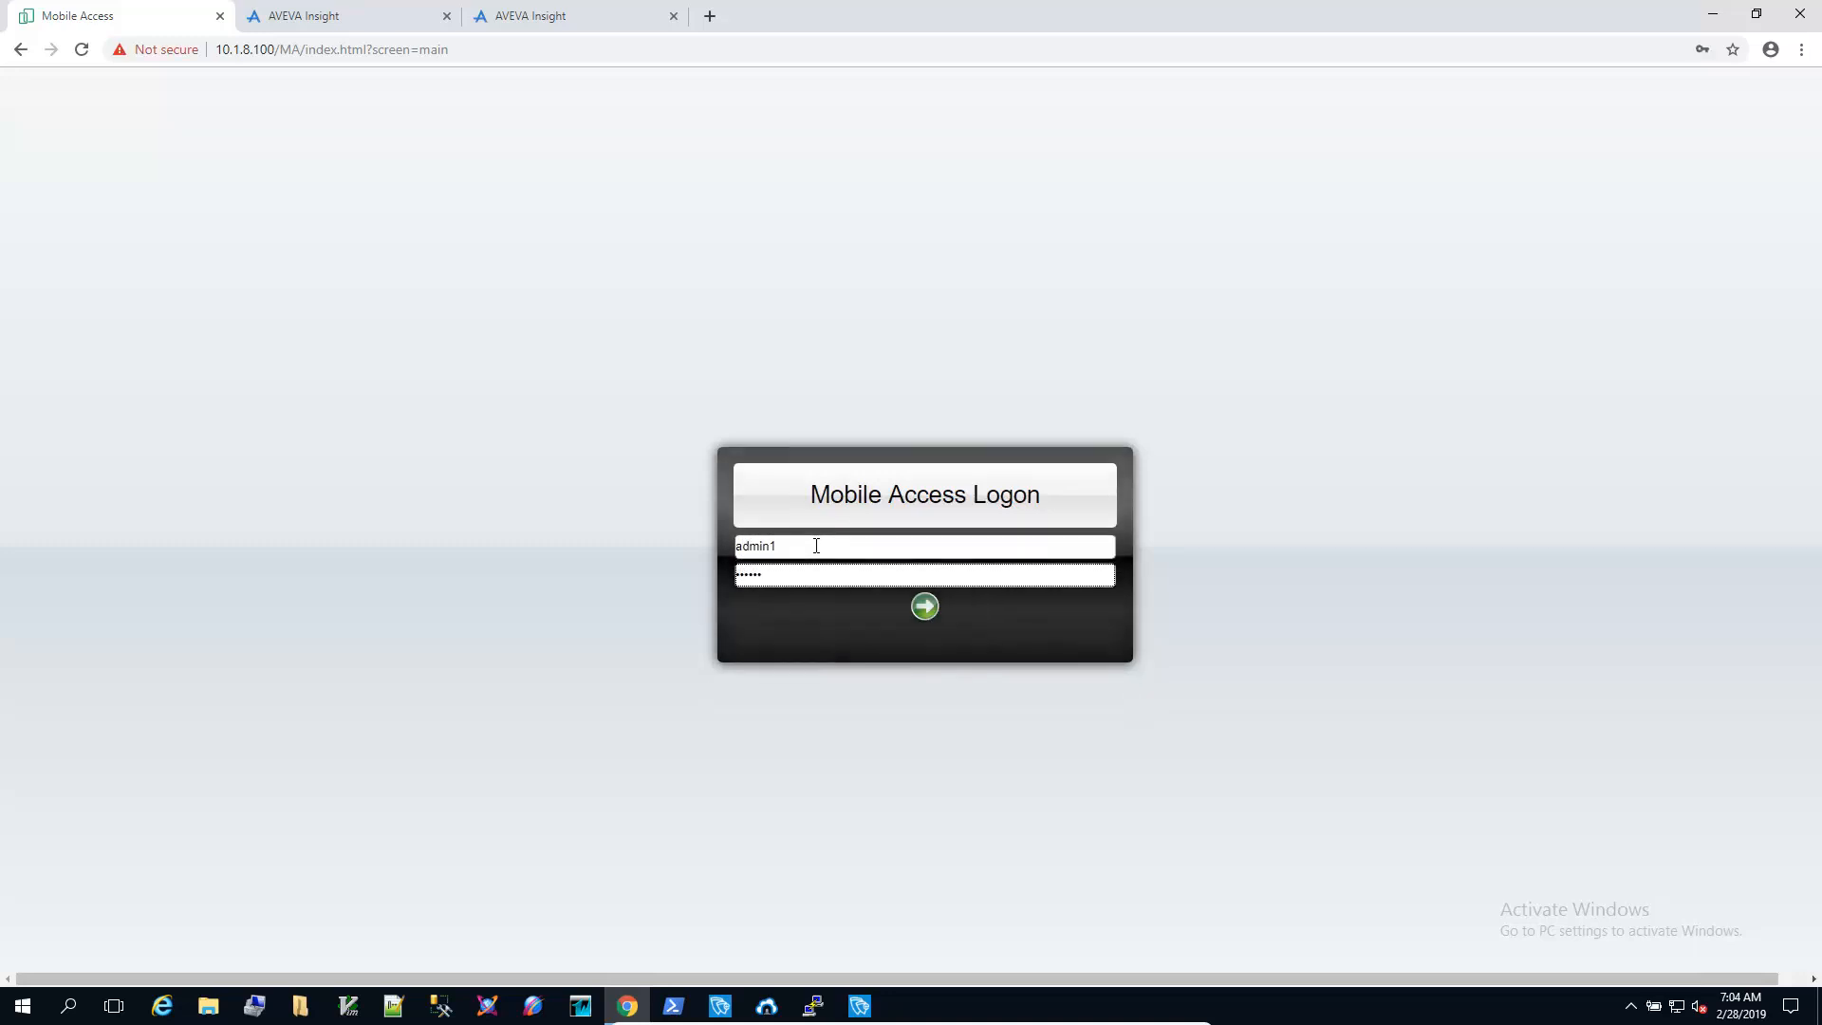
click(923, 606)
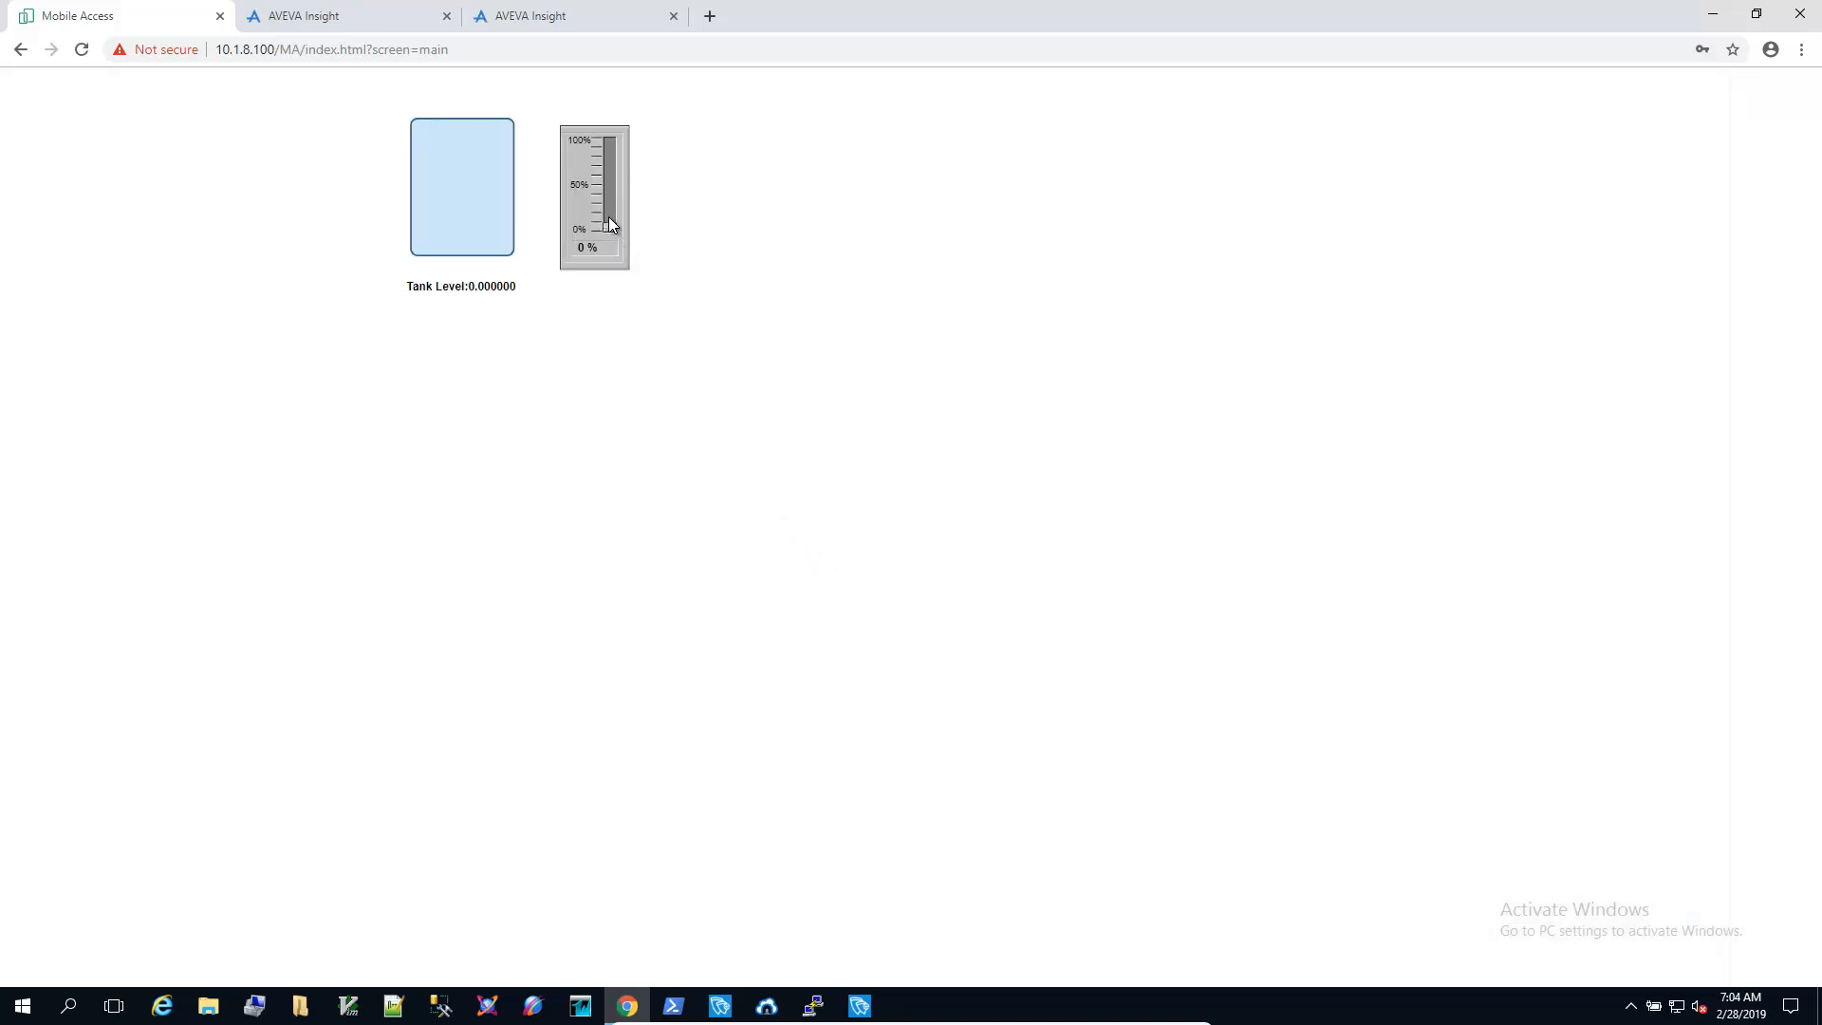
drag(606, 244, 606, 174)
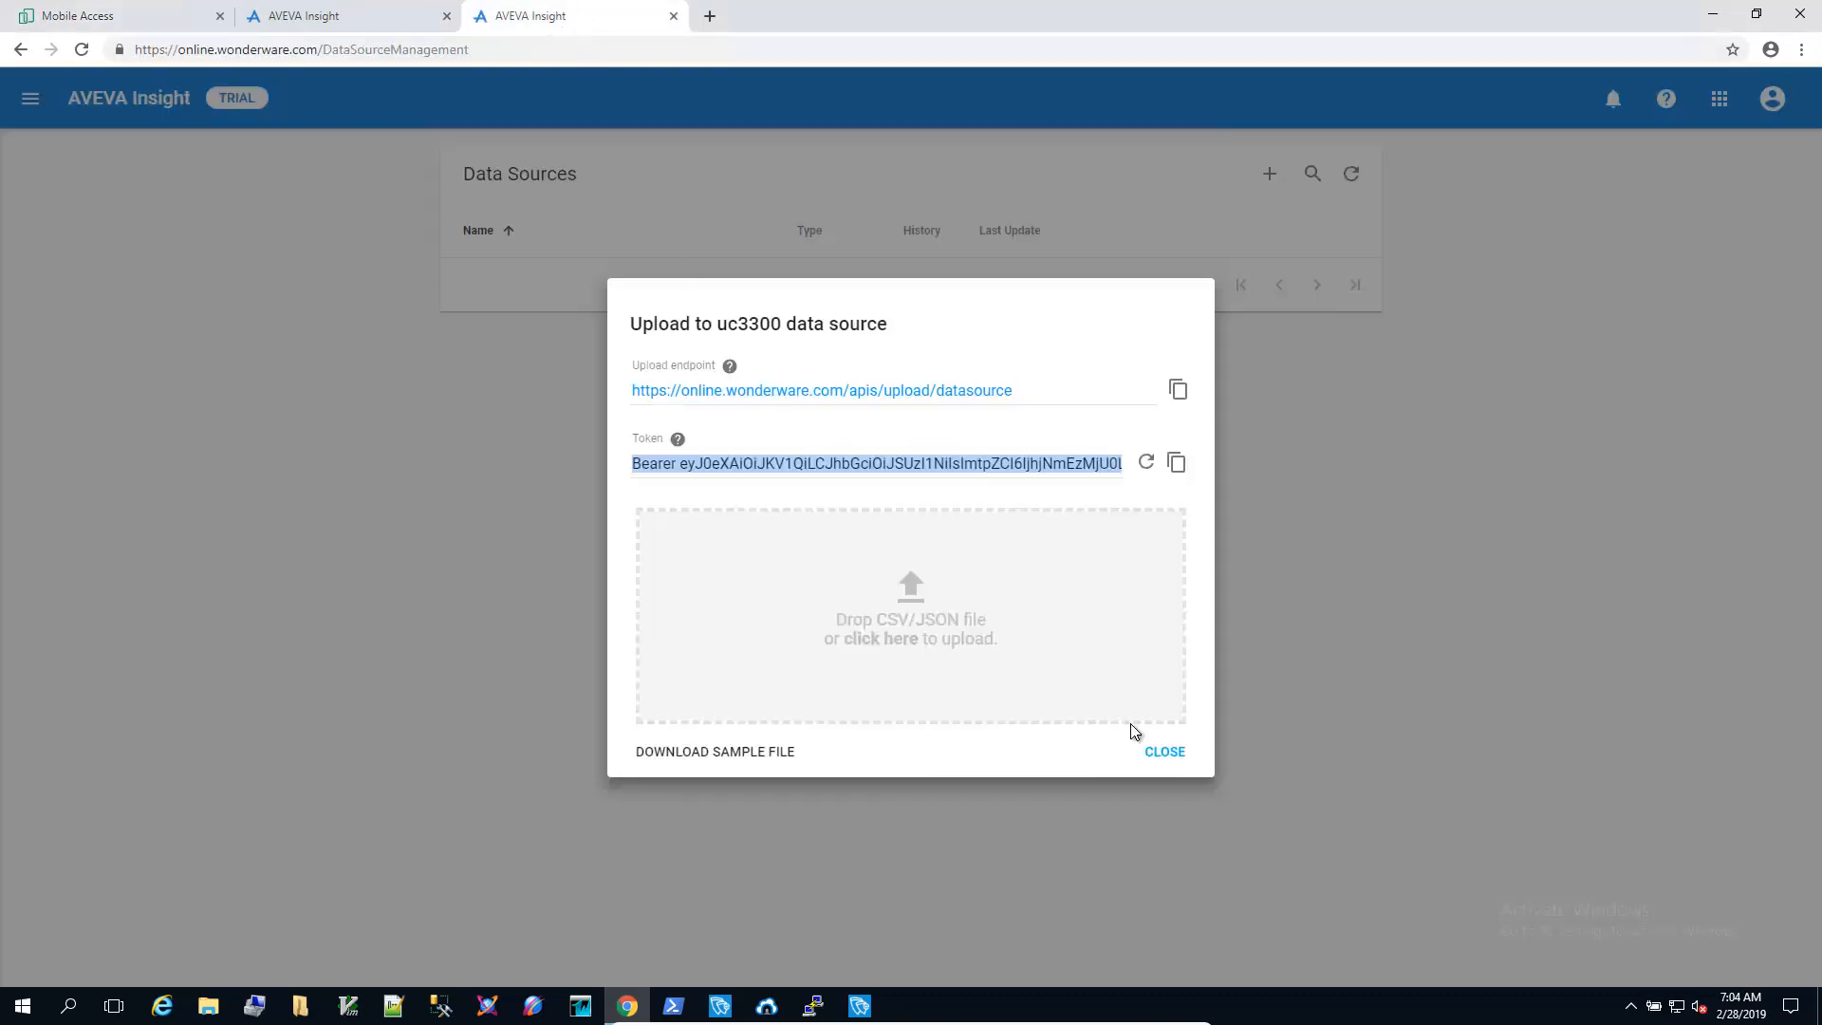
Close the uc3300 upload dialog, refresh Data Sources, and go to the Insight home page
click(1163, 750)
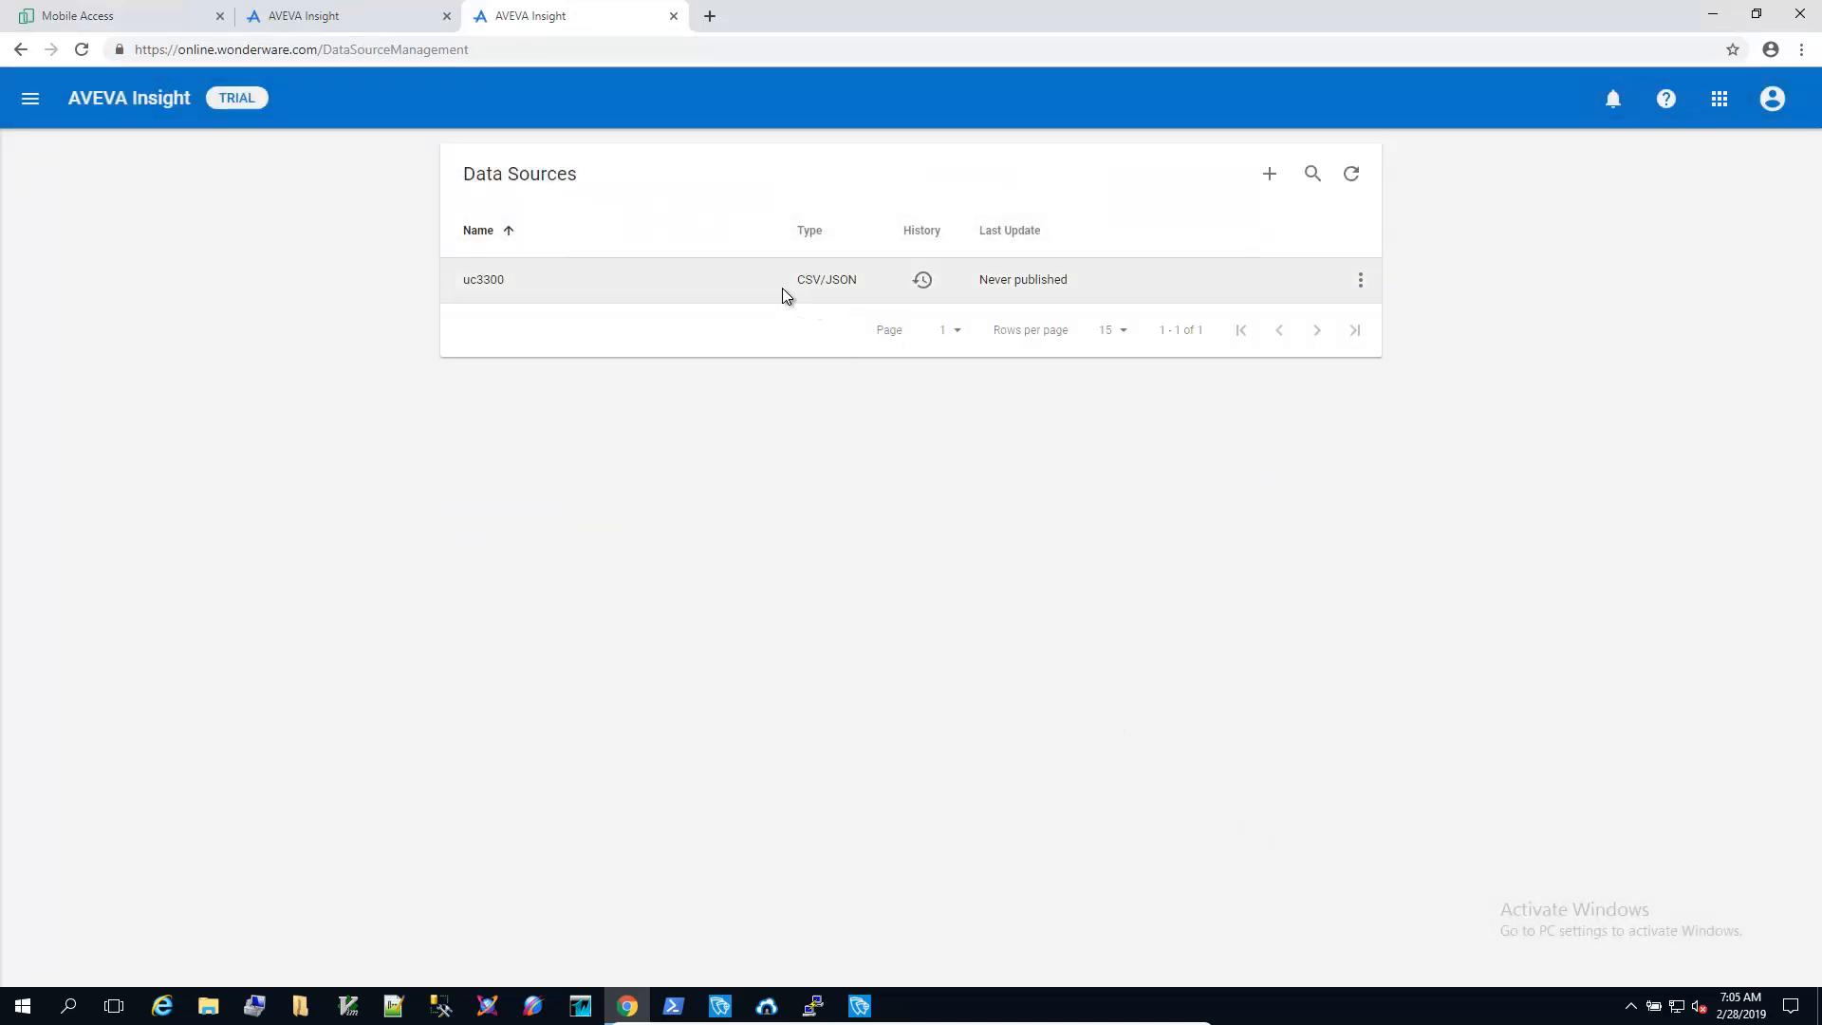
mouse_move(1034, 302)
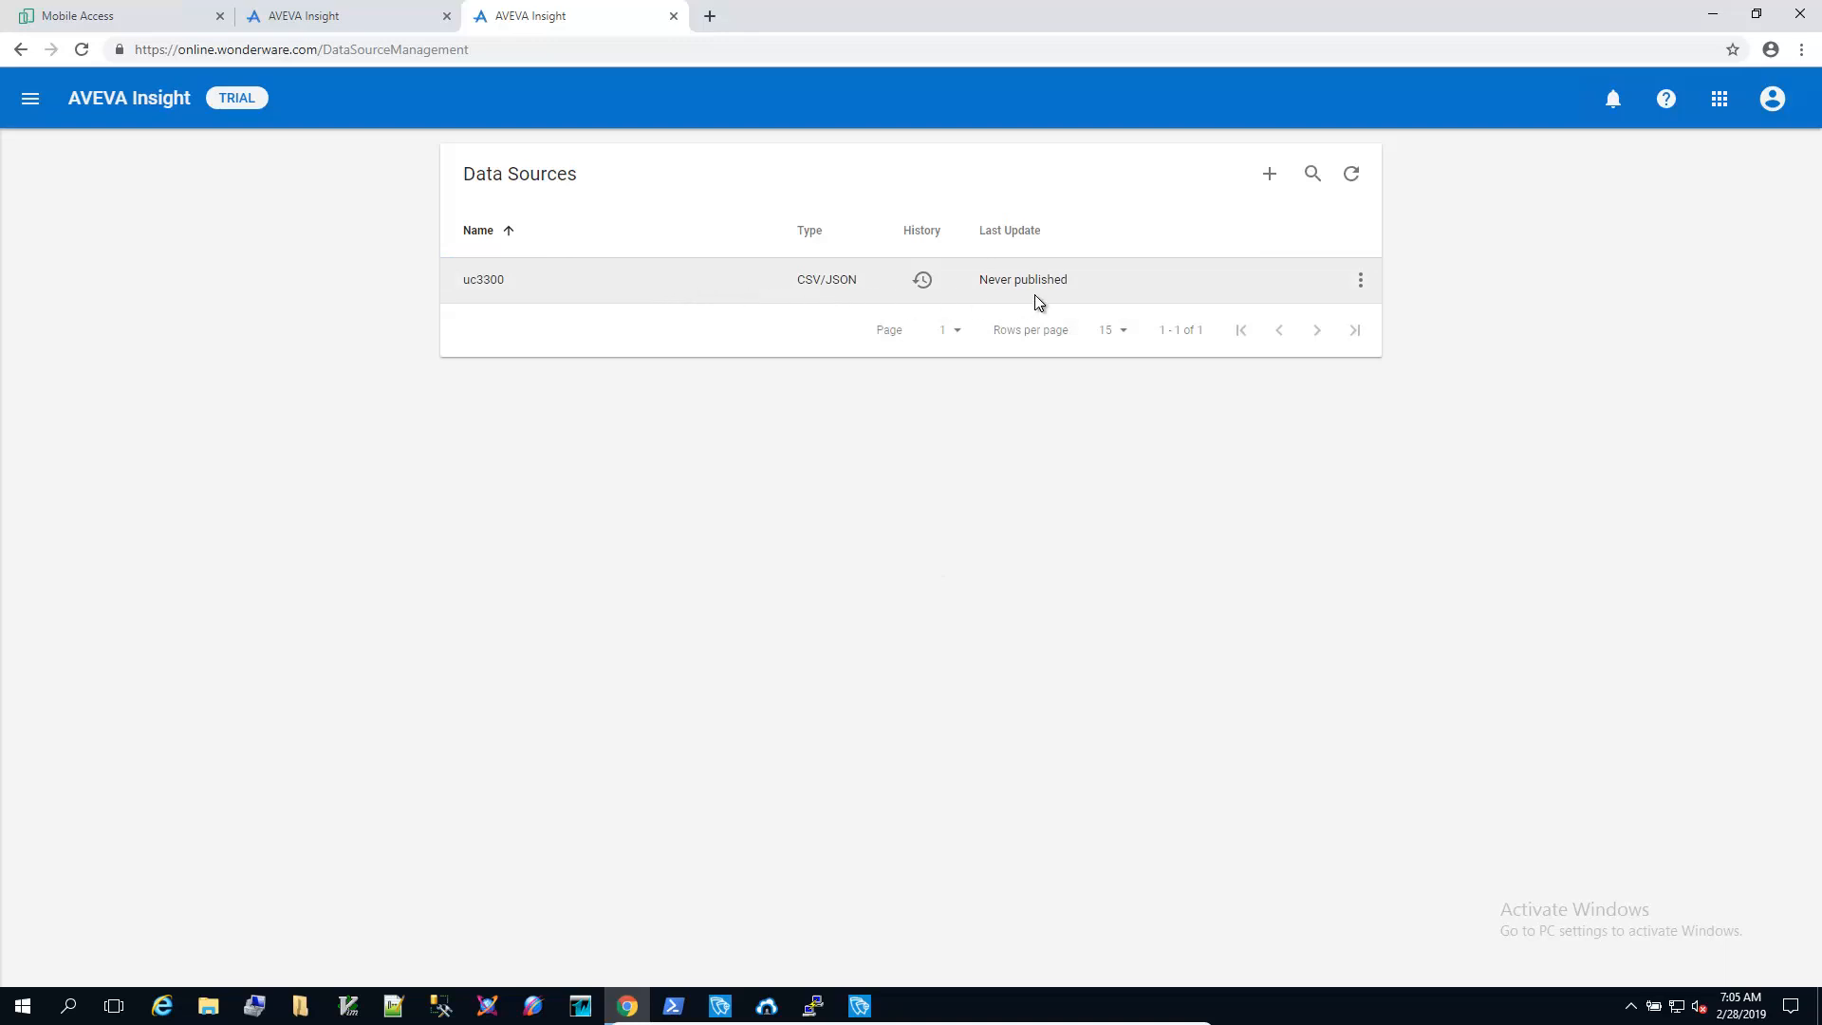
mouse_move(1040, 300)
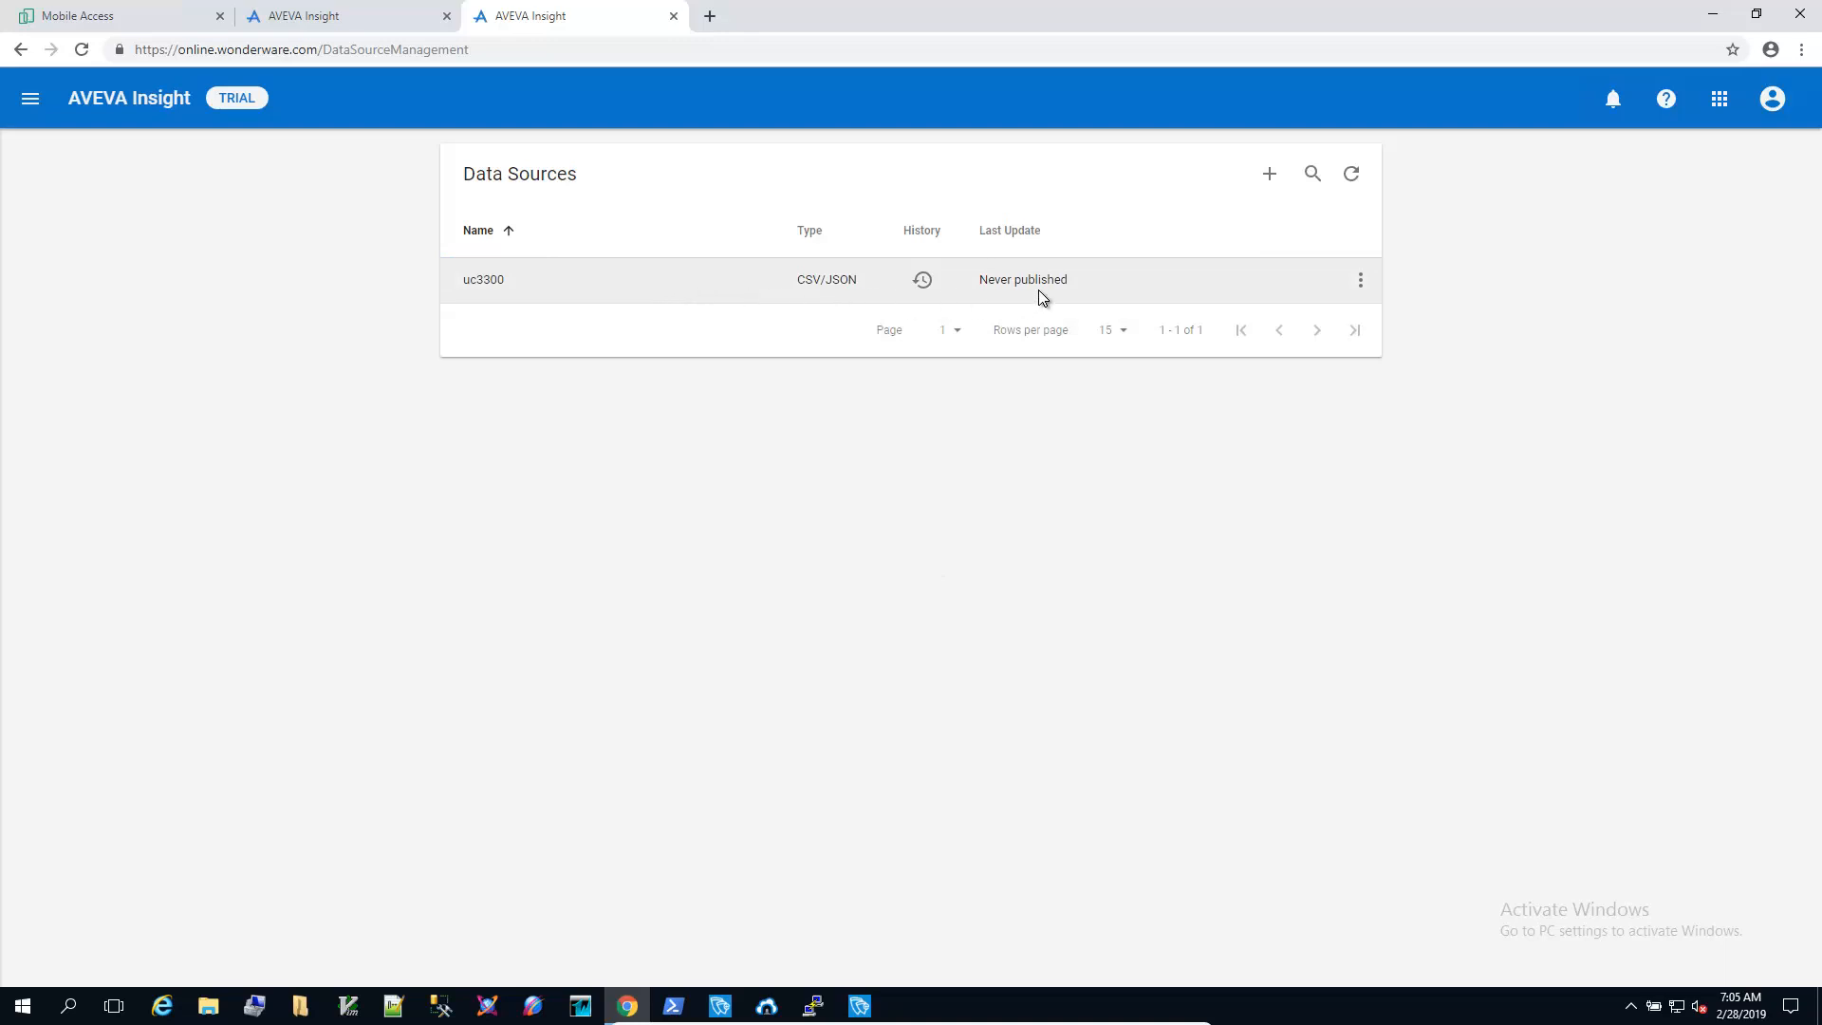
mouse_move(1281, 285)
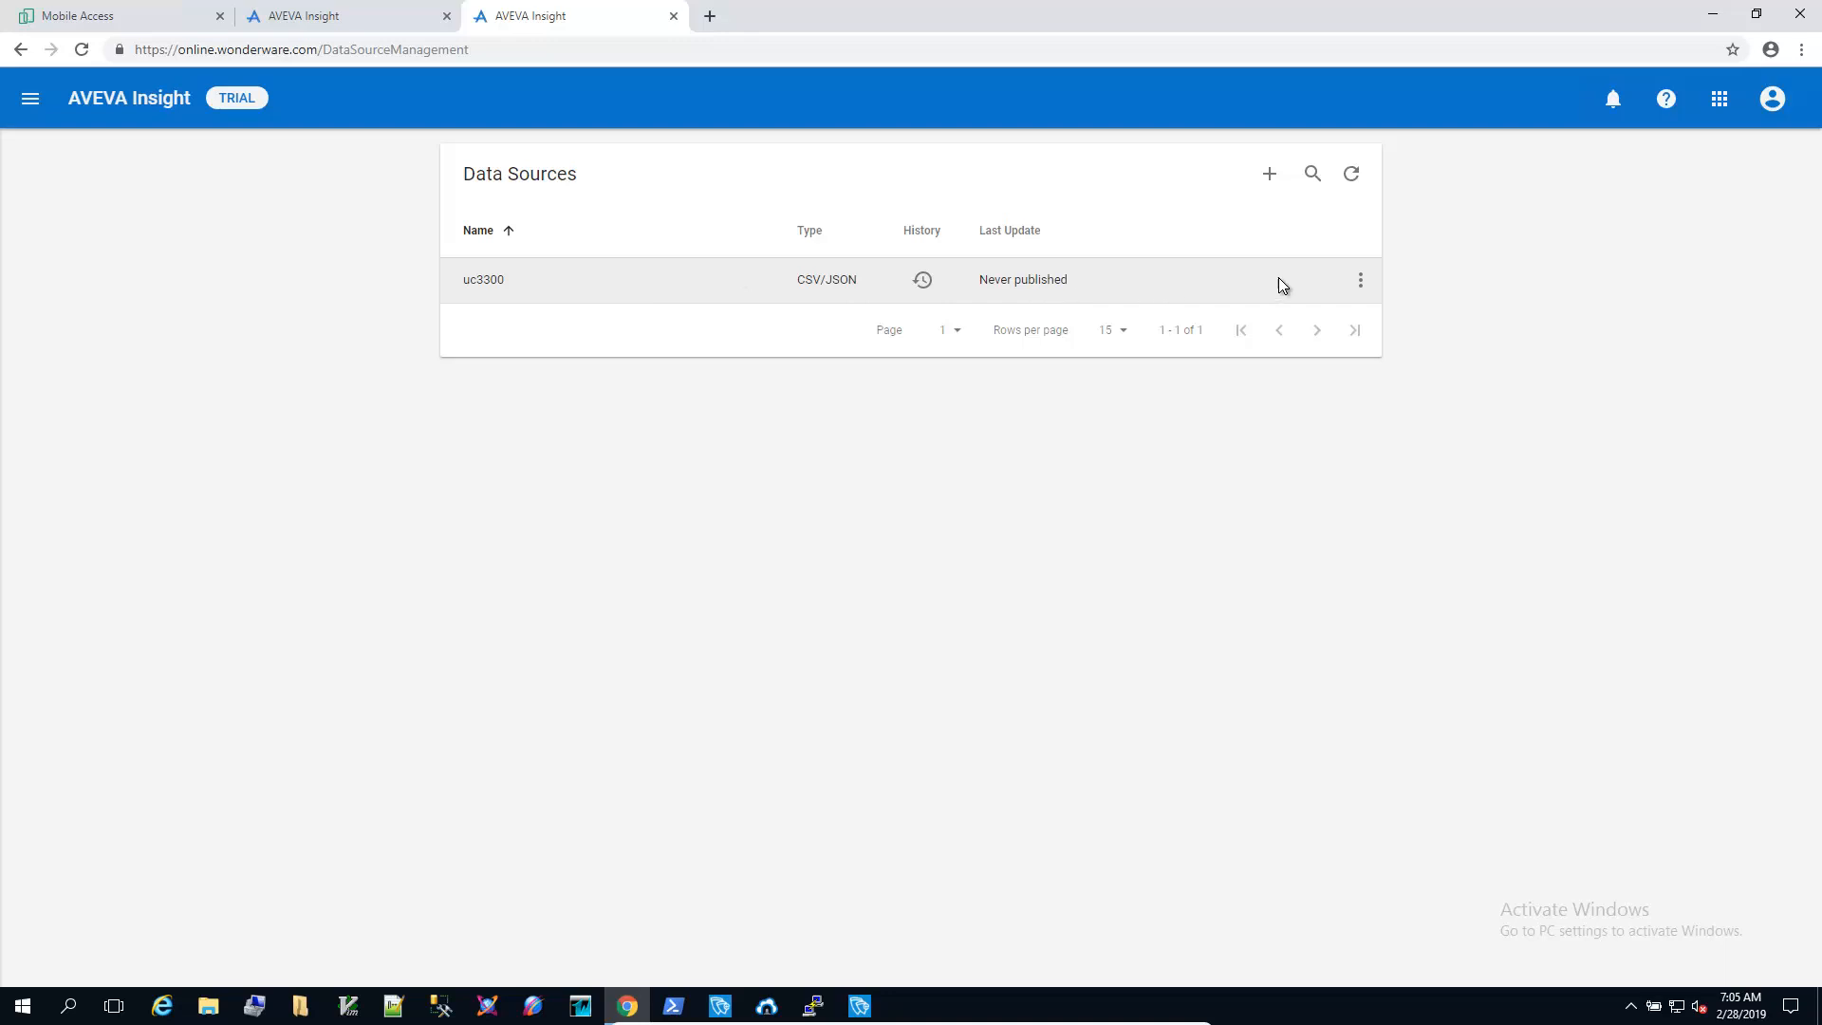
click(1350, 173)
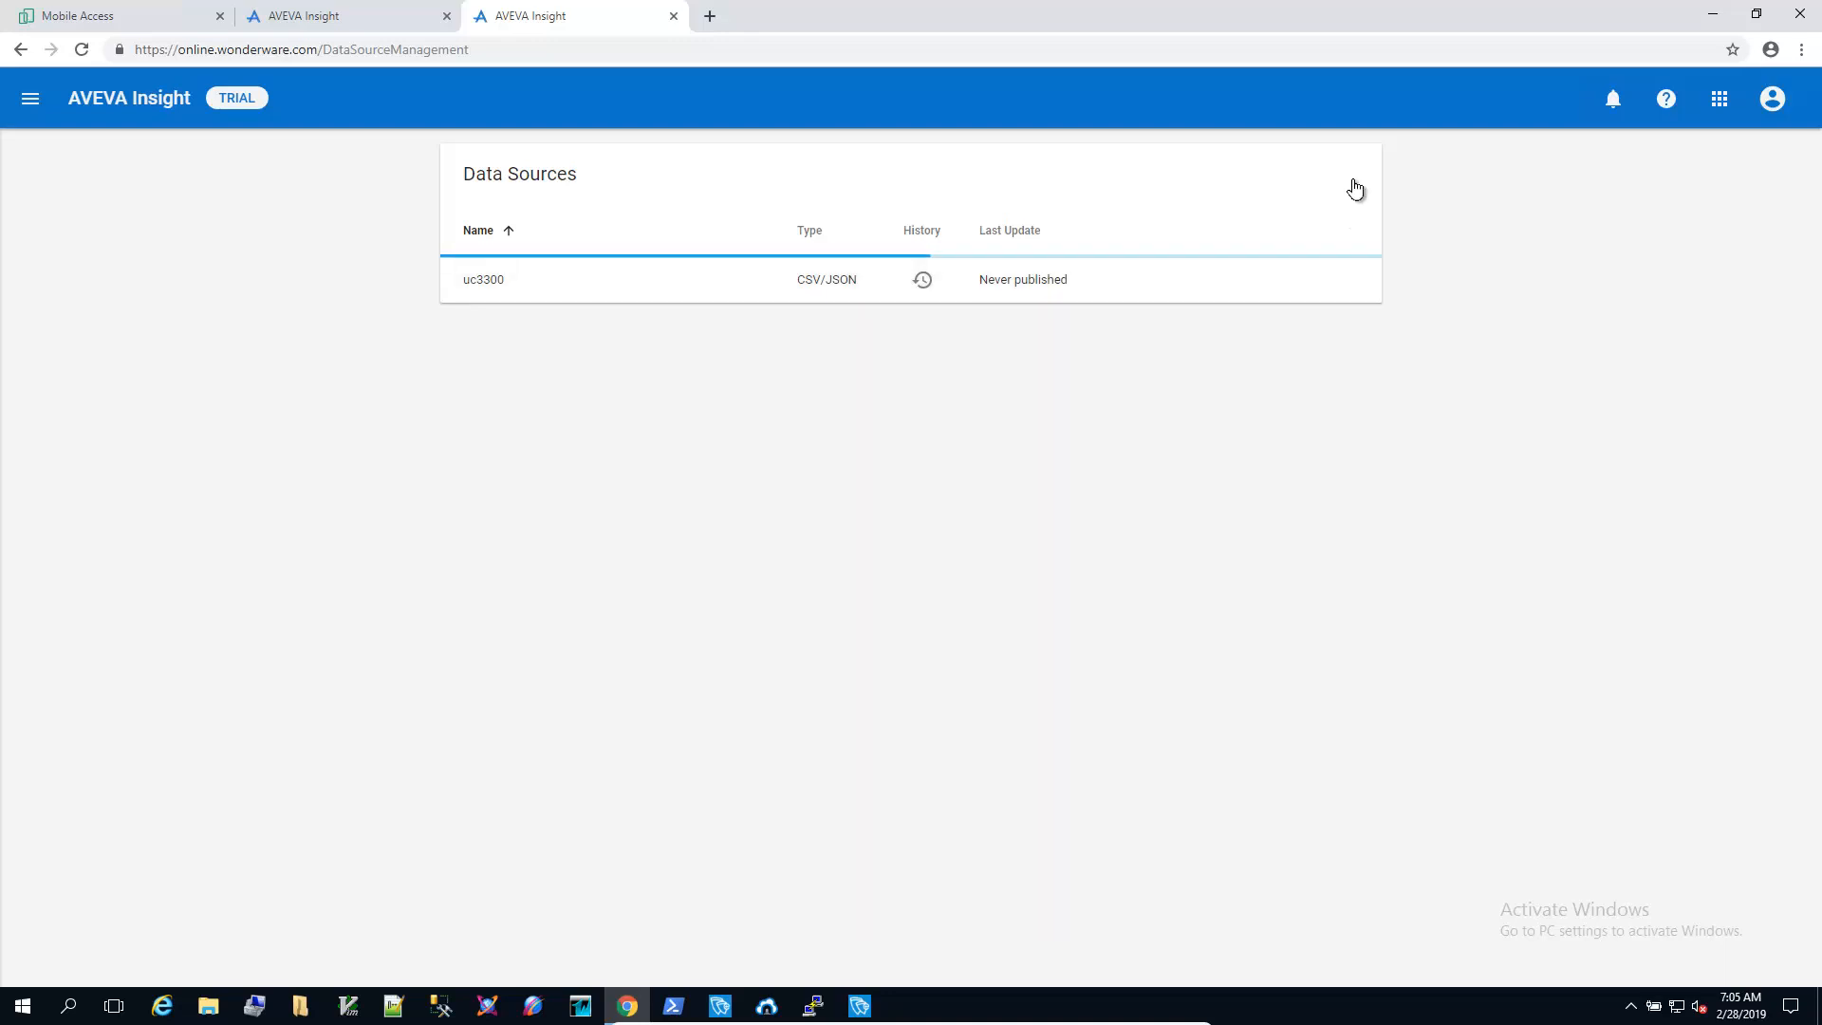
click(1350, 173)
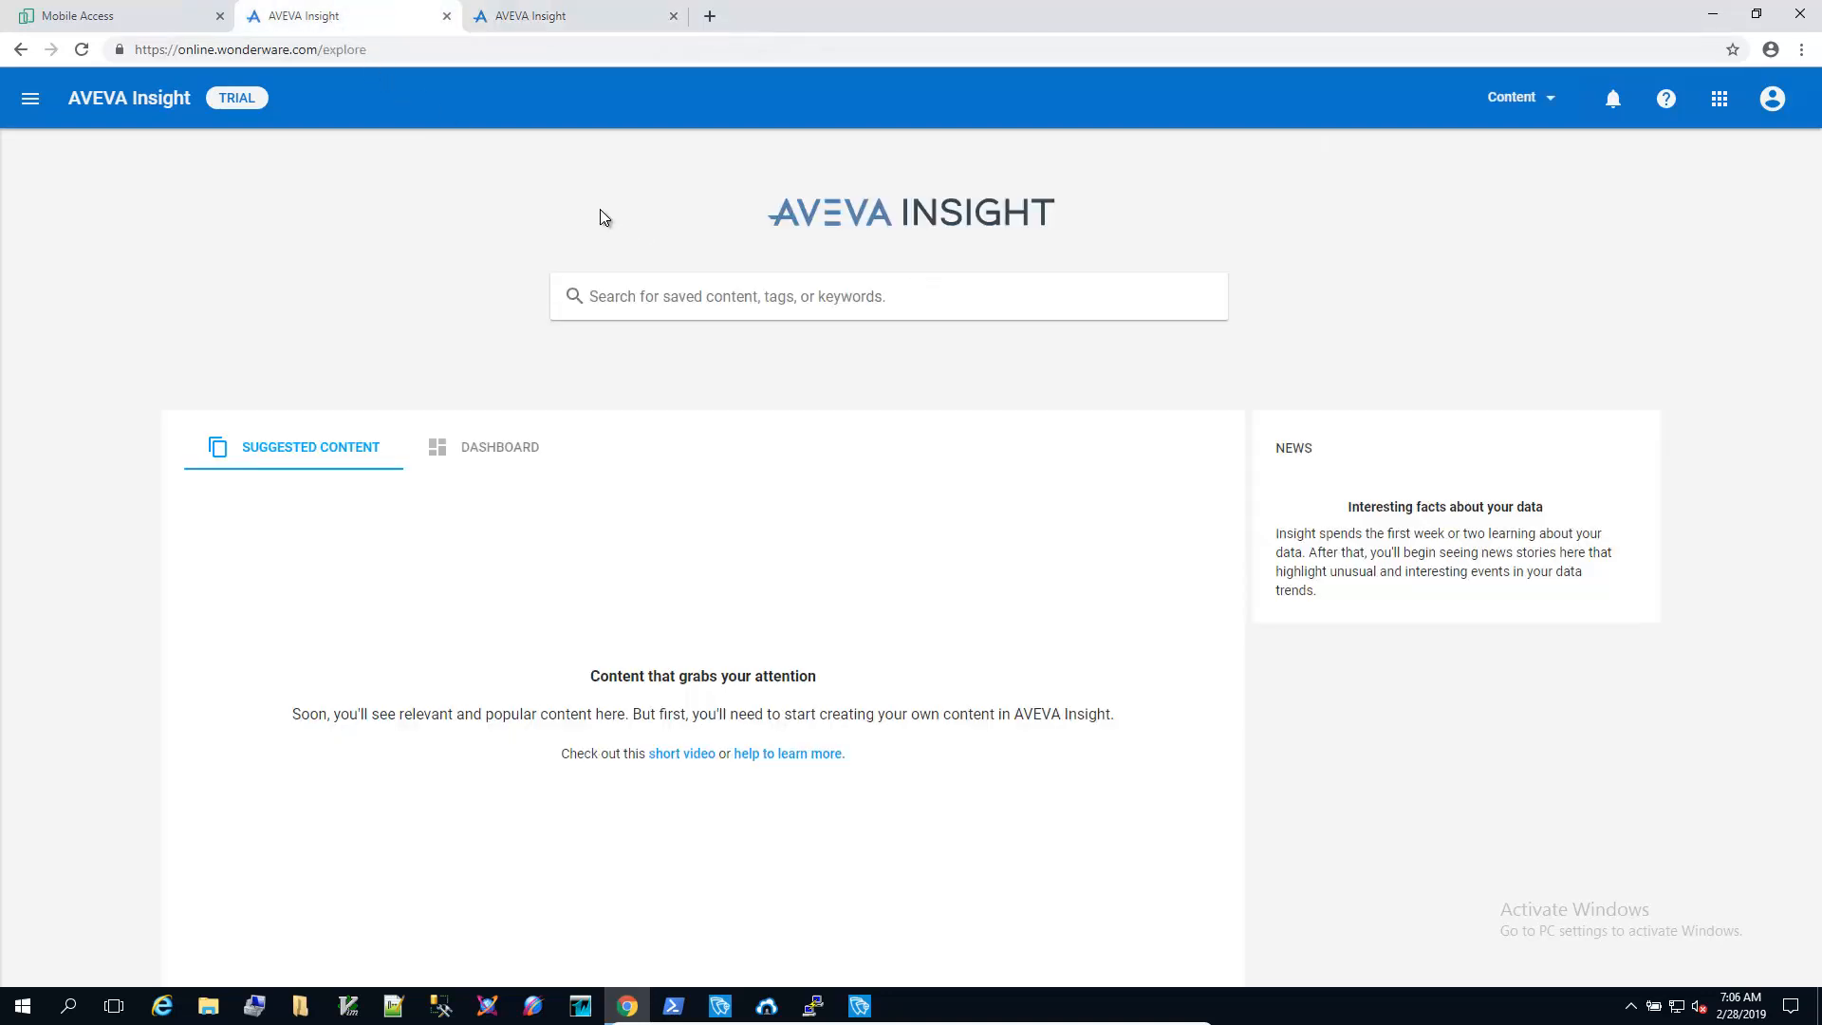
mouse_move(454, 171)
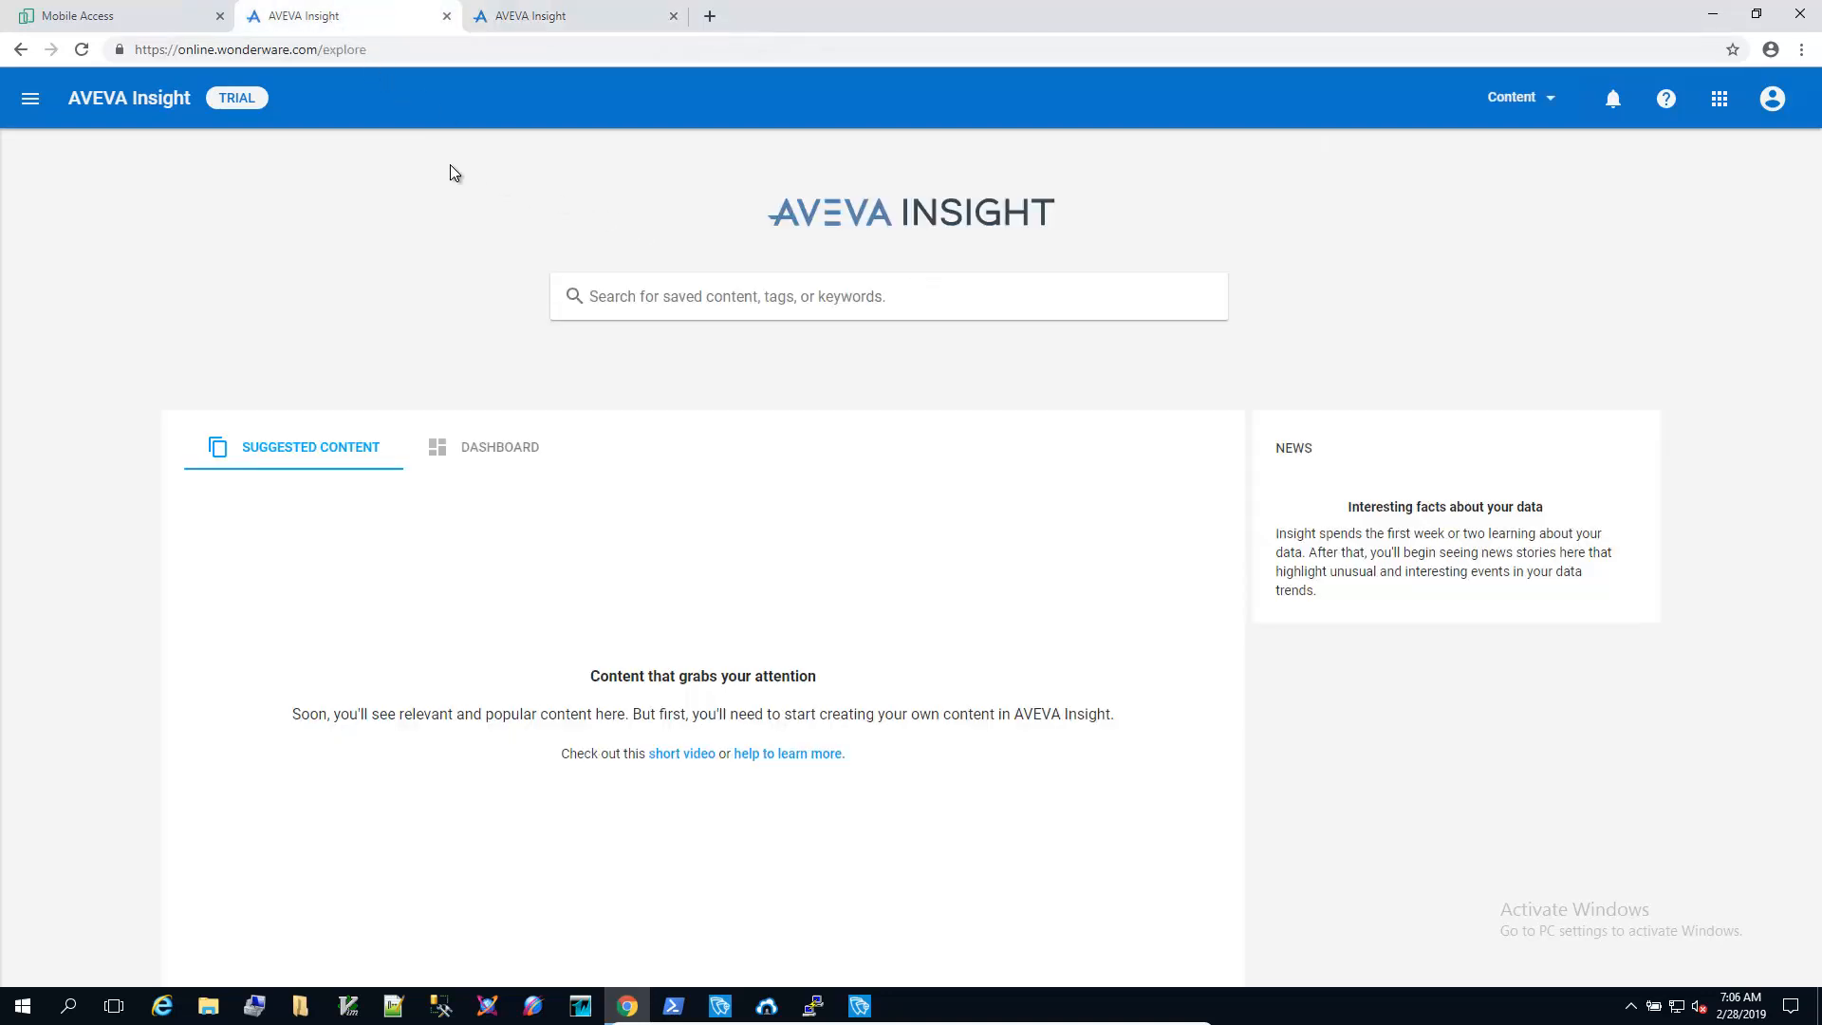
mouse_move(573, 255)
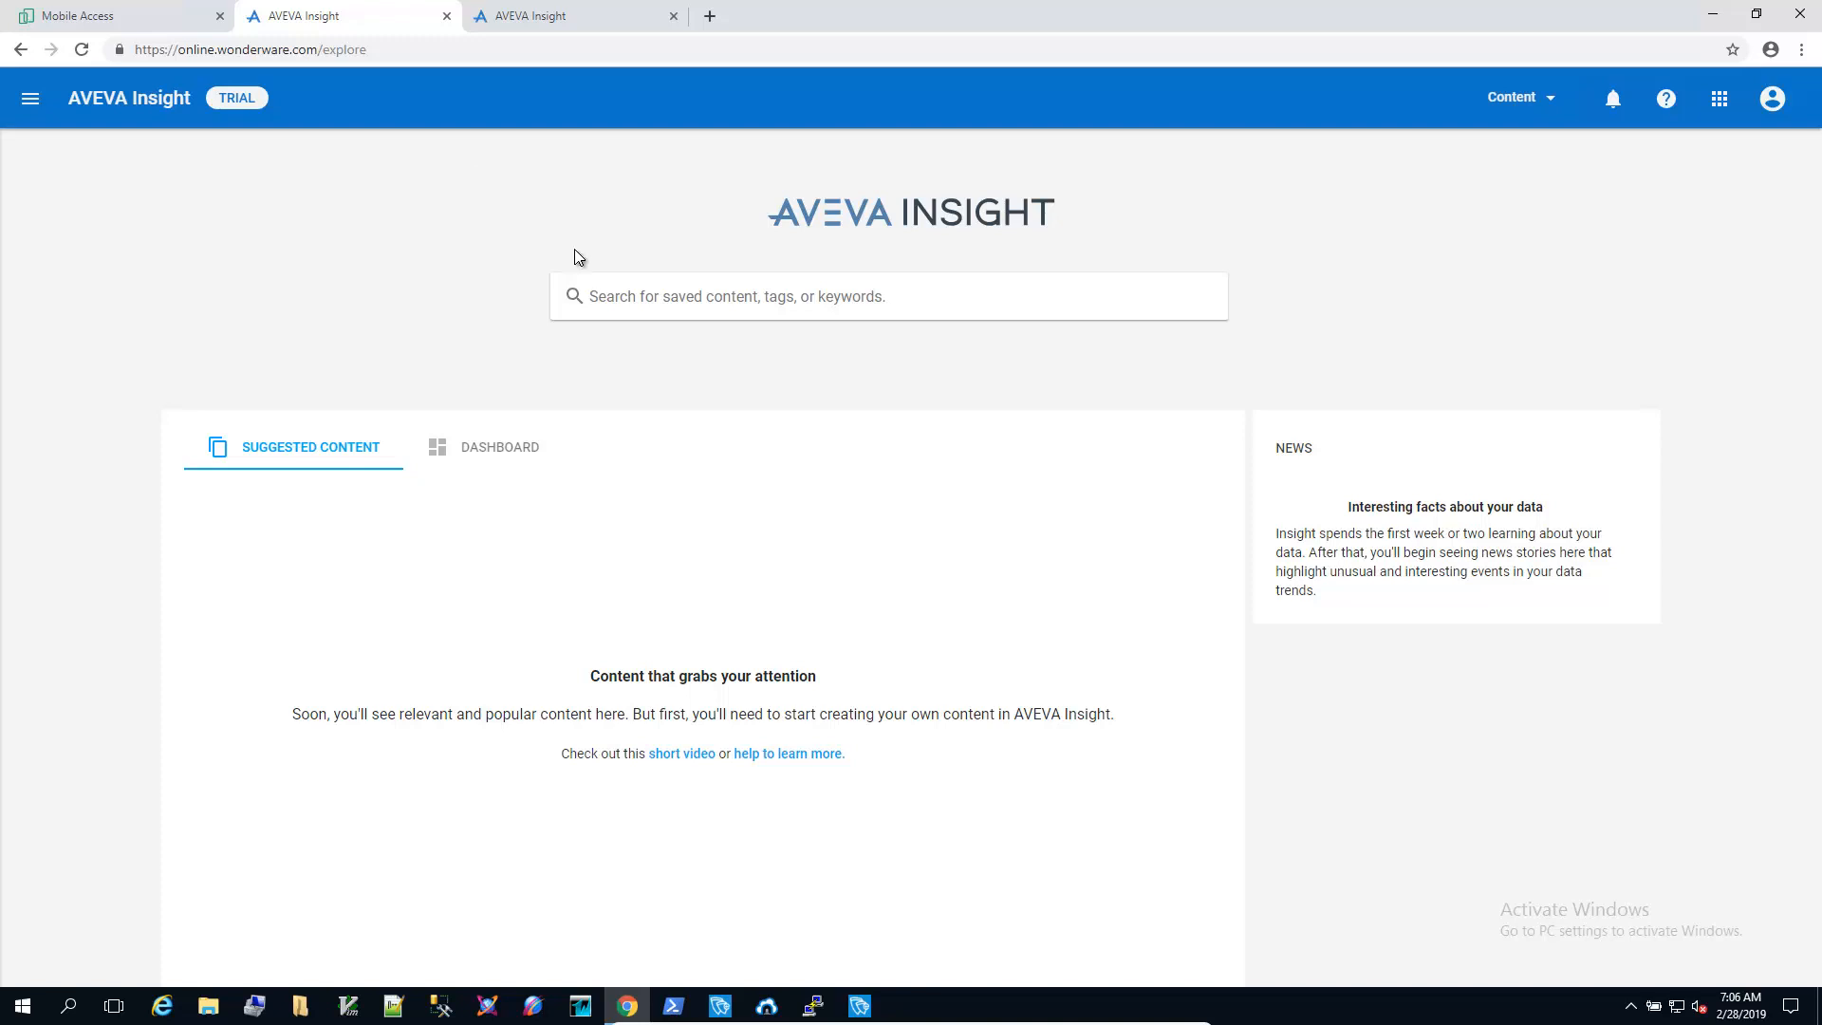
Search Insight for 'tank' and chart the TankLevel tag over the last hour
click(886, 295)
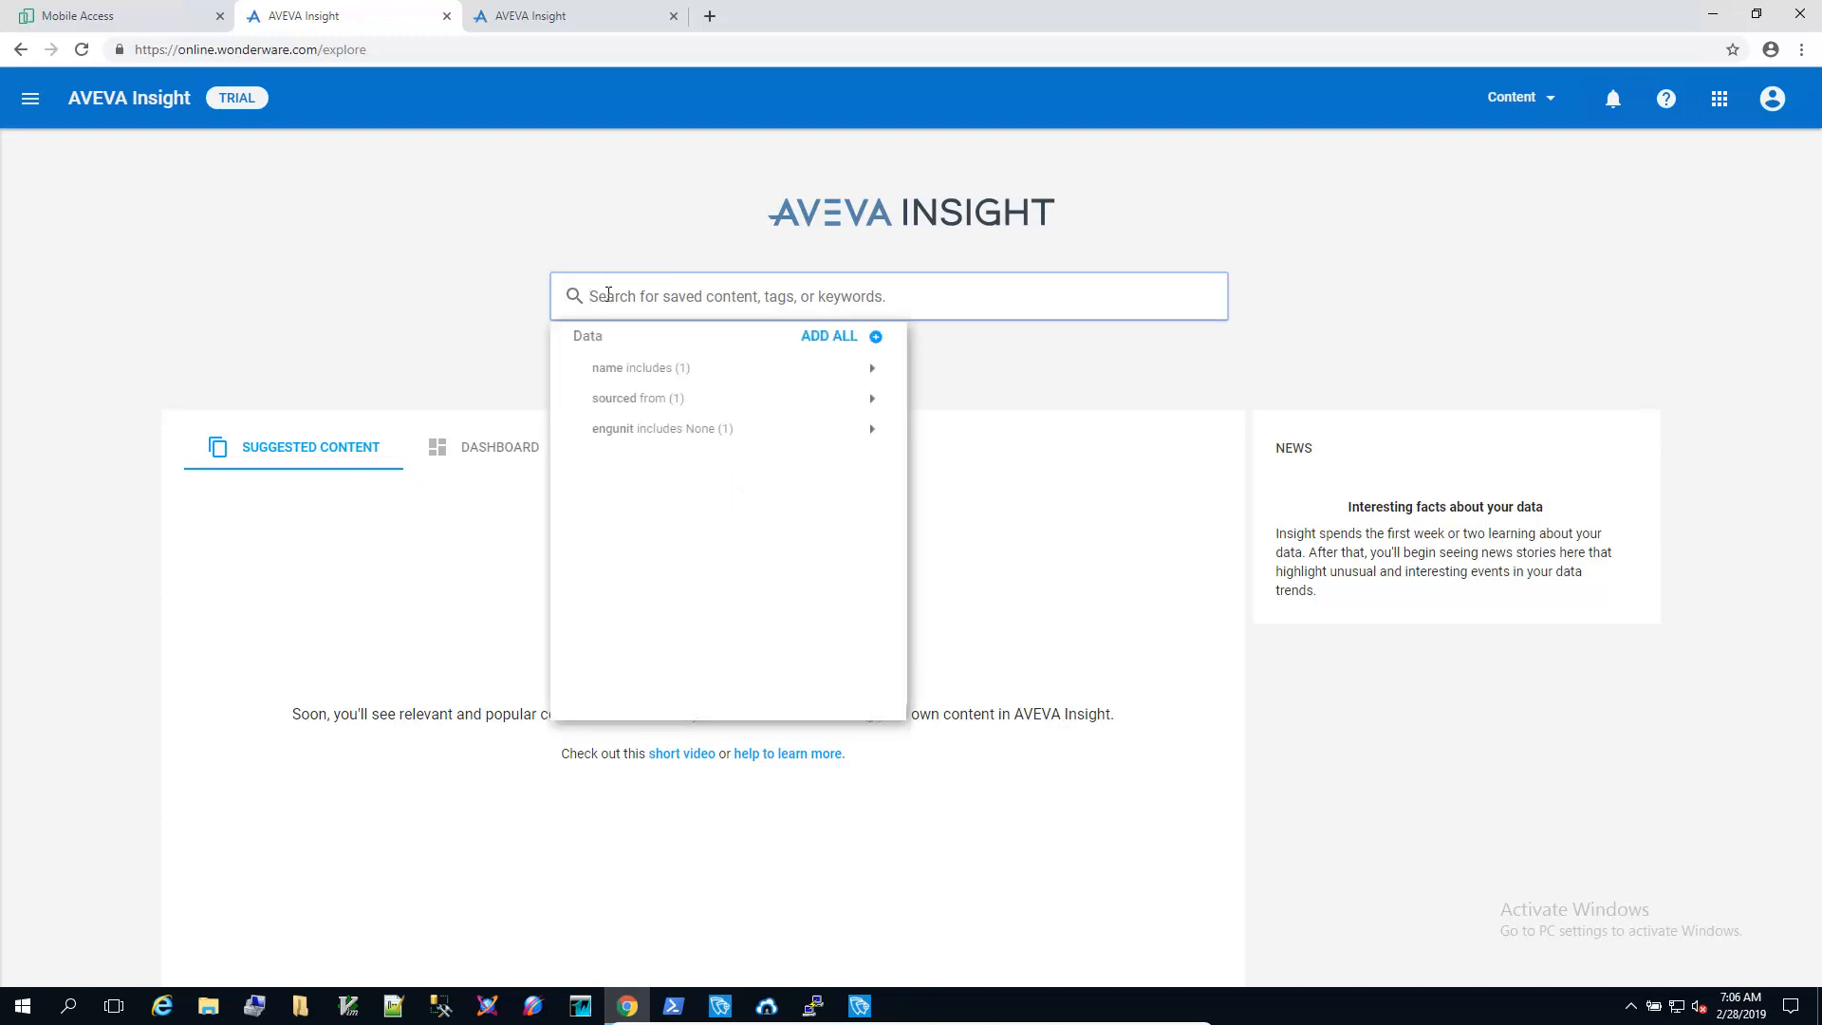
text(tank)
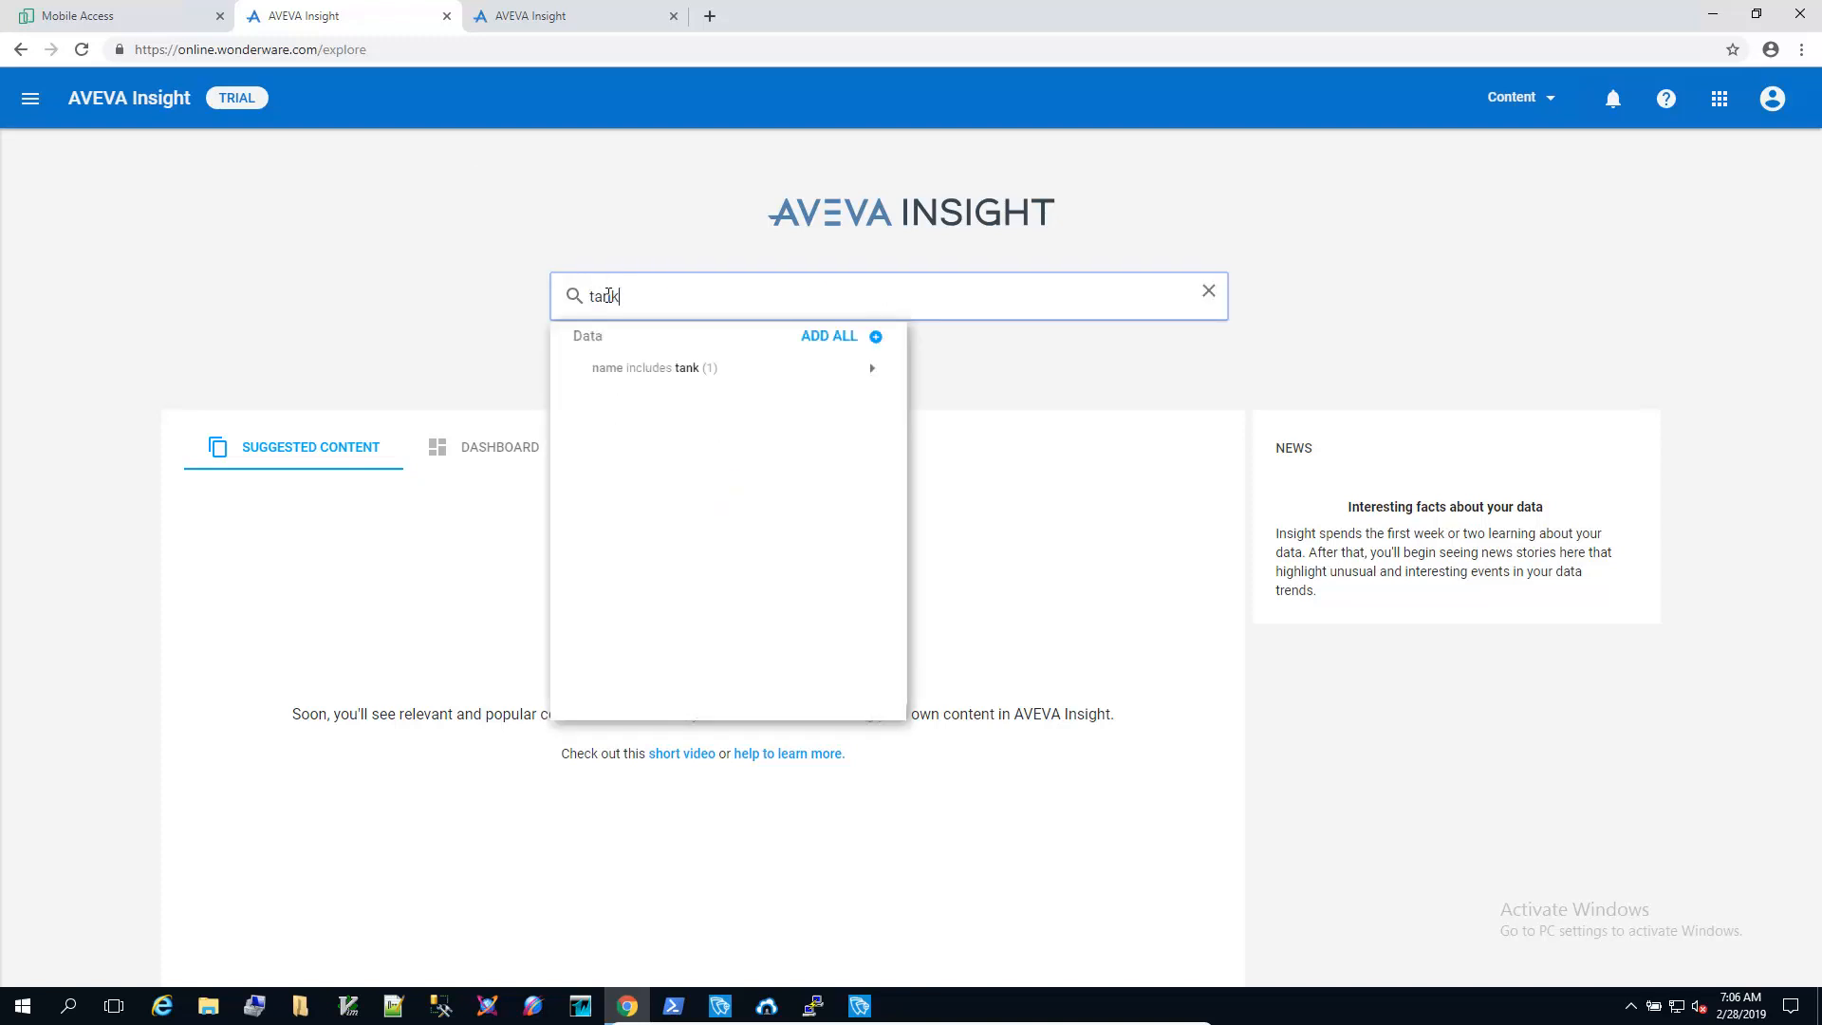
click(653, 367)
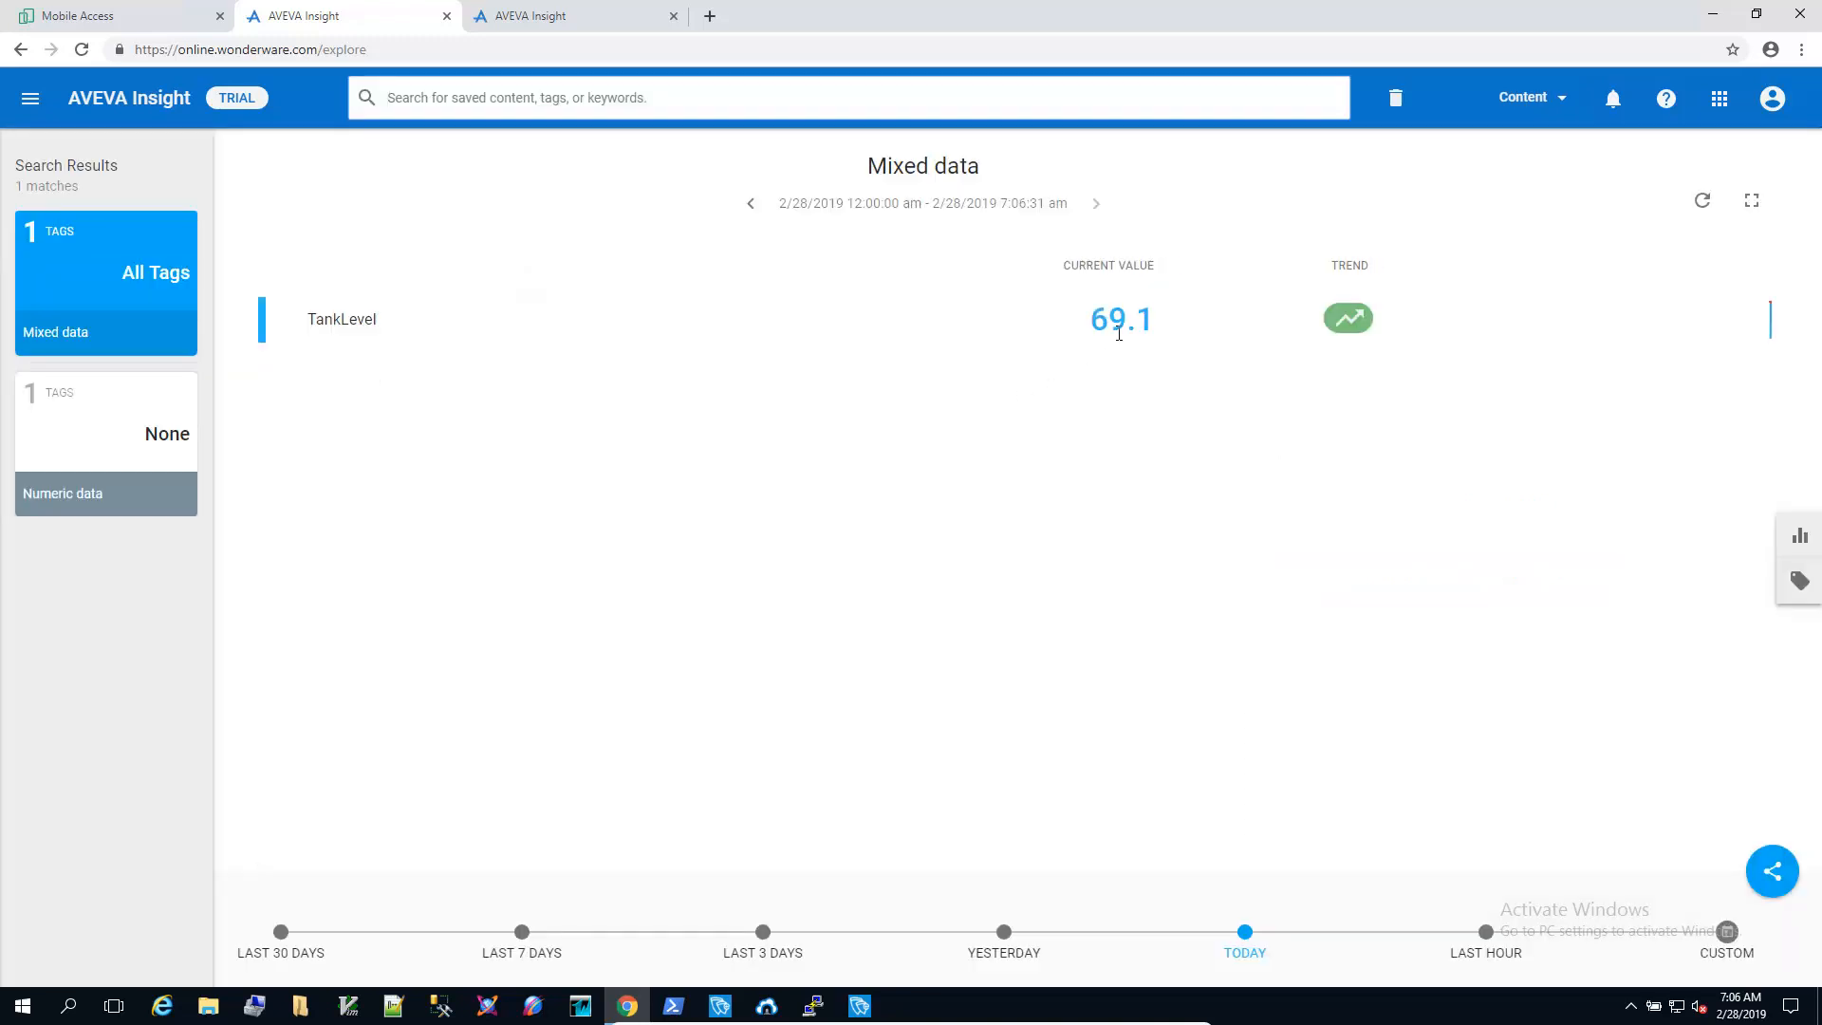
mouse_move(1202, 373)
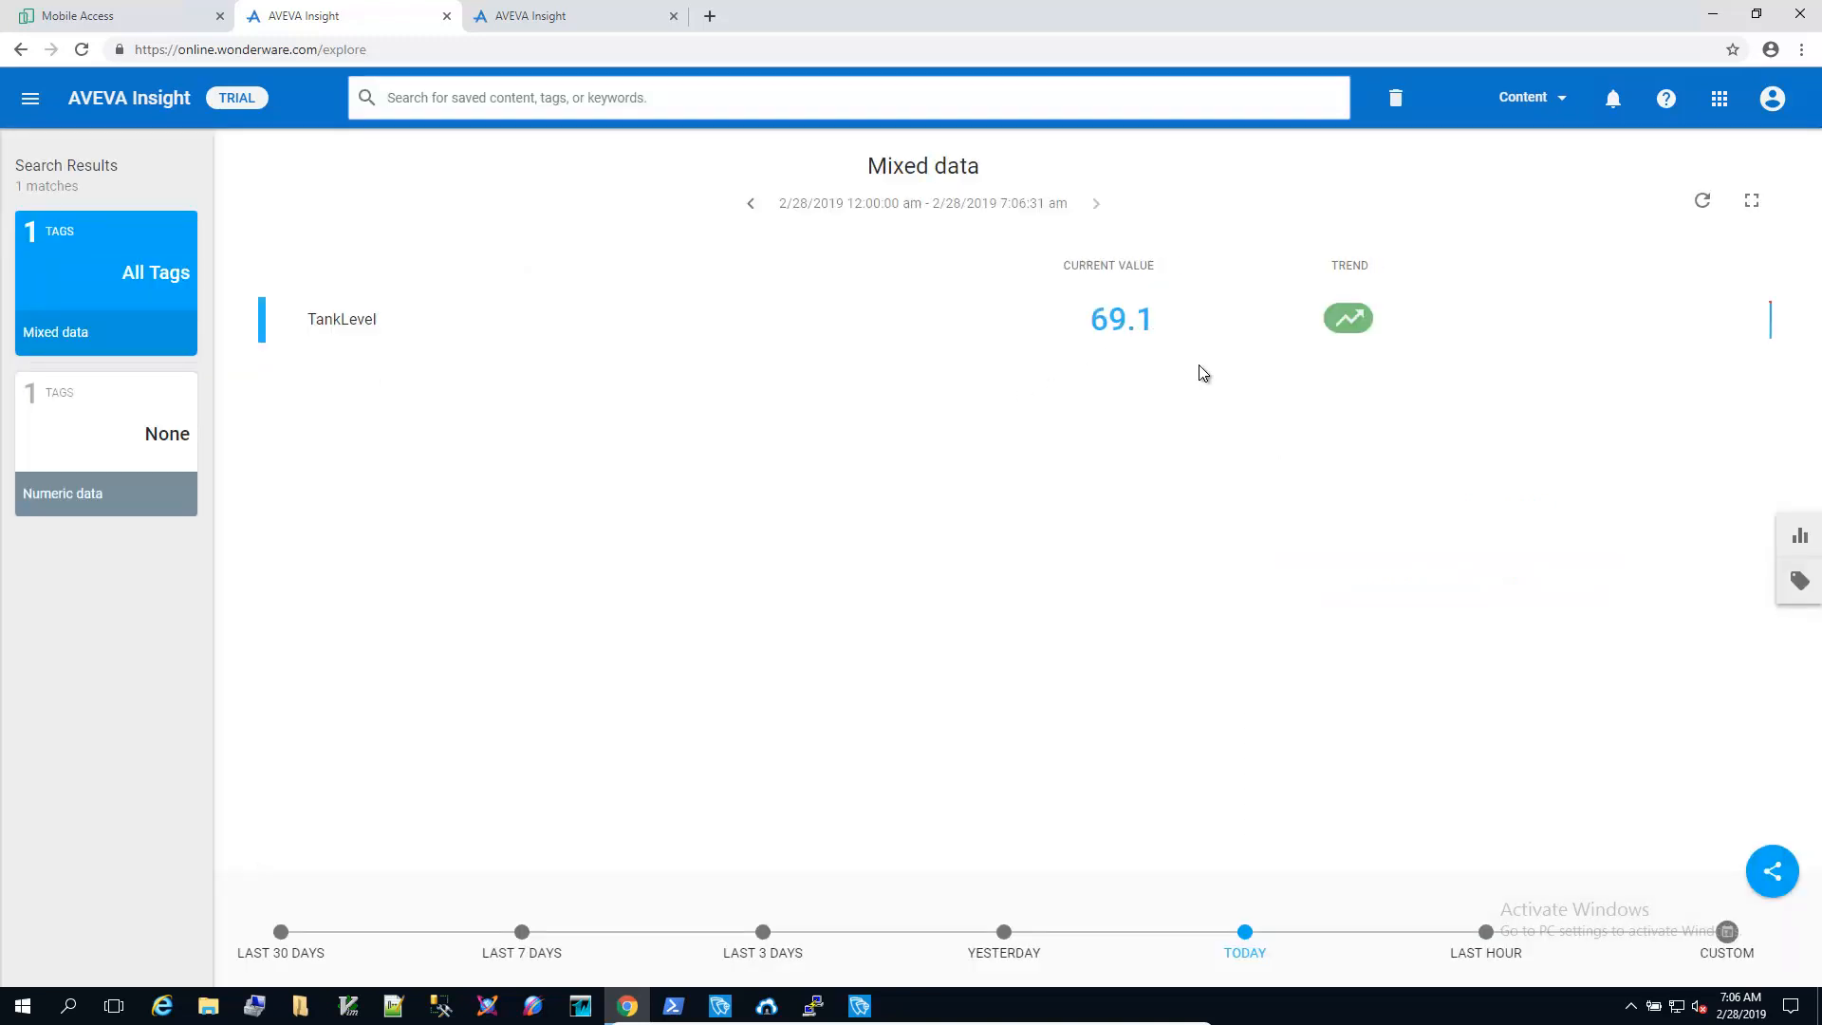
click(1485, 932)
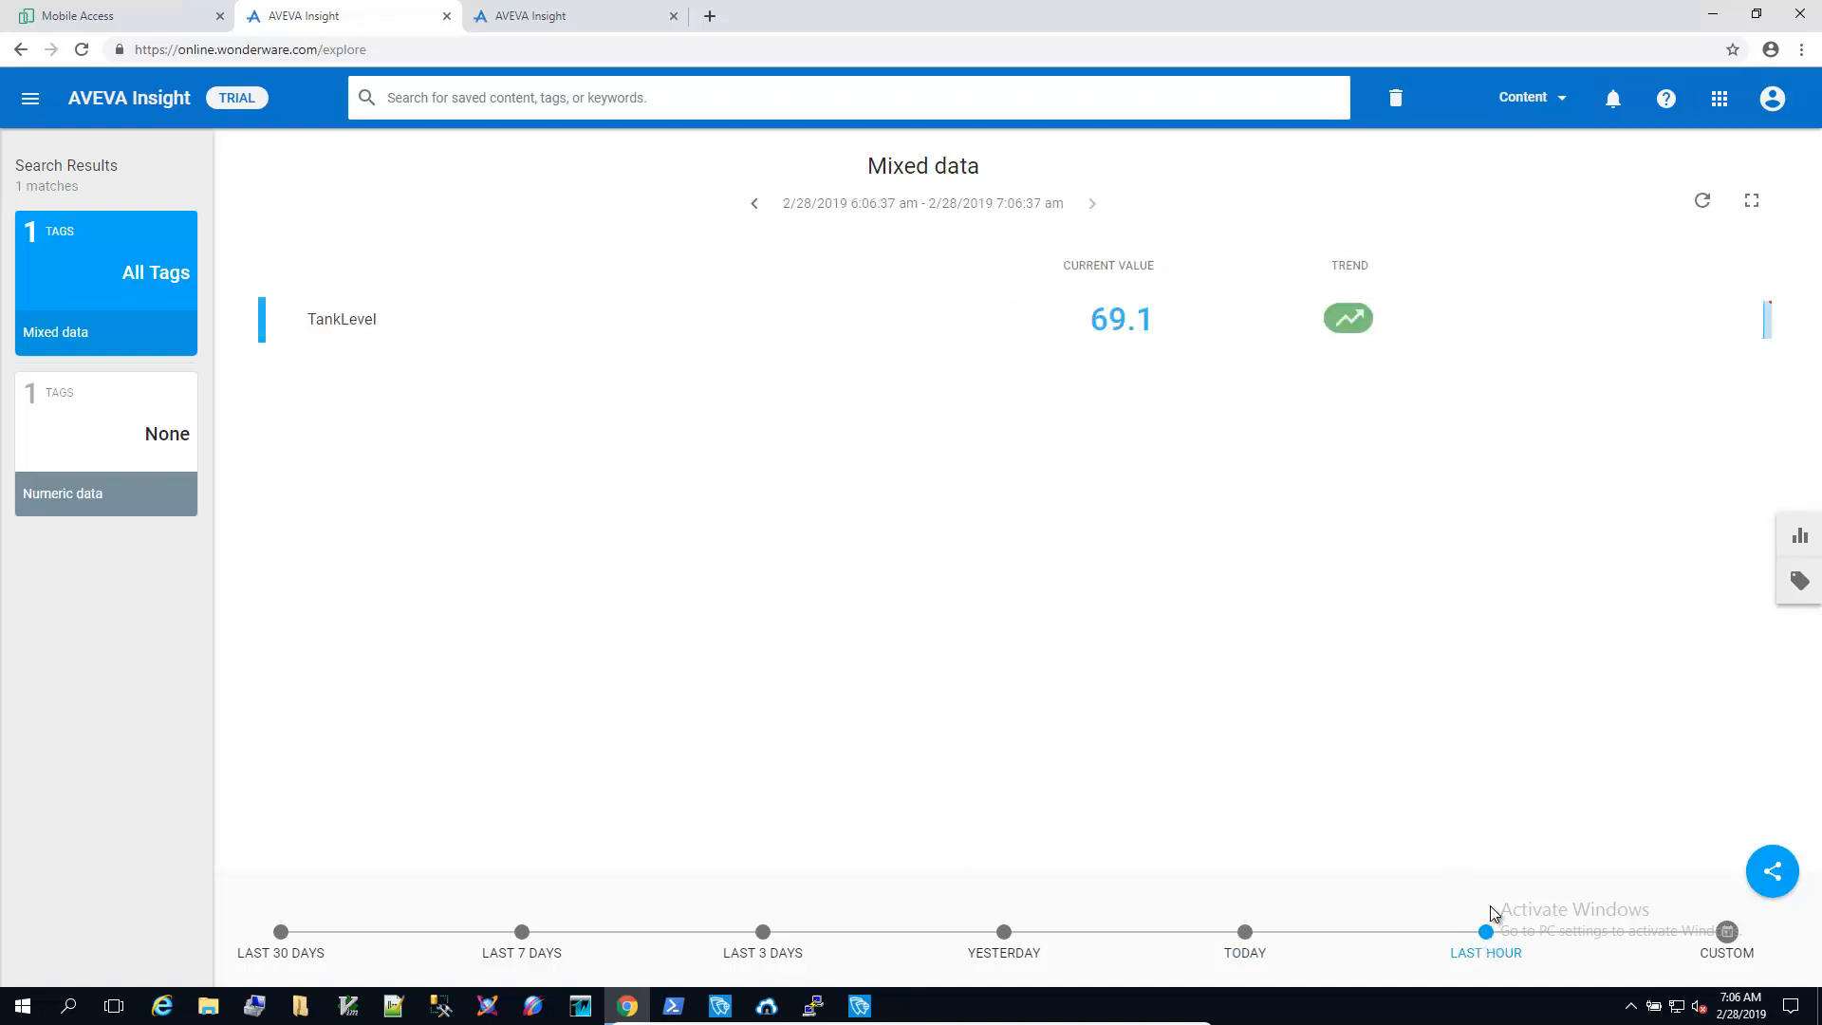
mouse_move(1753, 316)
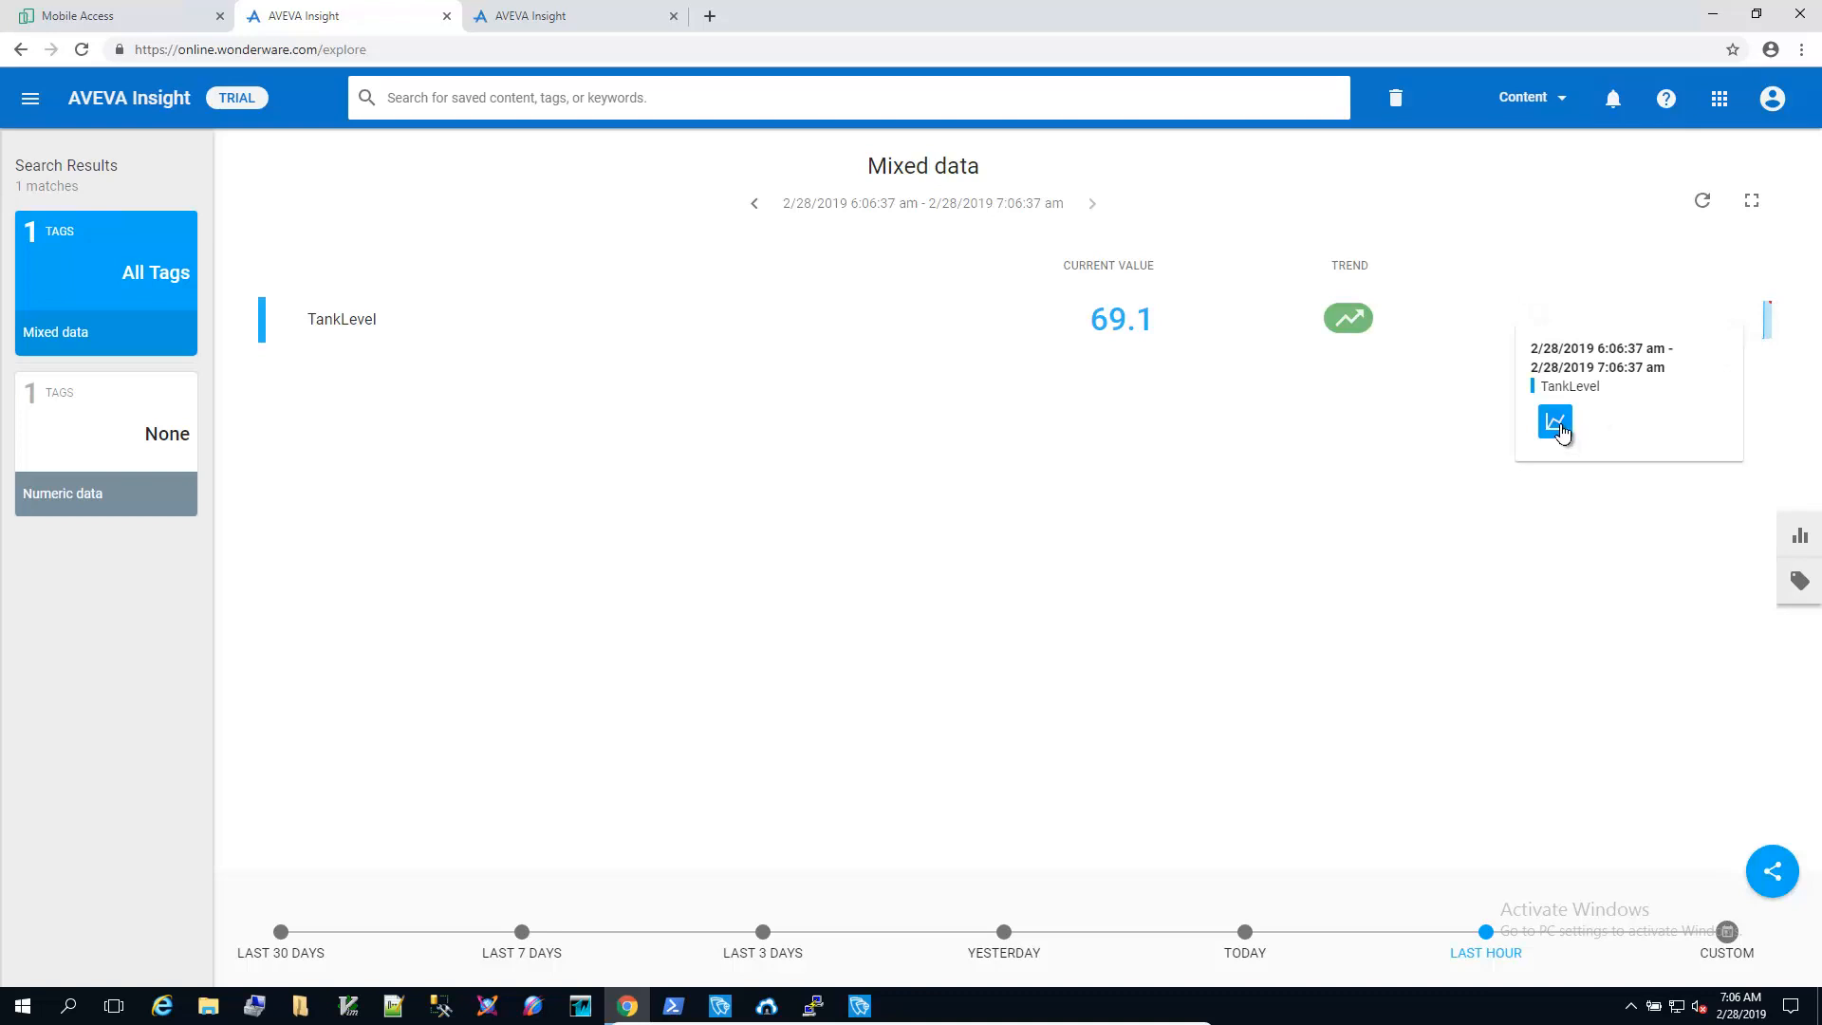
click(1554, 421)
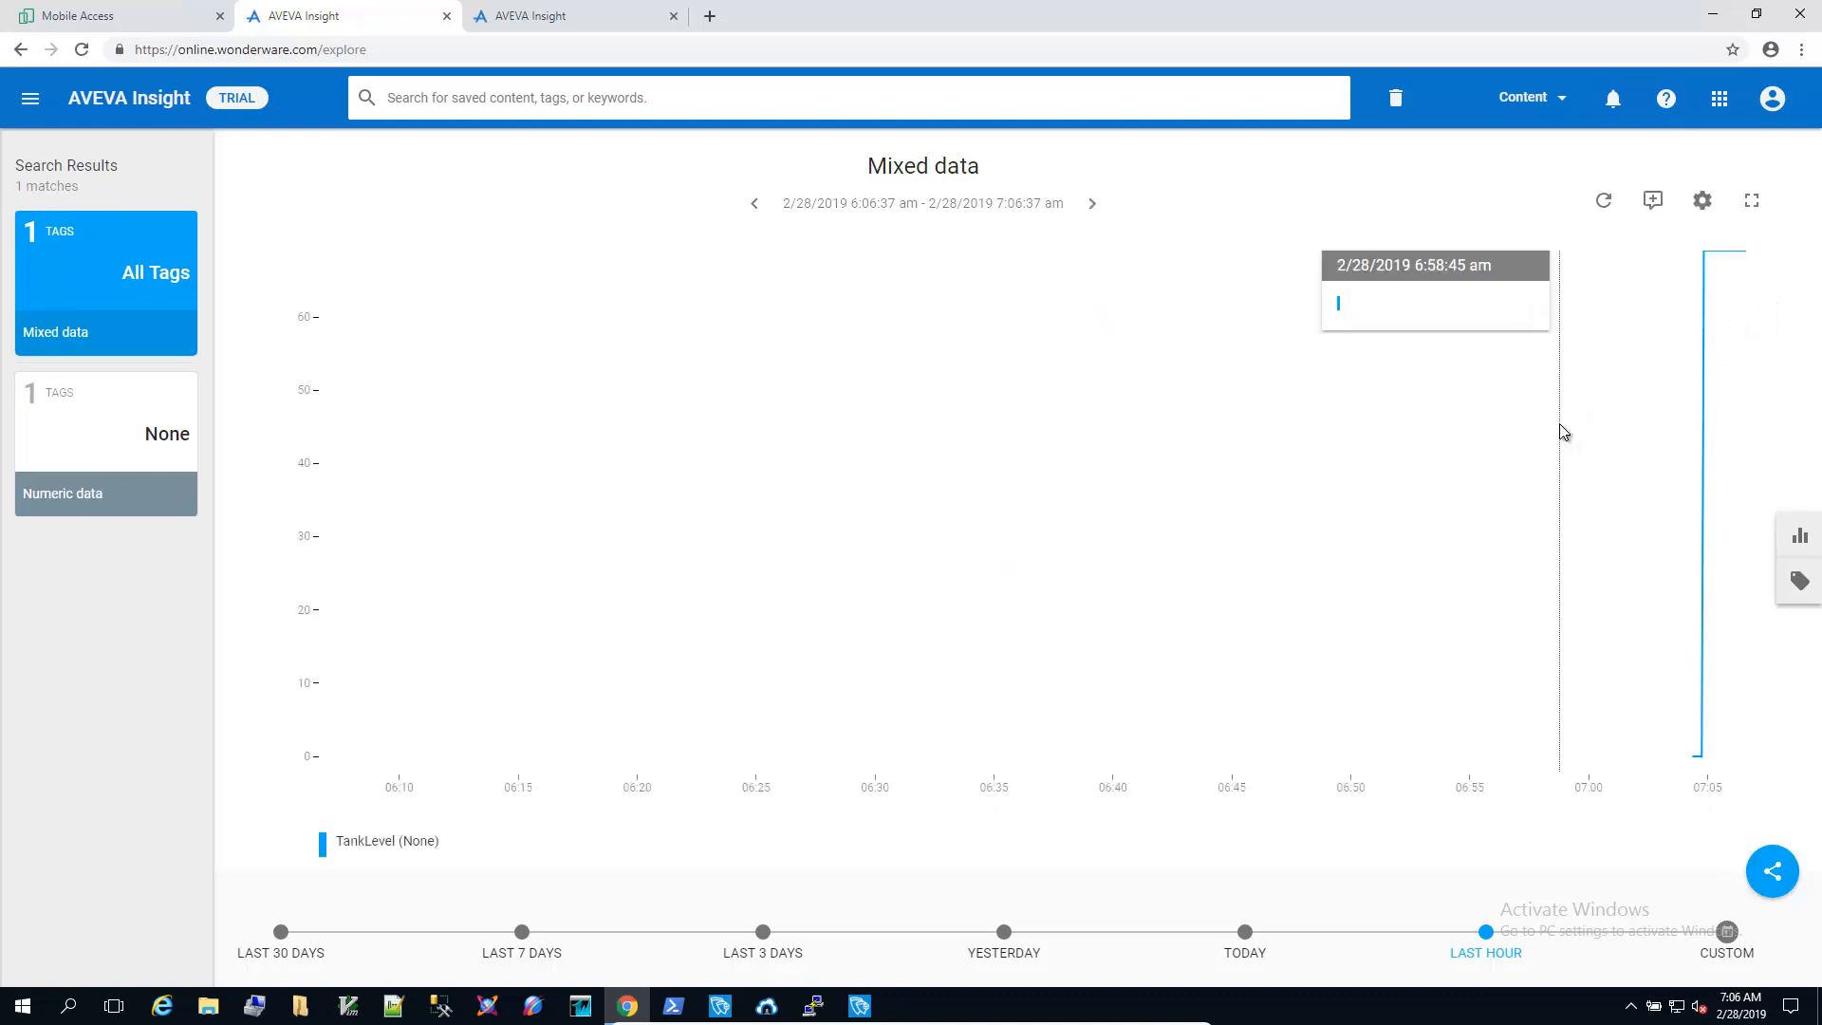
mouse_move(1544, 439)
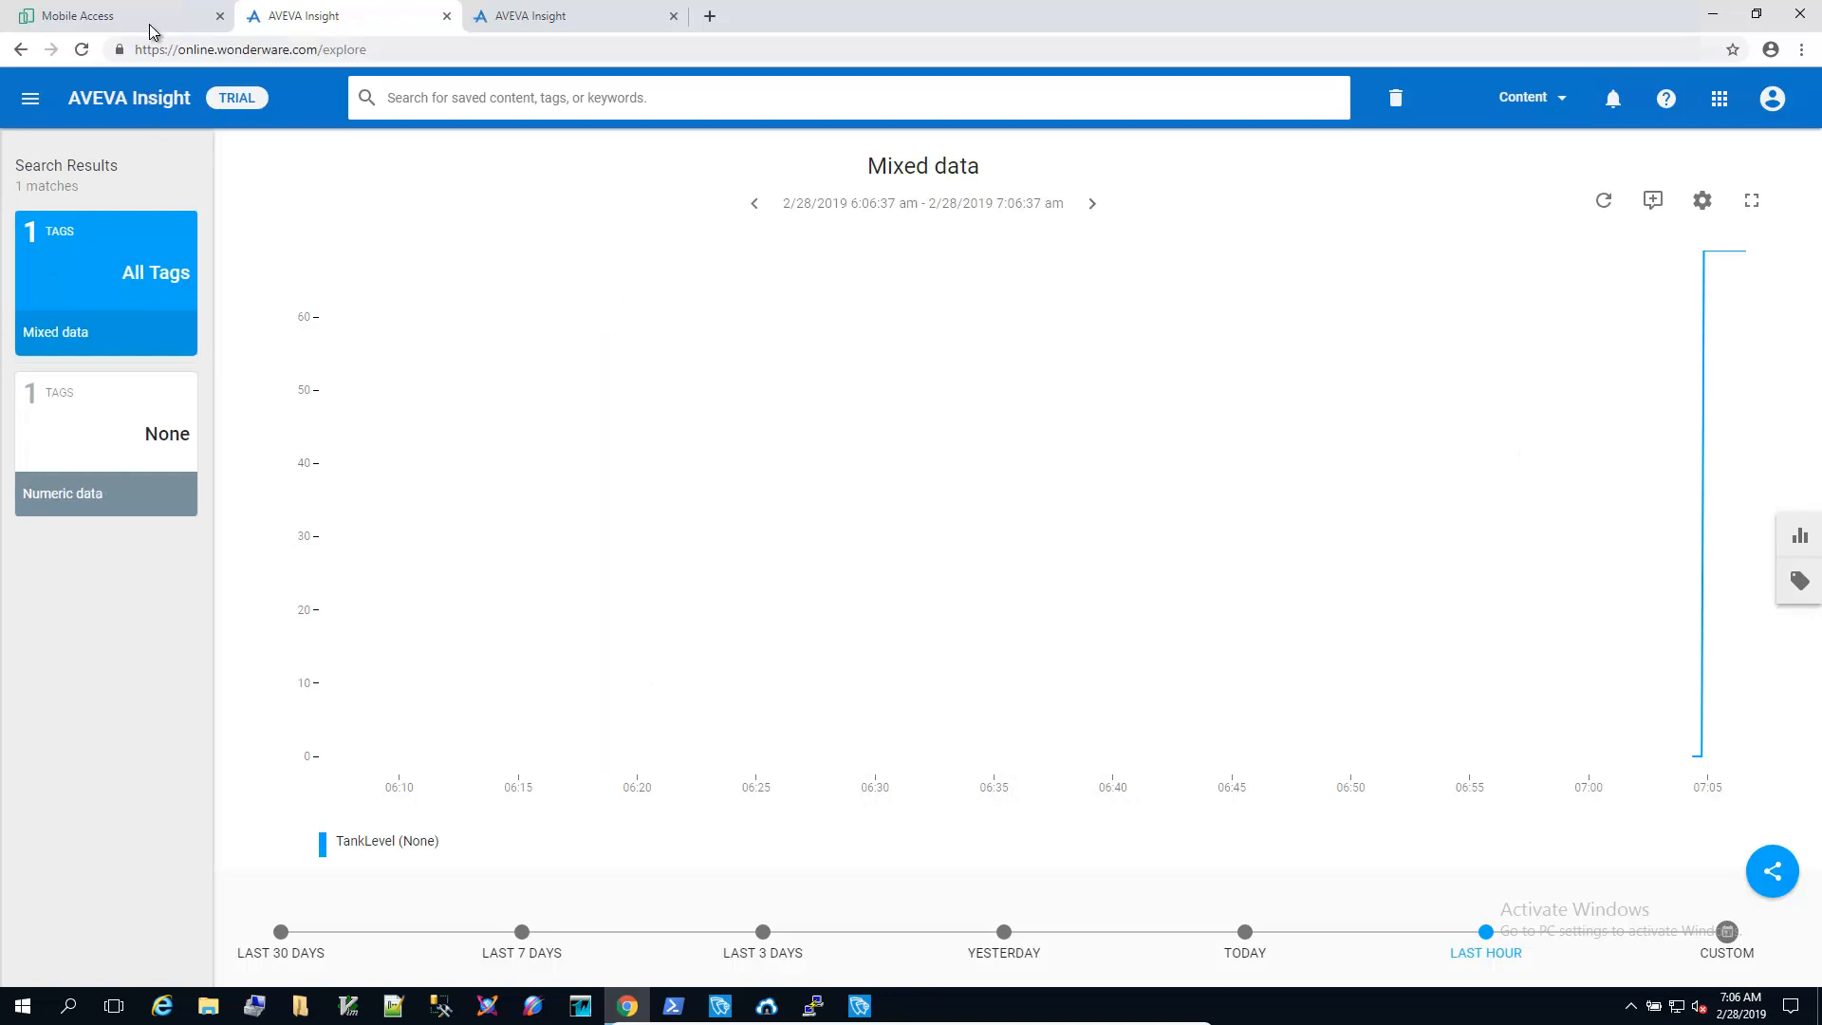
Log into Mobile Access as admin and drag the tank level slider to 19%
click(116, 15)
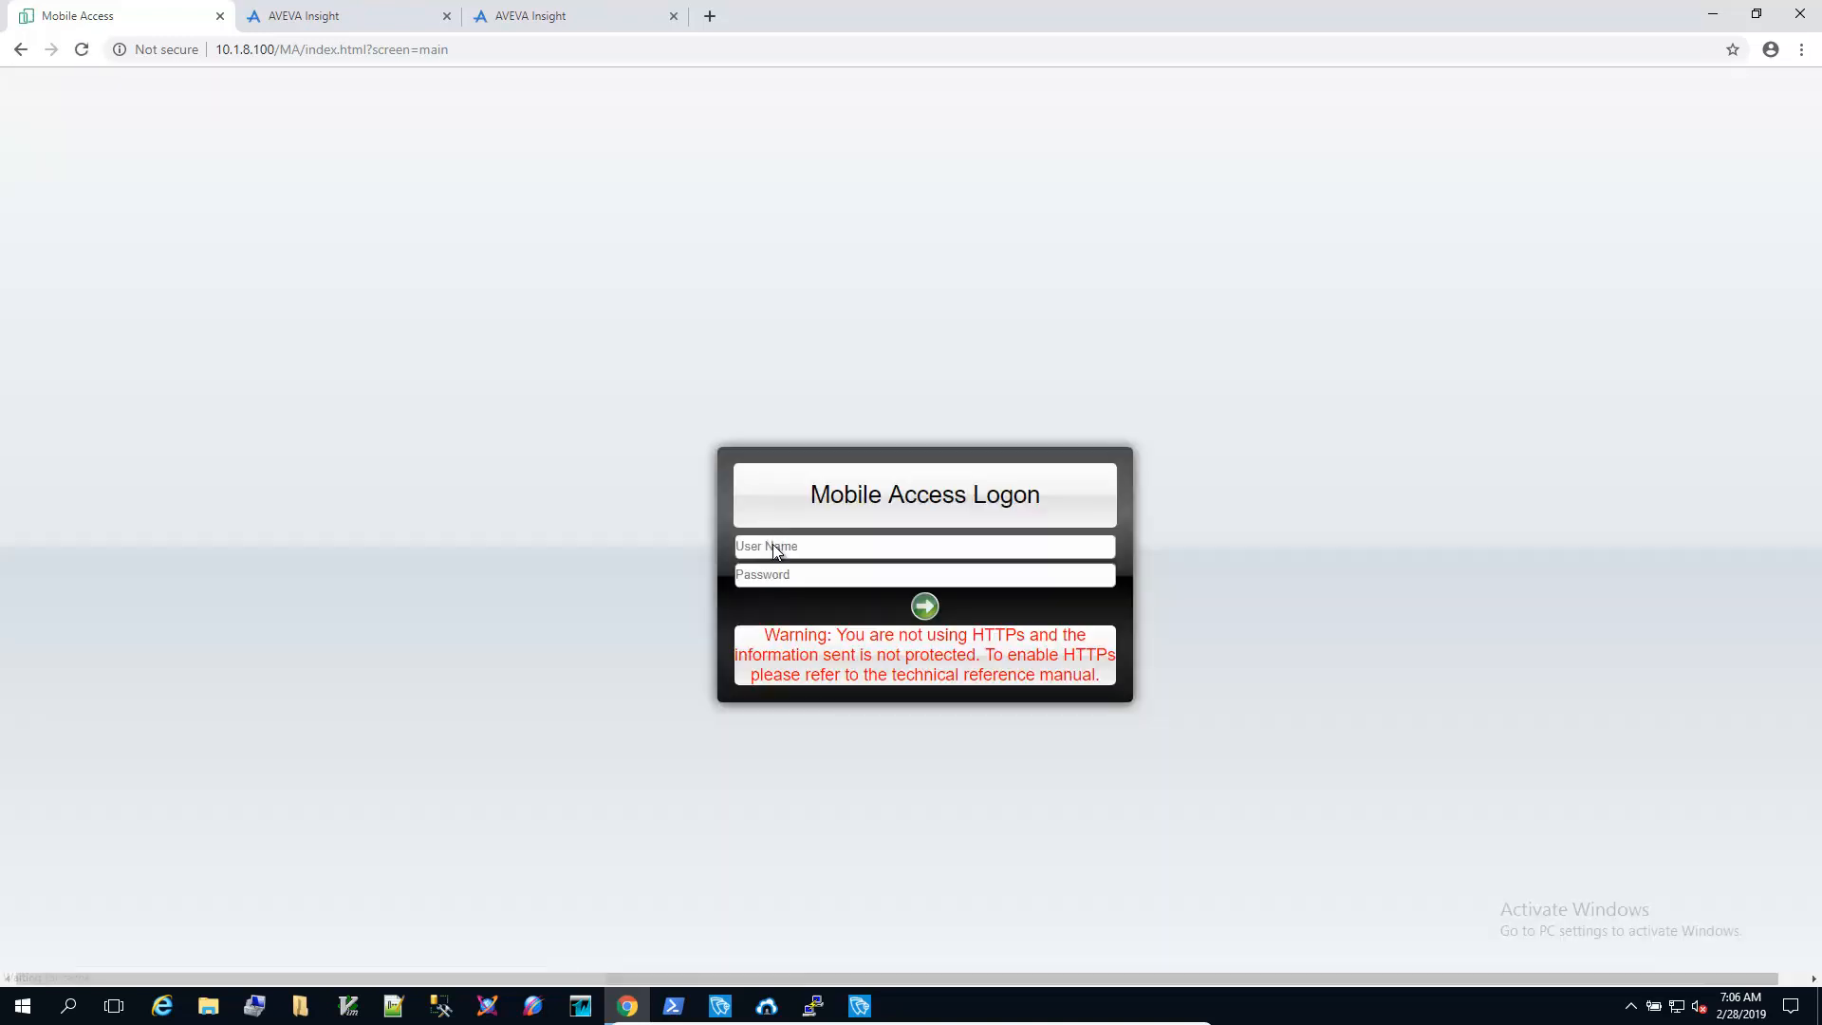
text(admin)
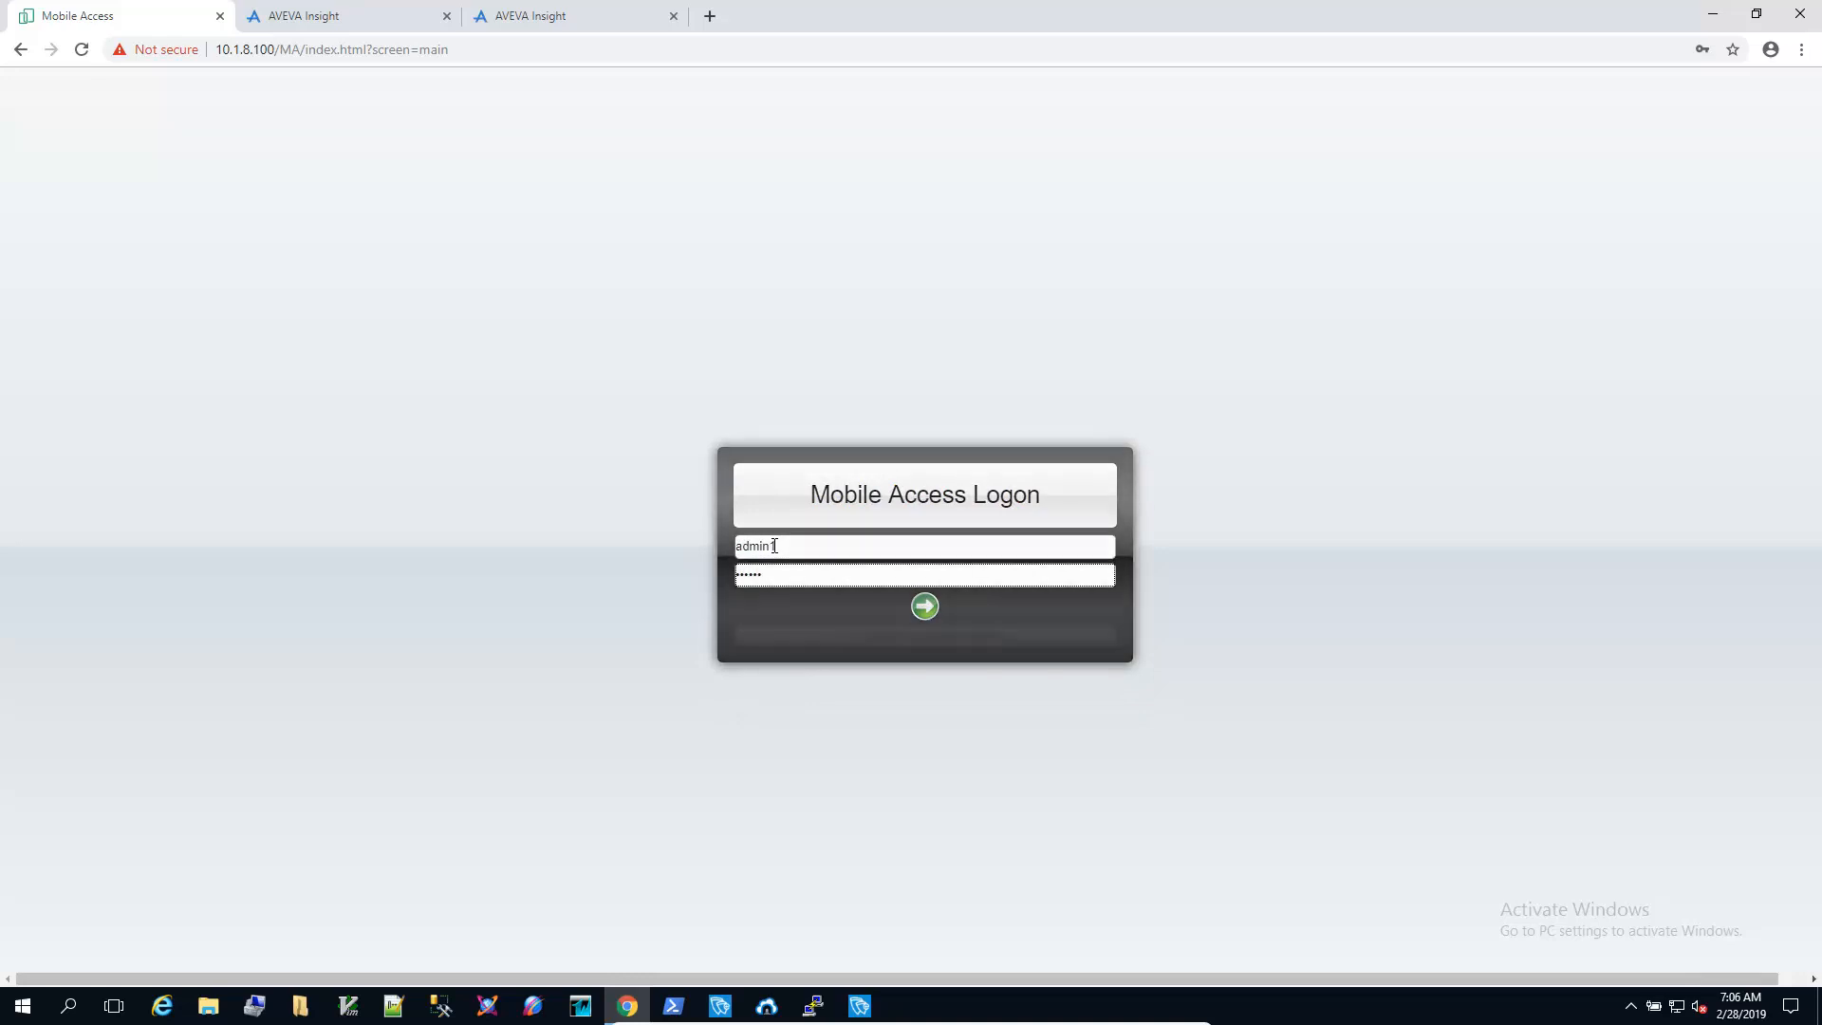
click(923, 605)
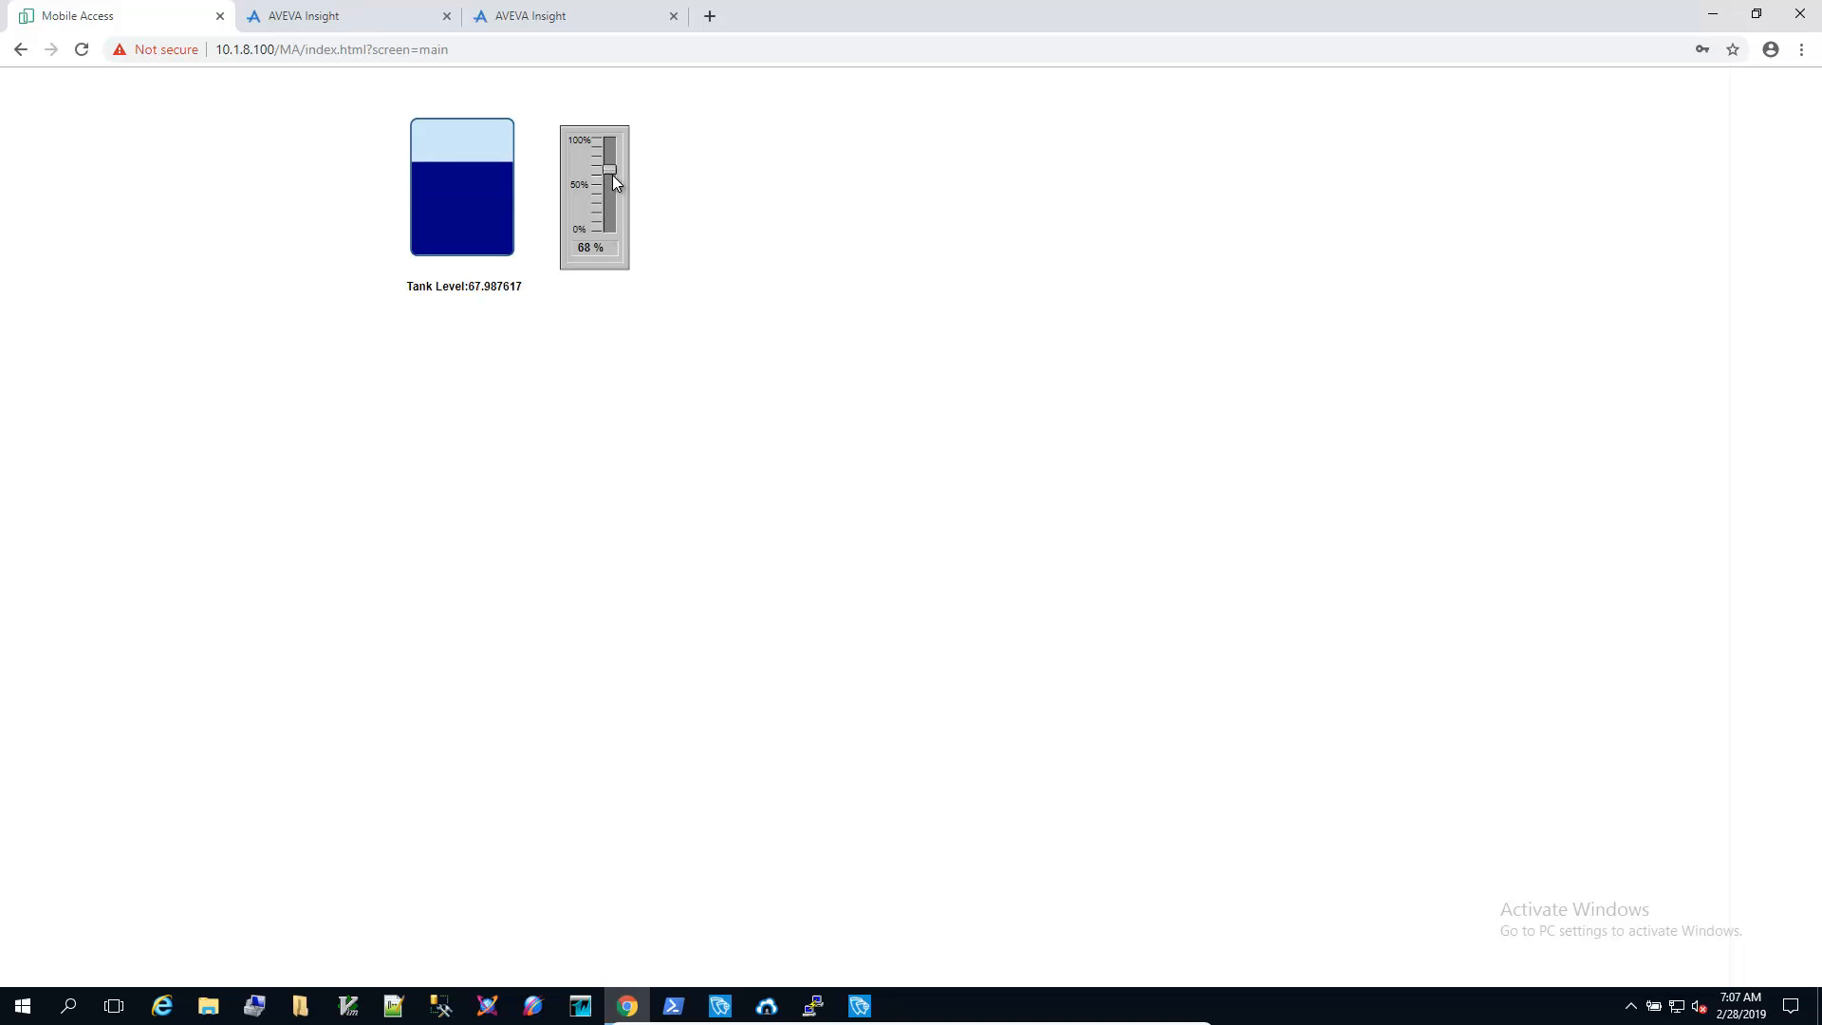
drag(607, 181, 607, 218)
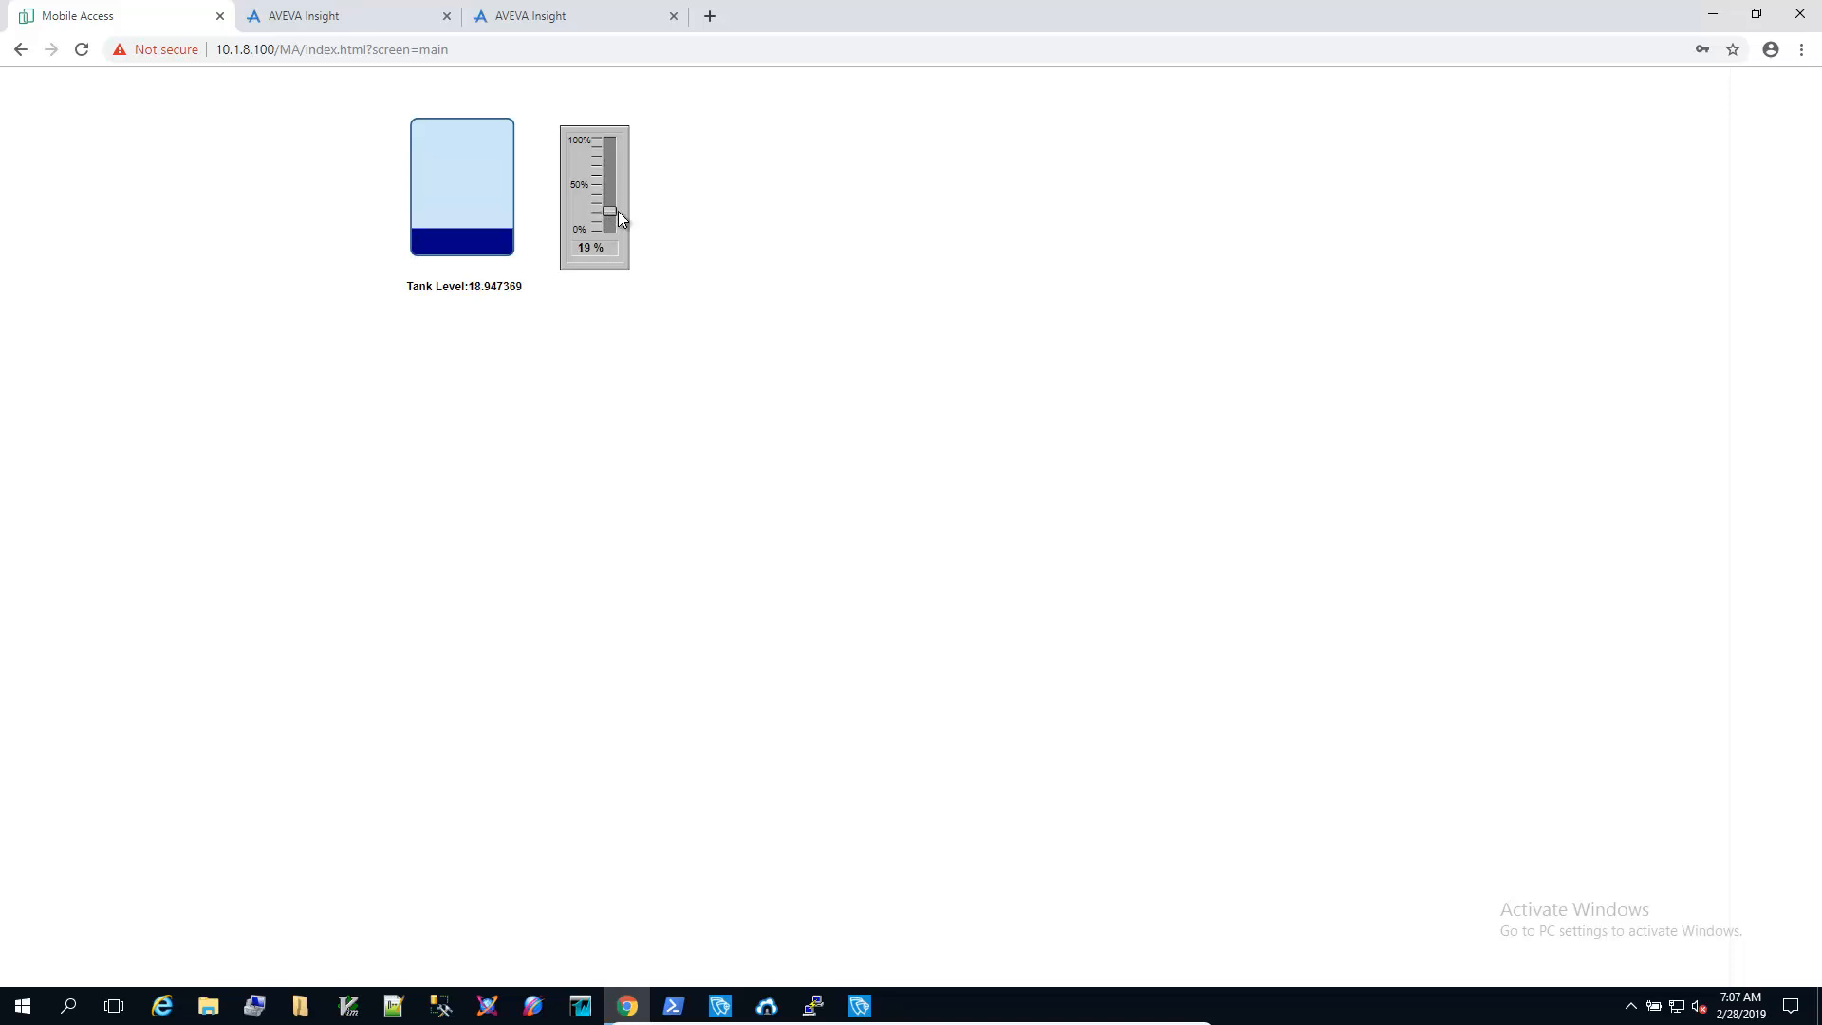
Refresh the TankLevel trend in both Insight tabs to show the drop to about 11
click(342, 15)
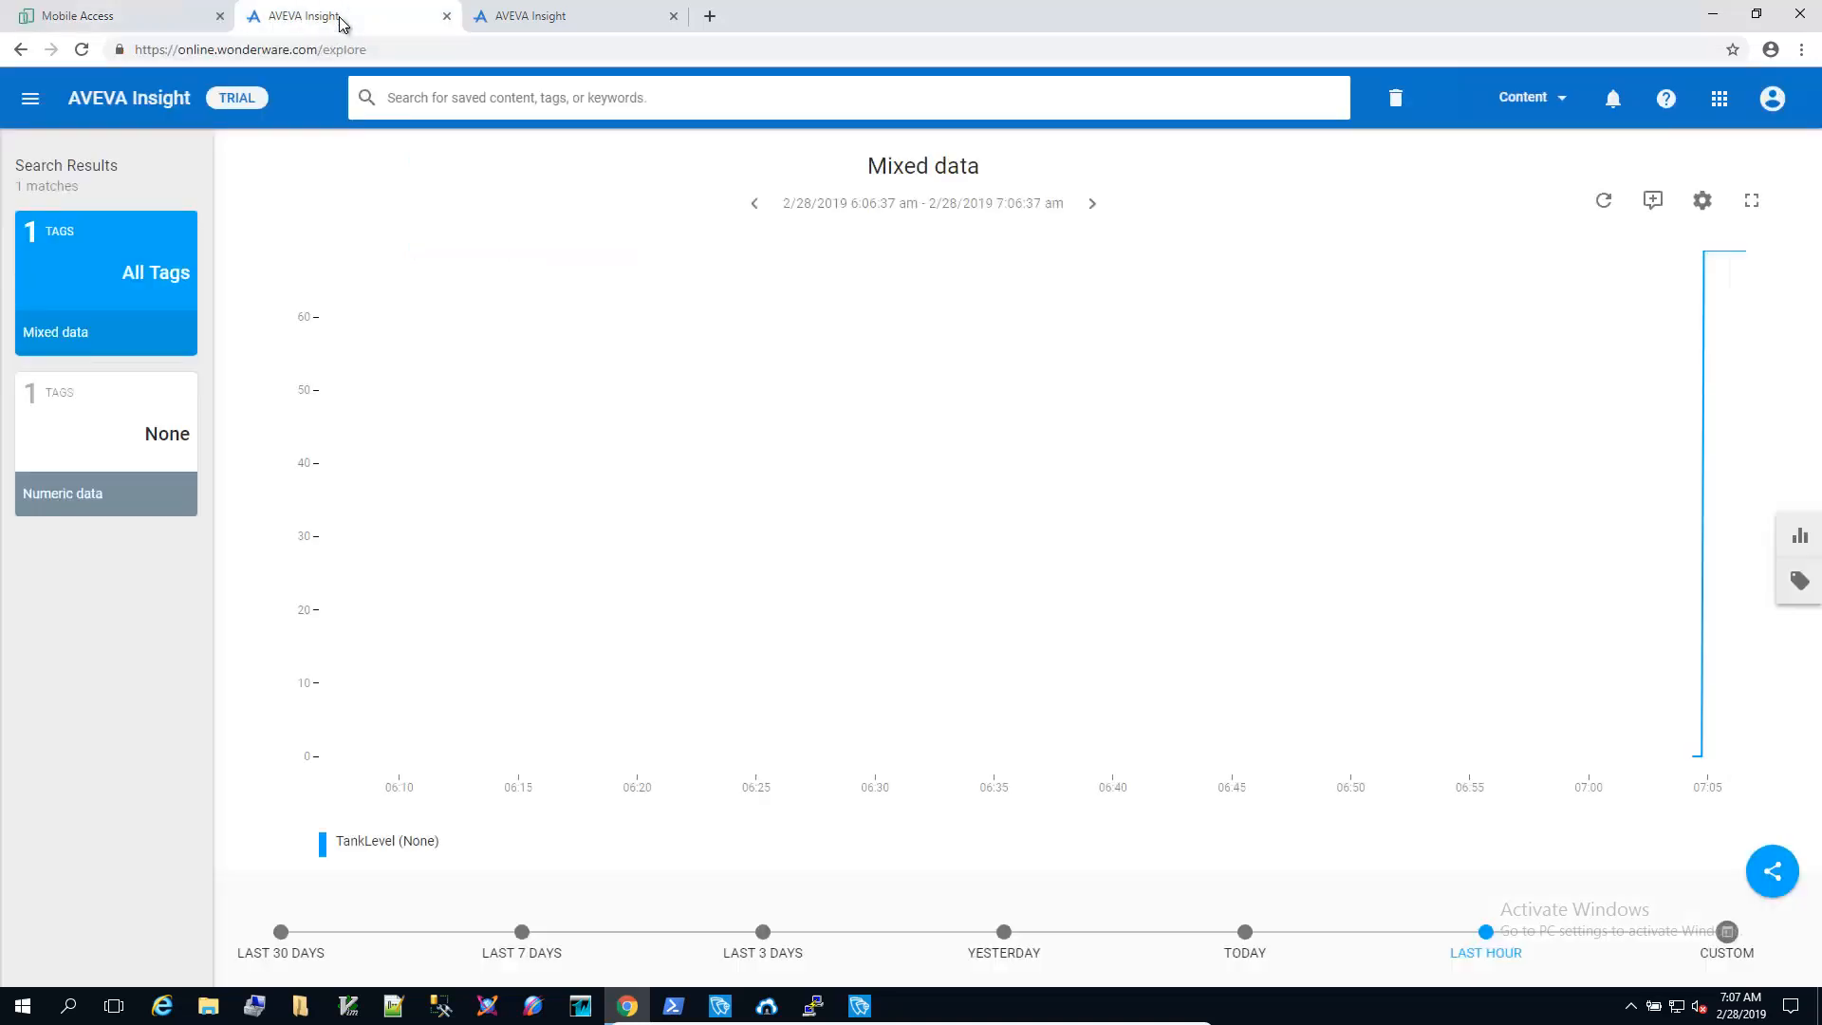
mouse_move(1603, 200)
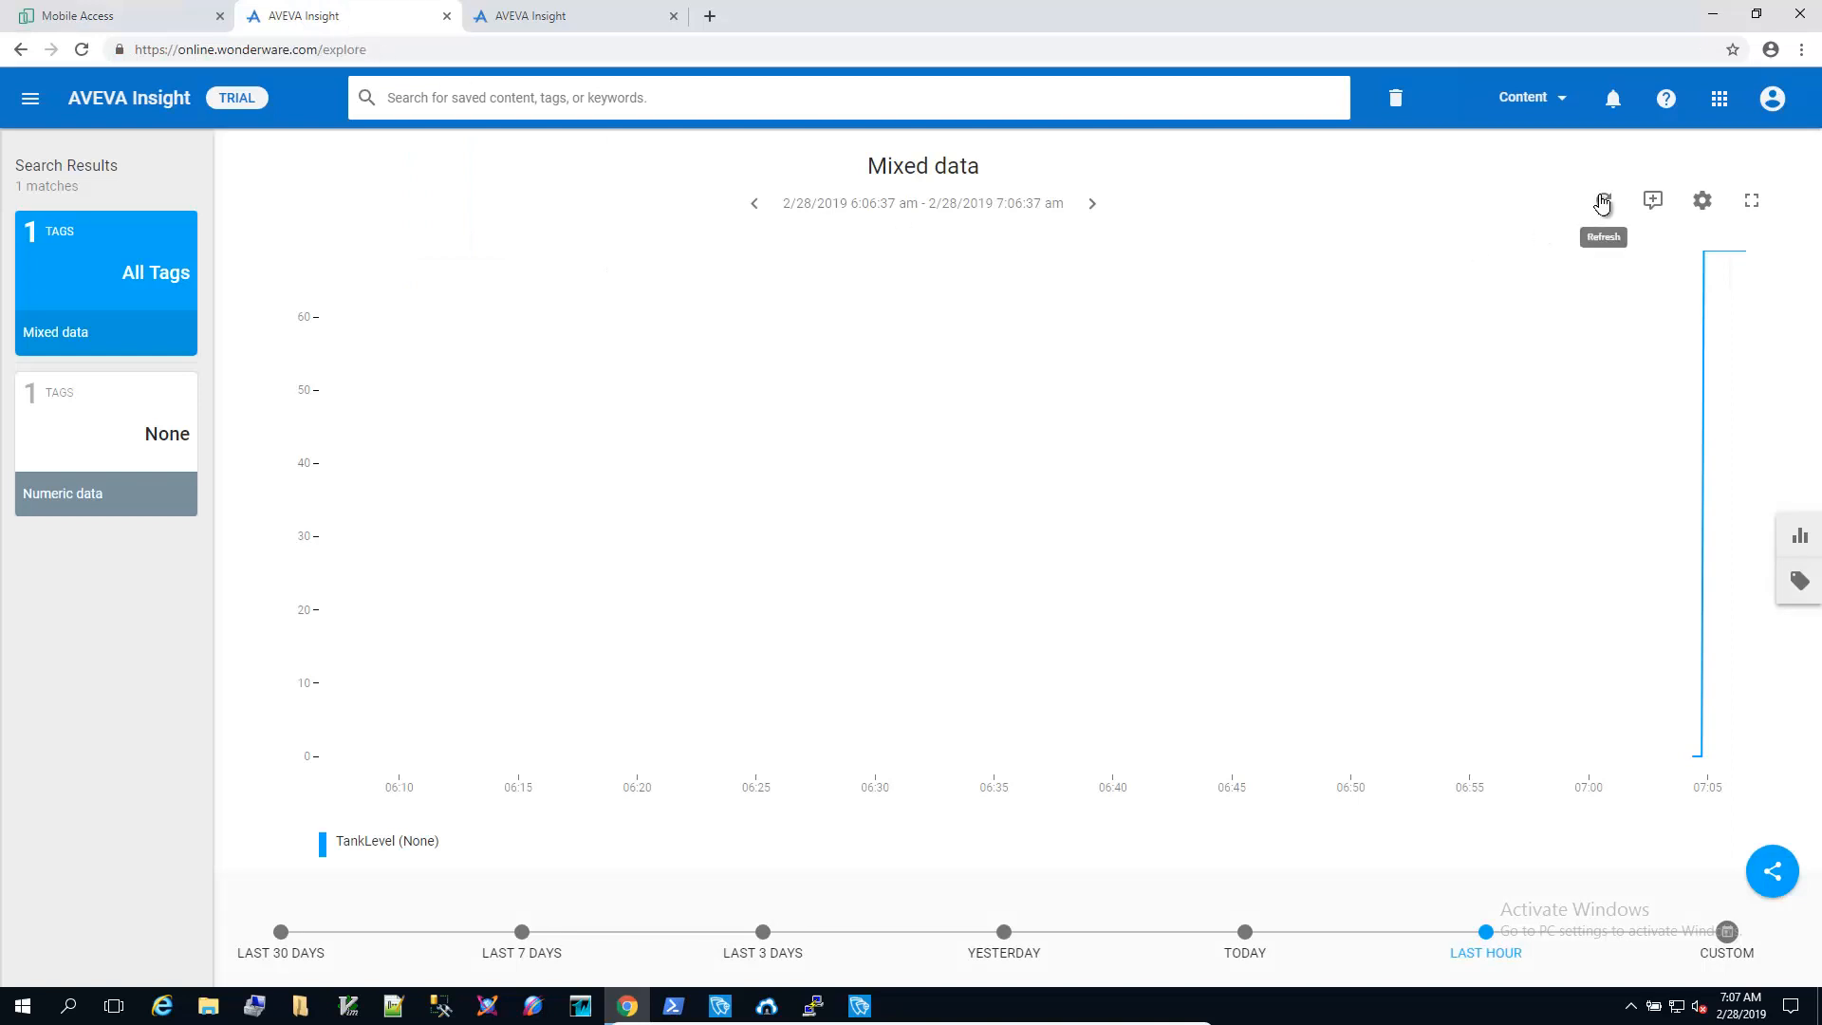
click(1602, 201)
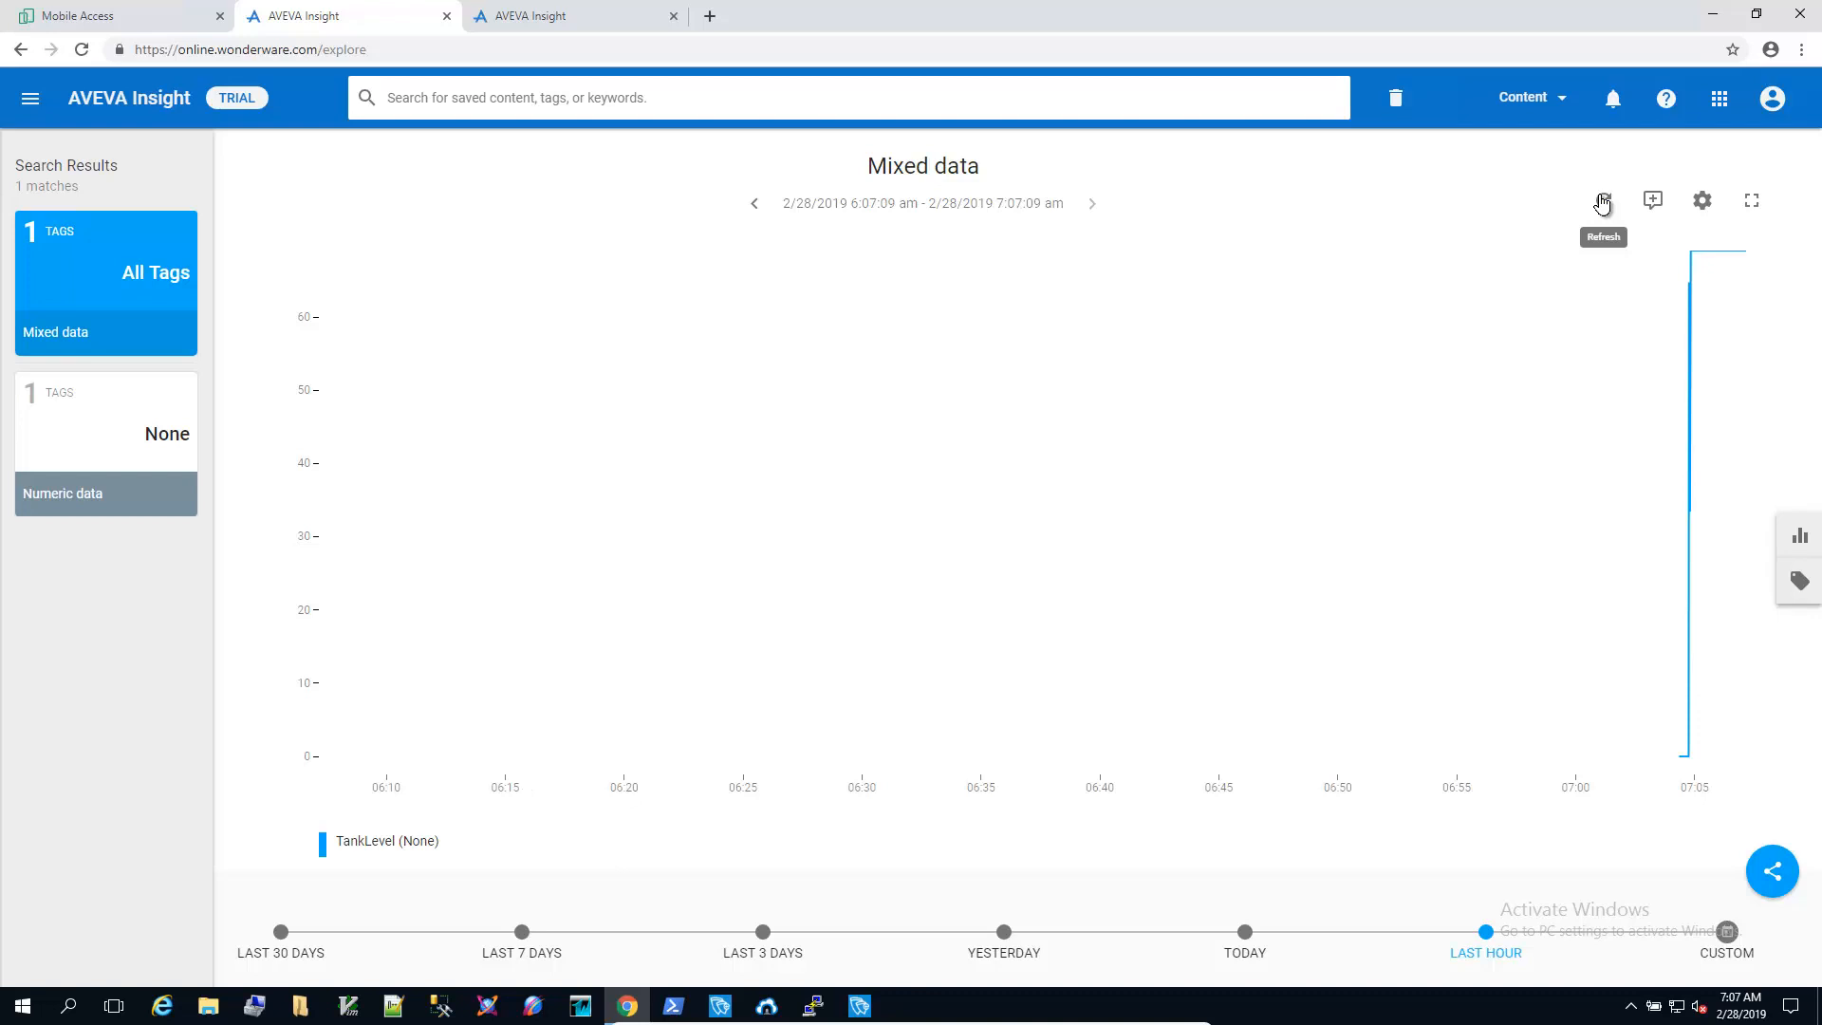
click(1603, 201)
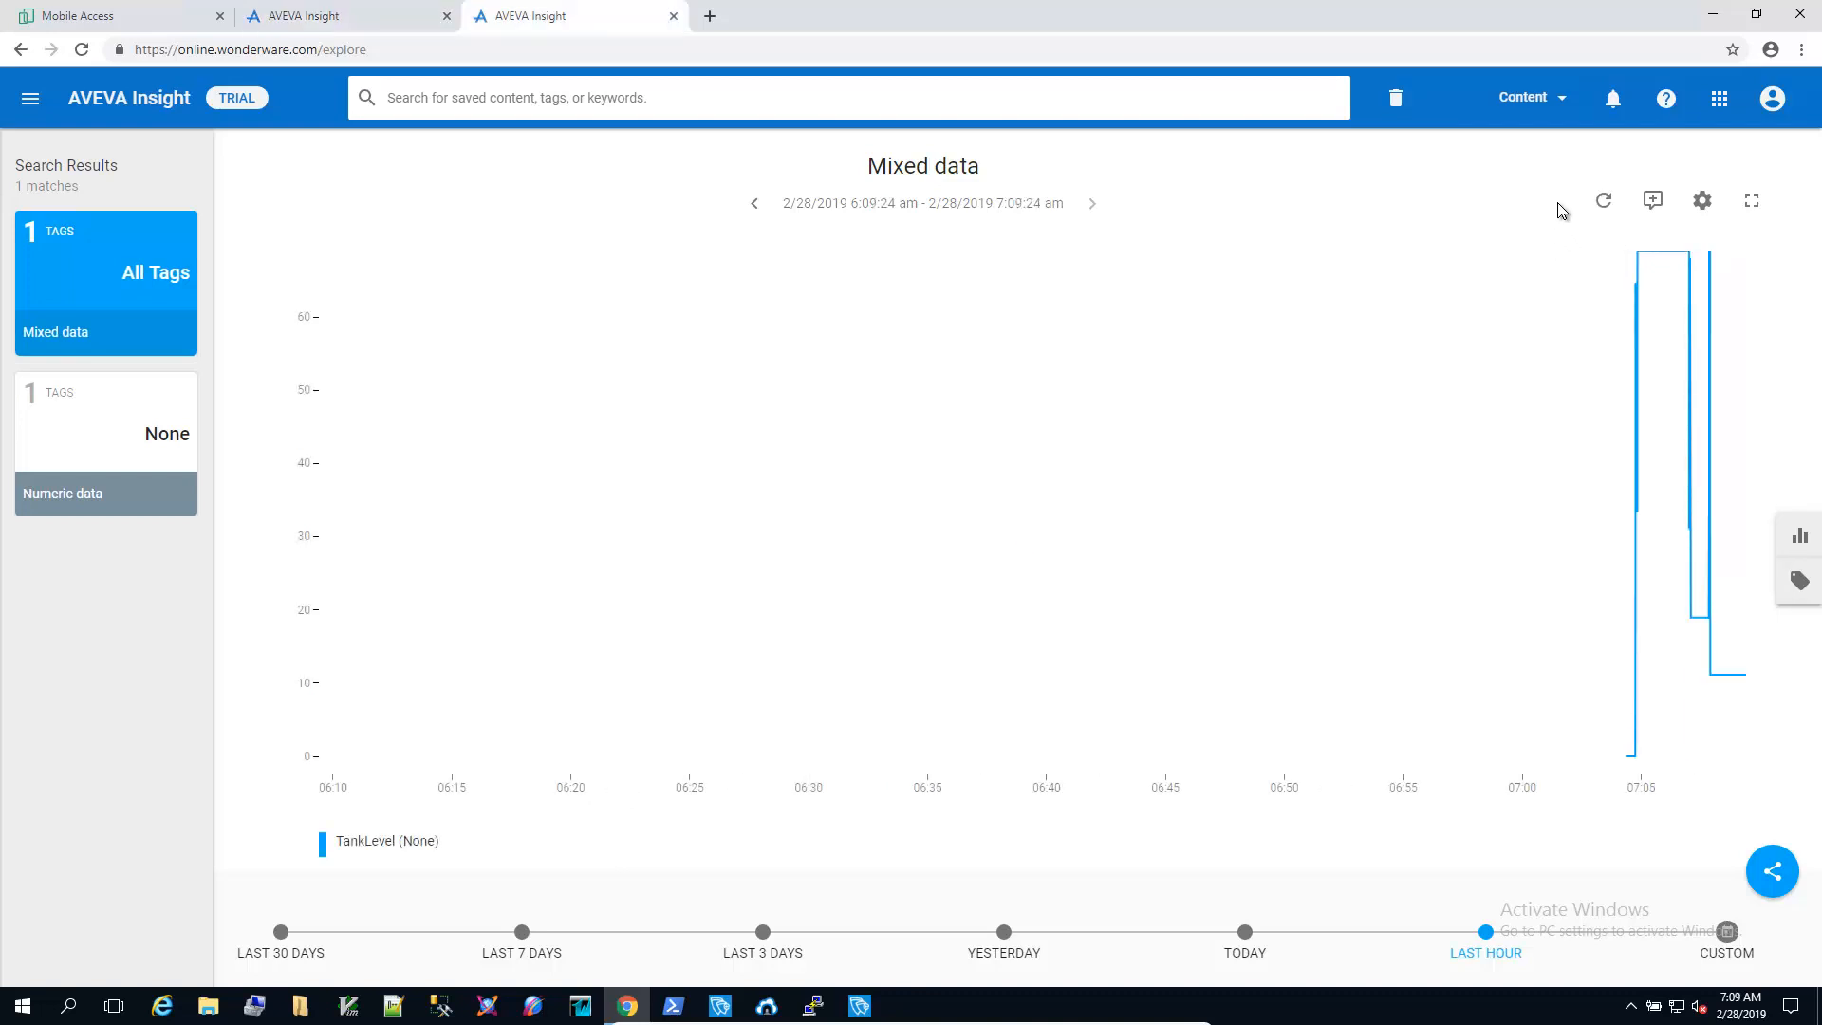
mouse_move(1603, 200)
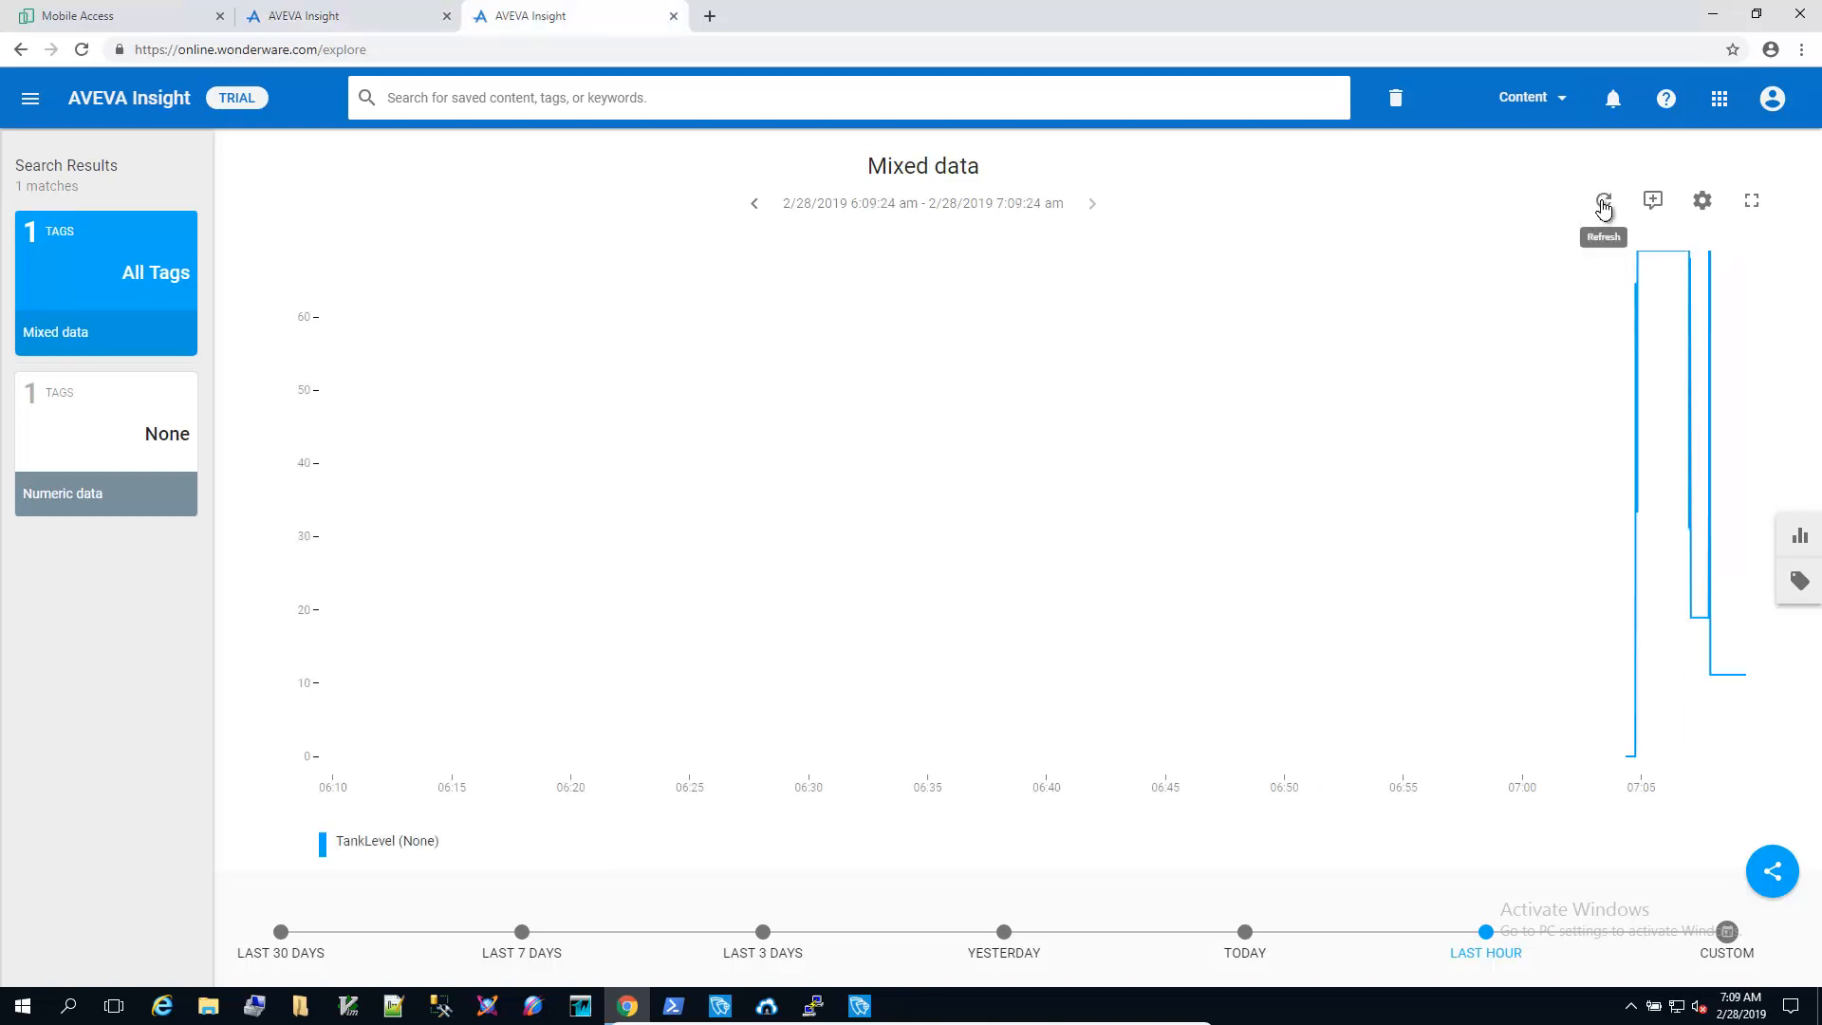
click(1603, 200)
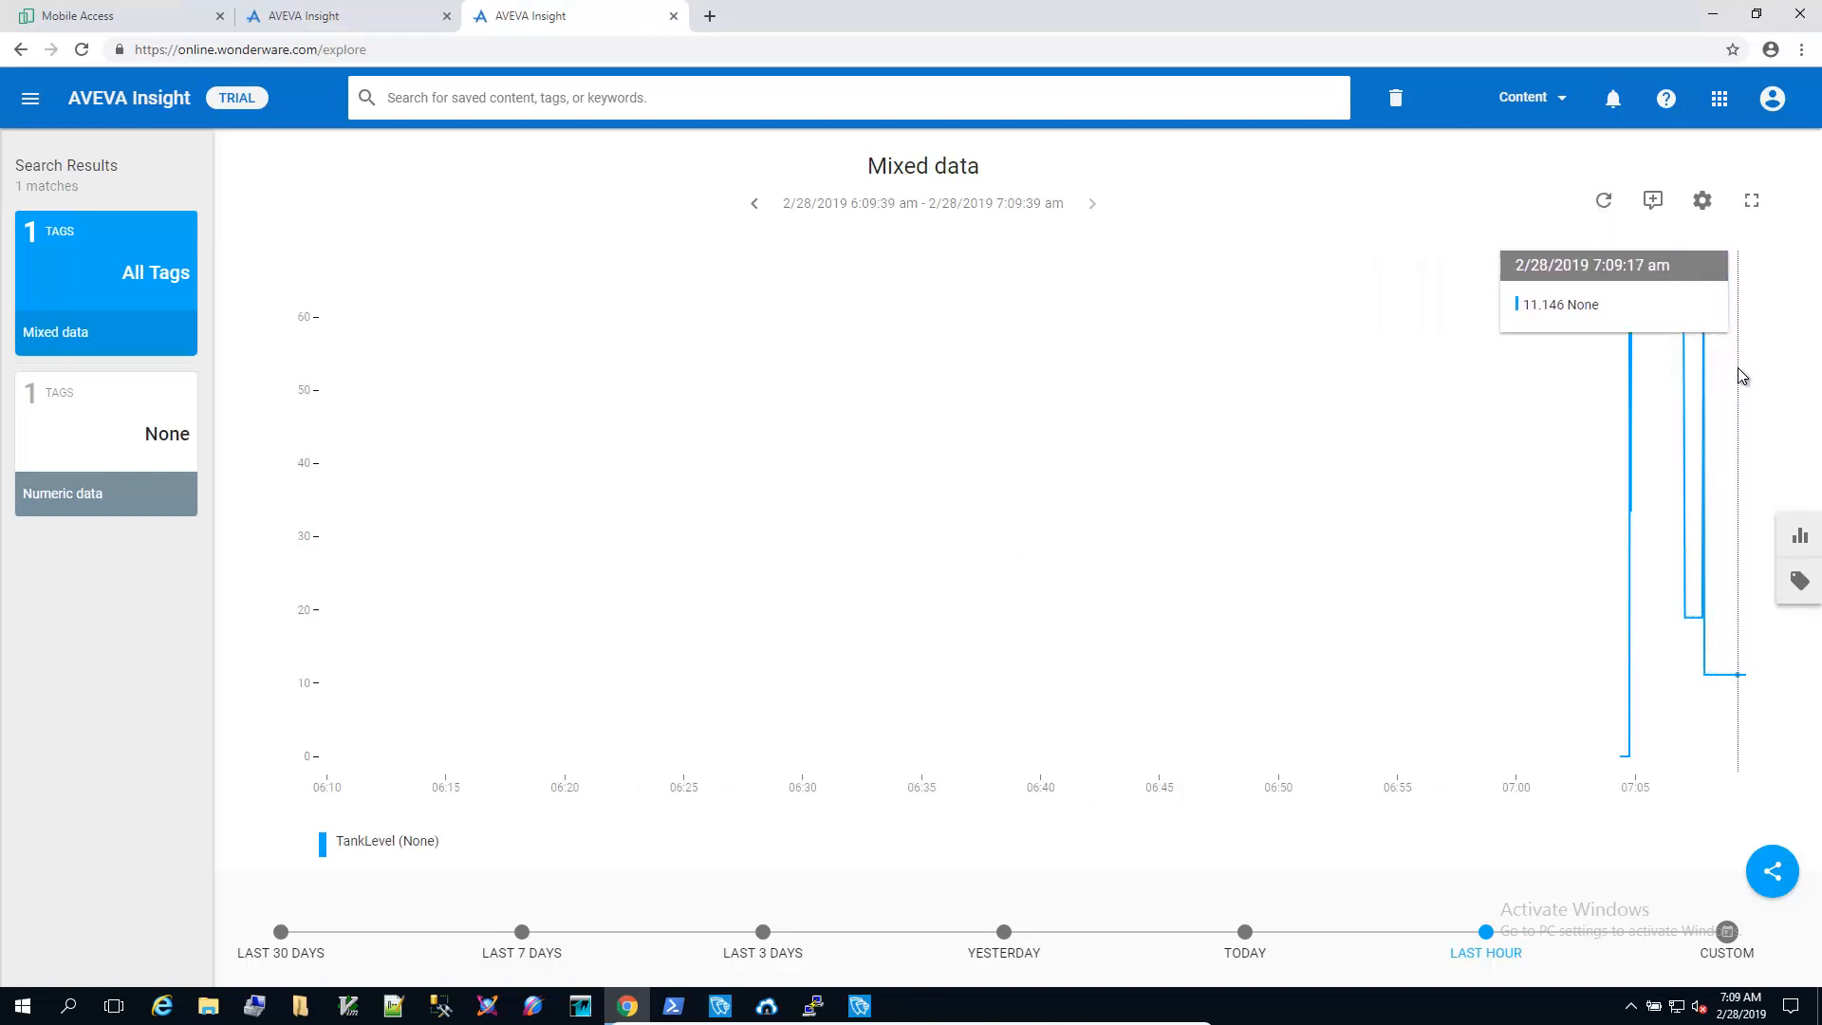
mouse_move(1735, 374)
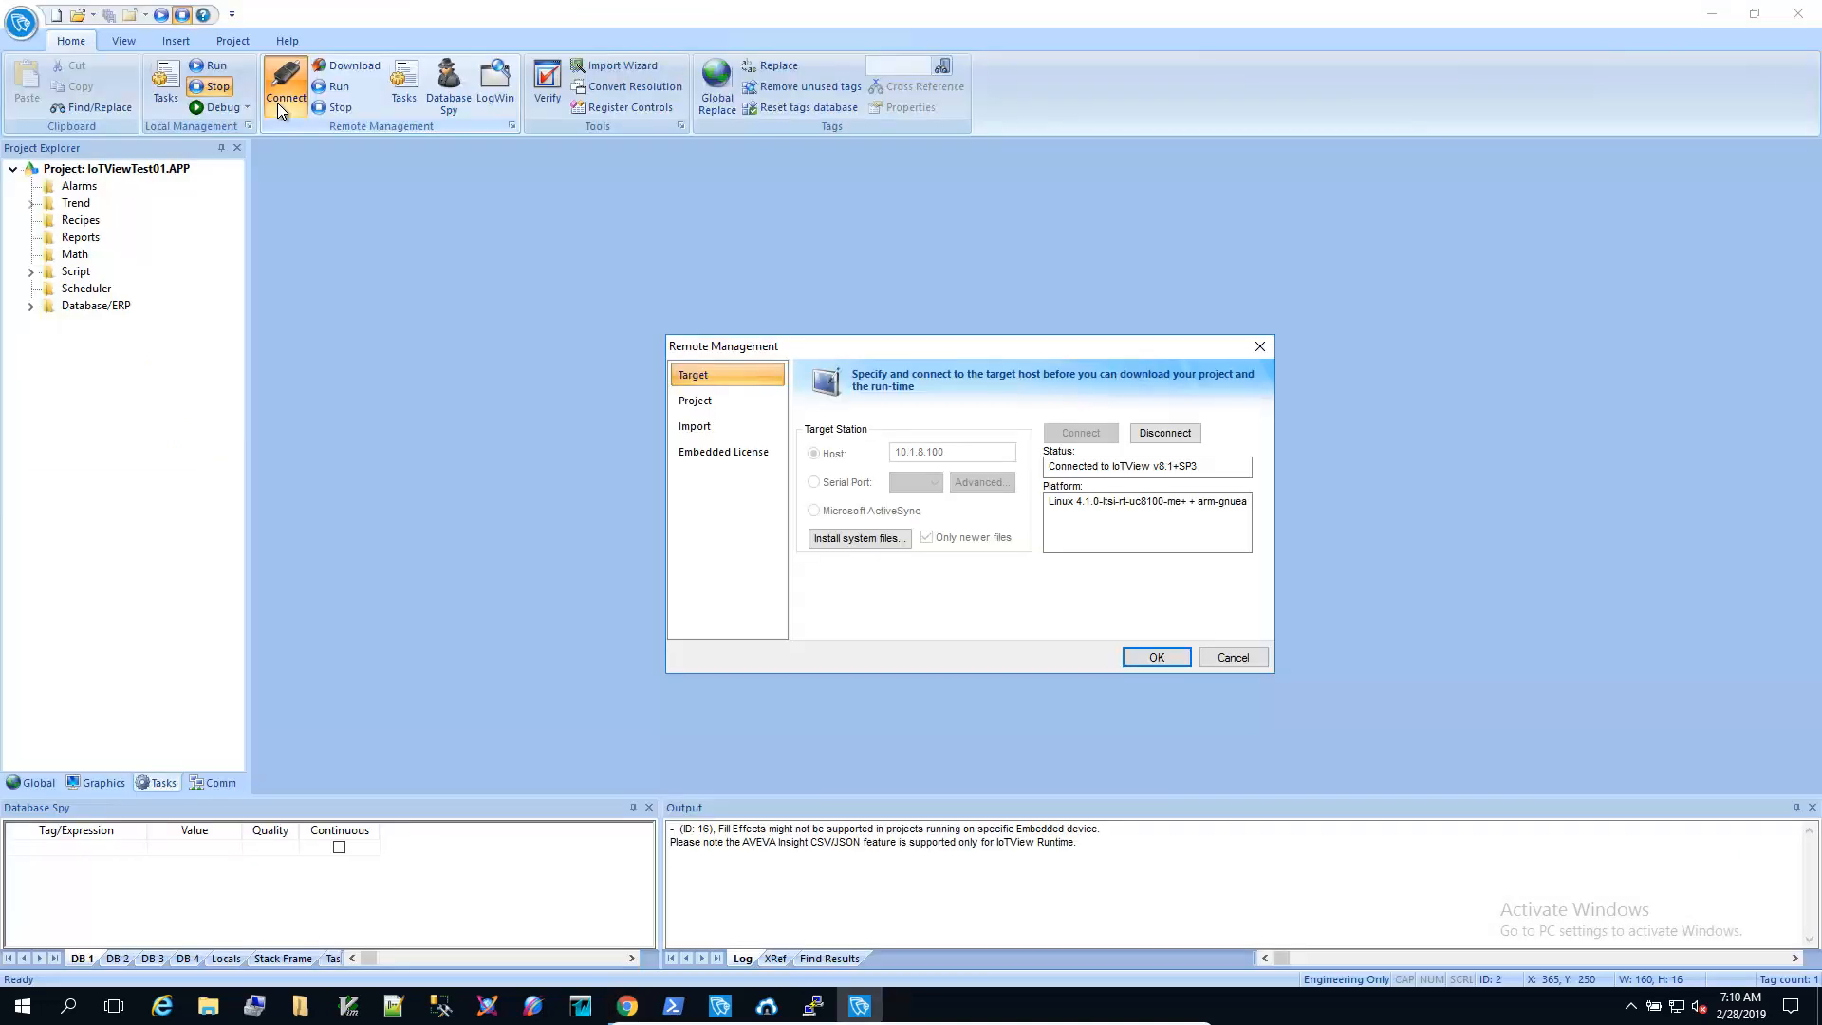
mouse_move(487, 192)
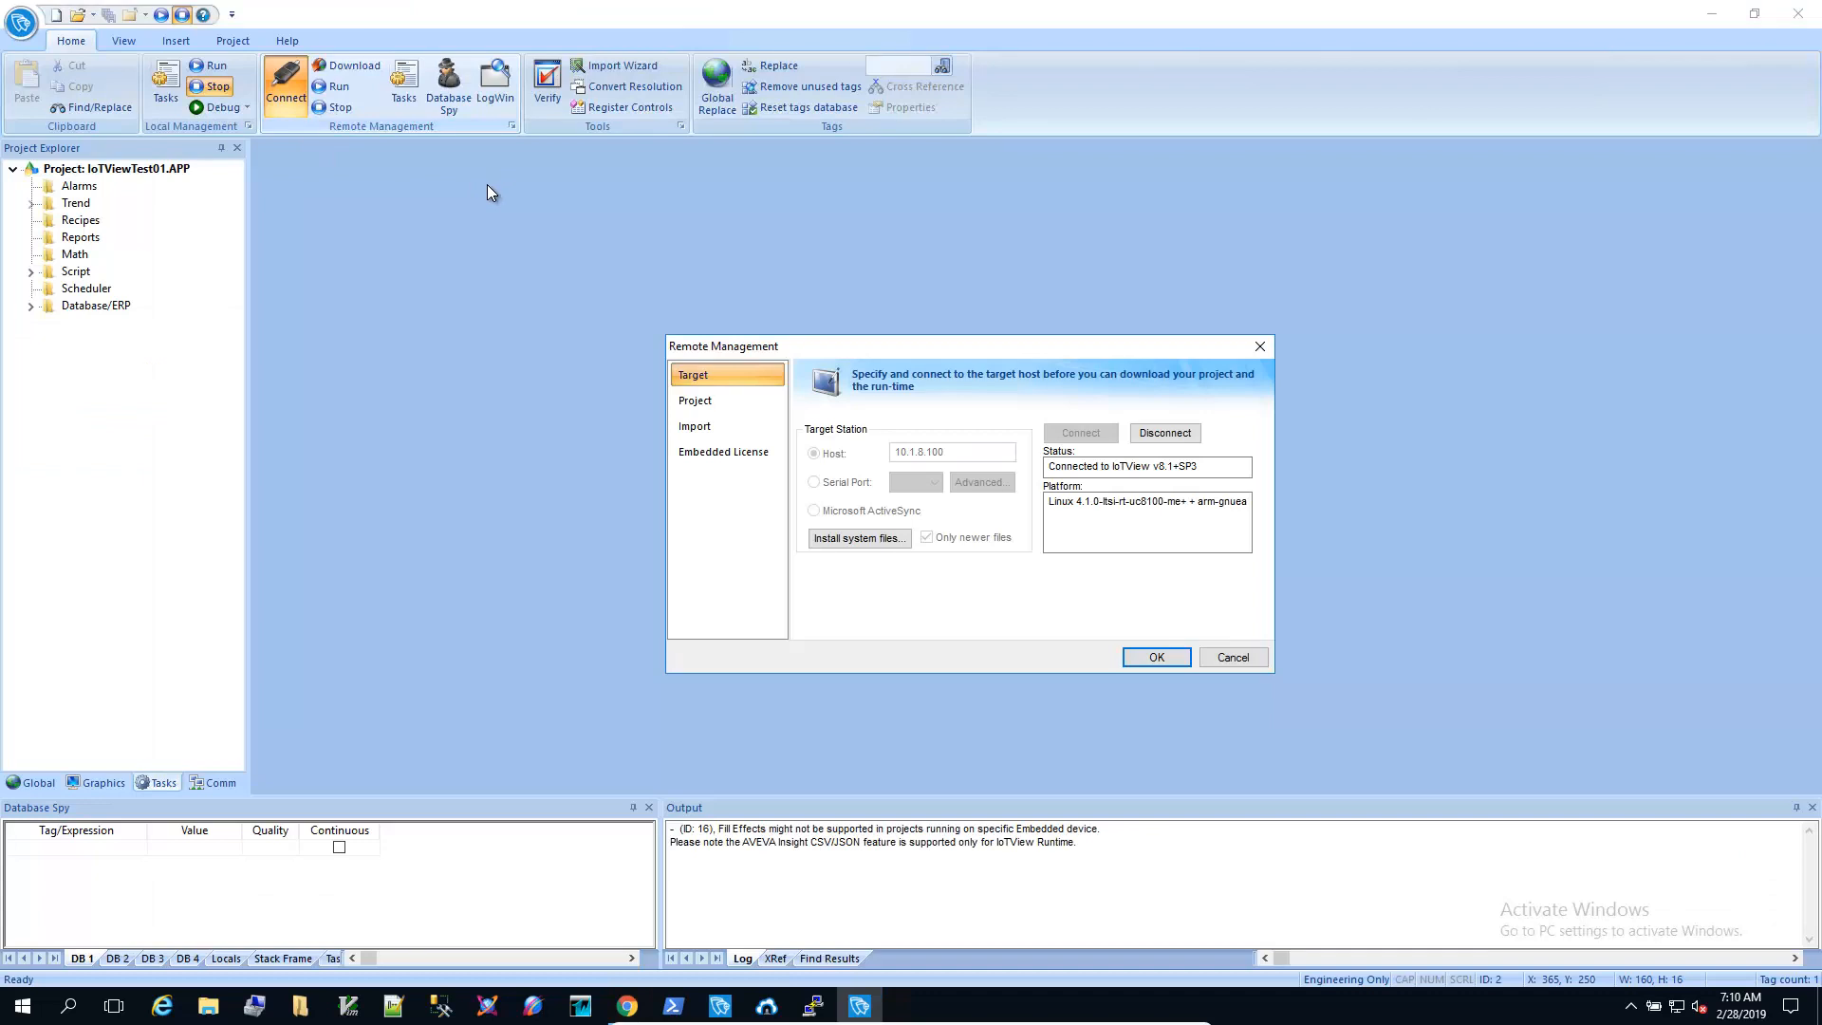
mouse_move(492, 194)
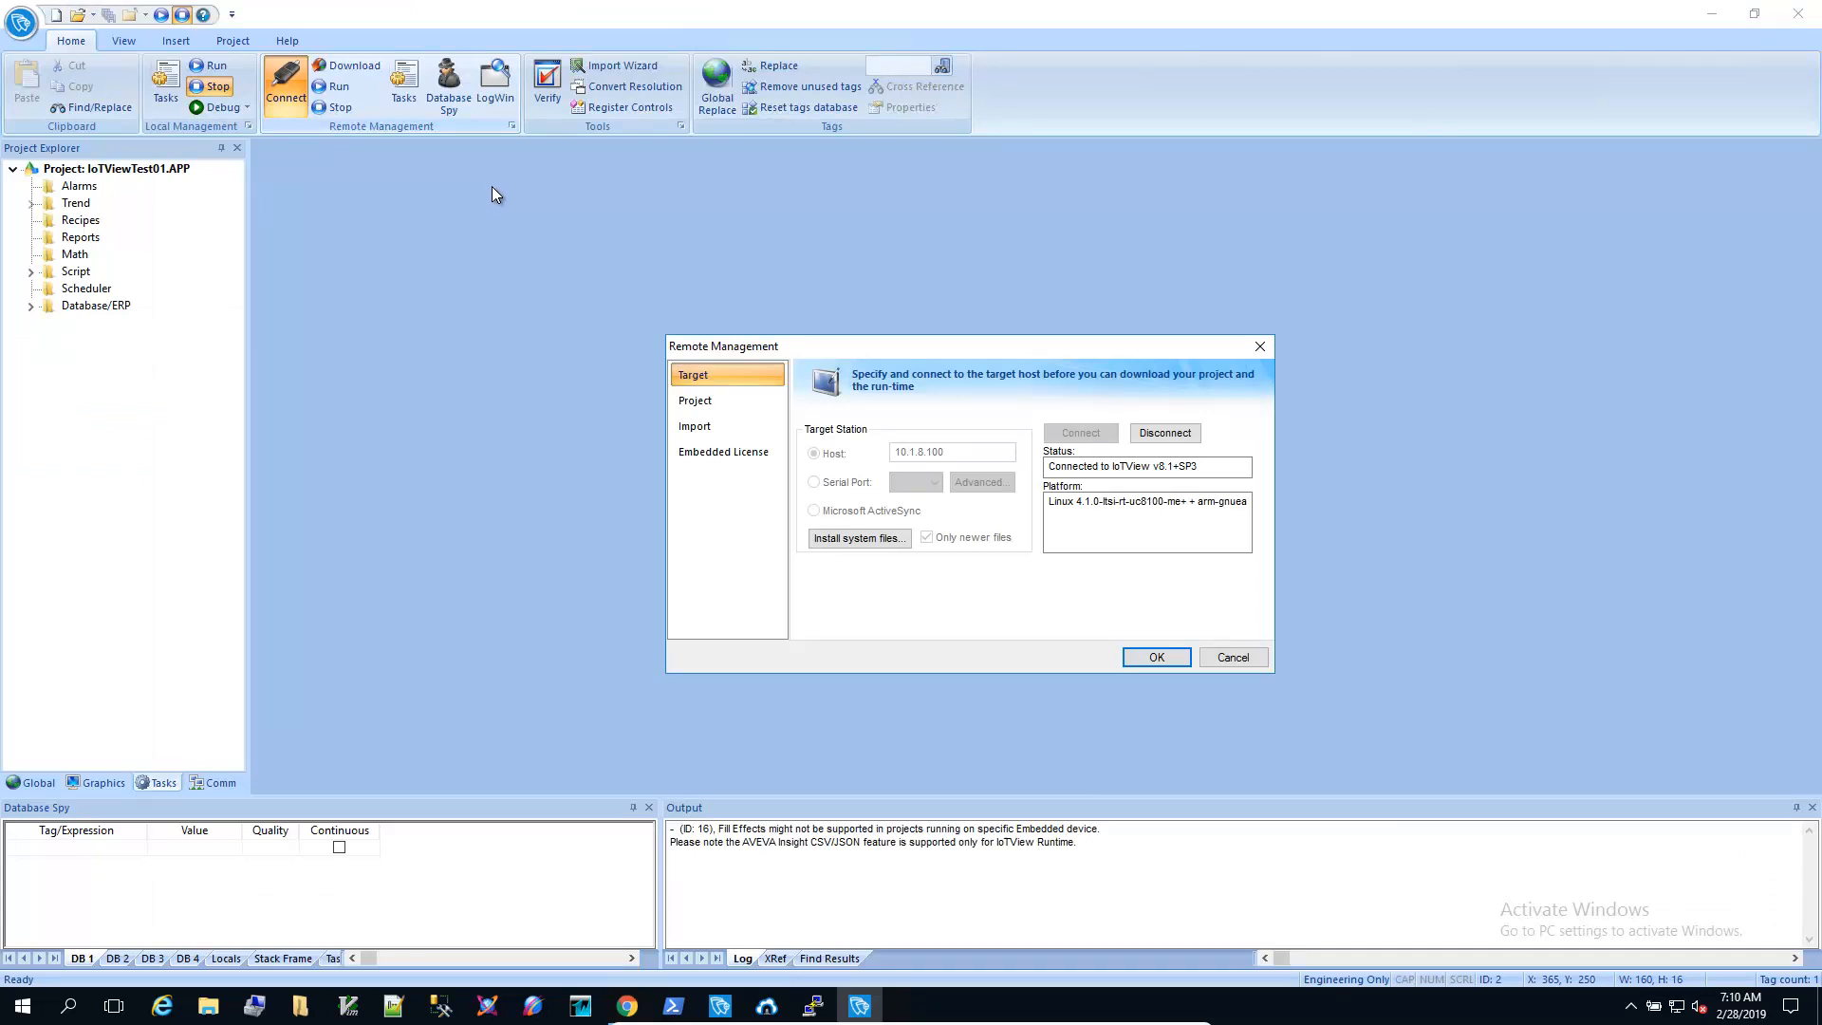
mouse_move(506, 225)
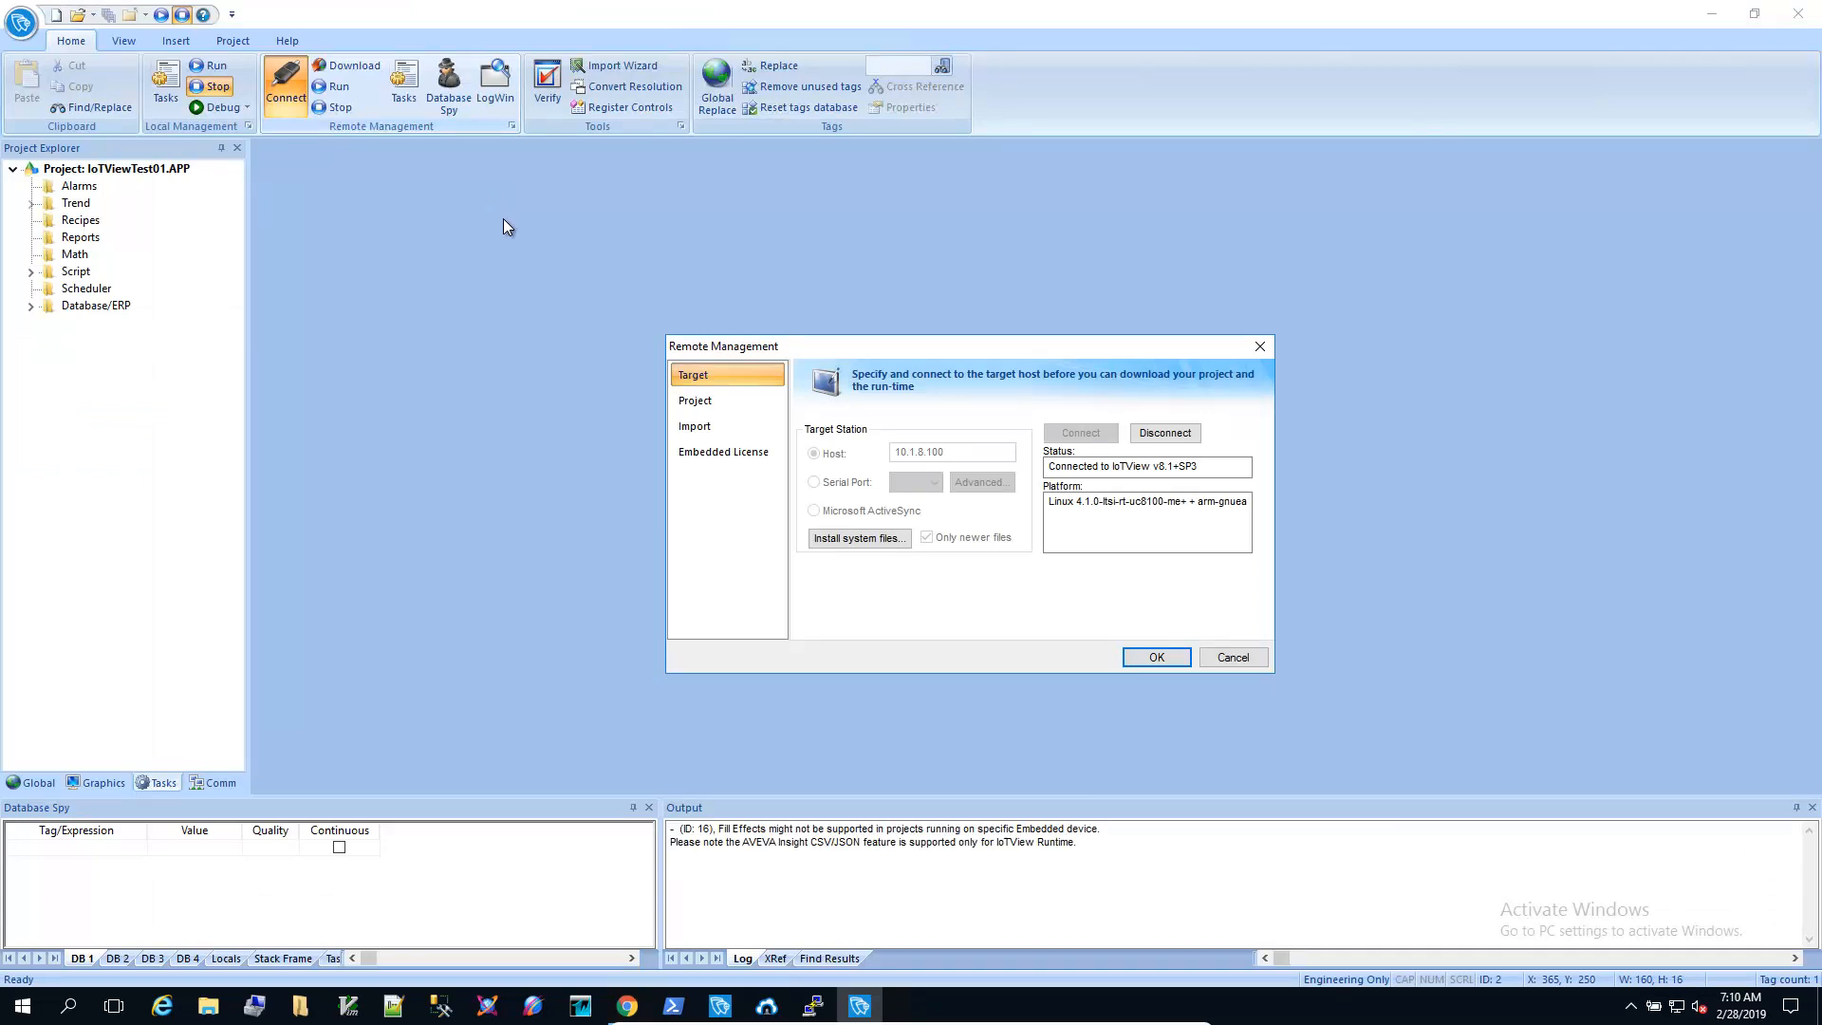
mouse_move(522, 243)
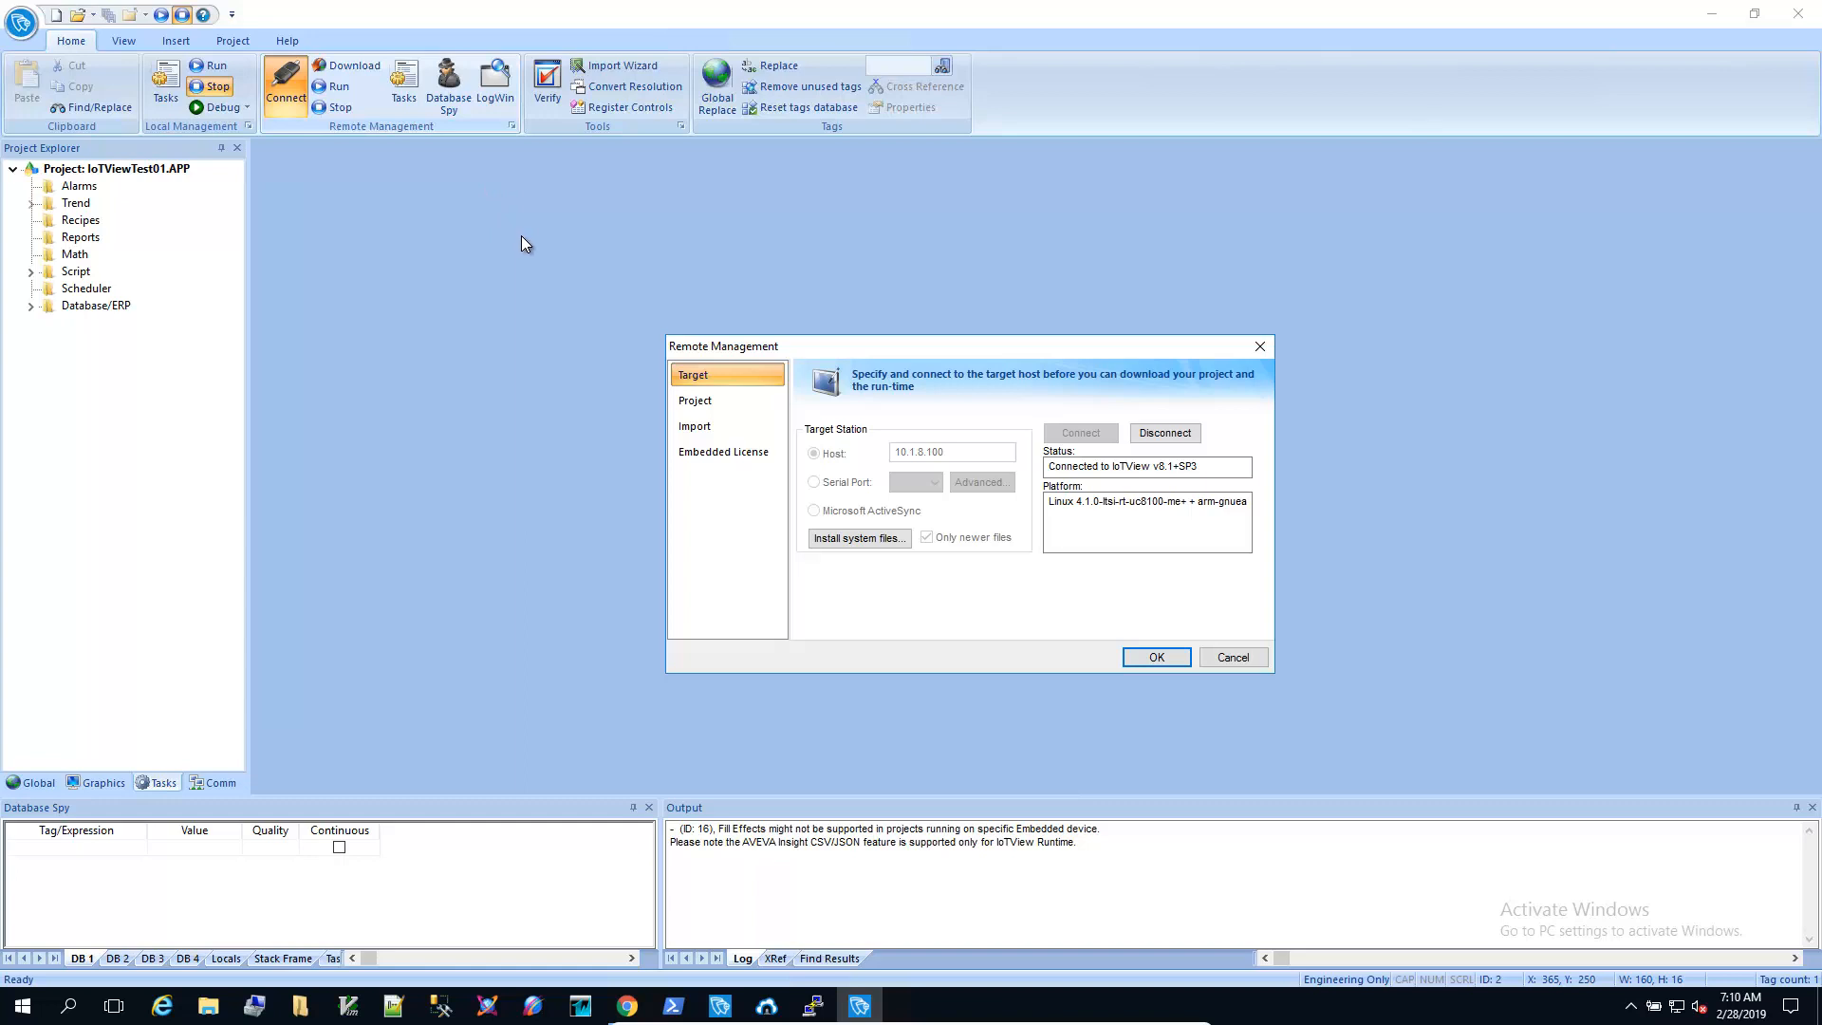
mouse_move(534, 266)
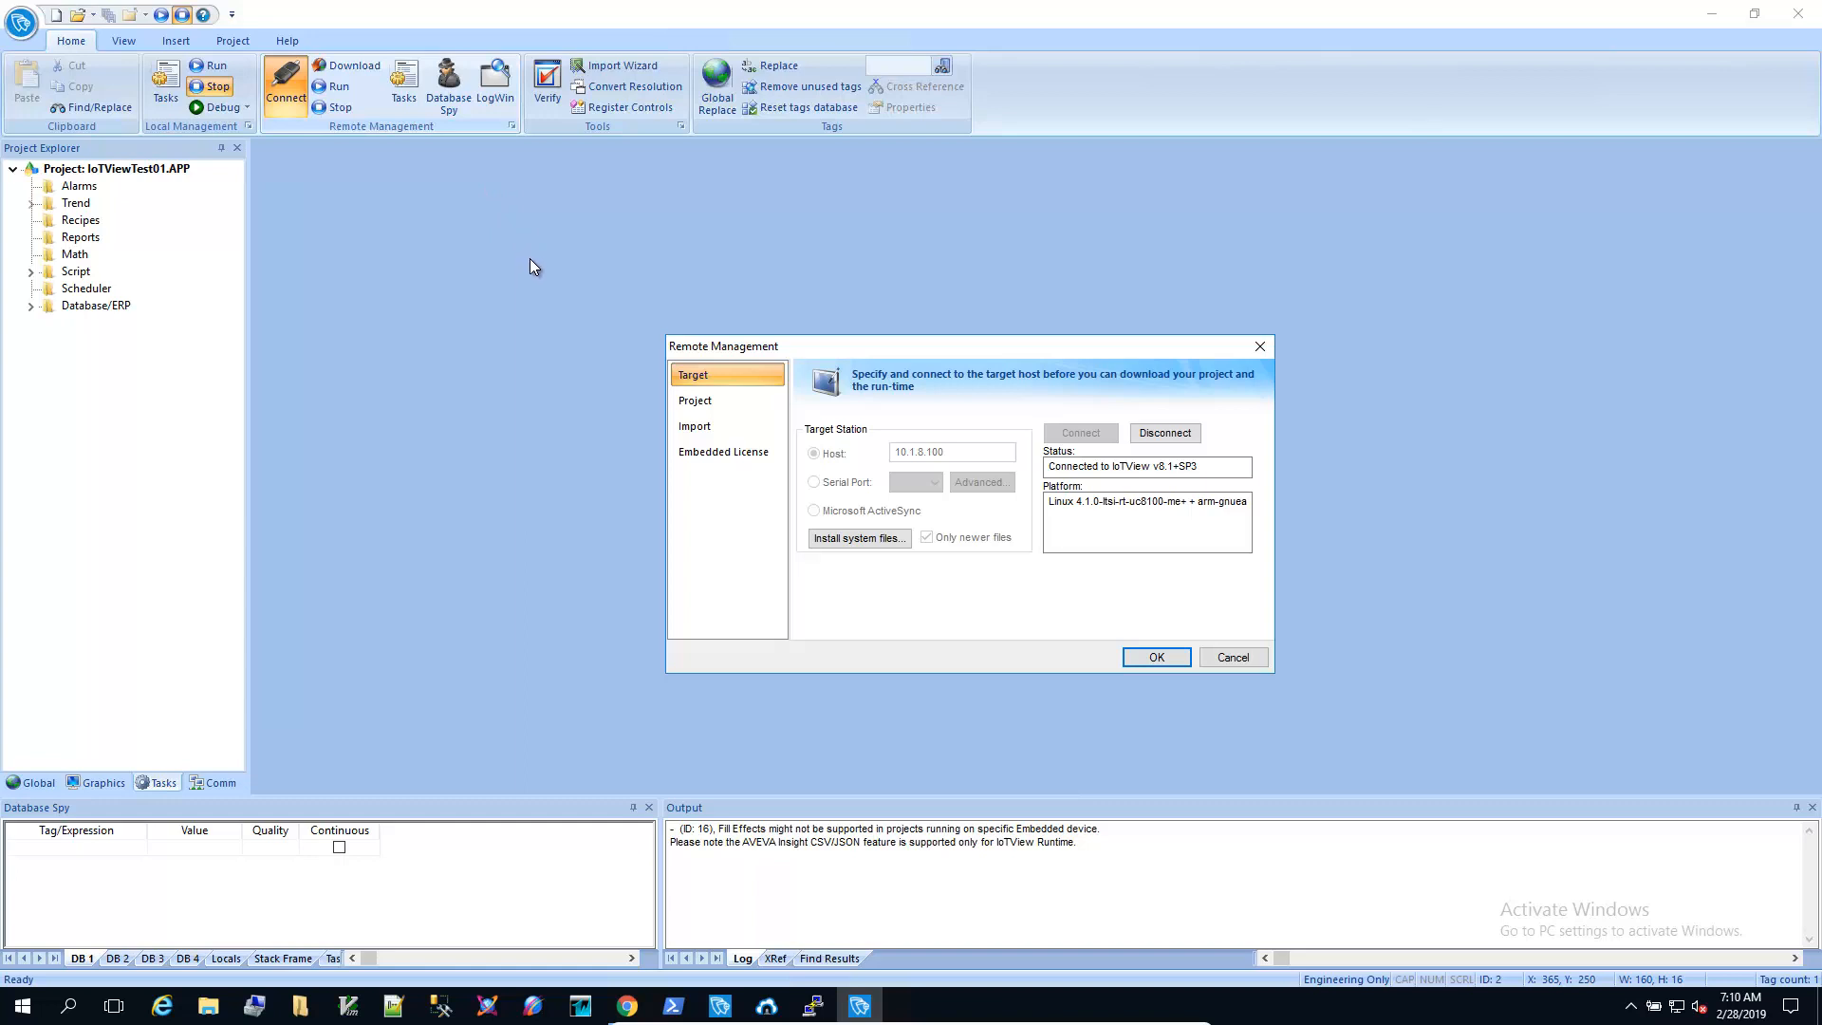
mouse_move(535, 265)
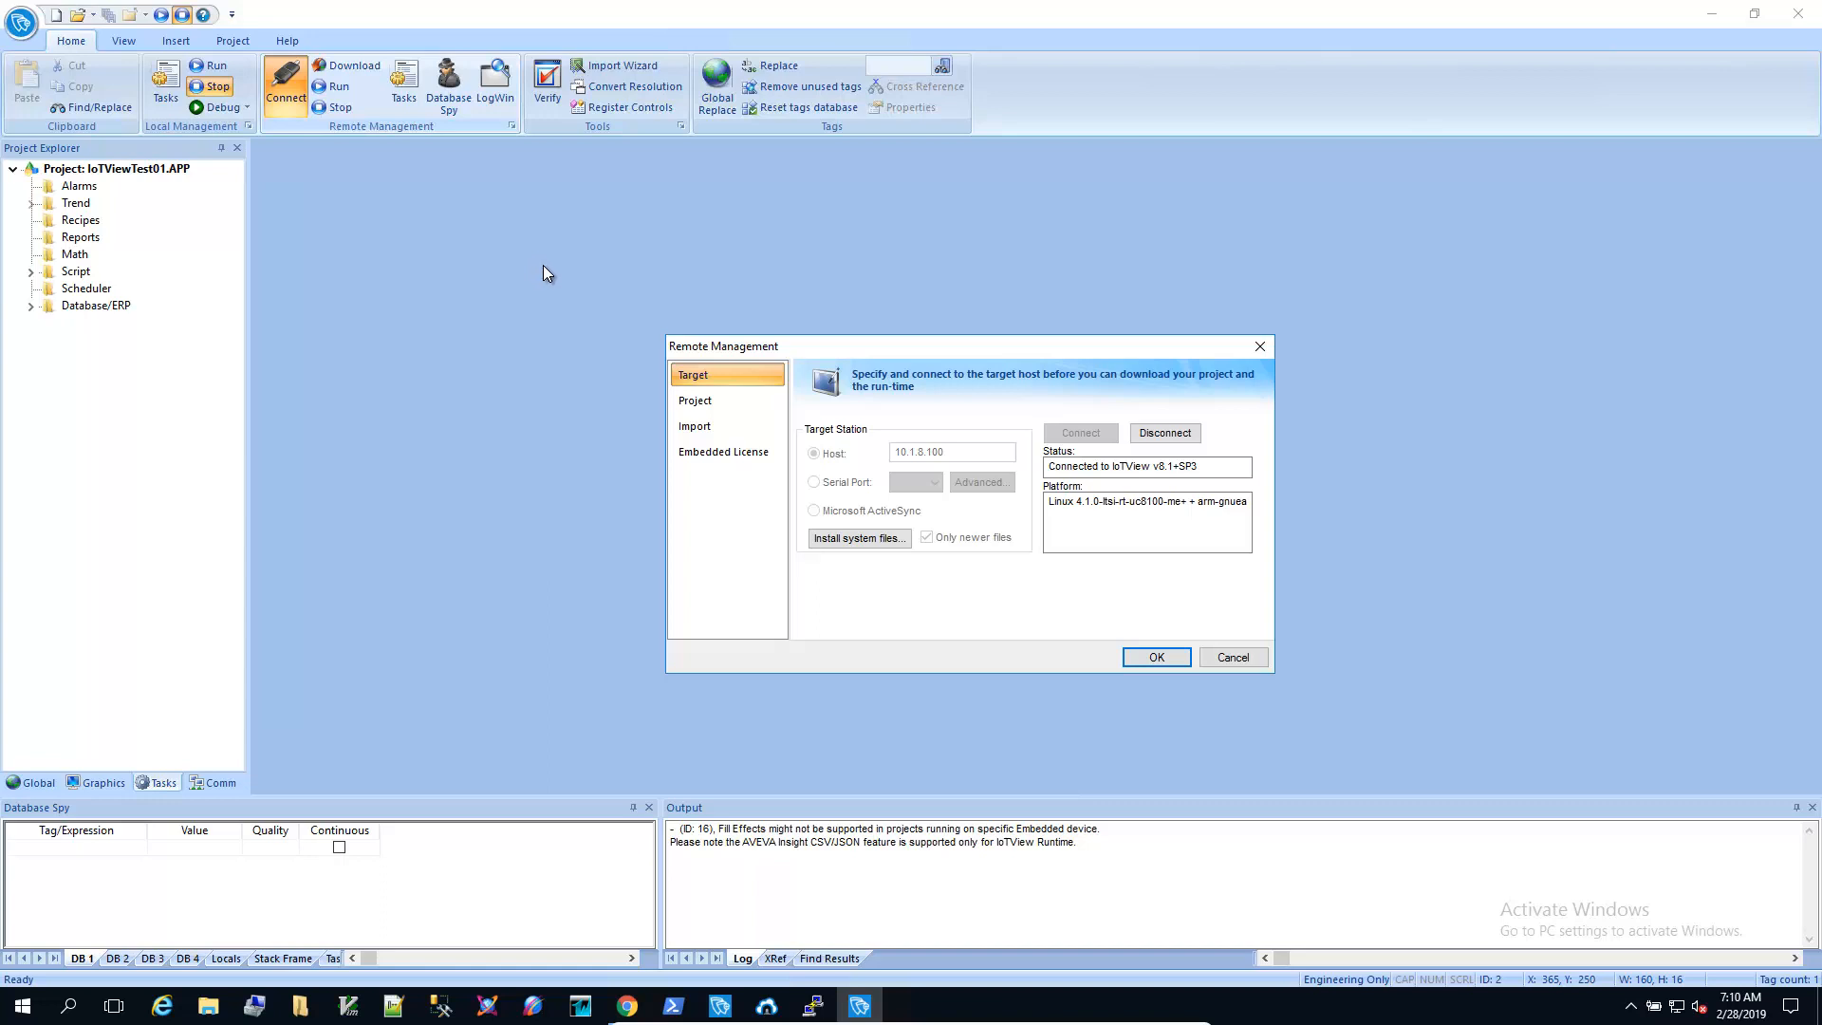
mouse_move(589, 290)
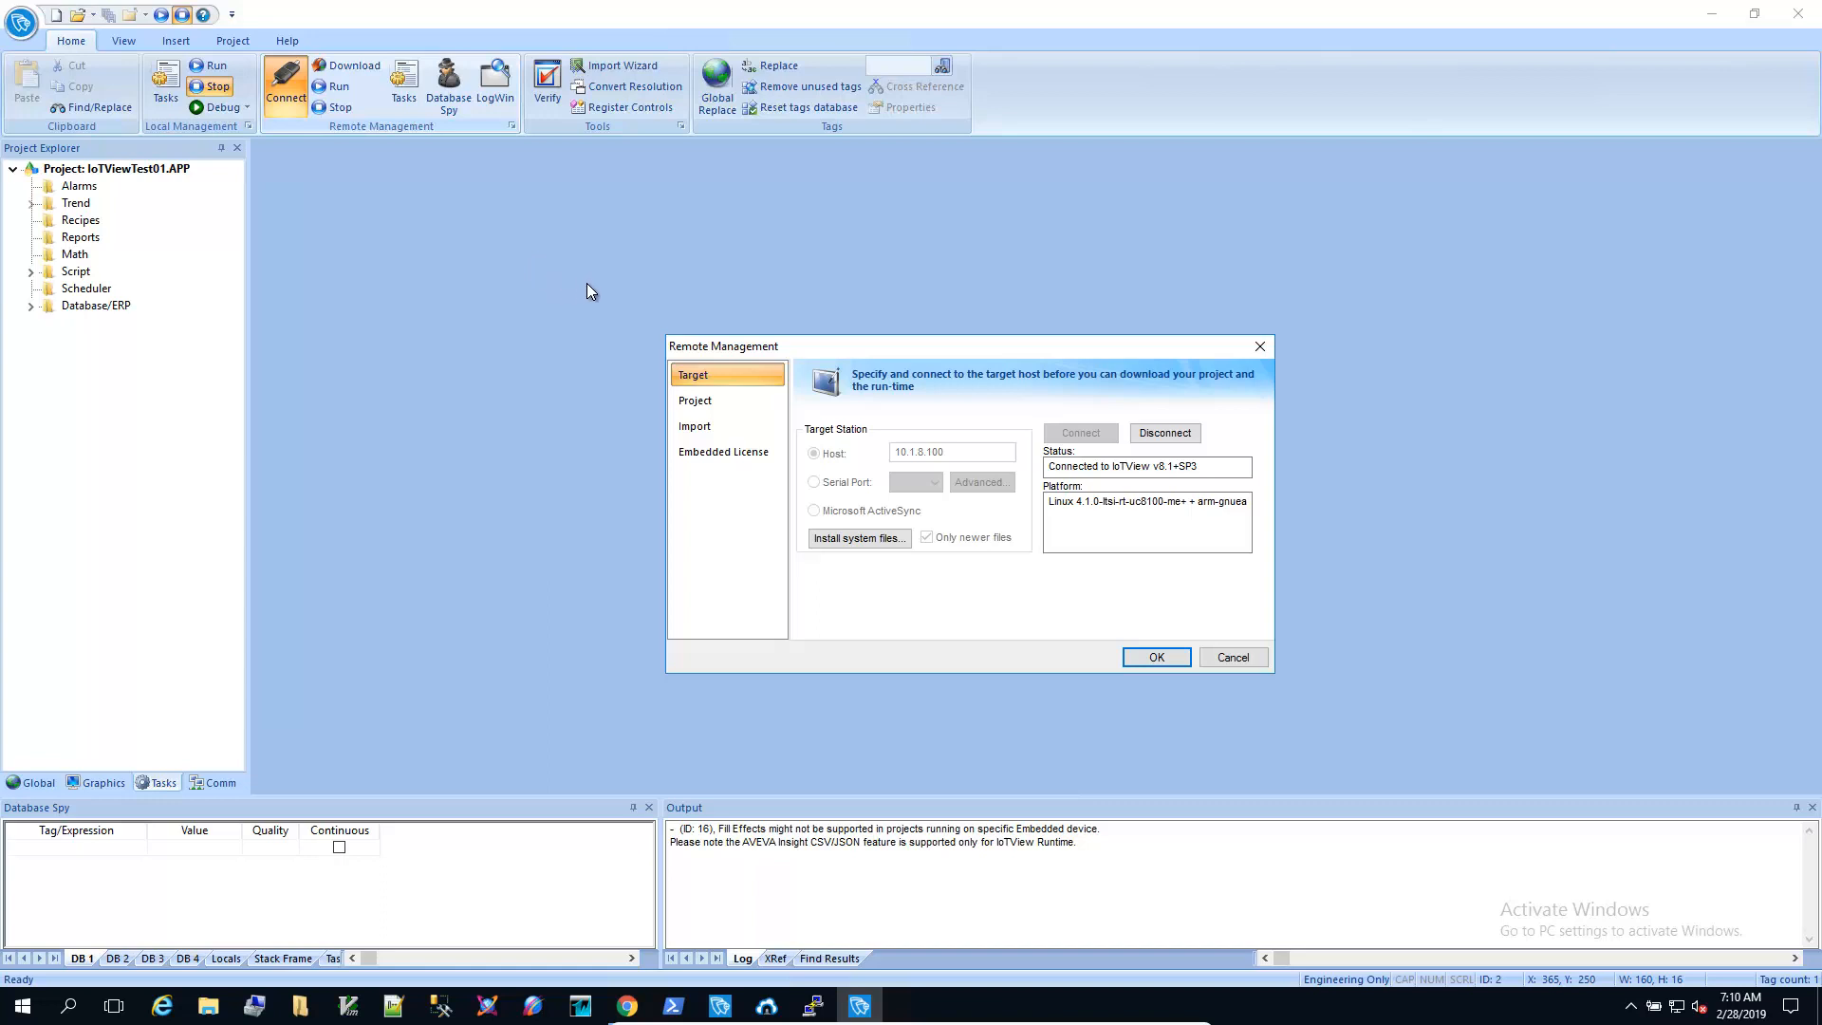
mouse_move(599, 287)
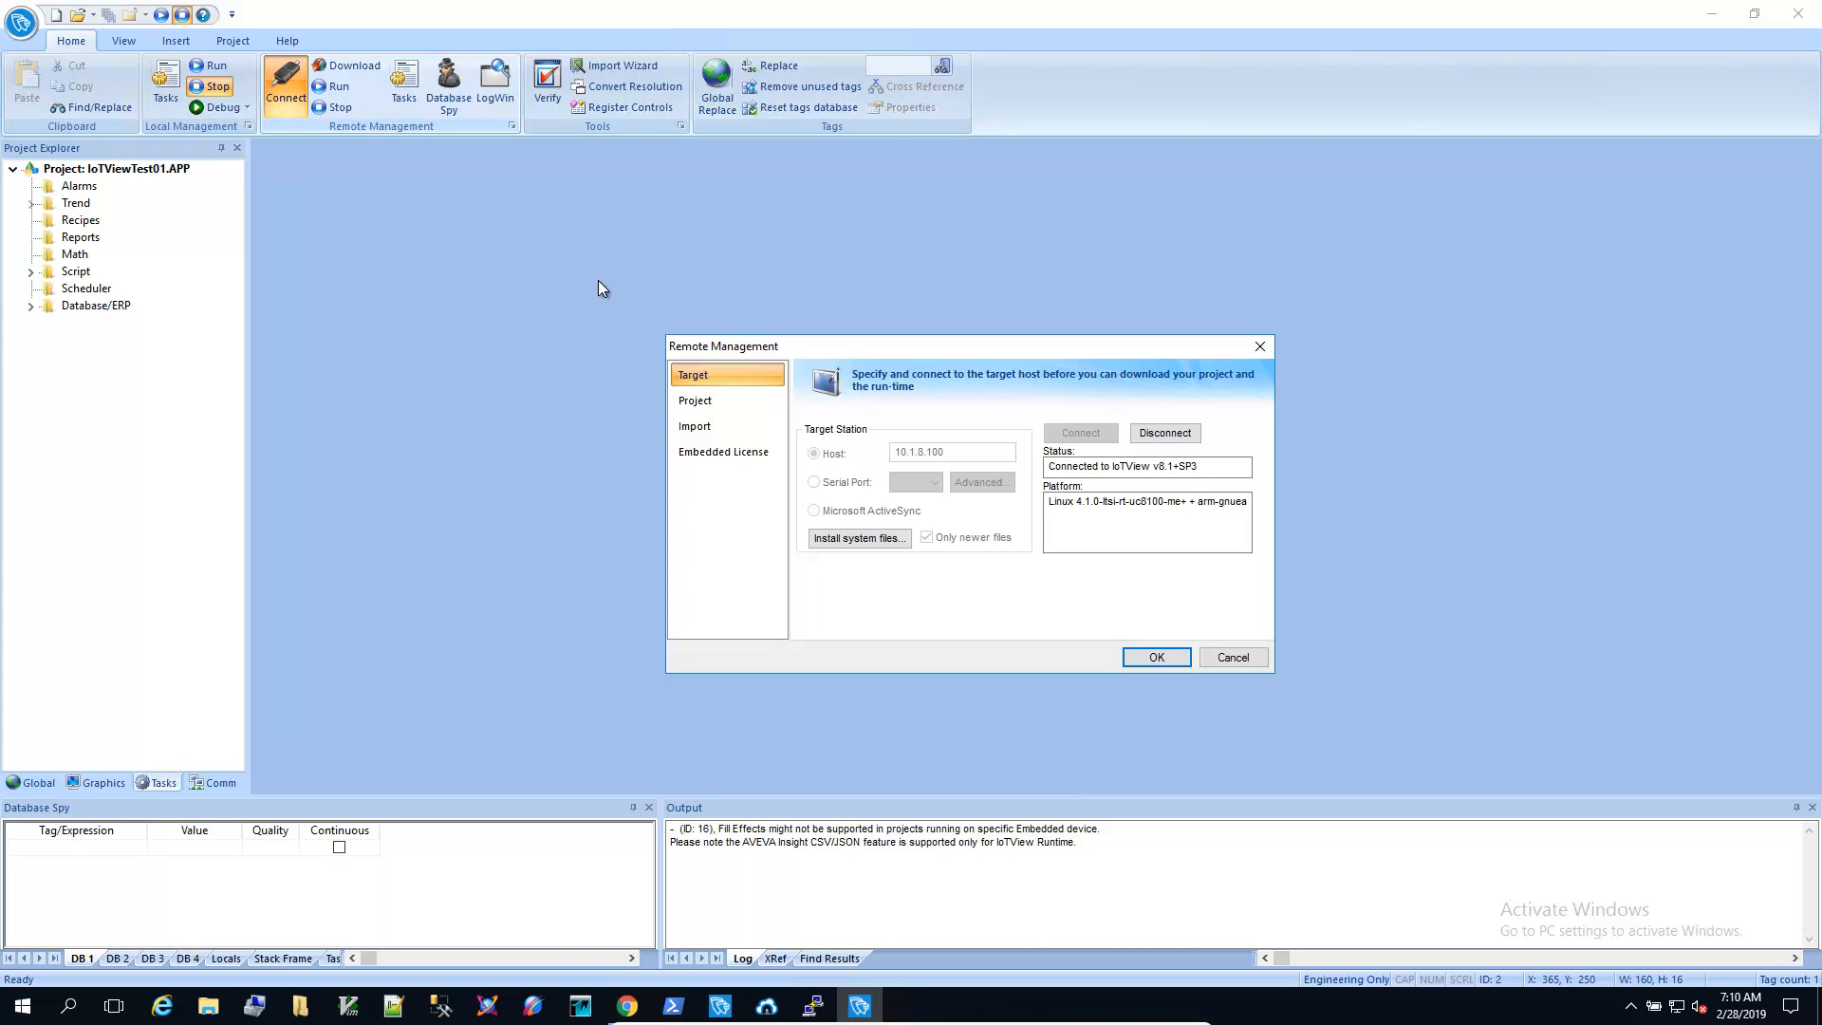
mouse_move(612, 294)
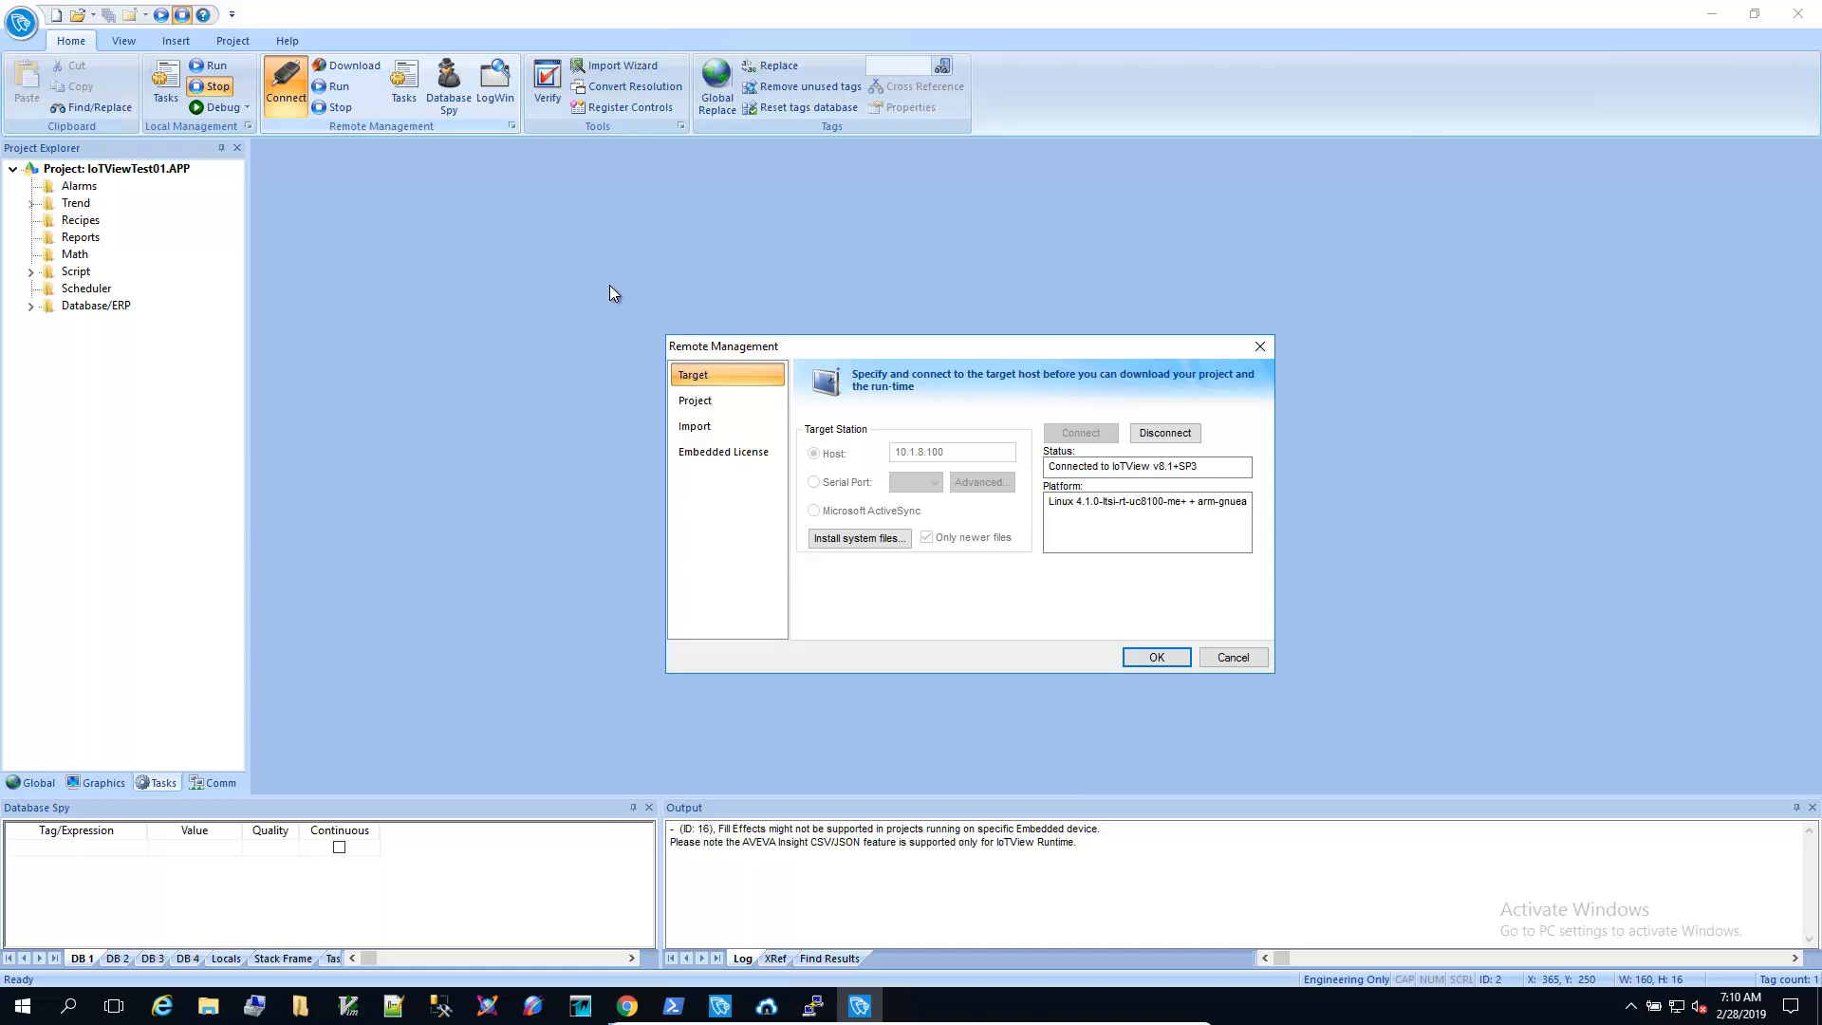
mouse_move(603, 294)
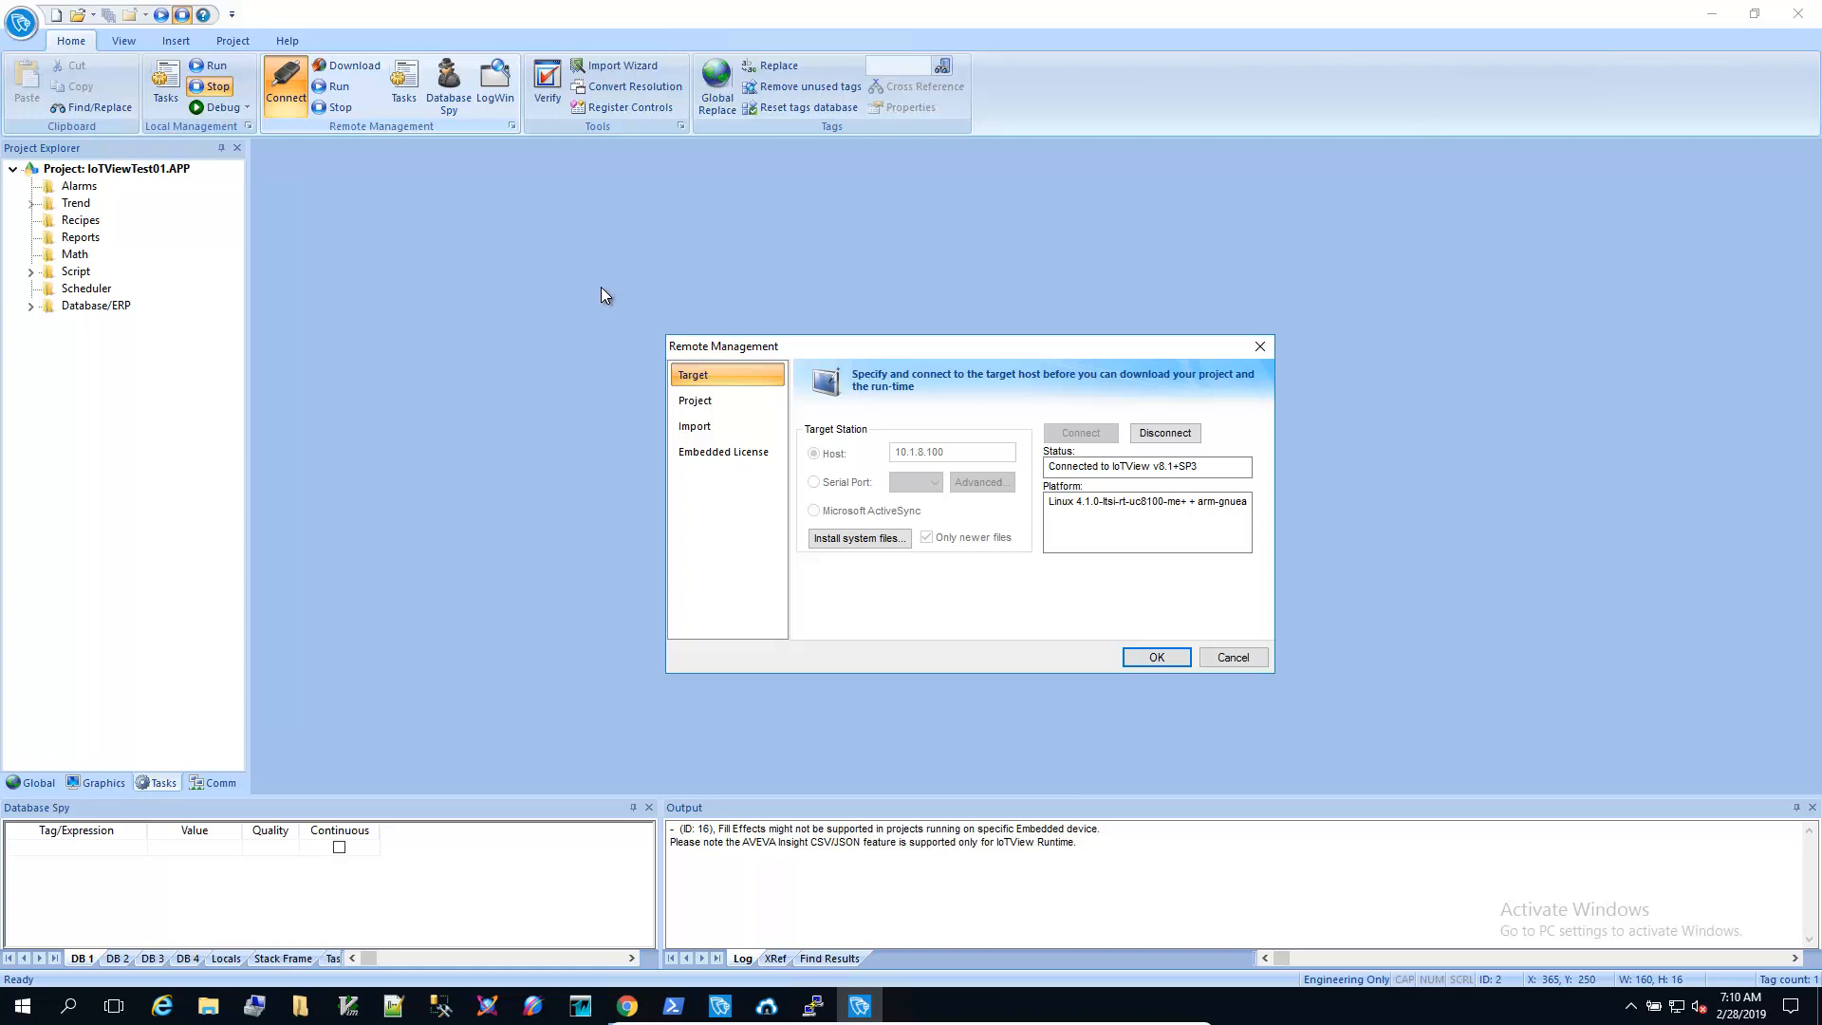
mouse_move(615, 295)
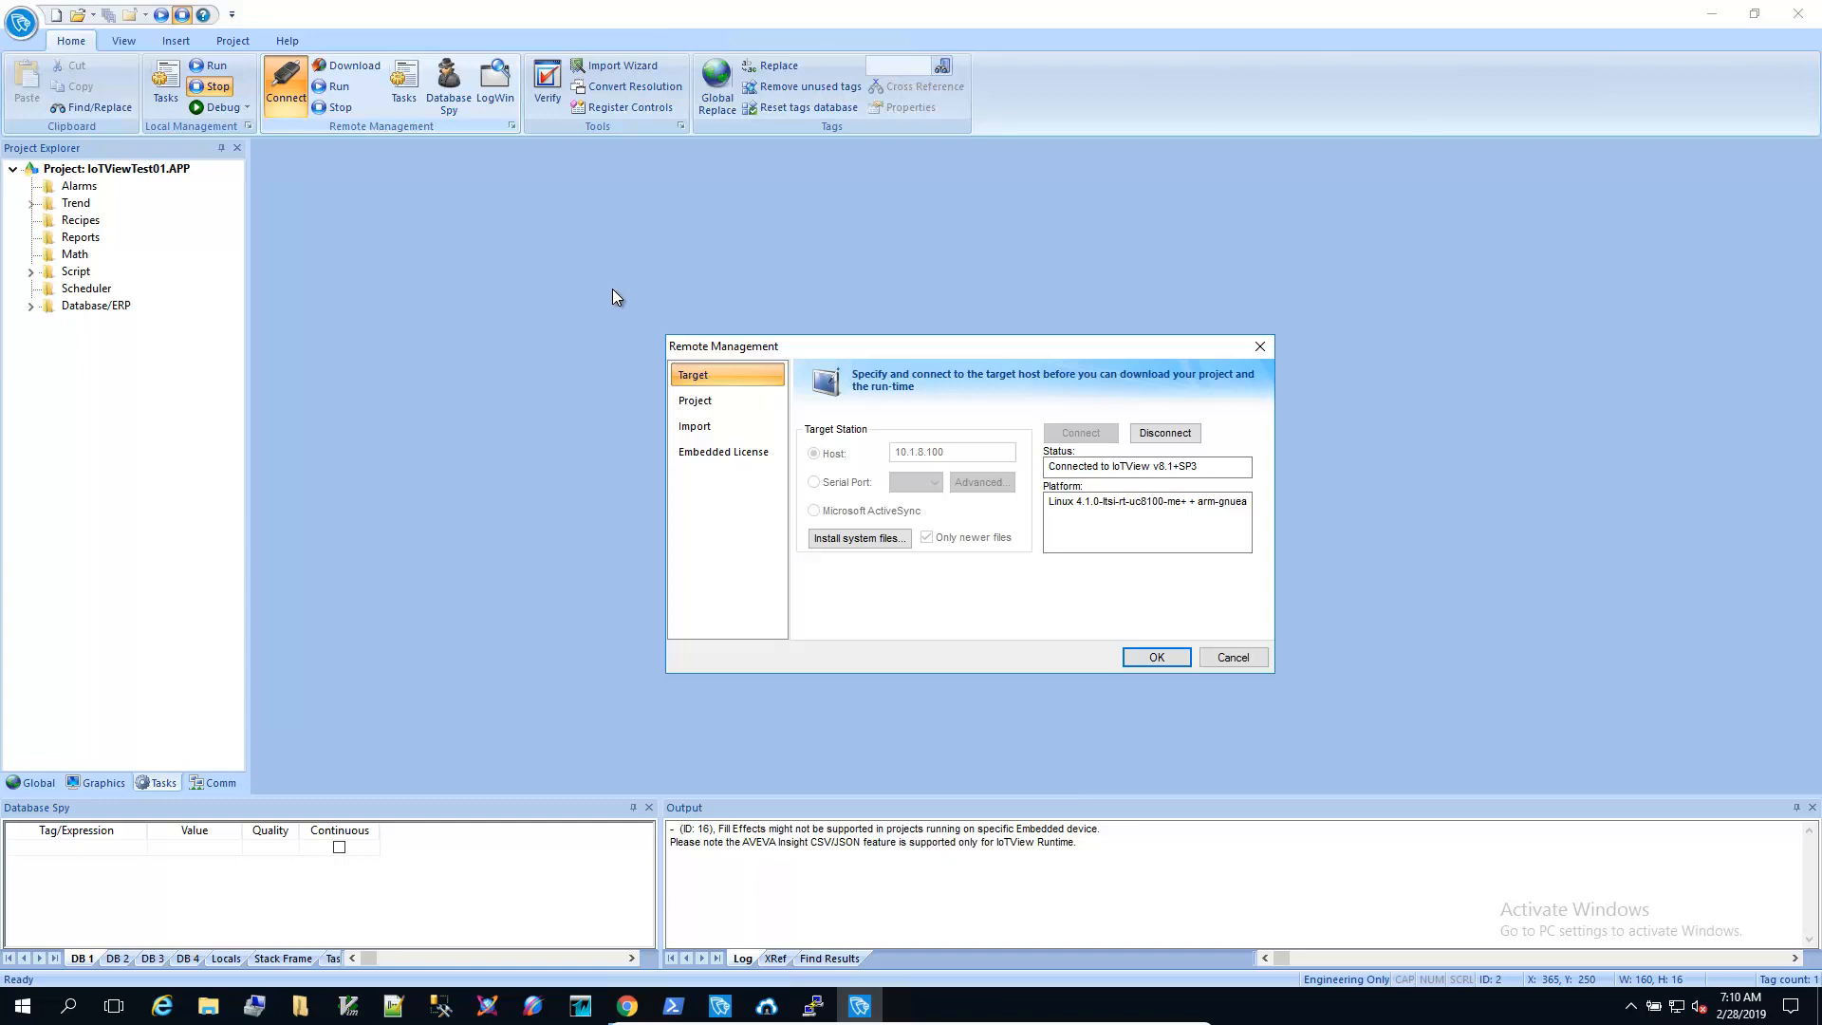